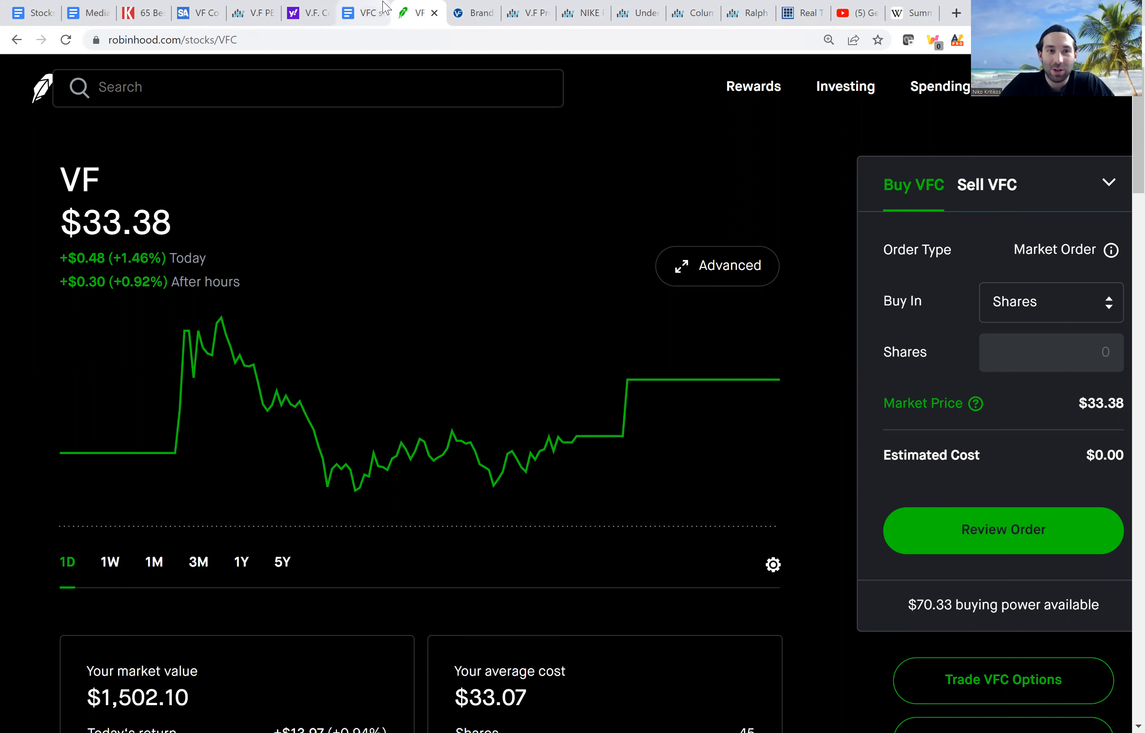
# - Review VF's price chart over 5Y, 3M, 1M and back to 5Y, then bring up the VFC checklist doc
pyautogui.click(282, 562)
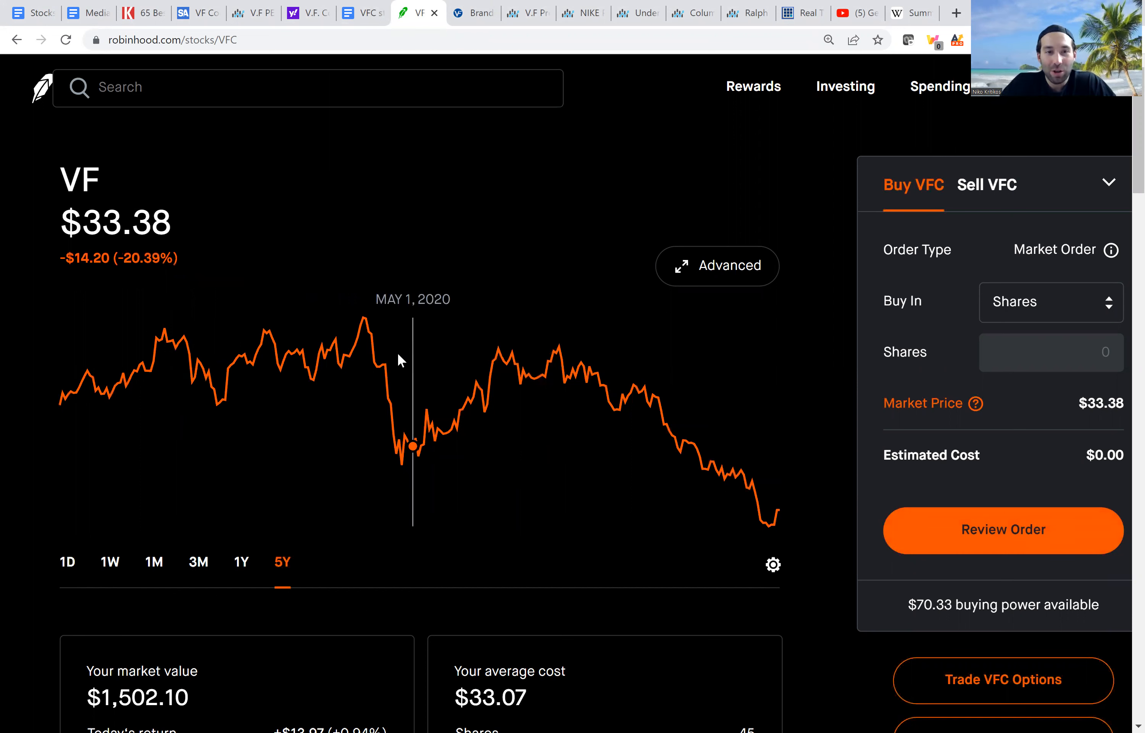
pyautogui.moveTo(363, 329)
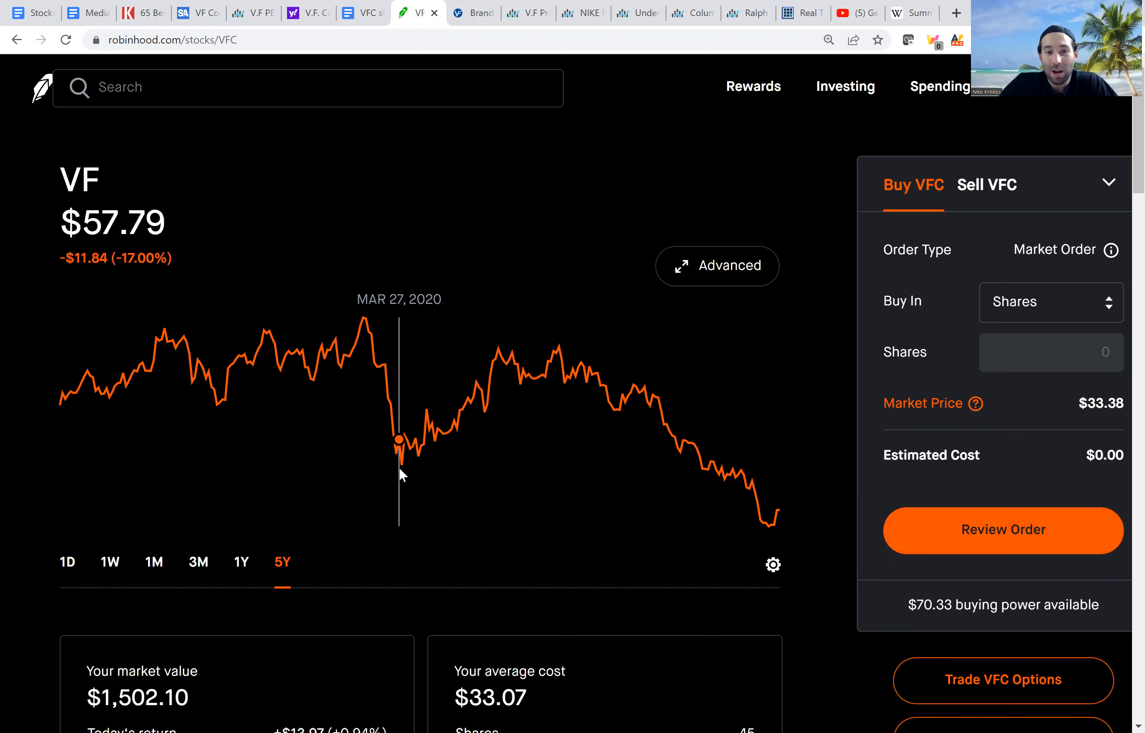
pyautogui.moveTo(401, 465)
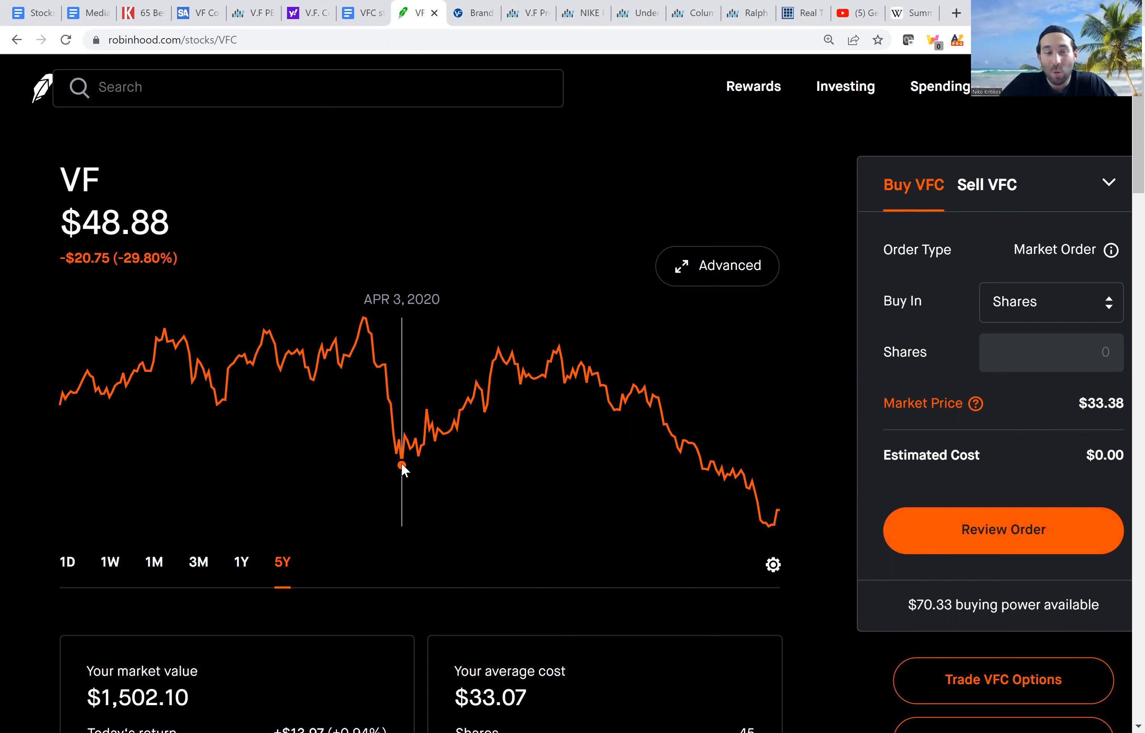
pyautogui.moveTo(403, 628)
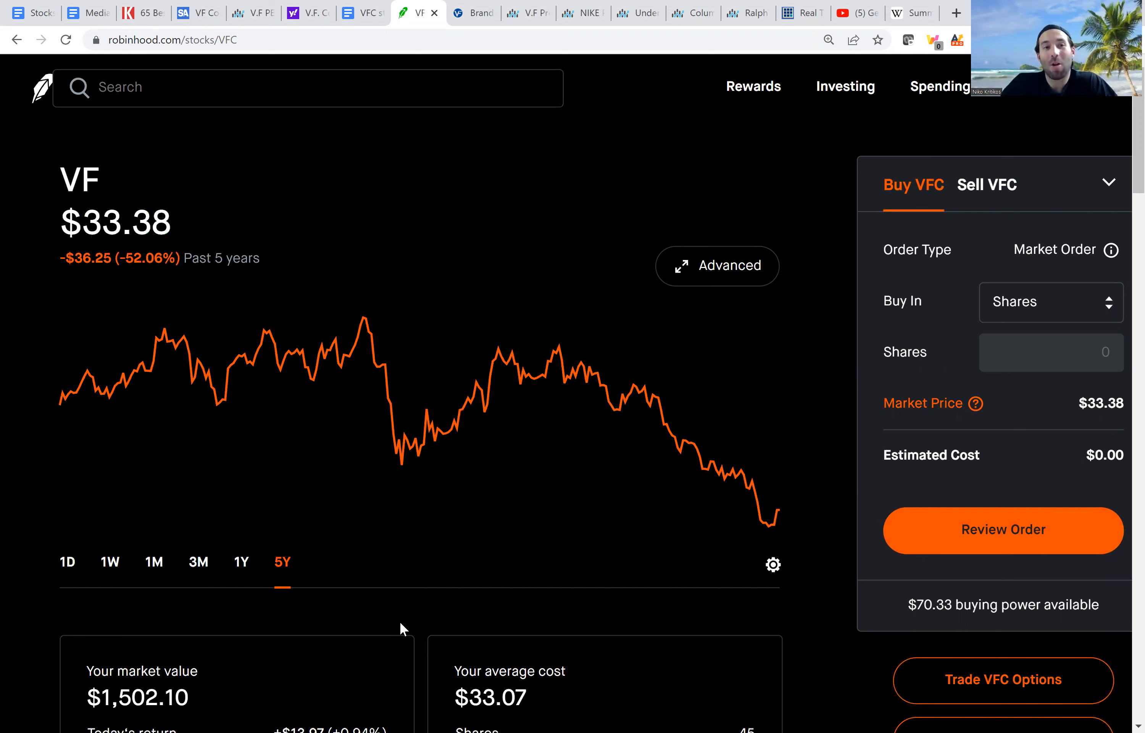
pyautogui.click(198, 562)
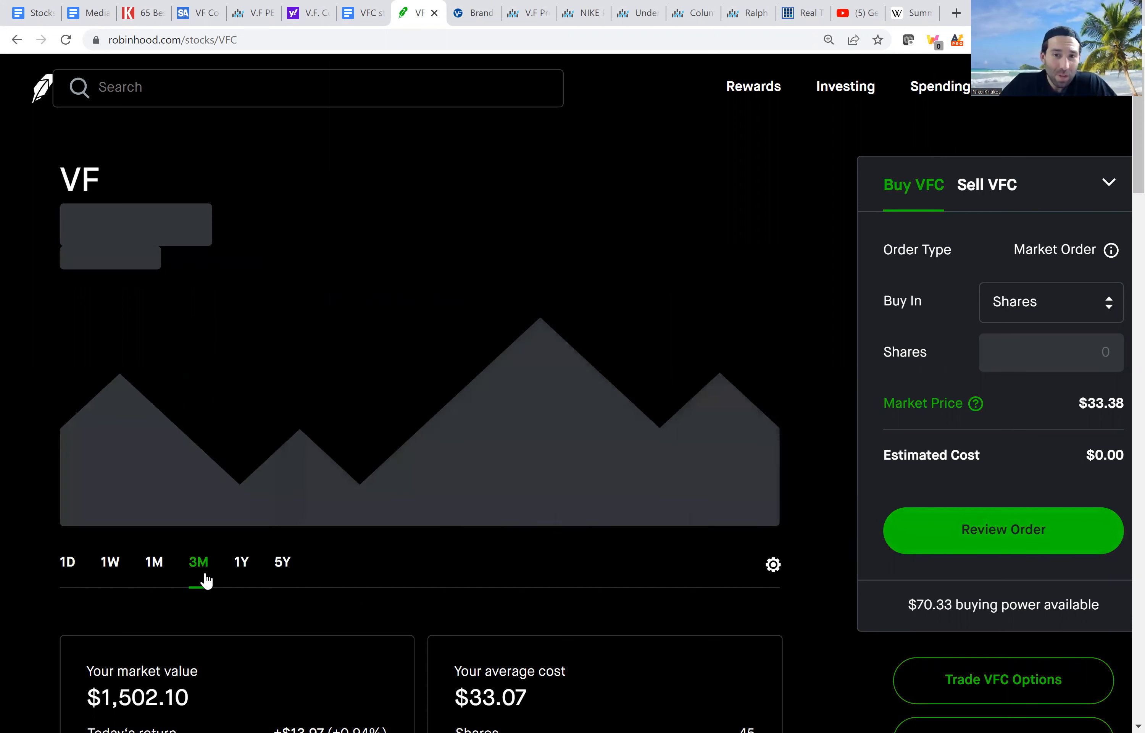
pyautogui.click(154, 562)
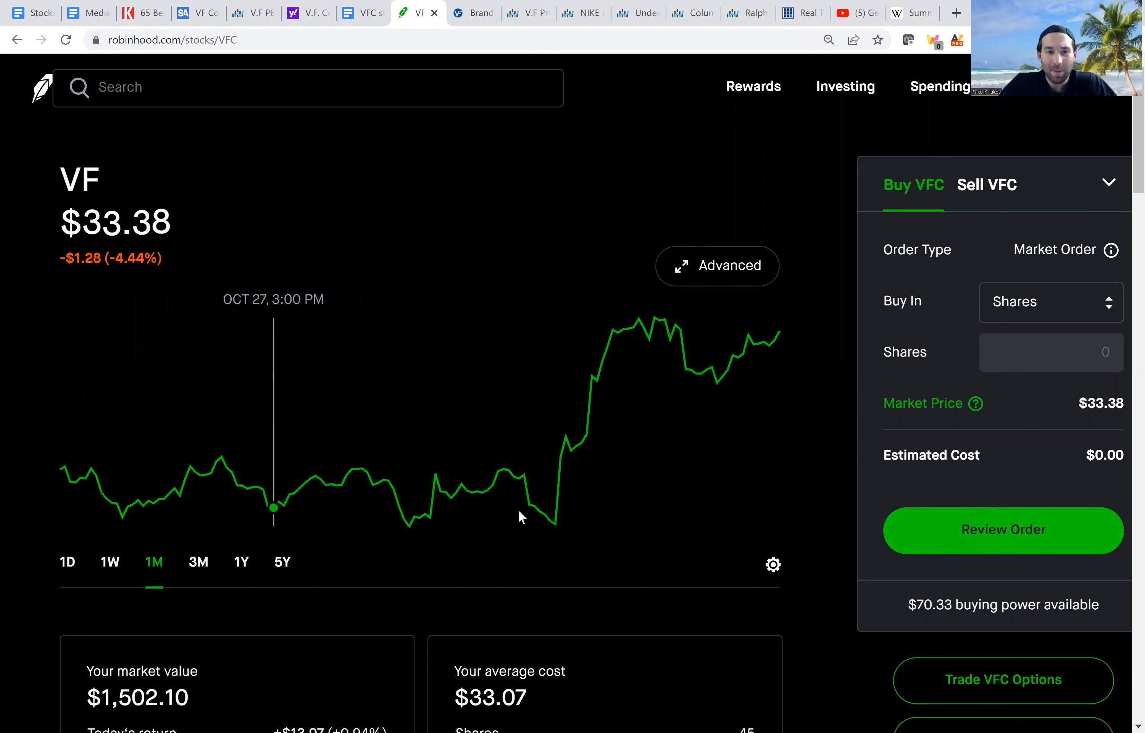
pyautogui.moveTo(540, 514)
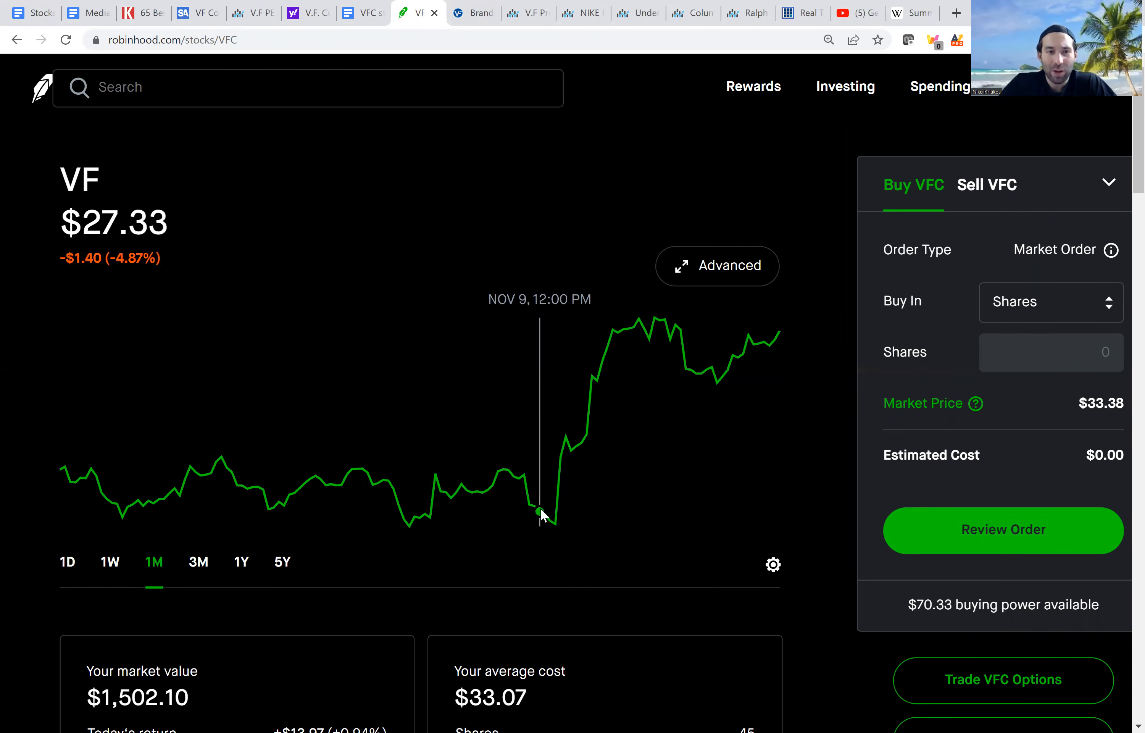
pyautogui.click(281, 562)
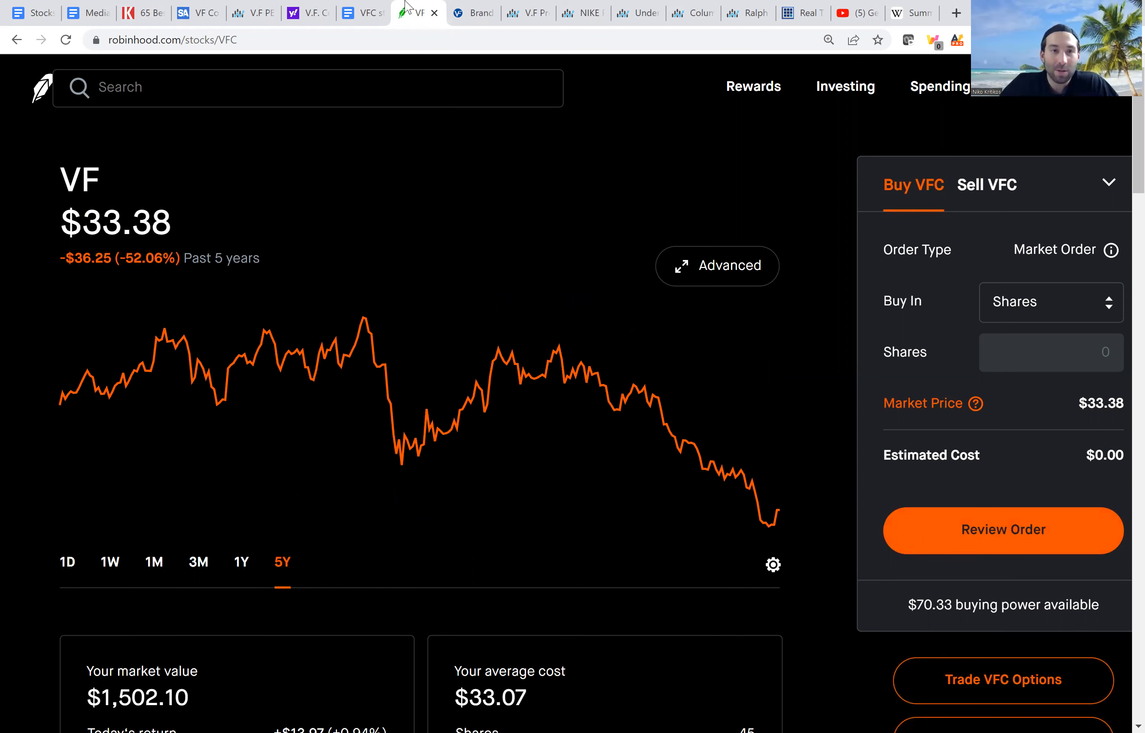
pyautogui.click(364, 12)
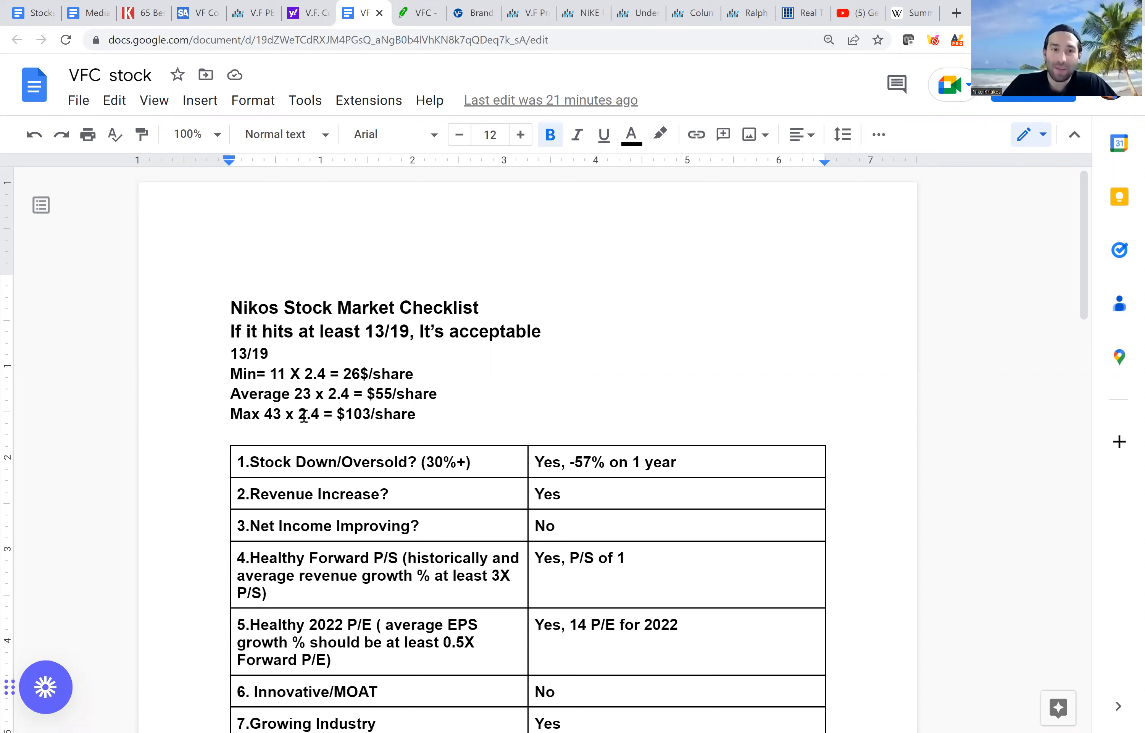
pyautogui.click(417, 414)
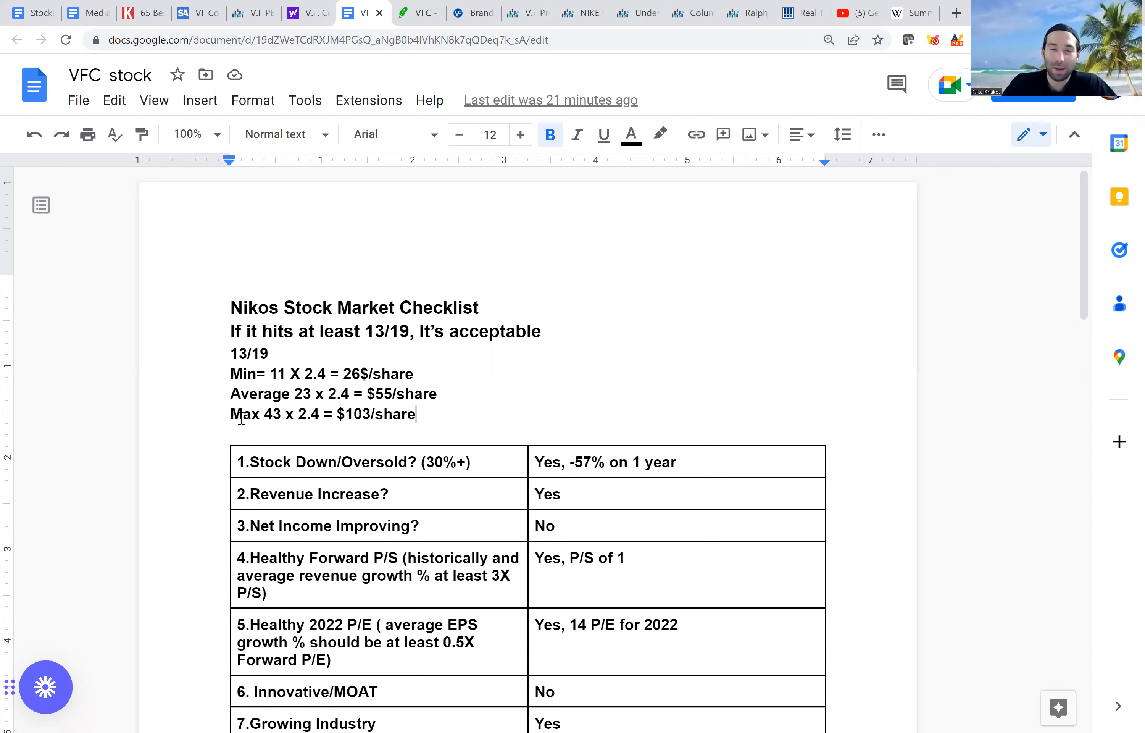
pyautogui.moveTo(393, 67)
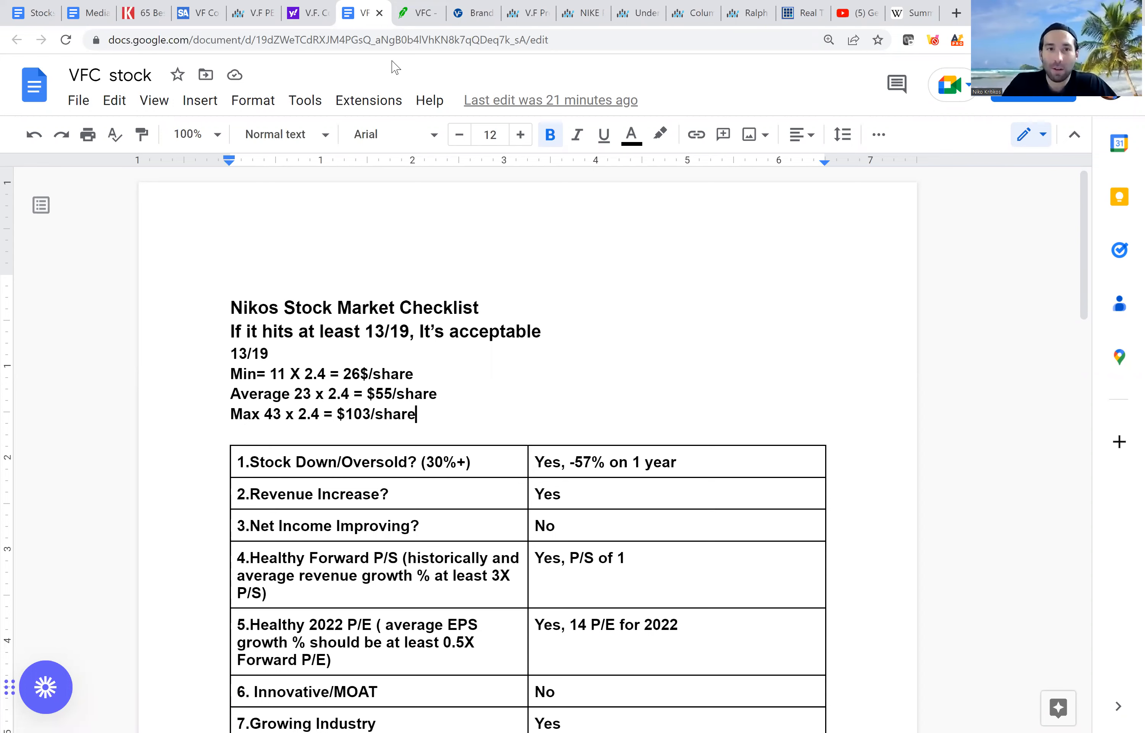
pyautogui.click(416, 13)
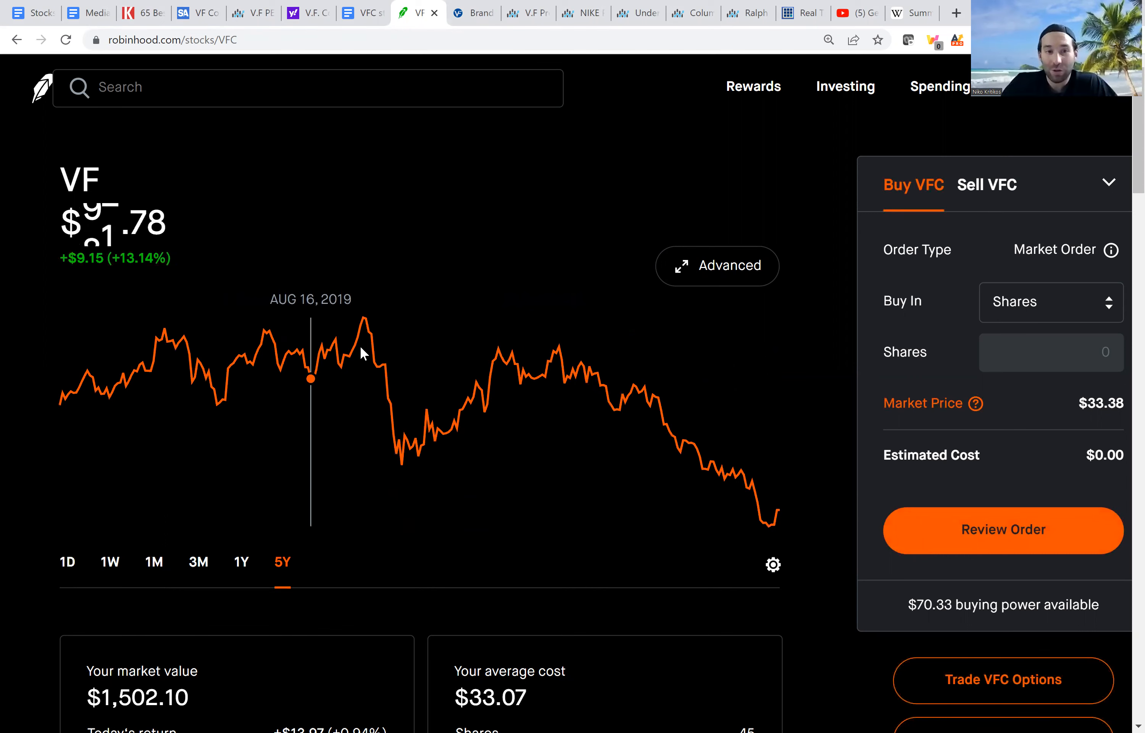
pyautogui.moveTo(365, 319)
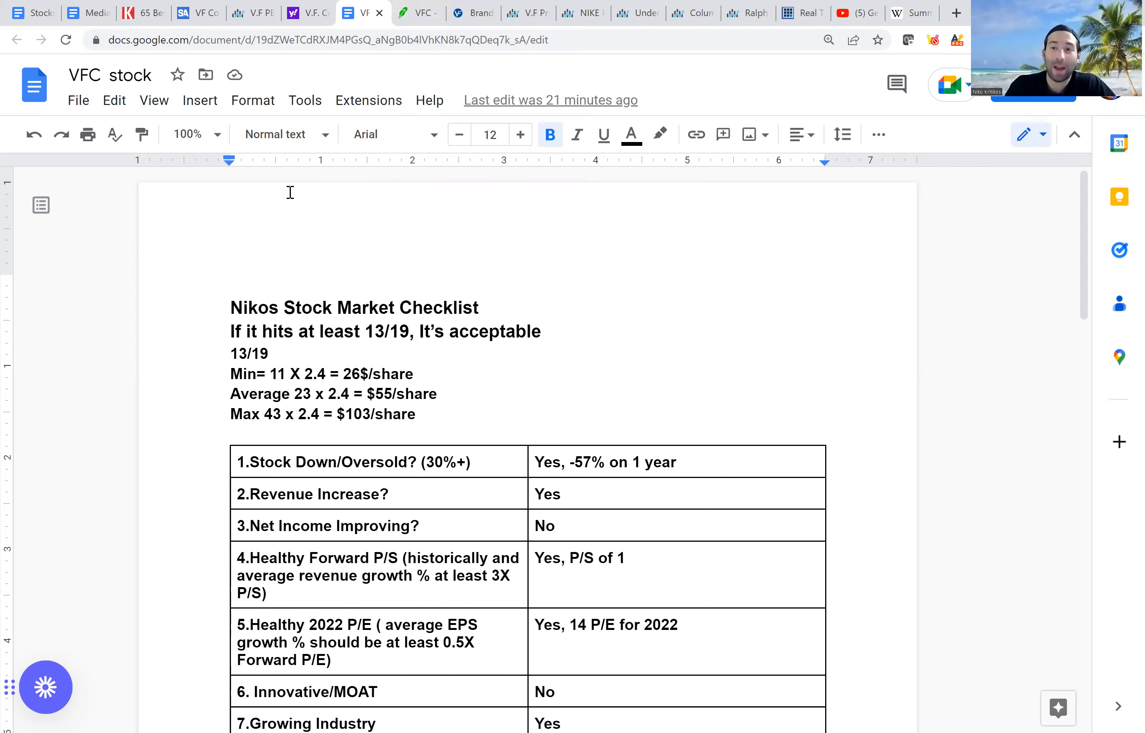
pyautogui.click(414, 414)
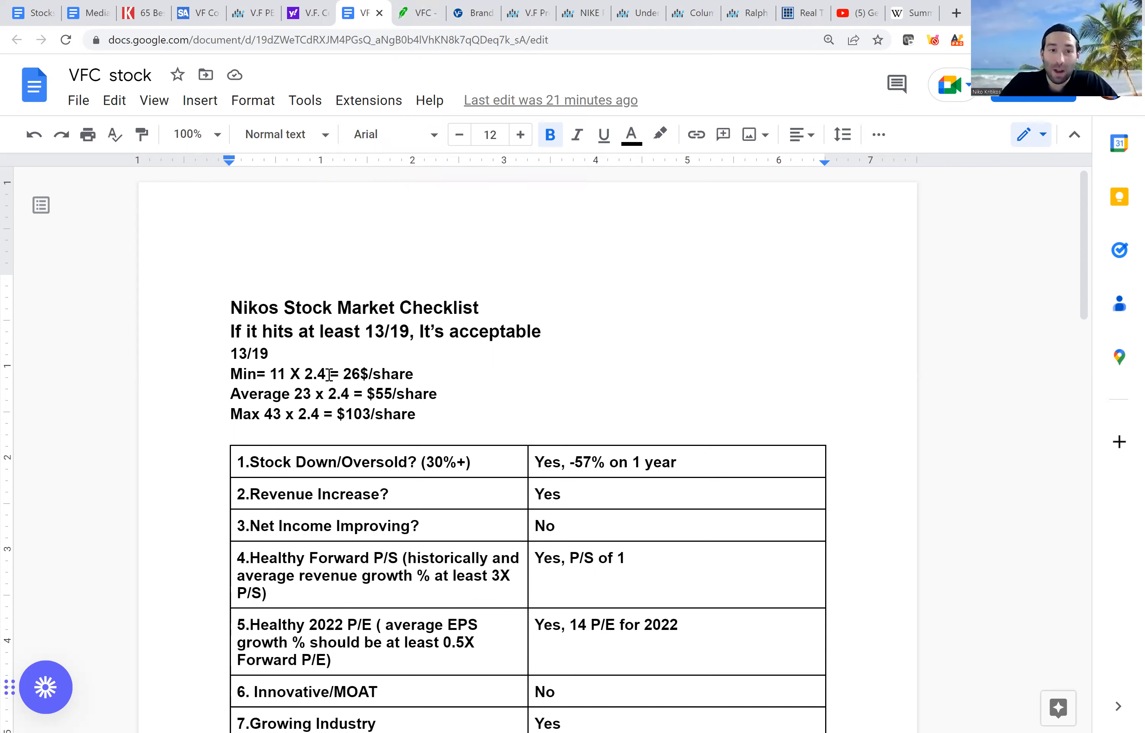
pyautogui.doubleClick(316, 374)
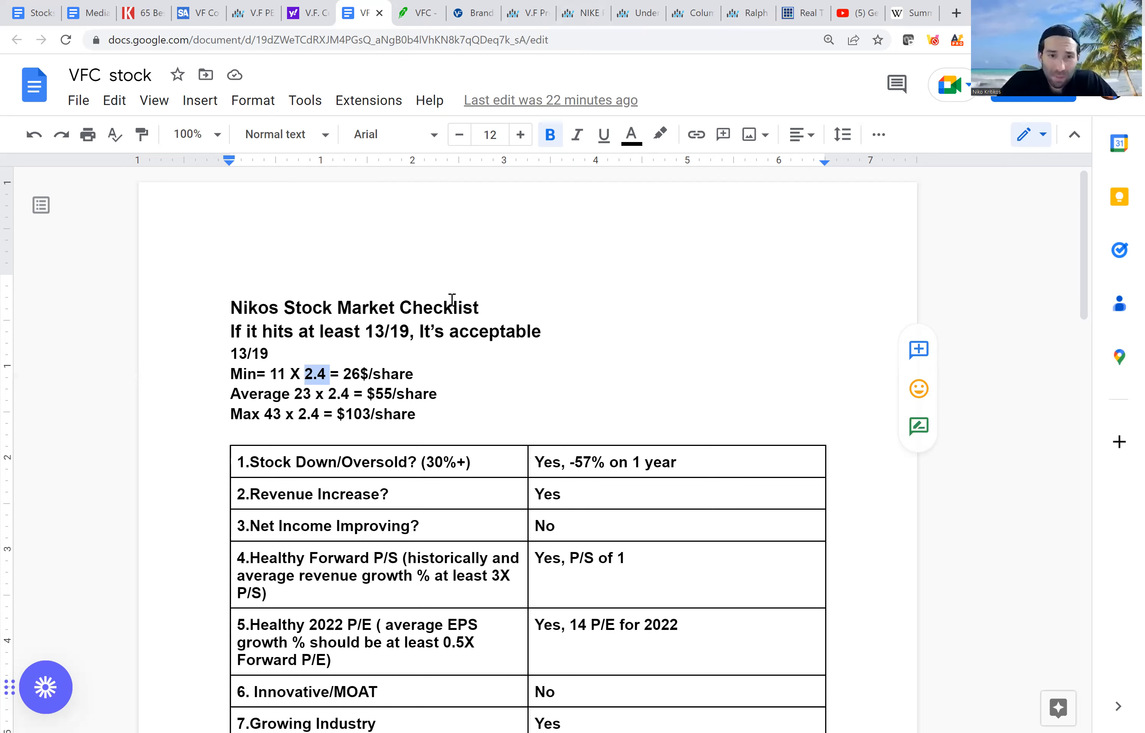
pyautogui.moveTo(481, 241)
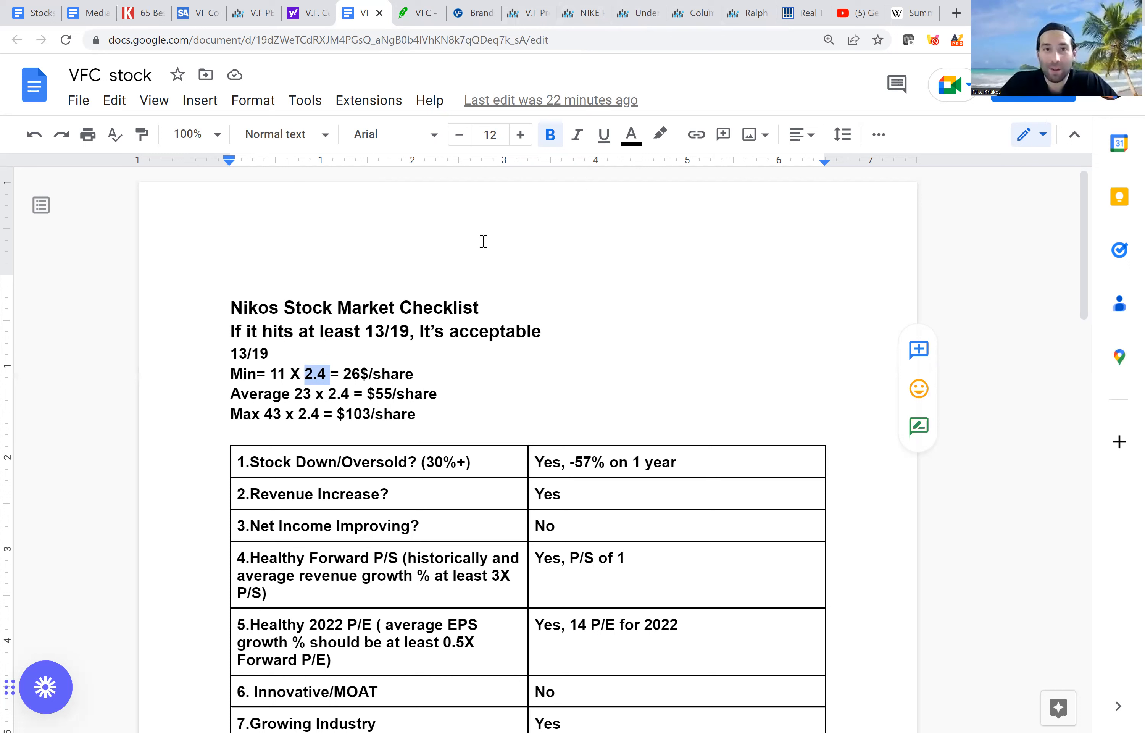
pyautogui.moveTo(1075, 278)
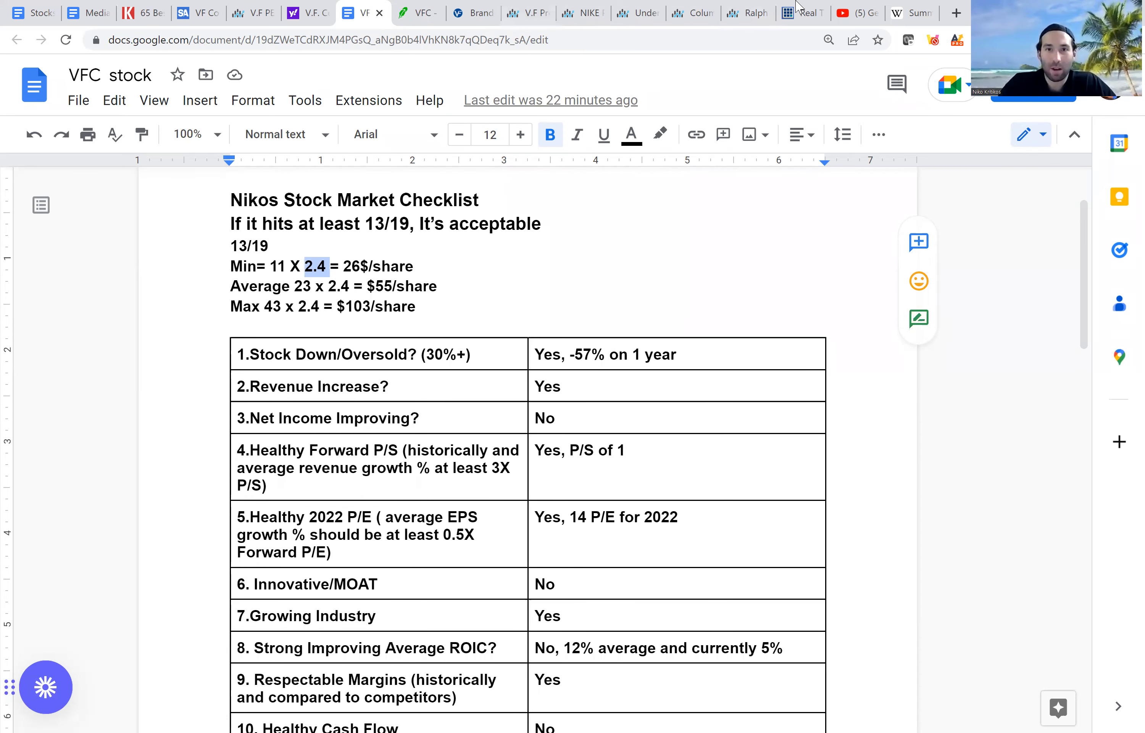
# - Browse VF Corporation's brands page through the Vans, North Face, Timberland and Supreme tiles
pyautogui.click(472, 13)
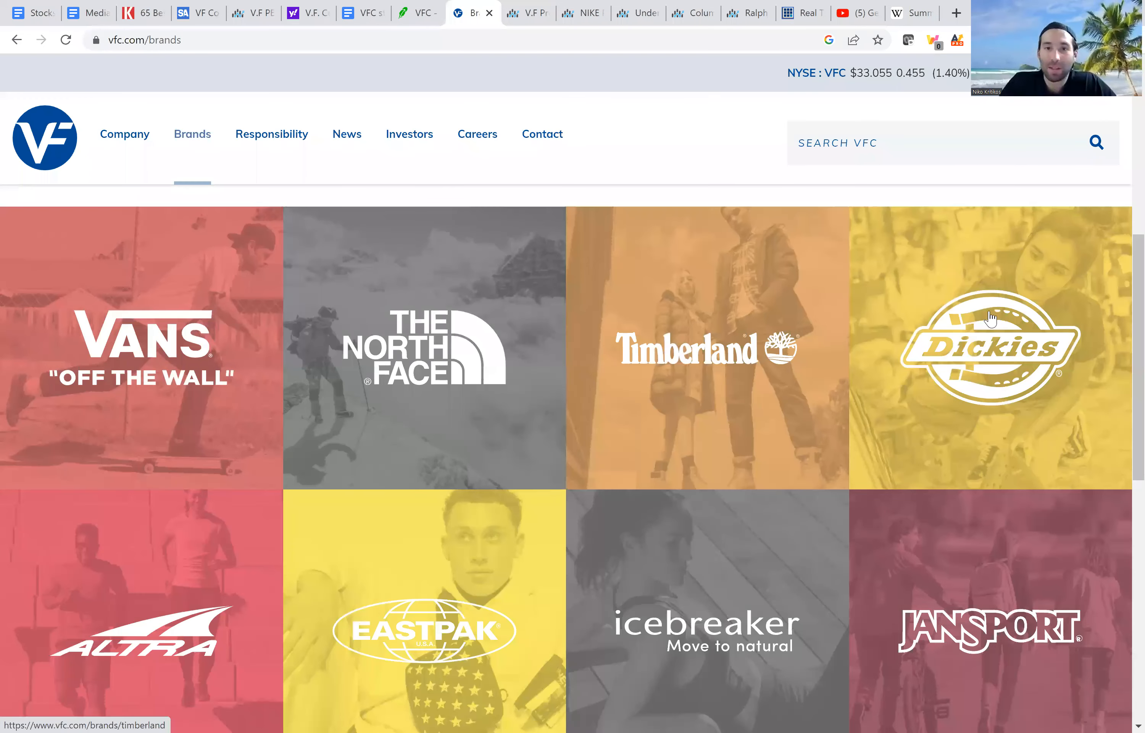
pyautogui.moveTo(990, 318)
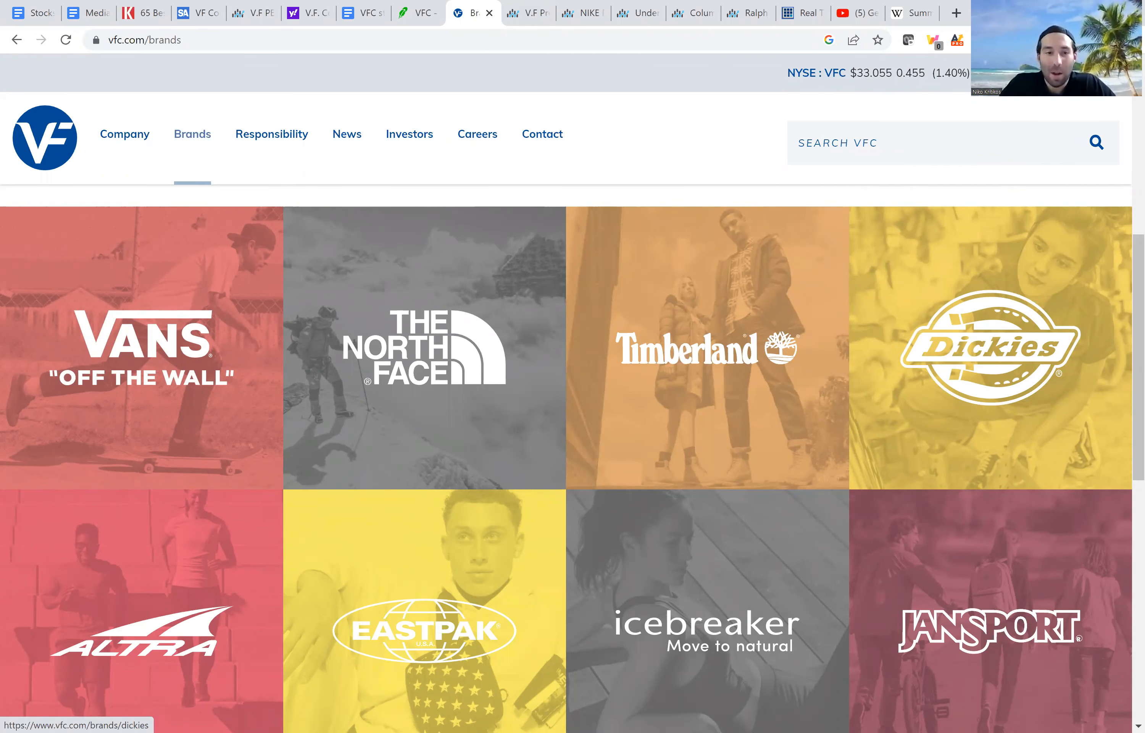
pyautogui.scroll(-3)
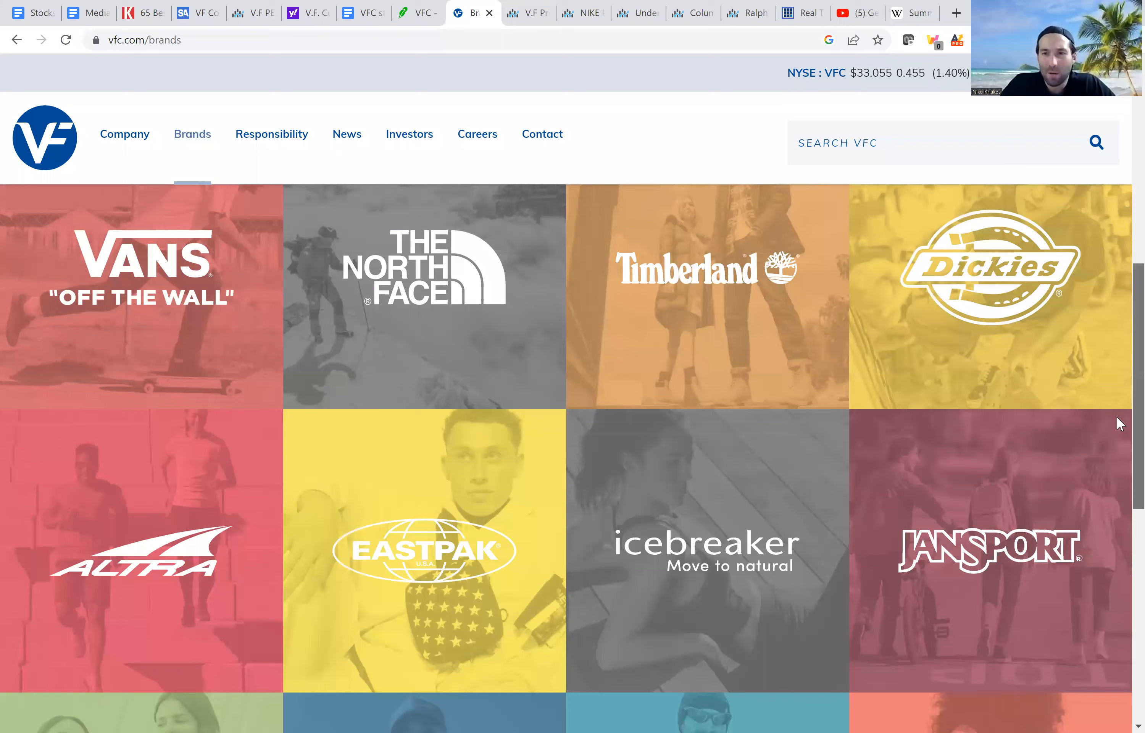
pyautogui.scroll(-3)
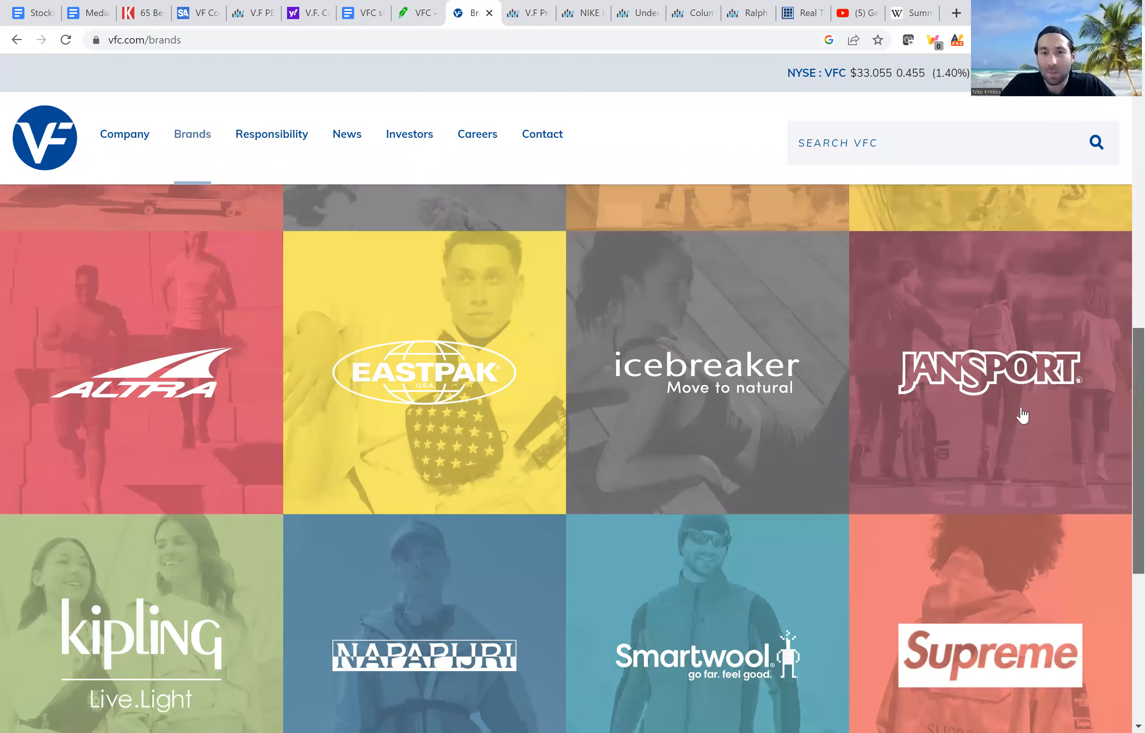
pyautogui.scroll(-3)
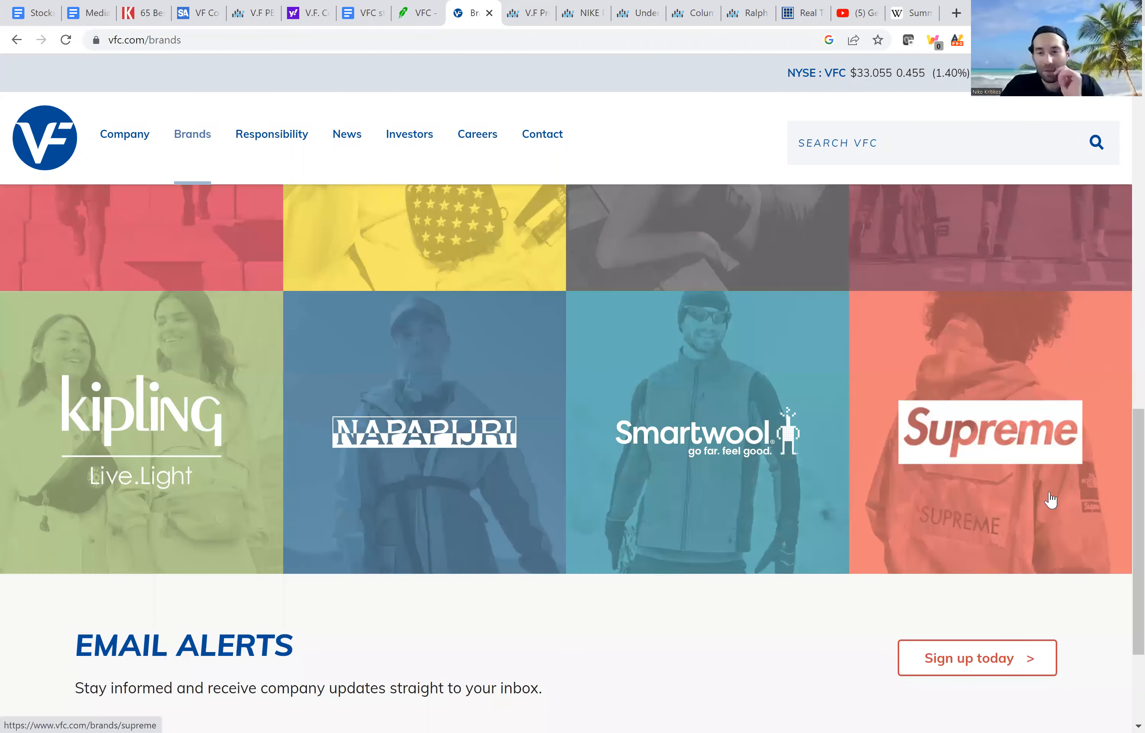
pyautogui.moveTo(1085, 517)
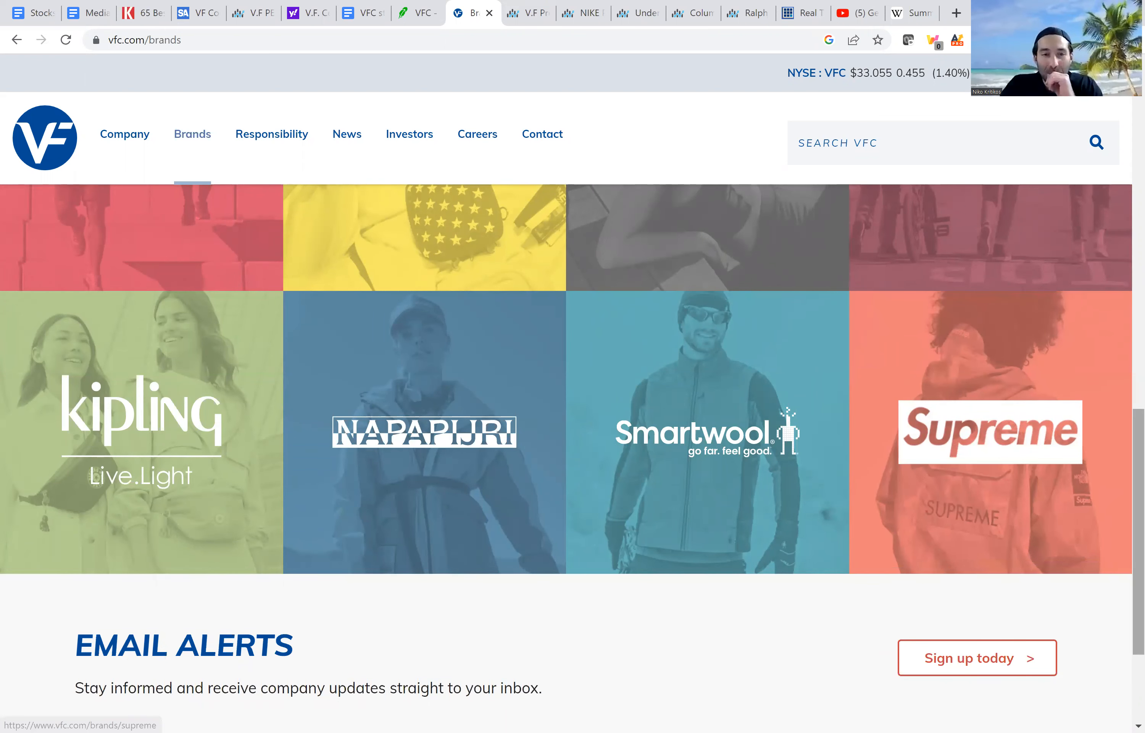
pyautogui.scroll(3)
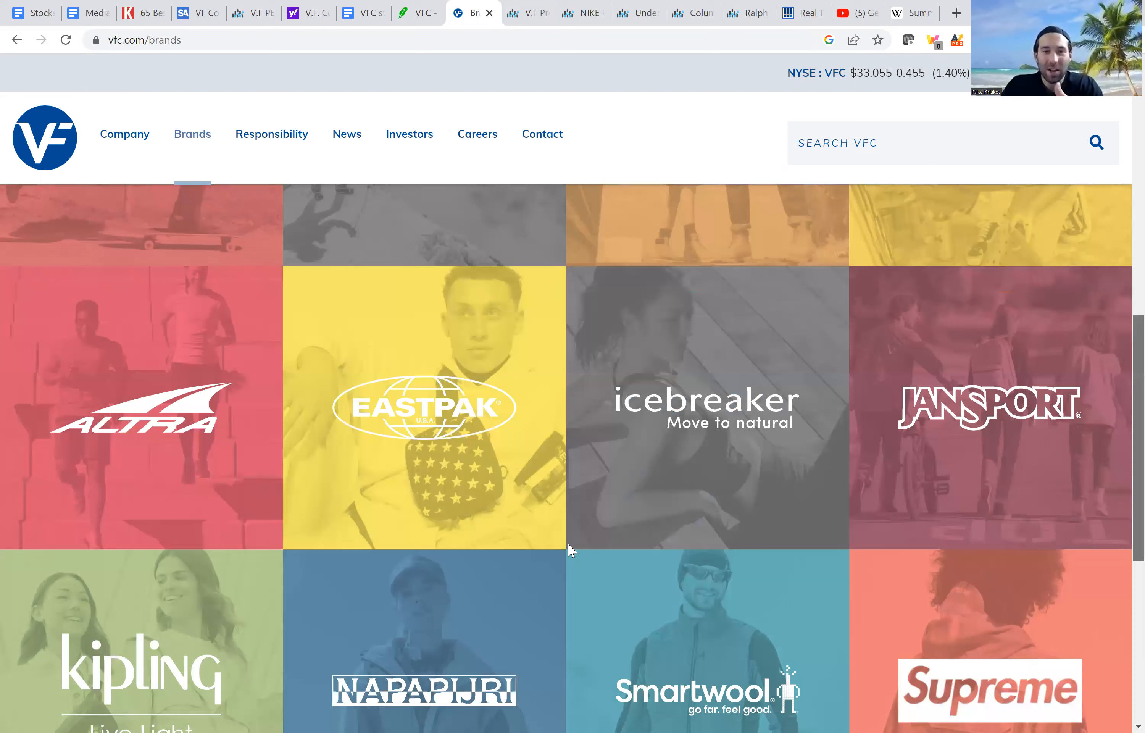
# - Return to Robinhood's VF stock page with the five-year price chart
pyautogui.click(416, 13)
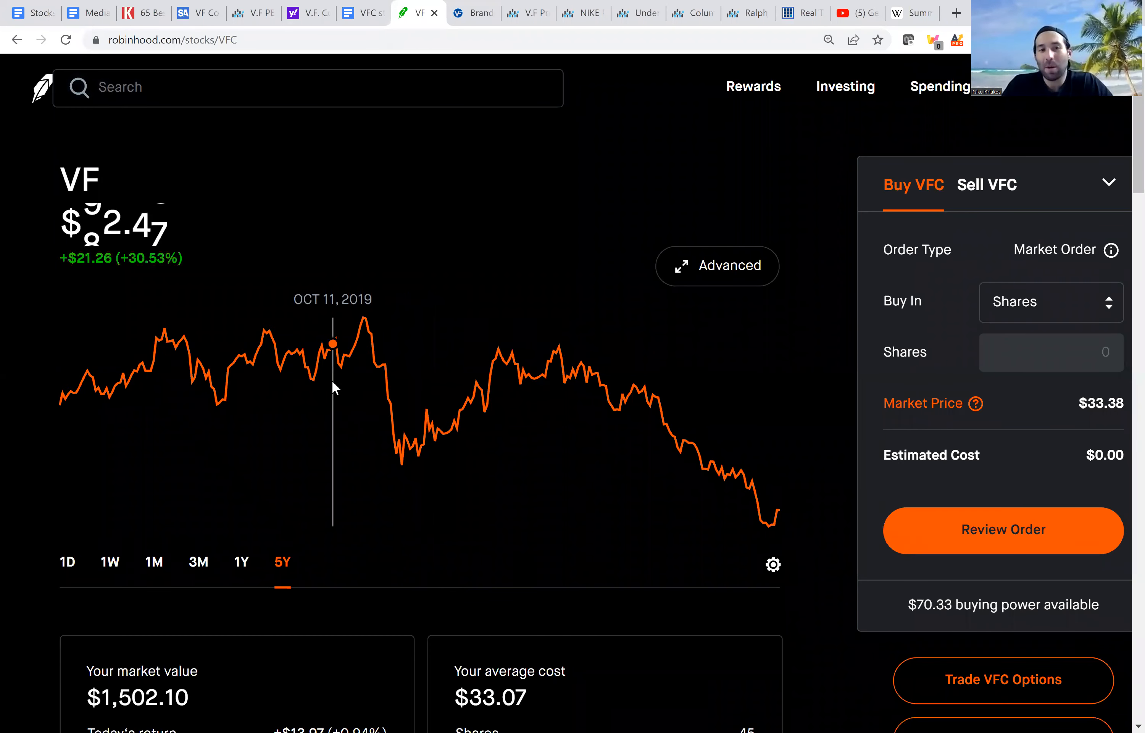
pyautogui.moveTo(340, 384)
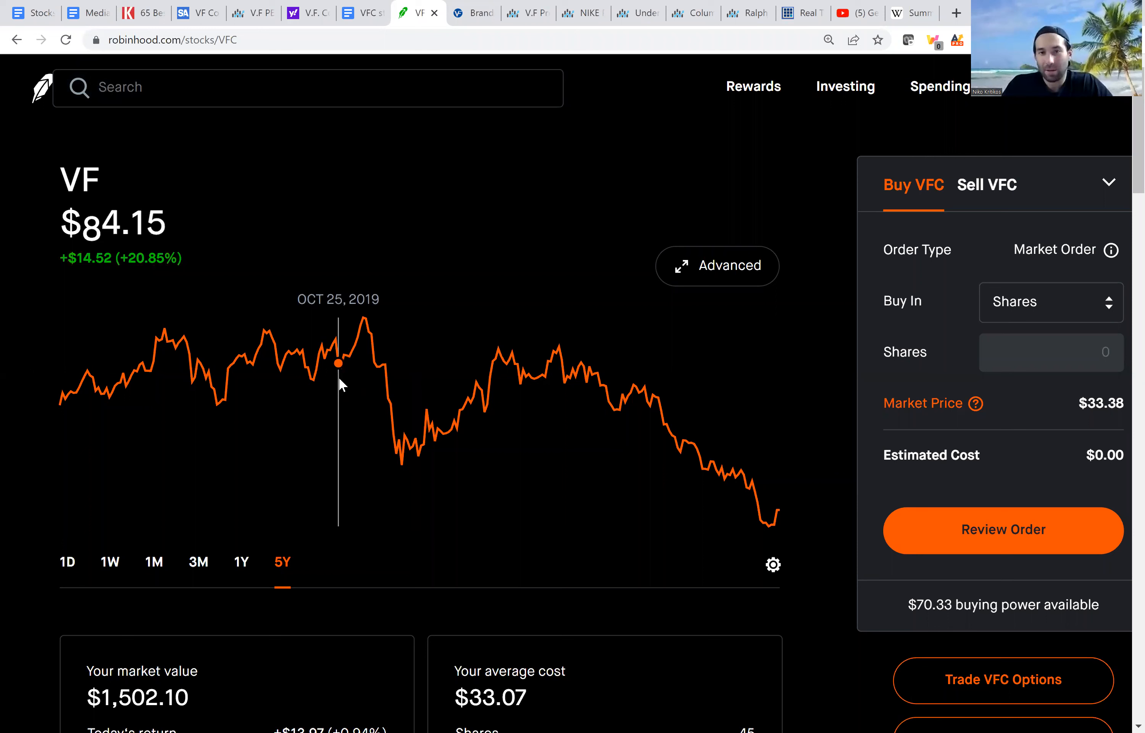
pyautogui.moveTo(379, 379)
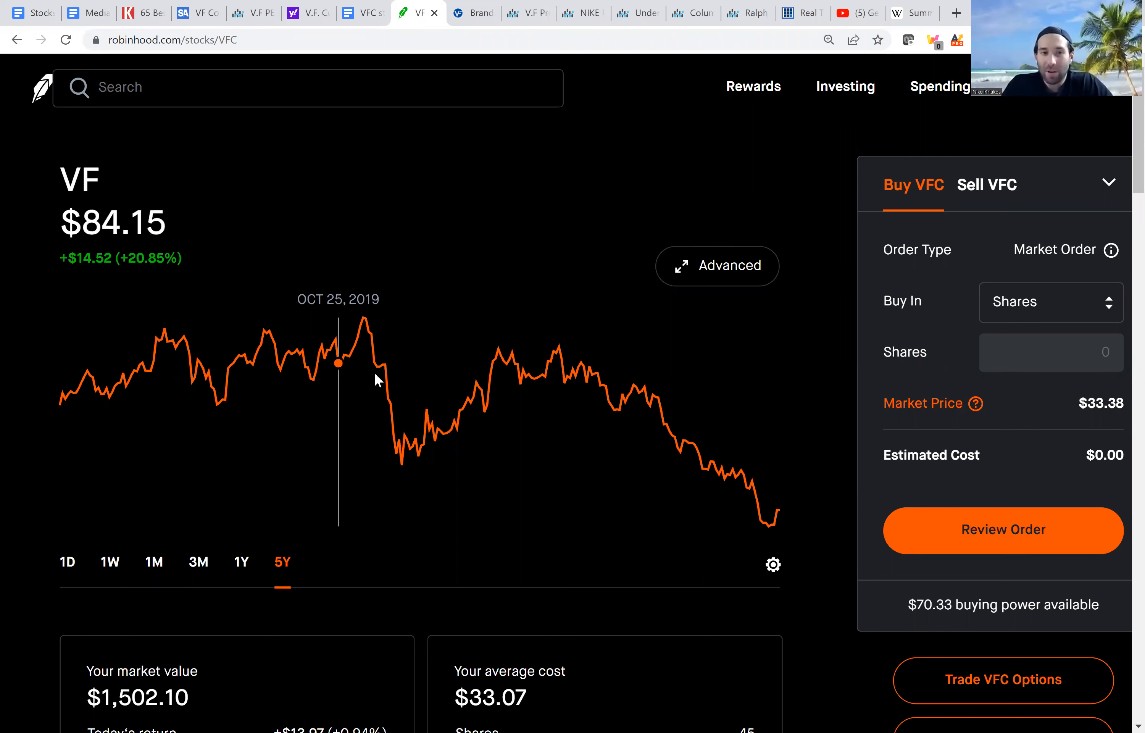
pyautogui.moveTo(402, 425)
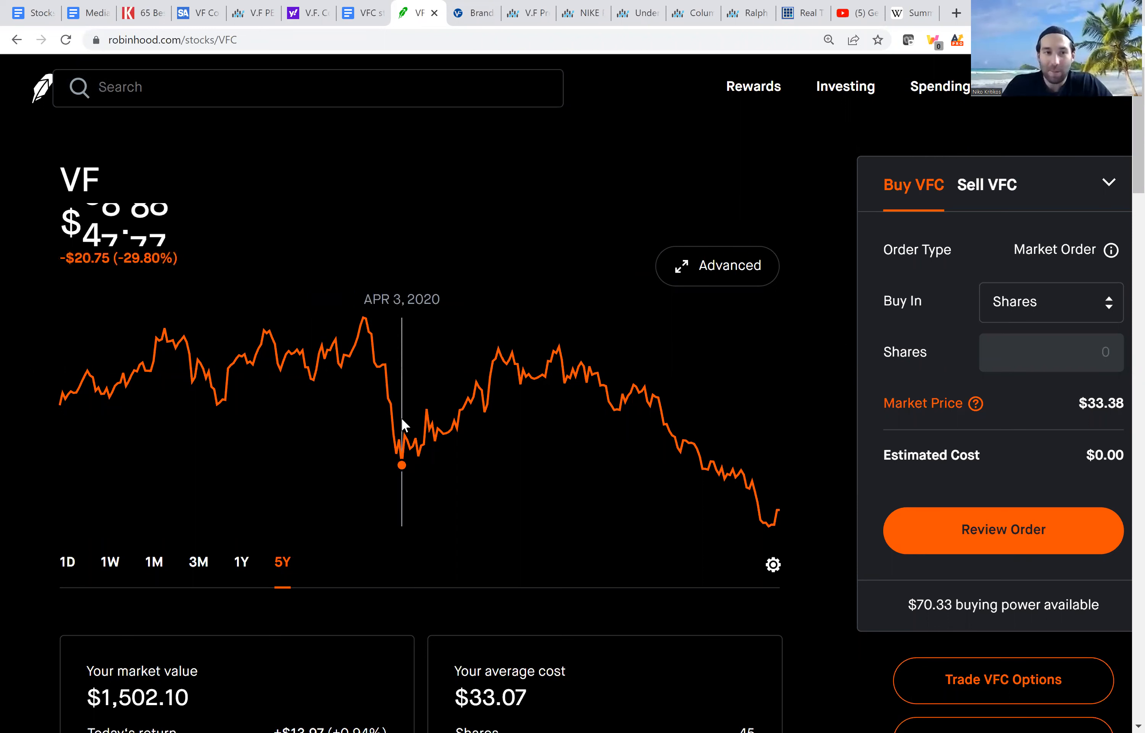
pyautogui.moveTo(480, 402)
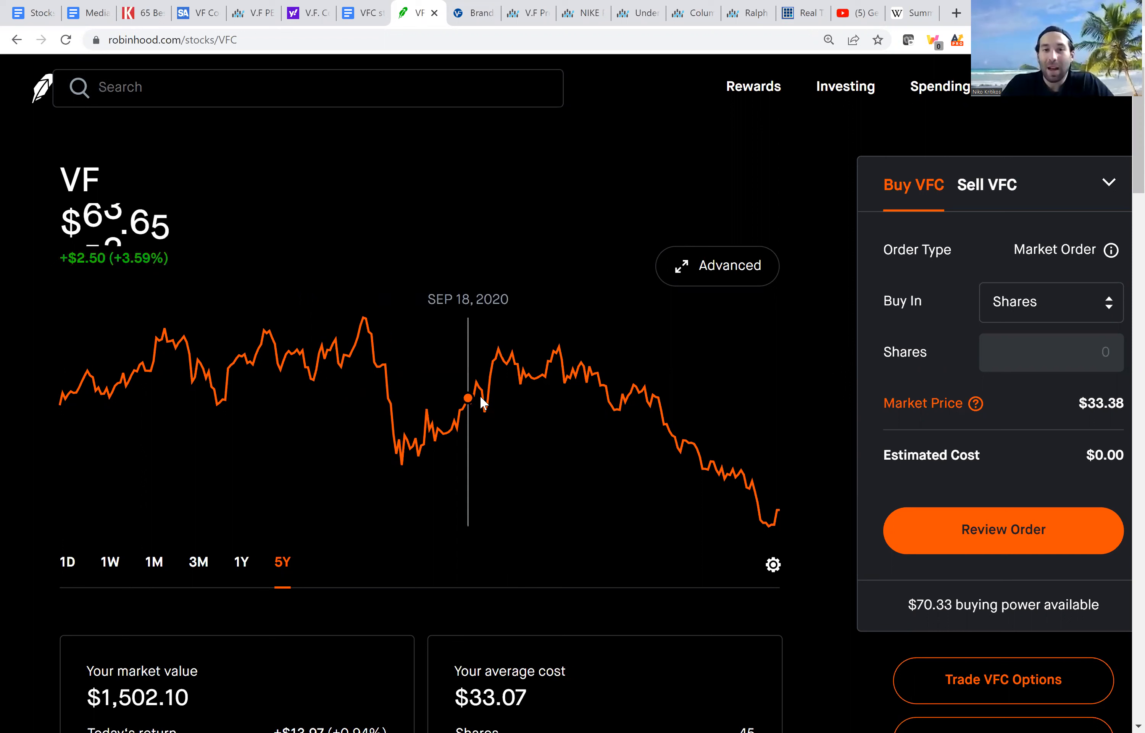
pyautogui.moveTo(622, 409)
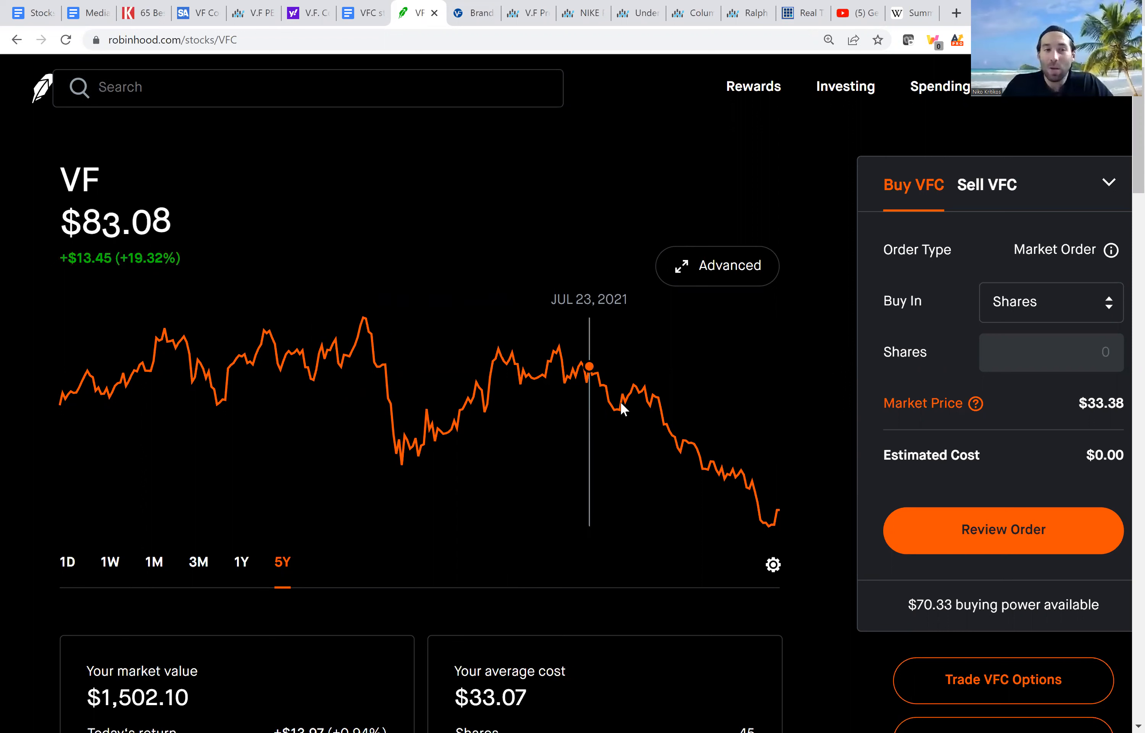
pyautogui.moveTo(619, 406)
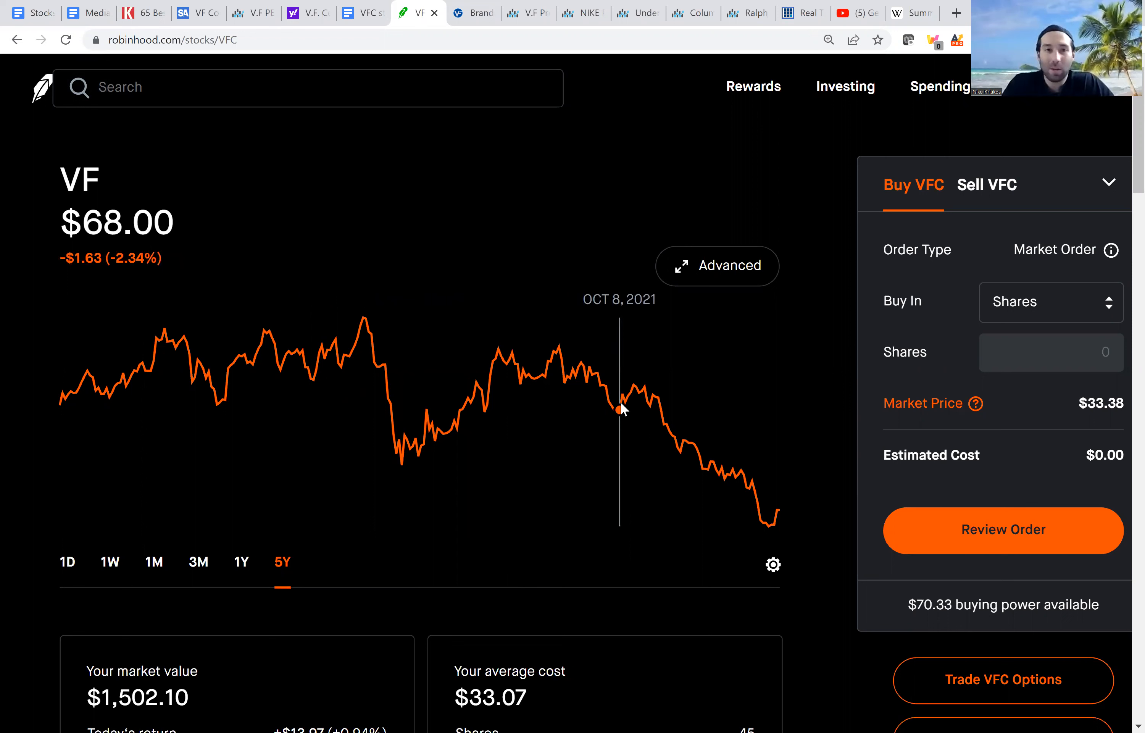
pyautogui.moveTo(665, 68)
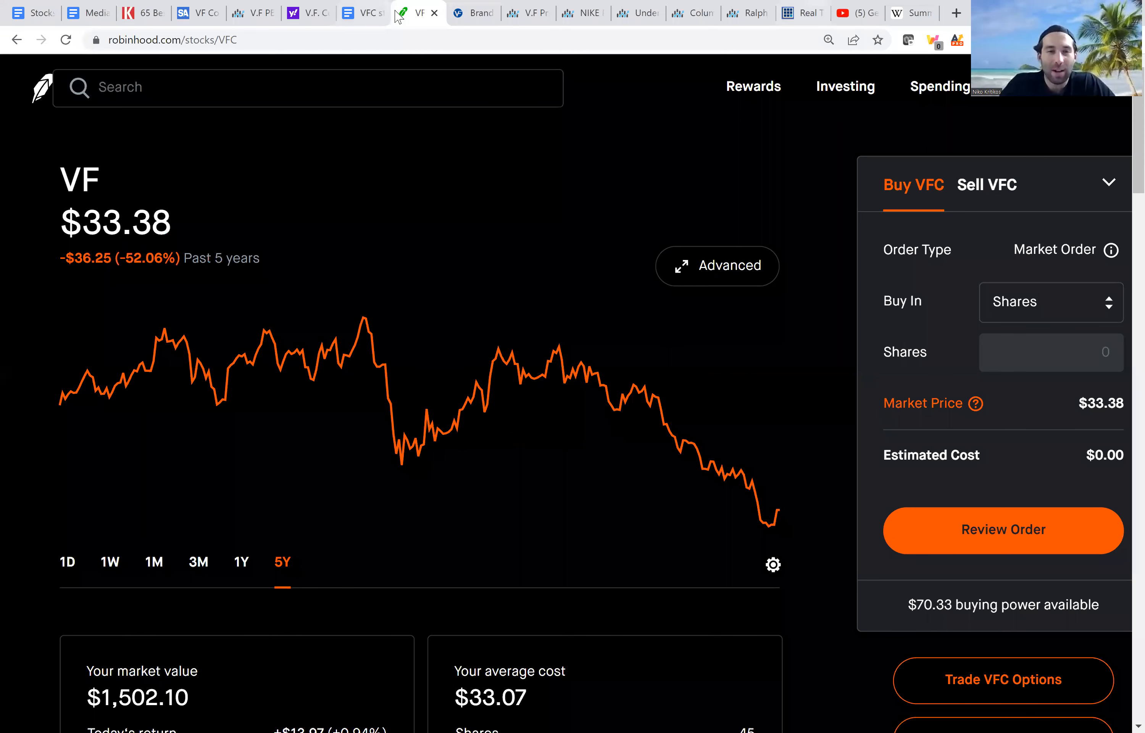
pyautogui.moveTo(409, 12)
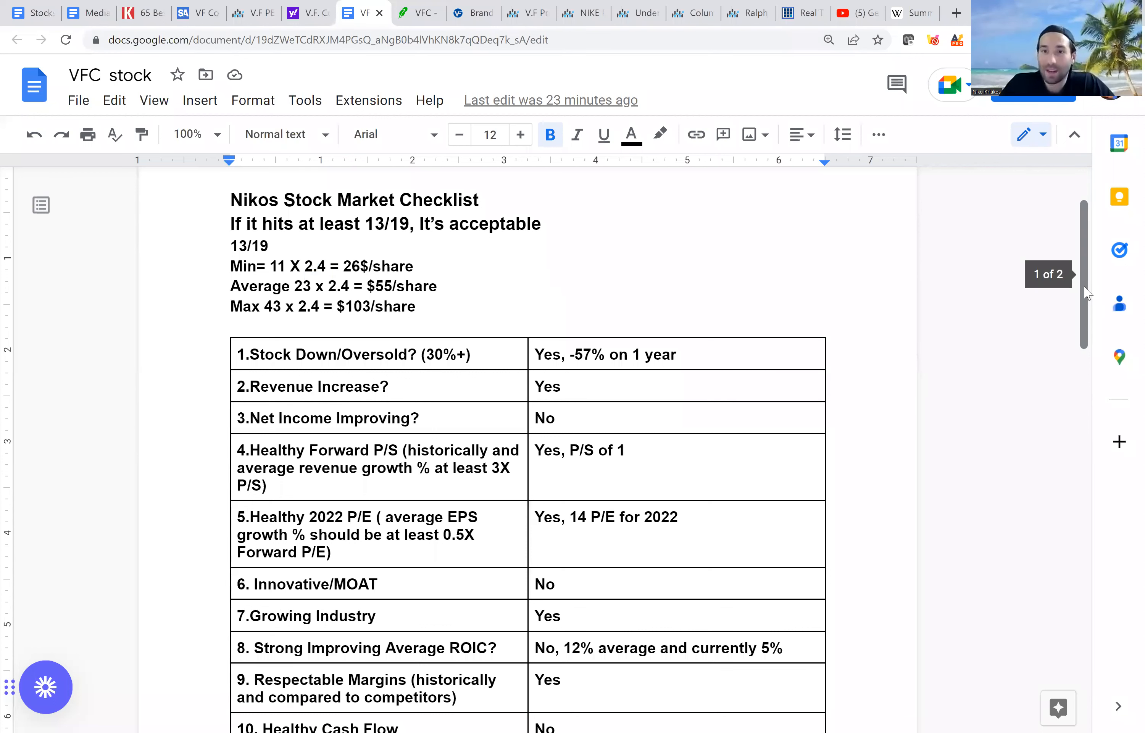
# - Scan the checklist answers, then move via Yahoo Finance to Macrotrends' VFC P/E ratio charts
pyautogui.scroll(-3)
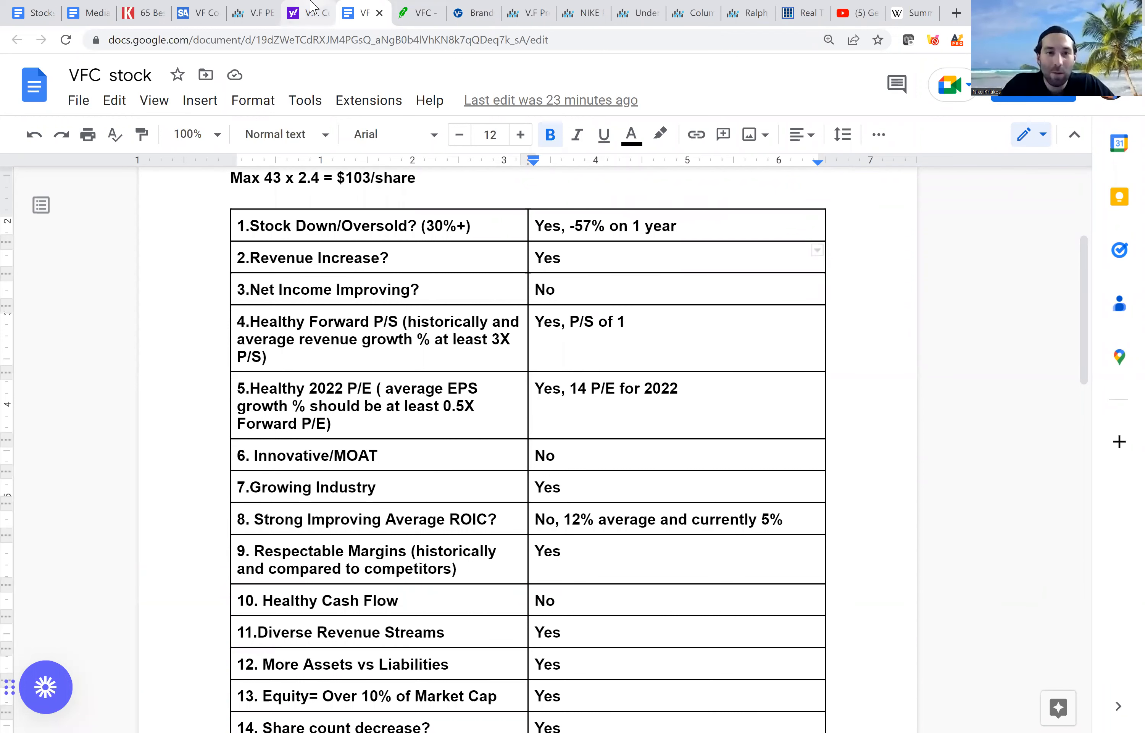
pyautogui.click(303, 12)
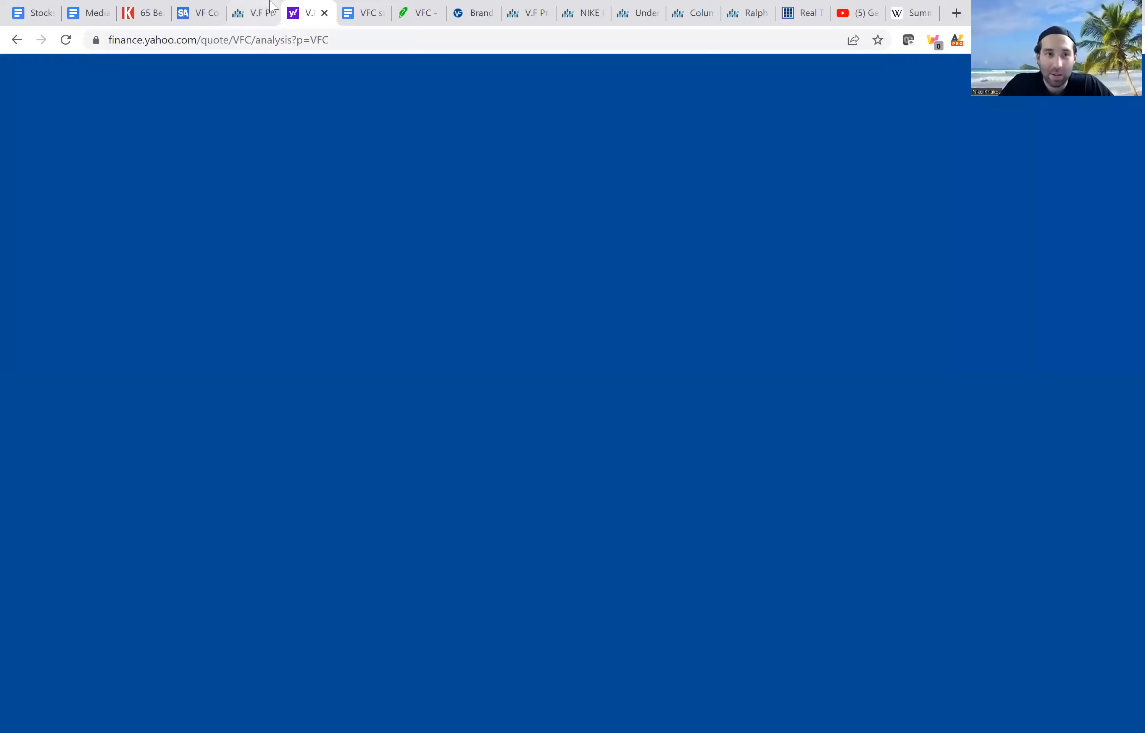
pyautogui.click(244, 13)
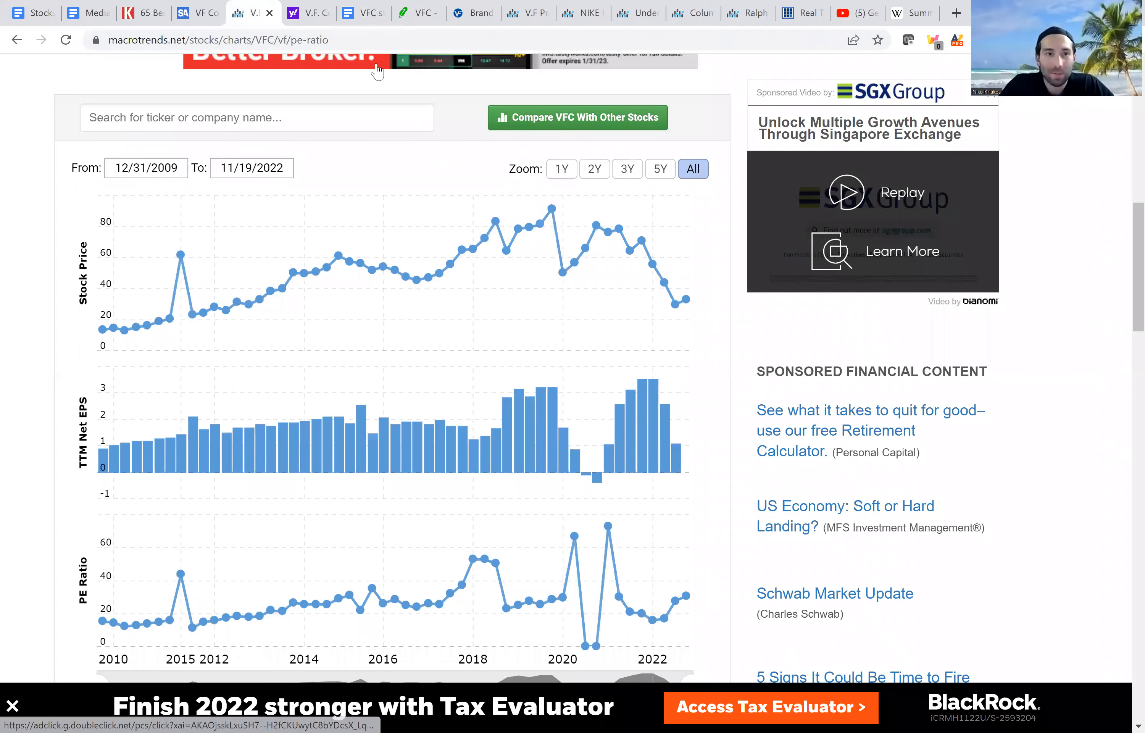
# - Bring up Stock Analysis' VFC overview with 2015–2021 revenue and earnings bars
pyautogui.click(197, 13)
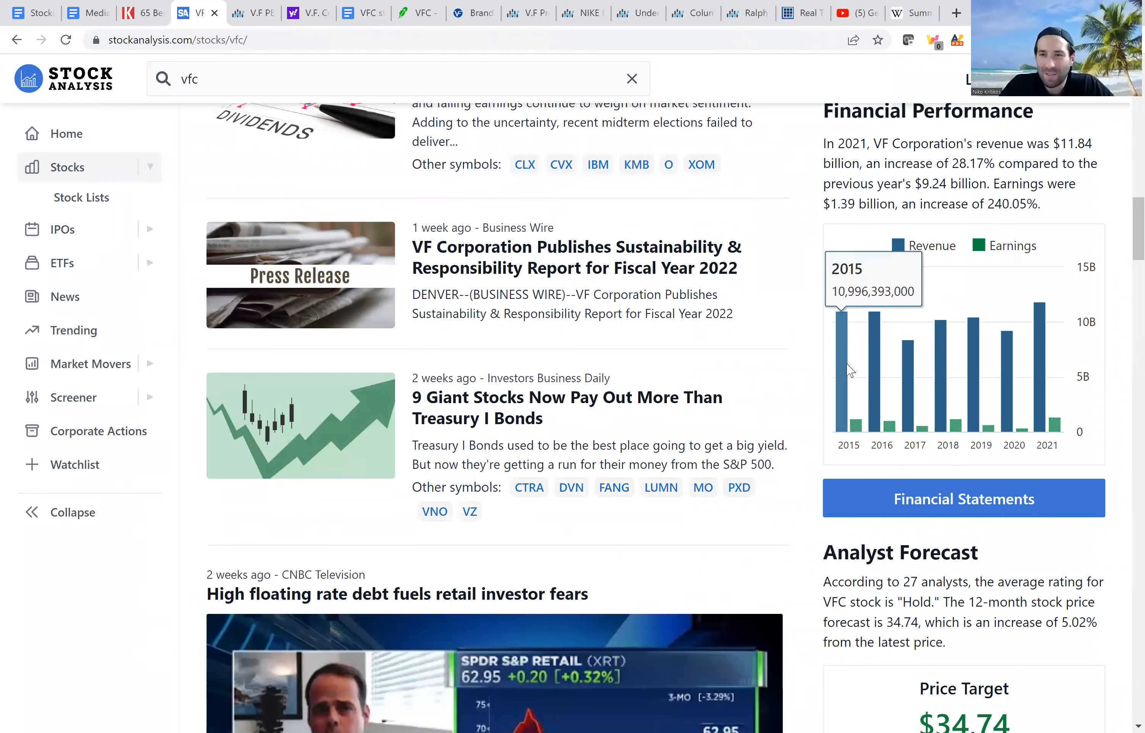
pyautogui.moveTo(864, 428)
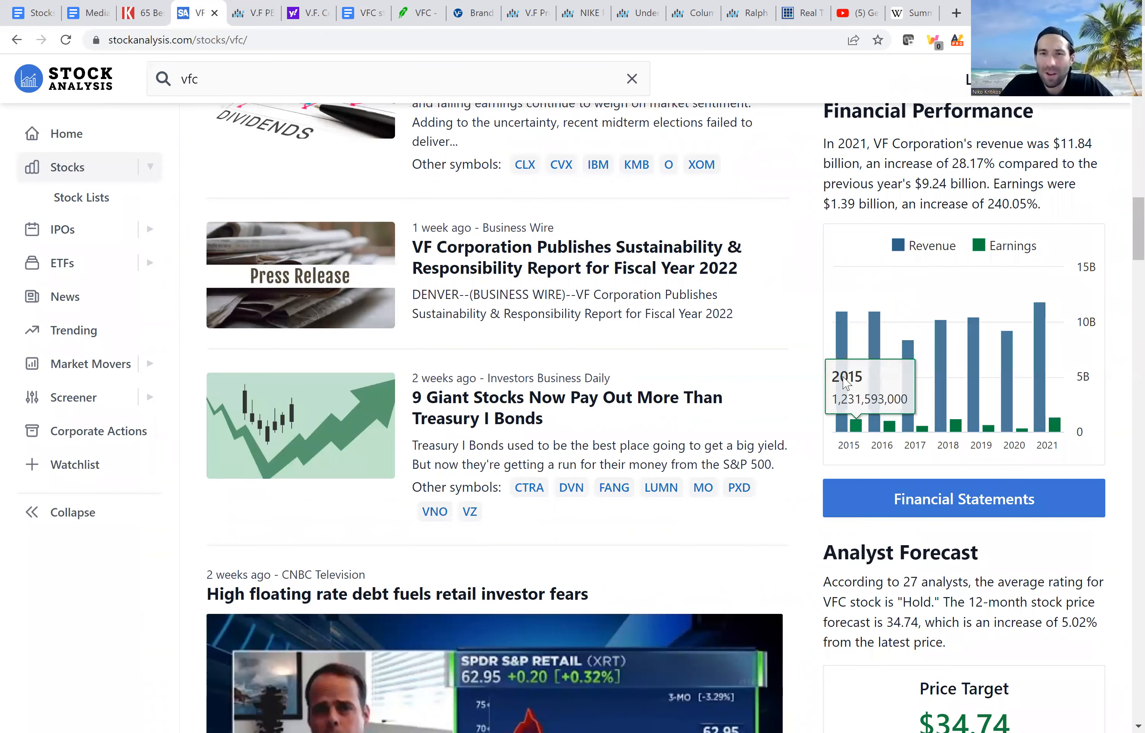
pyautogui.moveTo(874, 375)
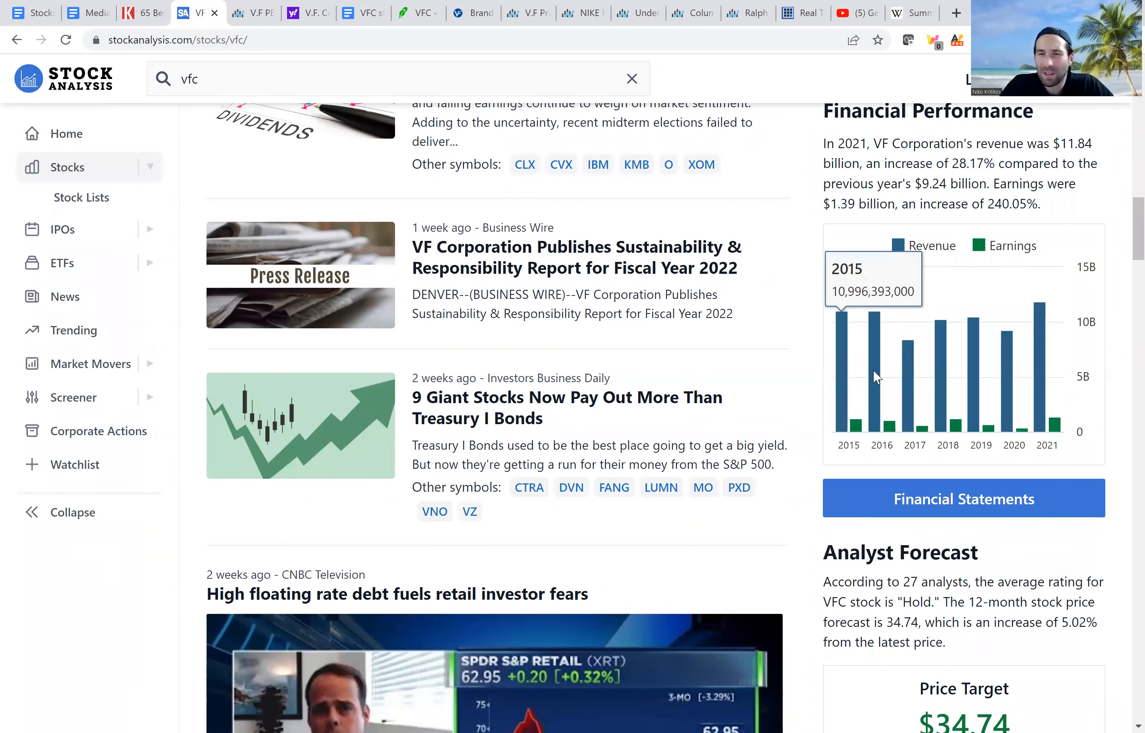
pyautogui.moveTo(915, 379)
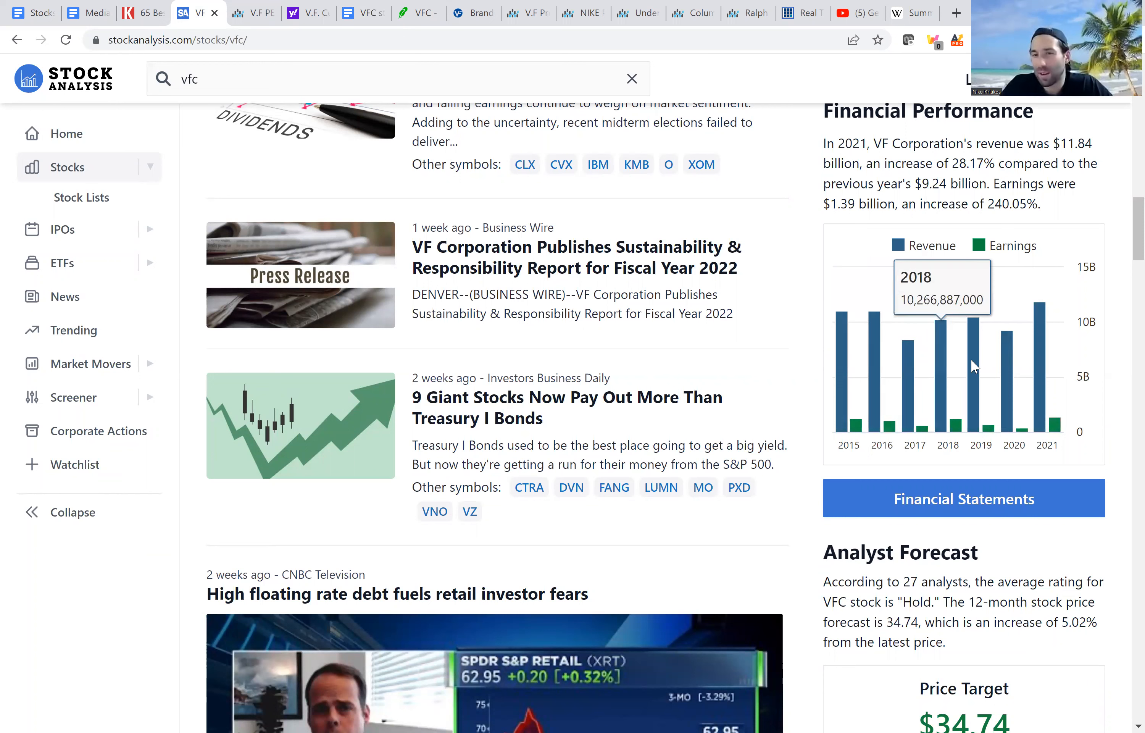
pyautogui.moveTo(854, 427)
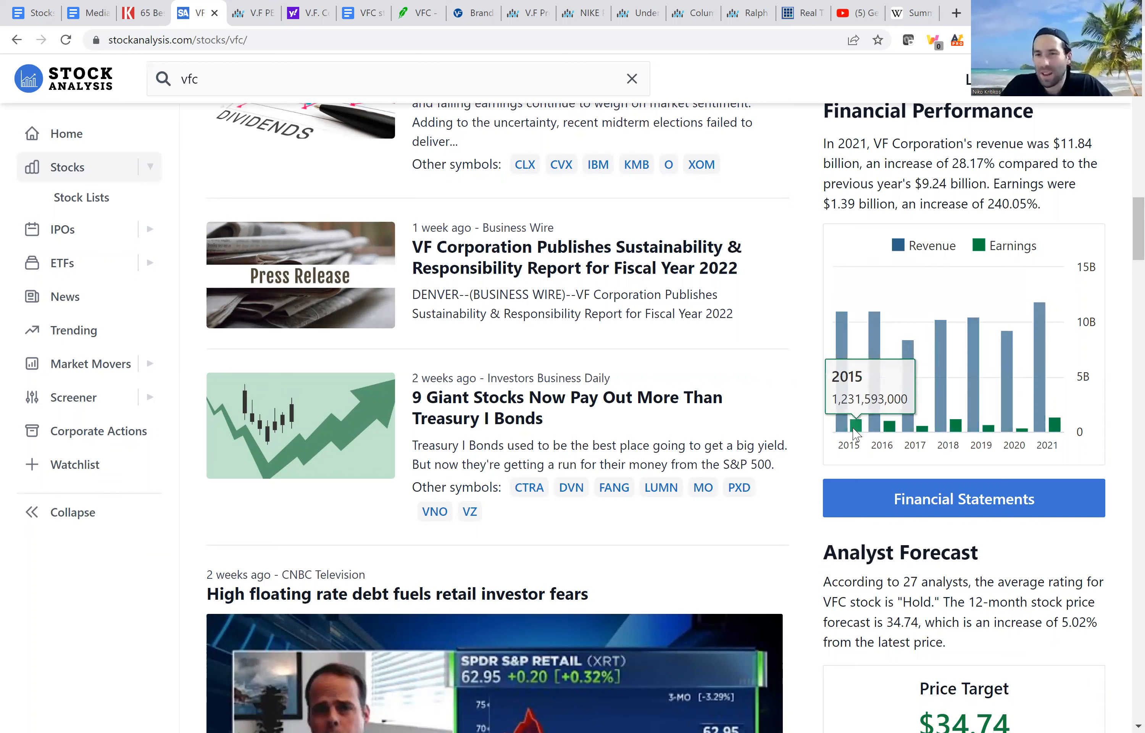
pyautogui.moveTo(896, 436)
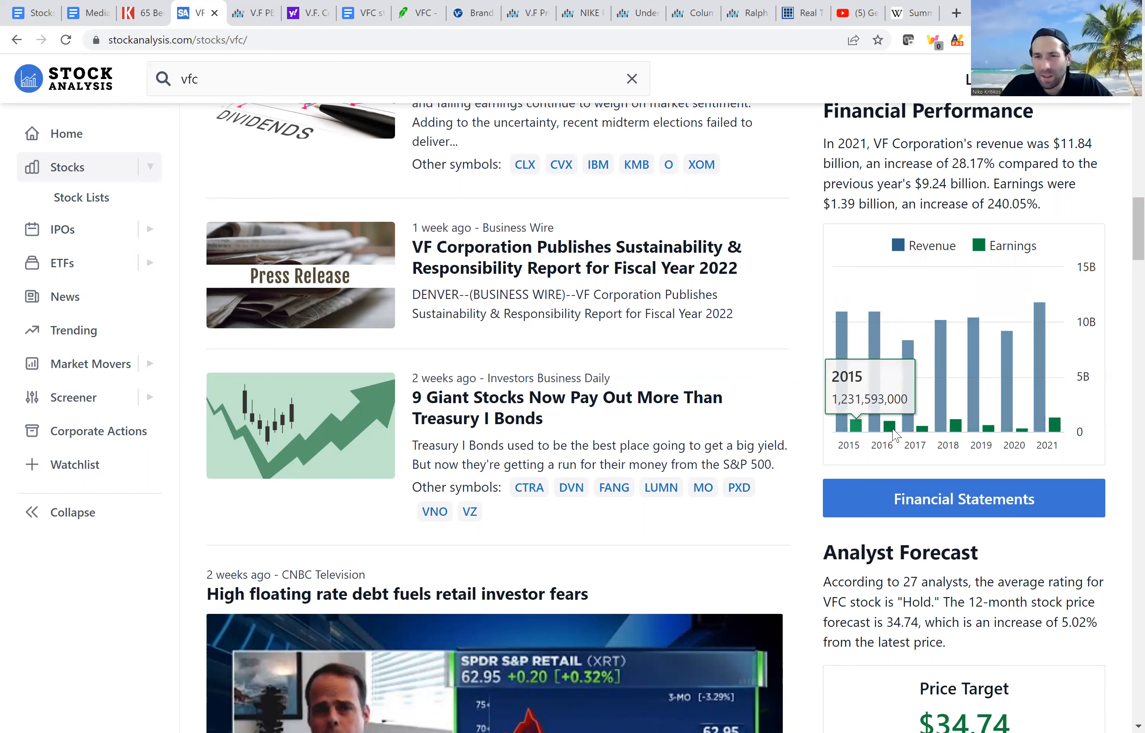
pyautogui.moveTo(915, 434)
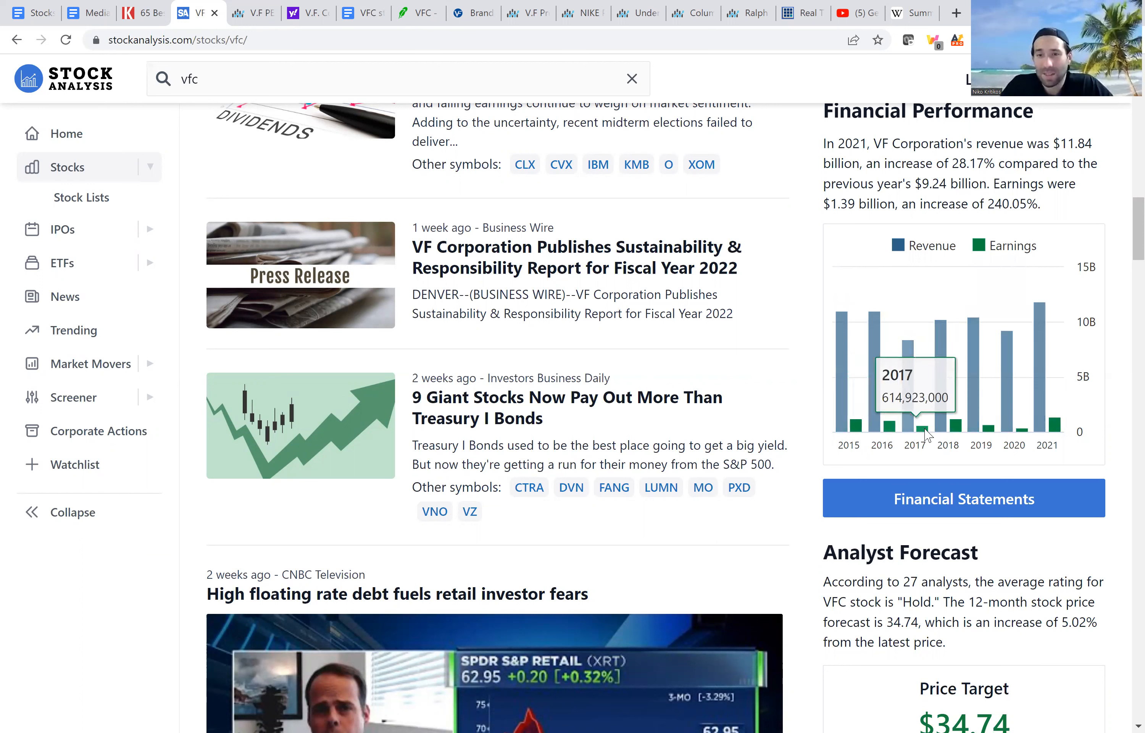
pyautogui.moveTo(948, 434)
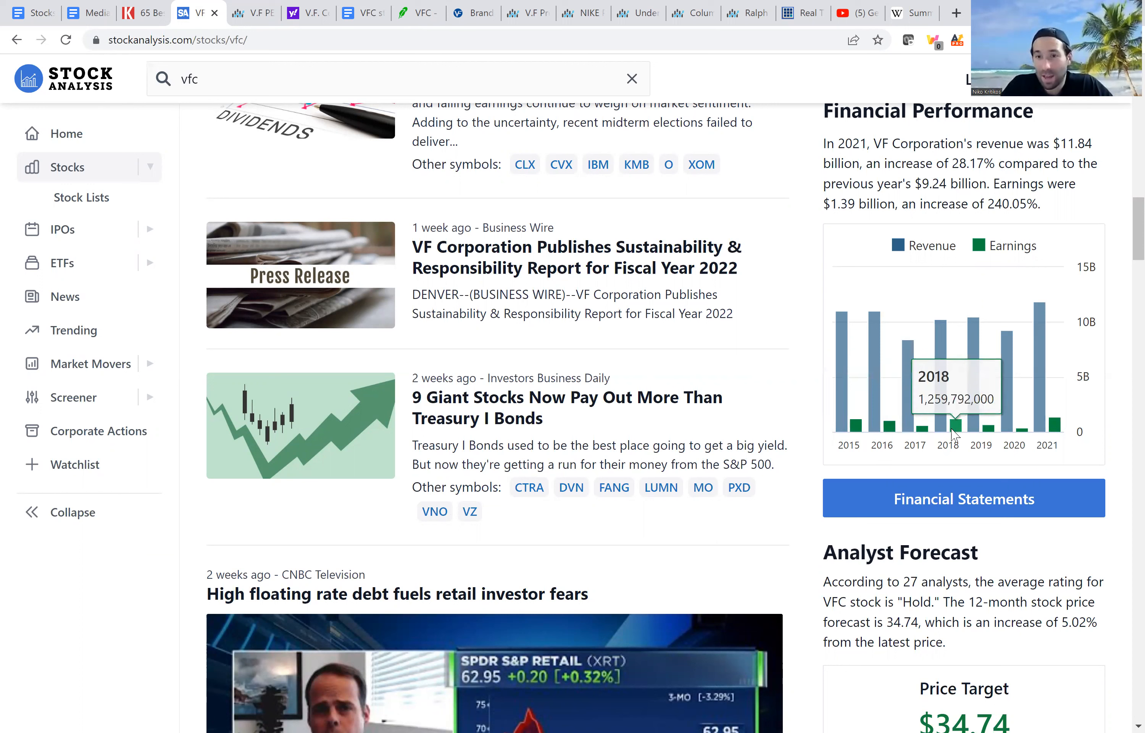
pyautogui.moveTo(980, 430)
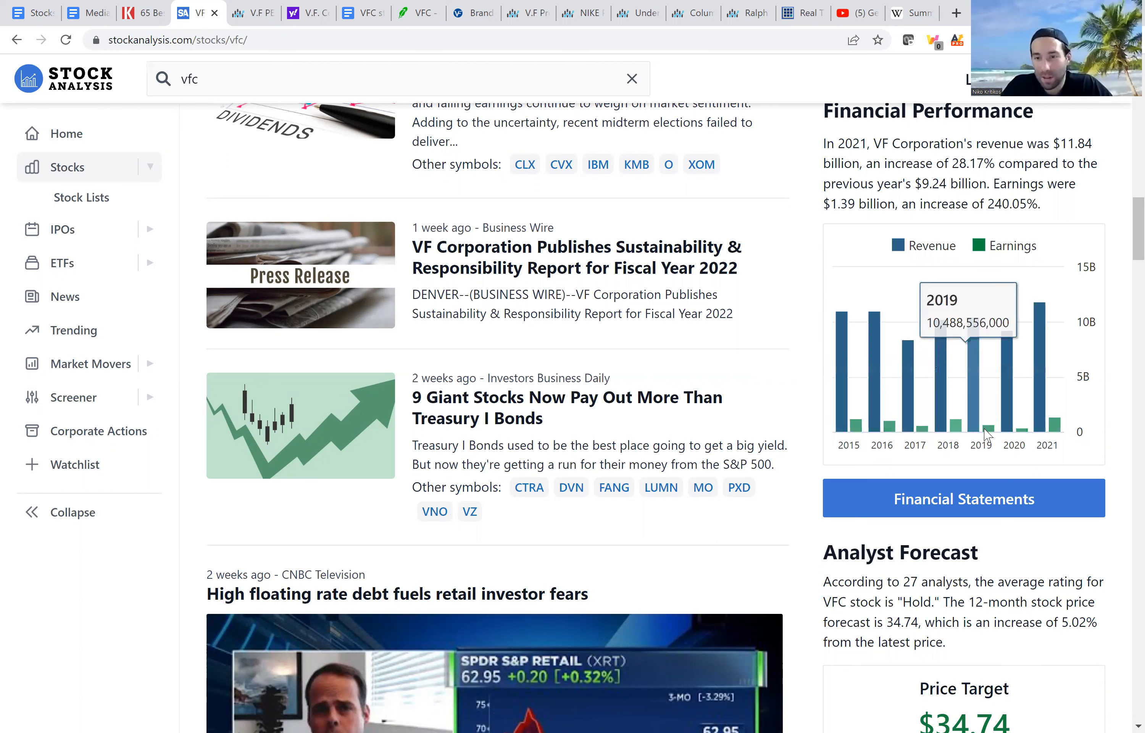
pyautogui.moveTo(1022, 430)
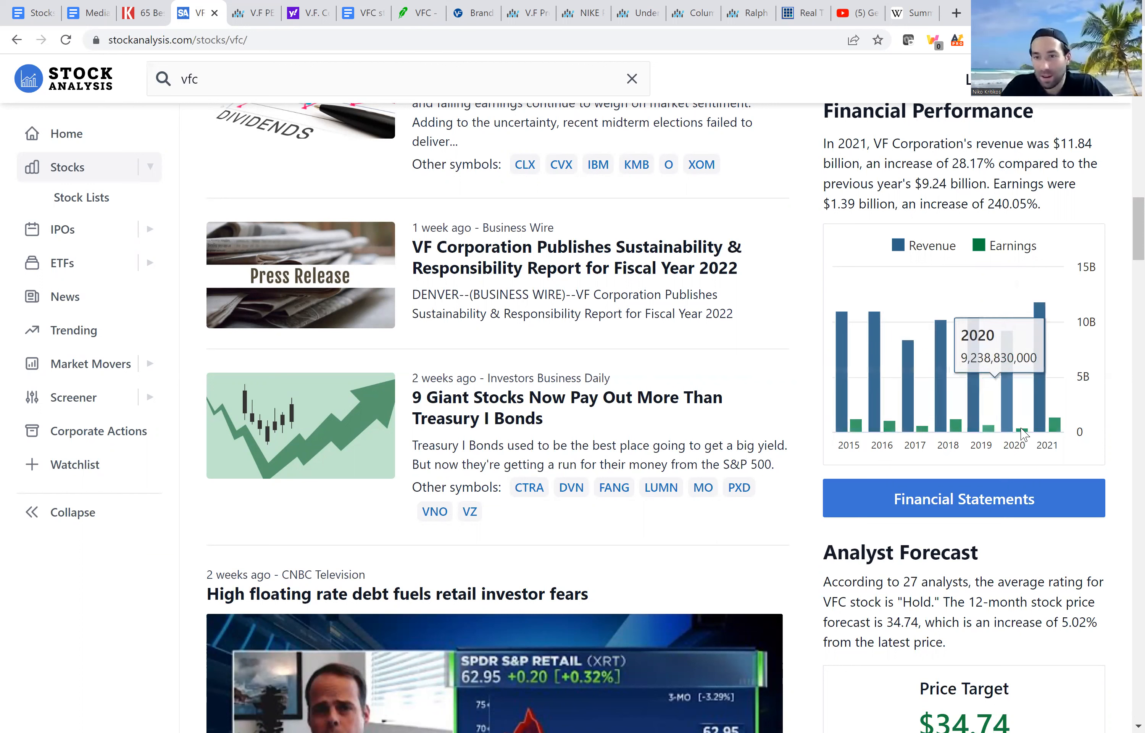
pyautogui.moveTo(1047, 430)
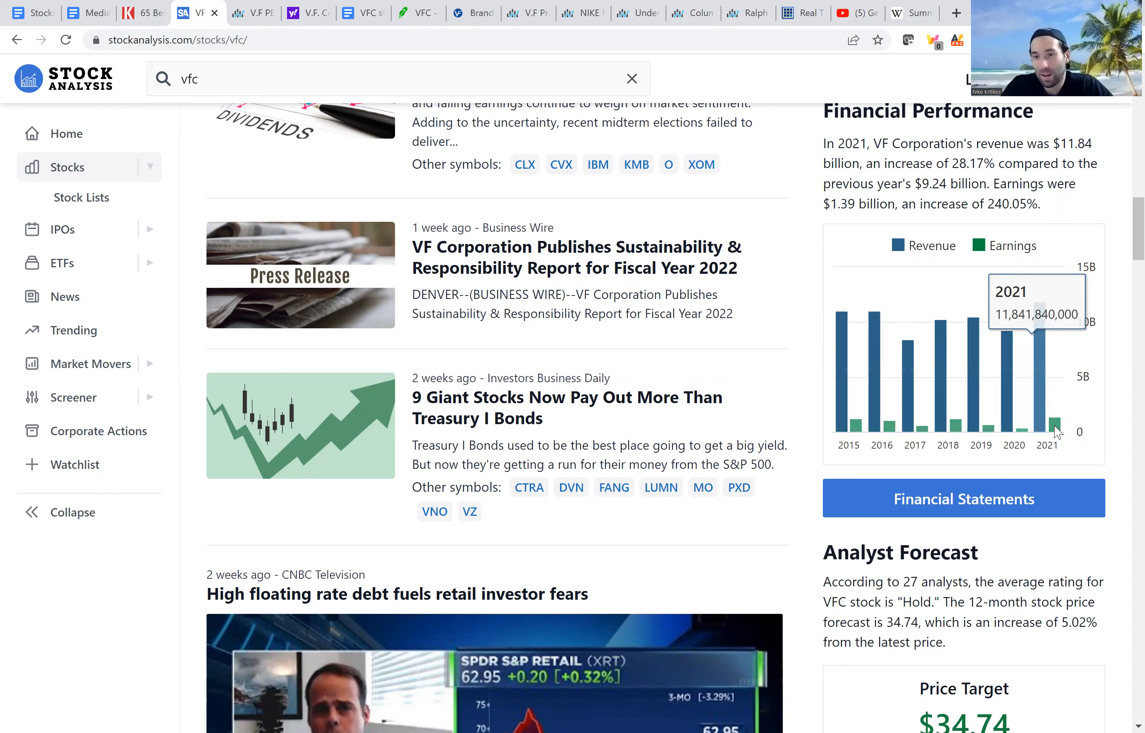
pyautogui.moveTo(1055, 427)
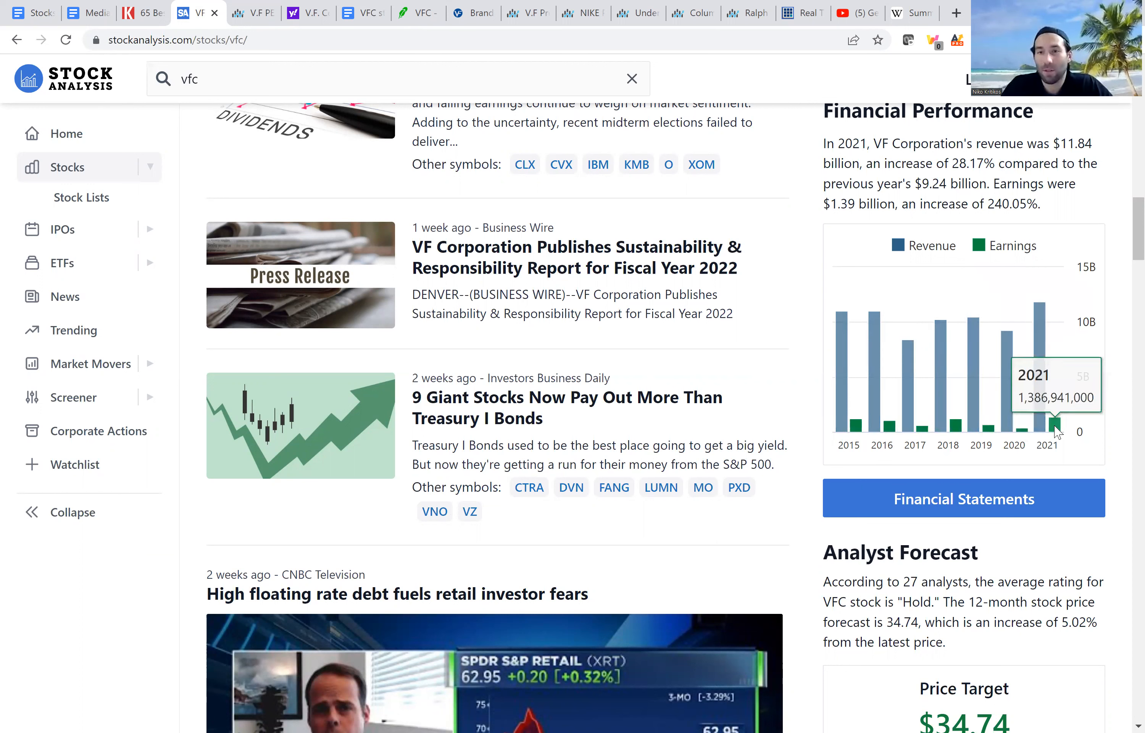
pyautogui.moveTo(918, 340)
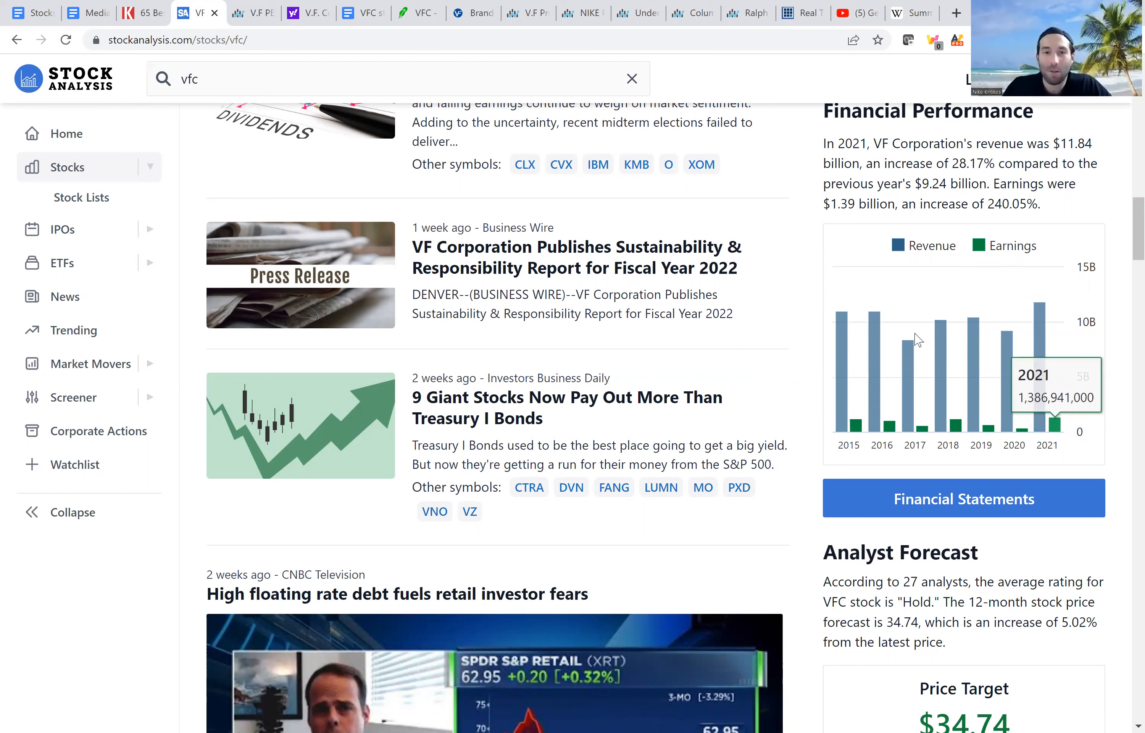
pyautogui.moveTo(964, 321)
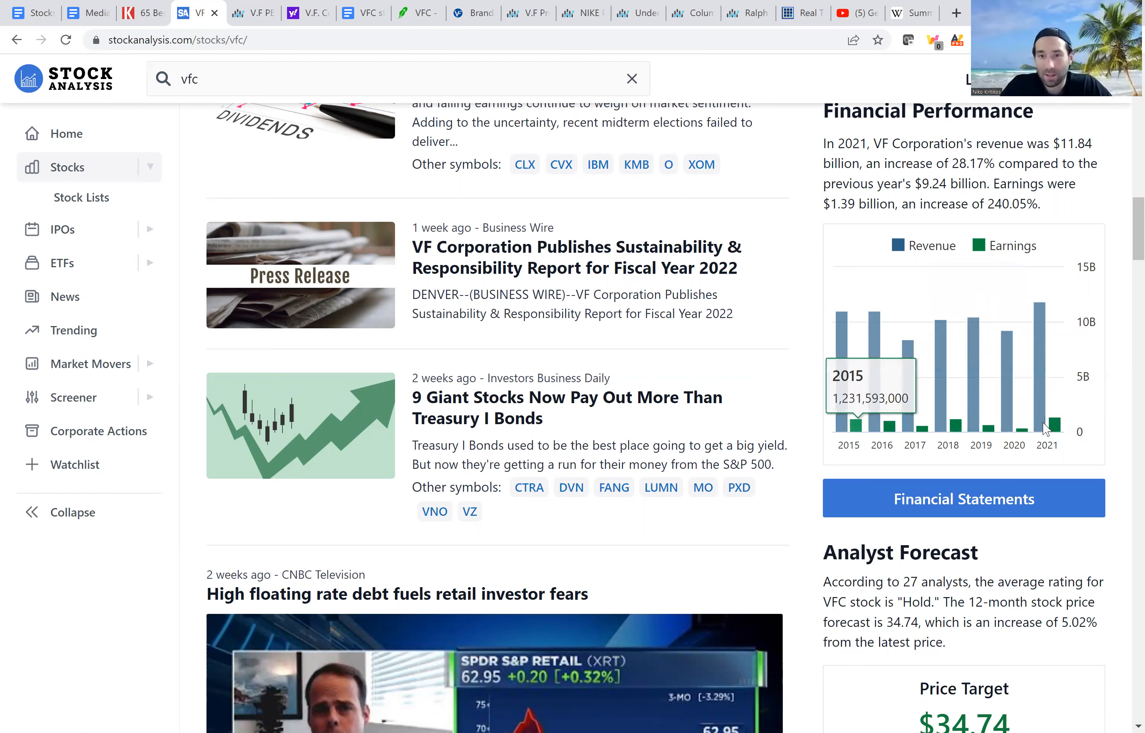
pyautogui.moveTo(1054, 431)
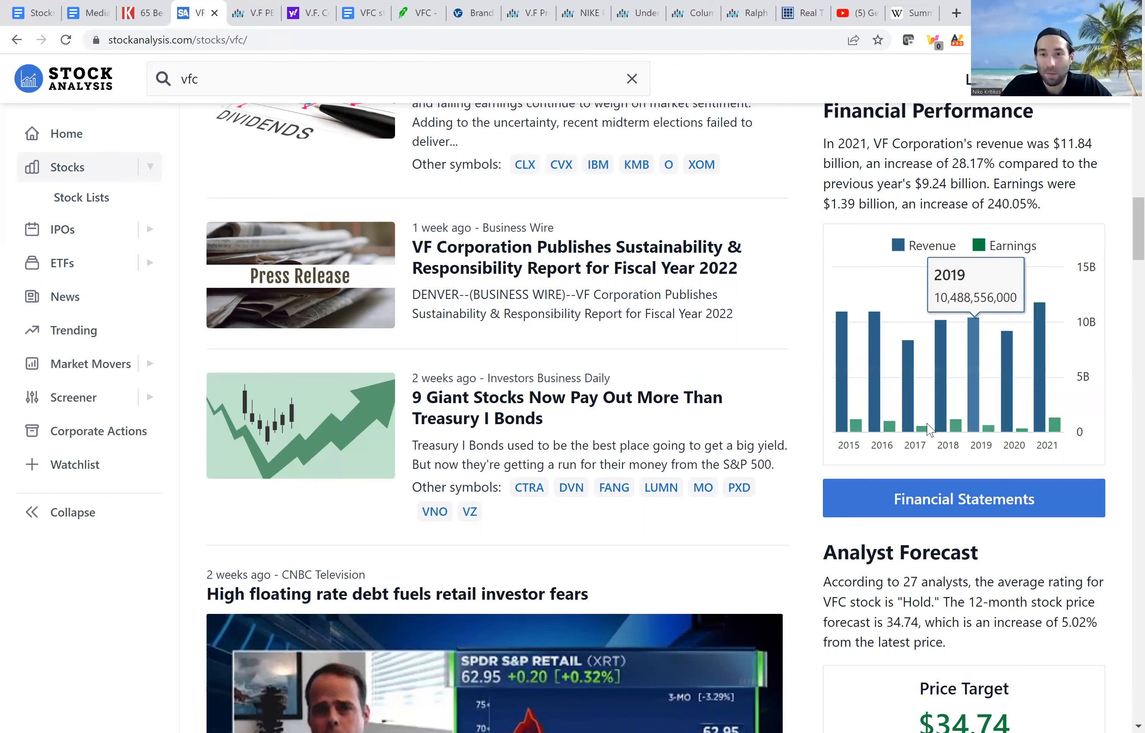
pyautogui.moveTo(882, 380)
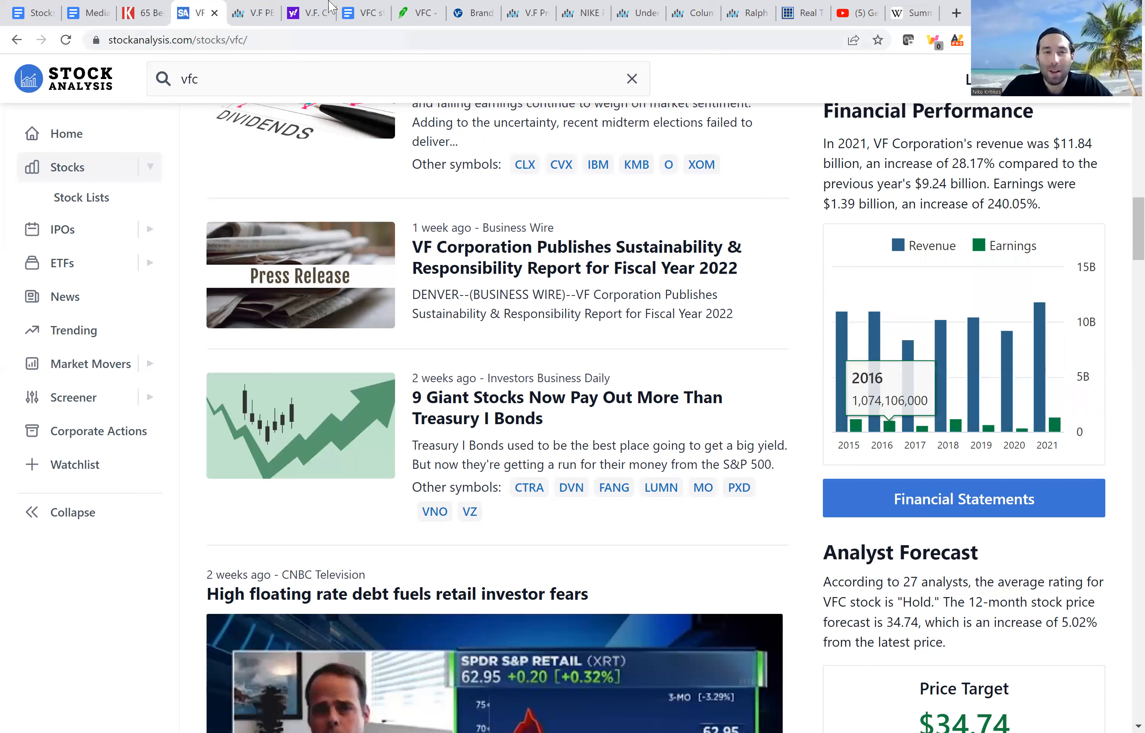
pyautogui.moveTo(379, 7)
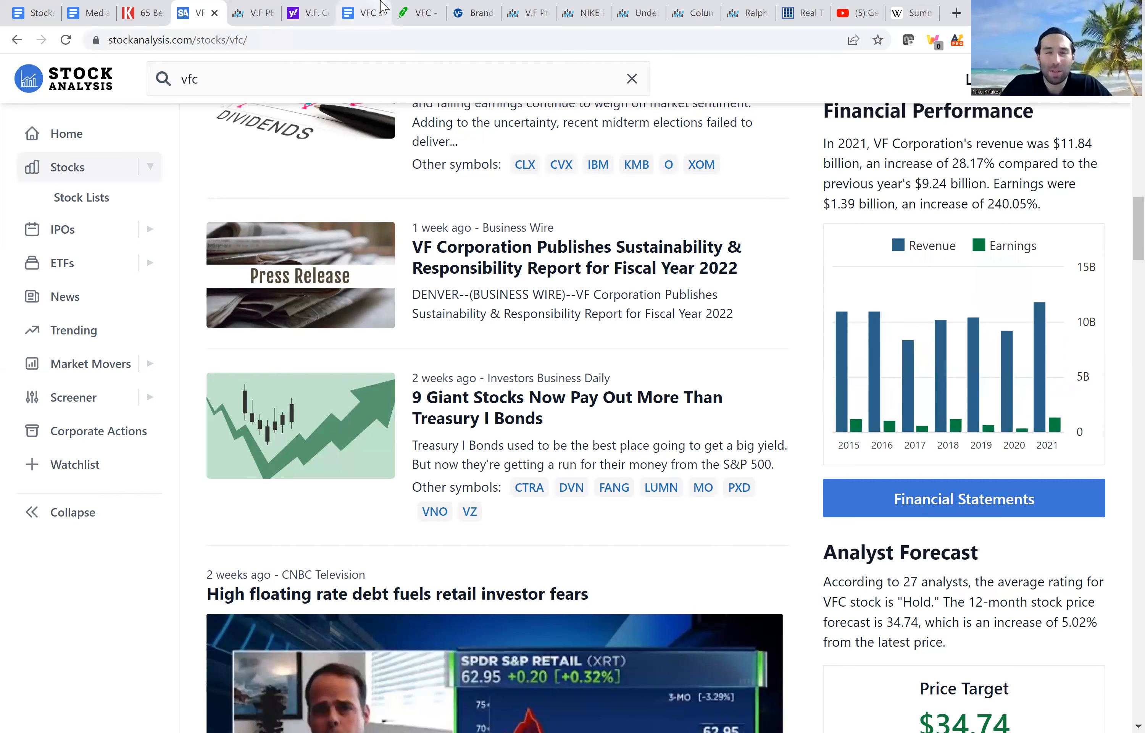
pyautogui.moveTo(363, 13)
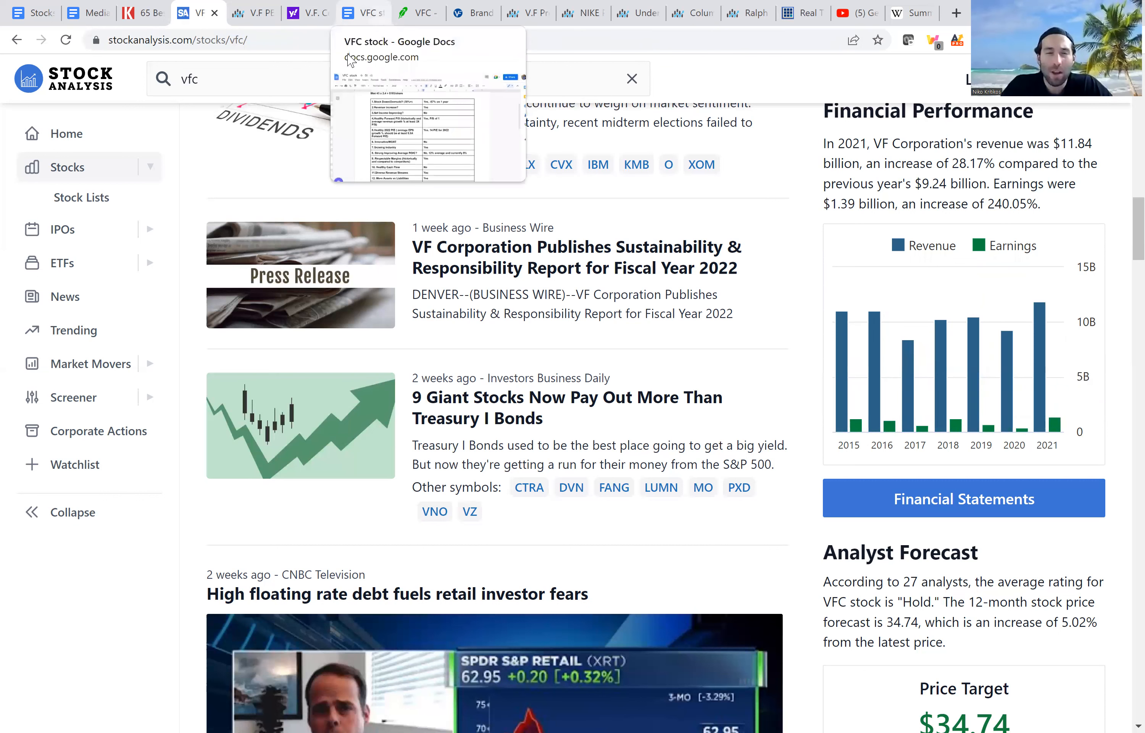
# - Recheck the net income and P/S answers in the checklist against Yahoo Finance and Macrotrends, leaving them unchanged
pyautogui.click(306, 12)
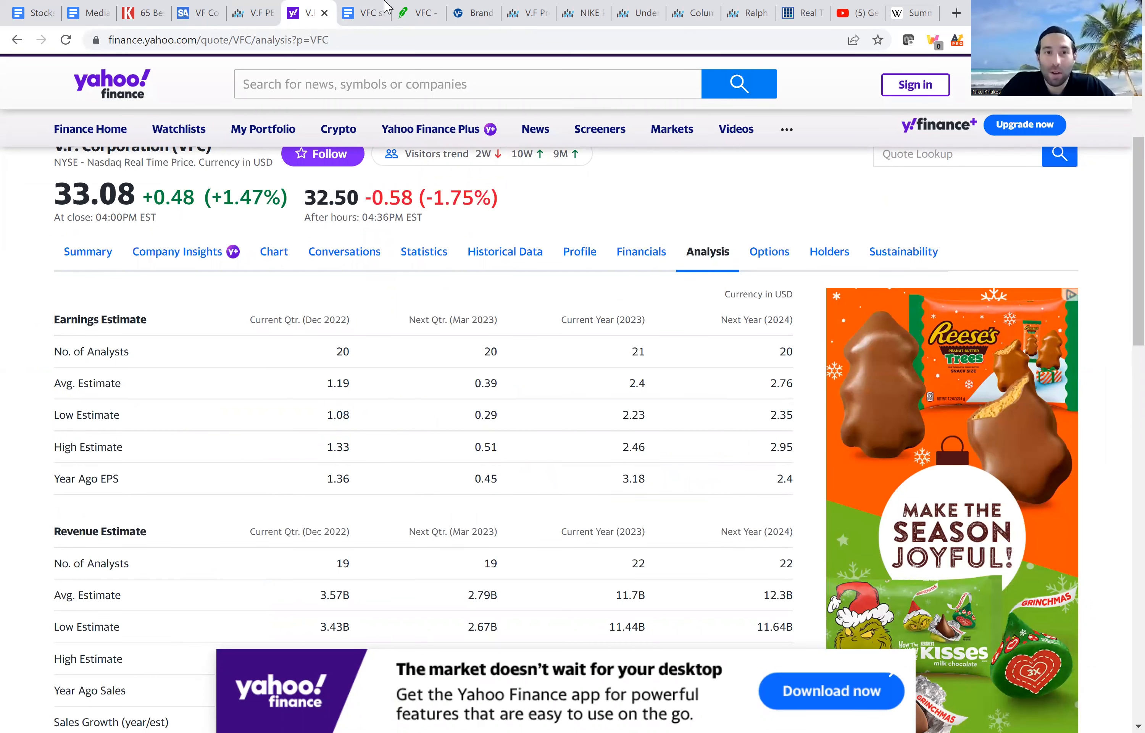
pyautogui.click(363, 13)
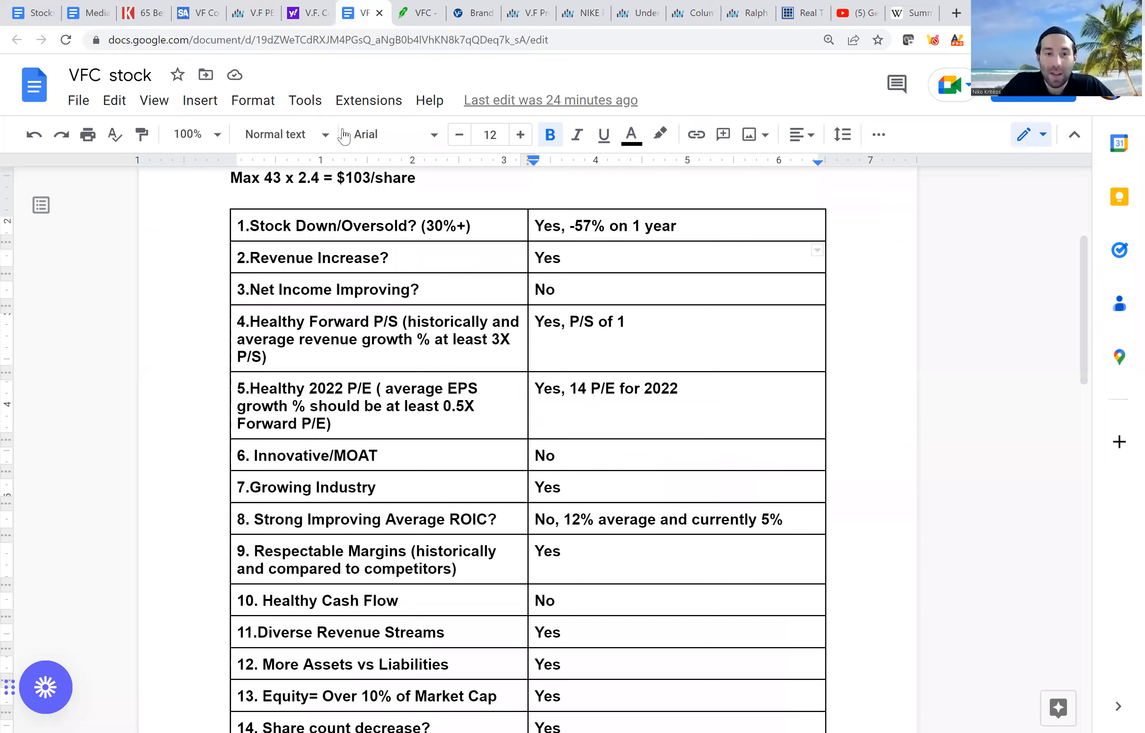
pyautogui.moveTo(371, 176)
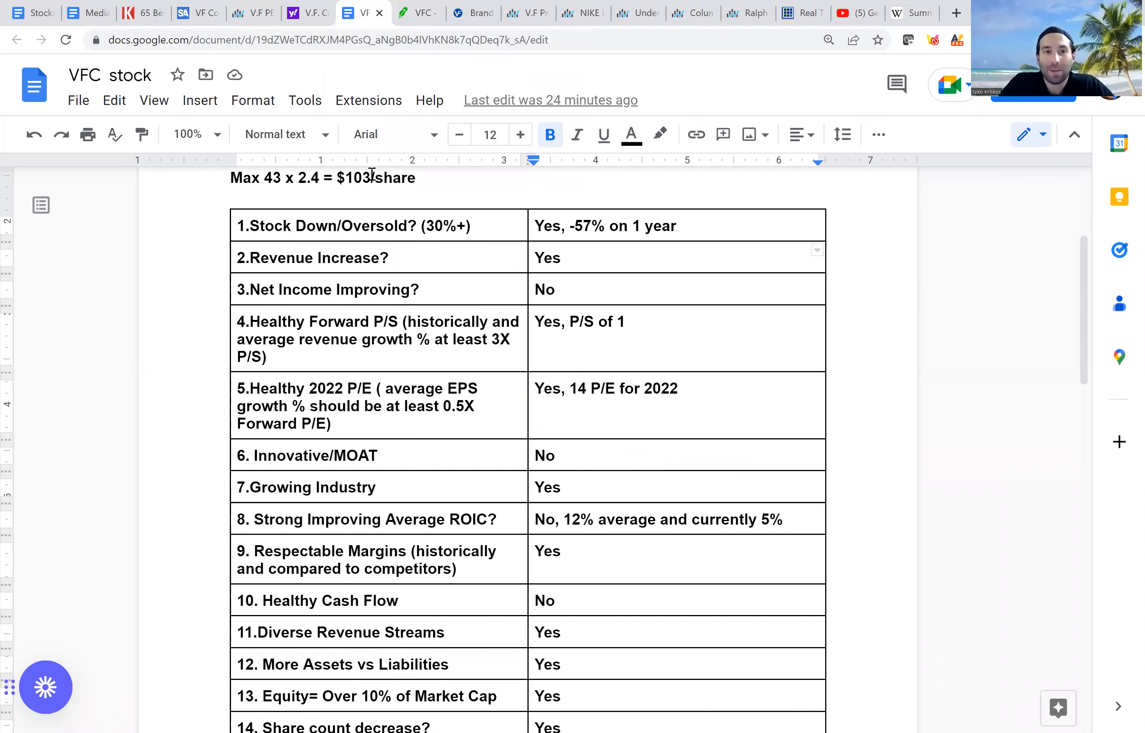
pyautogui.click(564, 258)
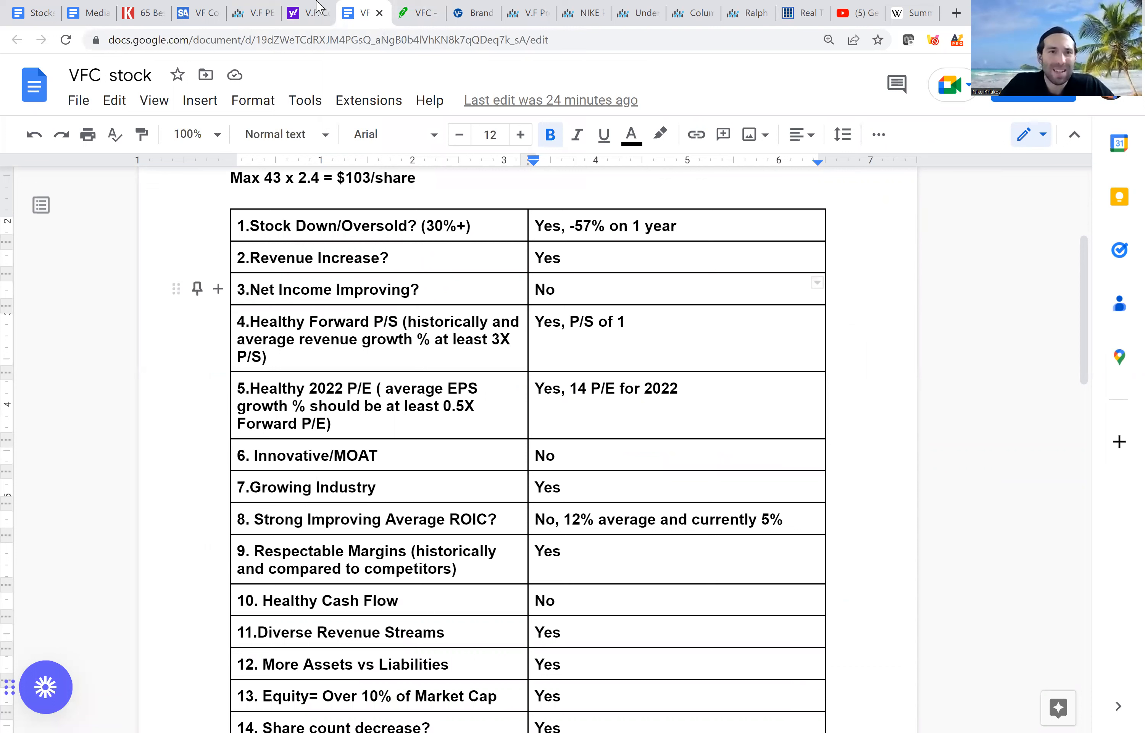
pyautogui.click(558, 290)
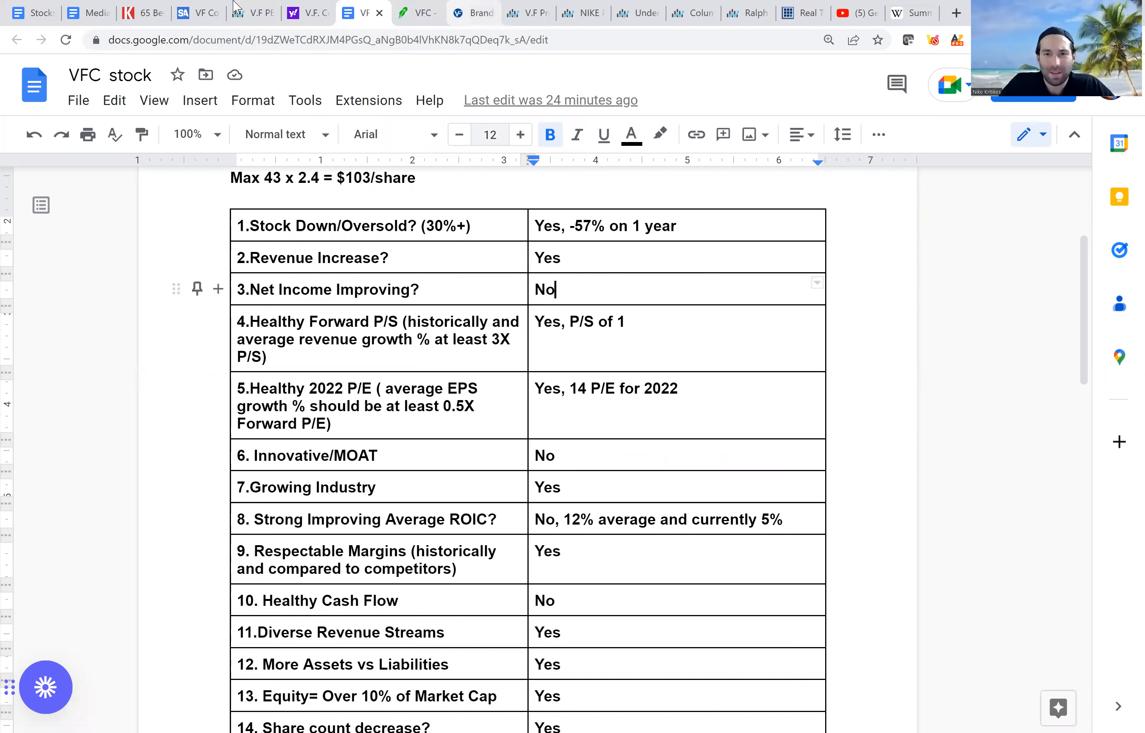
pyautogui.click(251, 13)
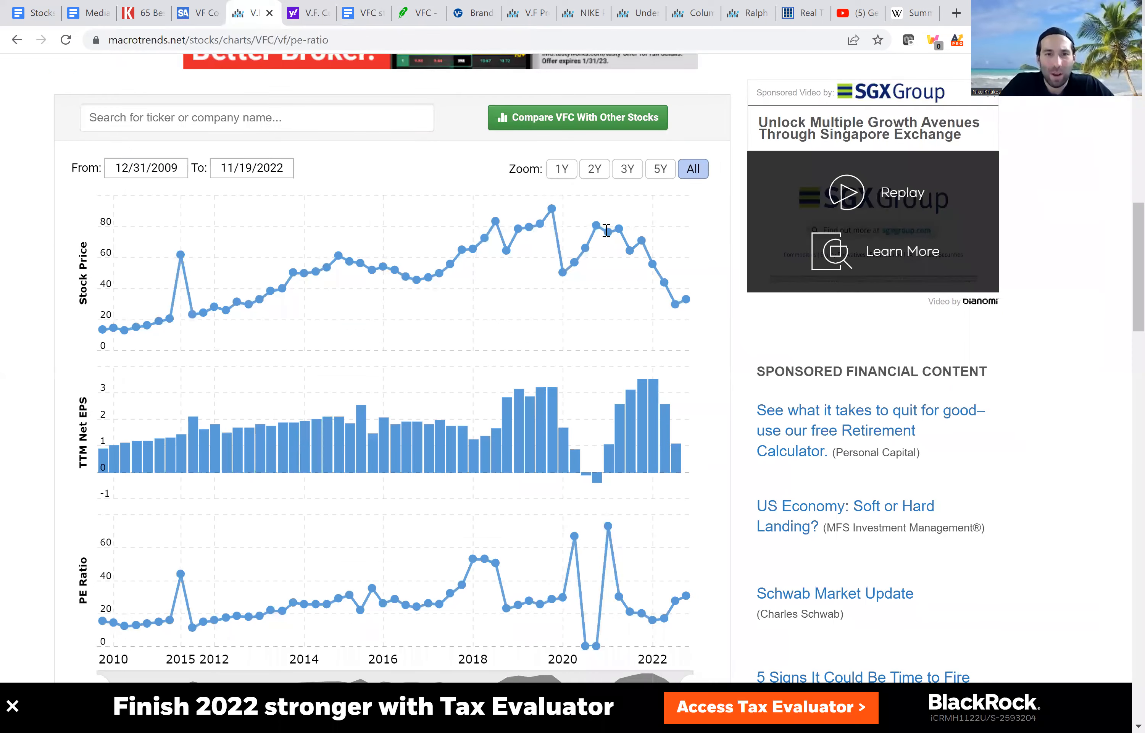
pyautogui.click(362, 13)
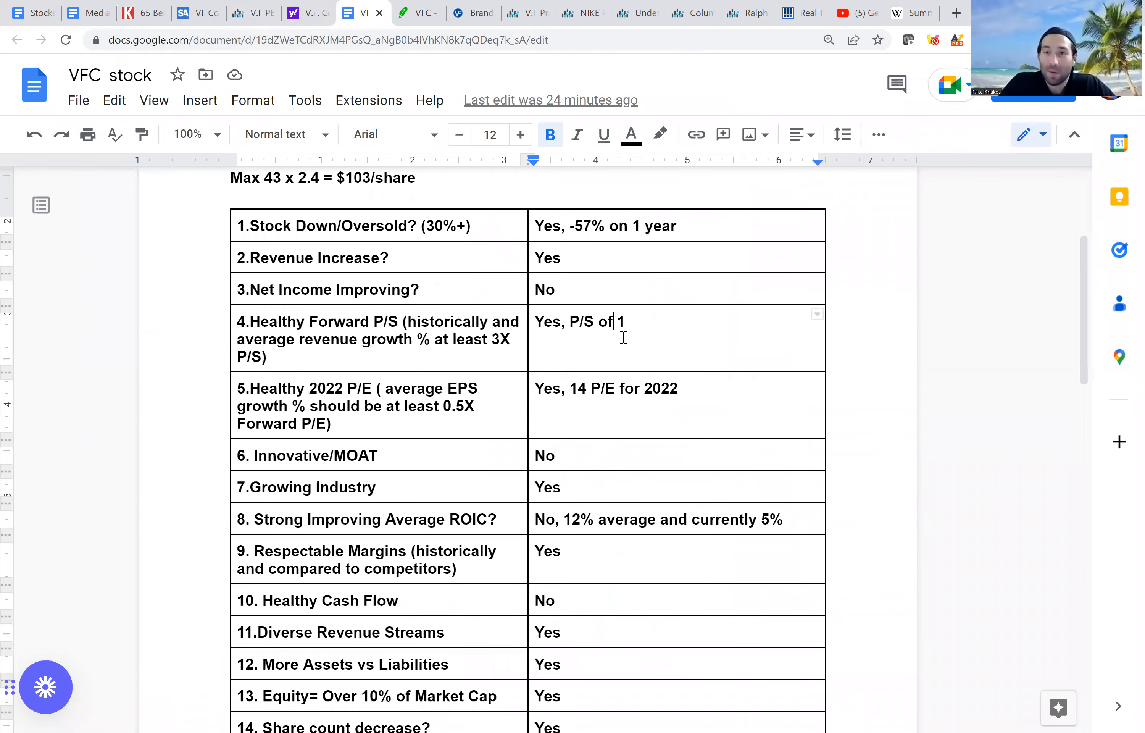
pyautogui.moveTo(312, 8)
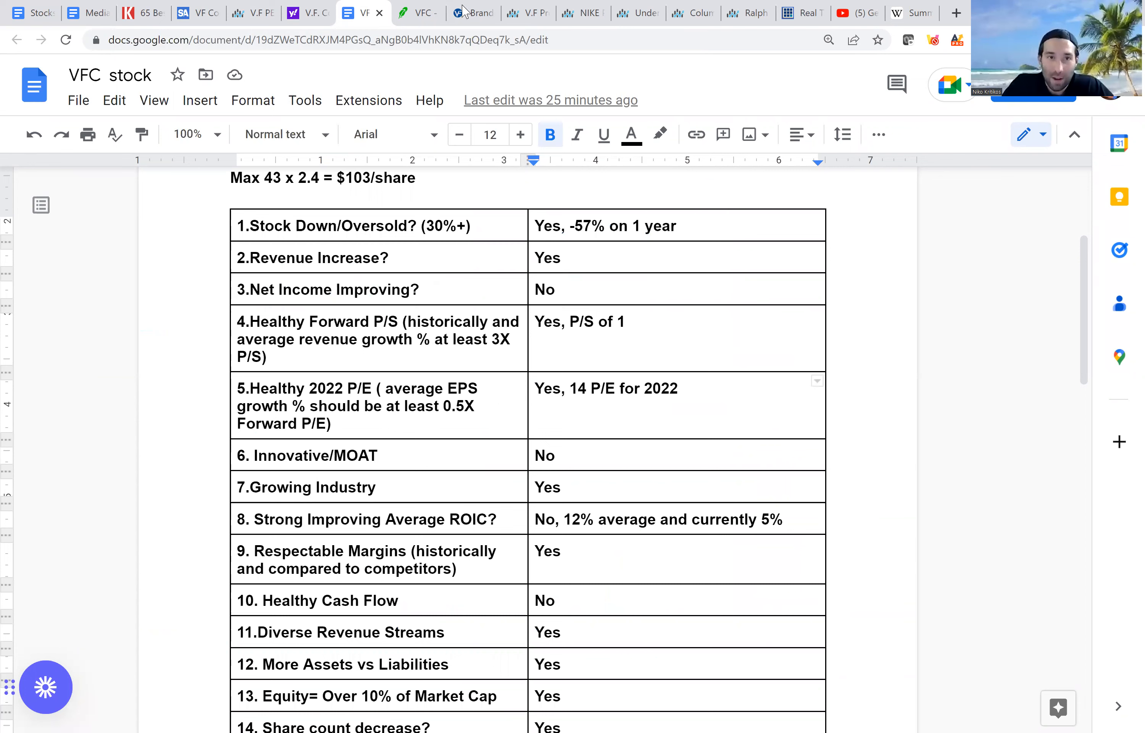
# - Highlight VFC's 2023 and 2024 EPS estimates on Yahoo Finance, then head to the P/E history page
pyautogui.click(295, 13)
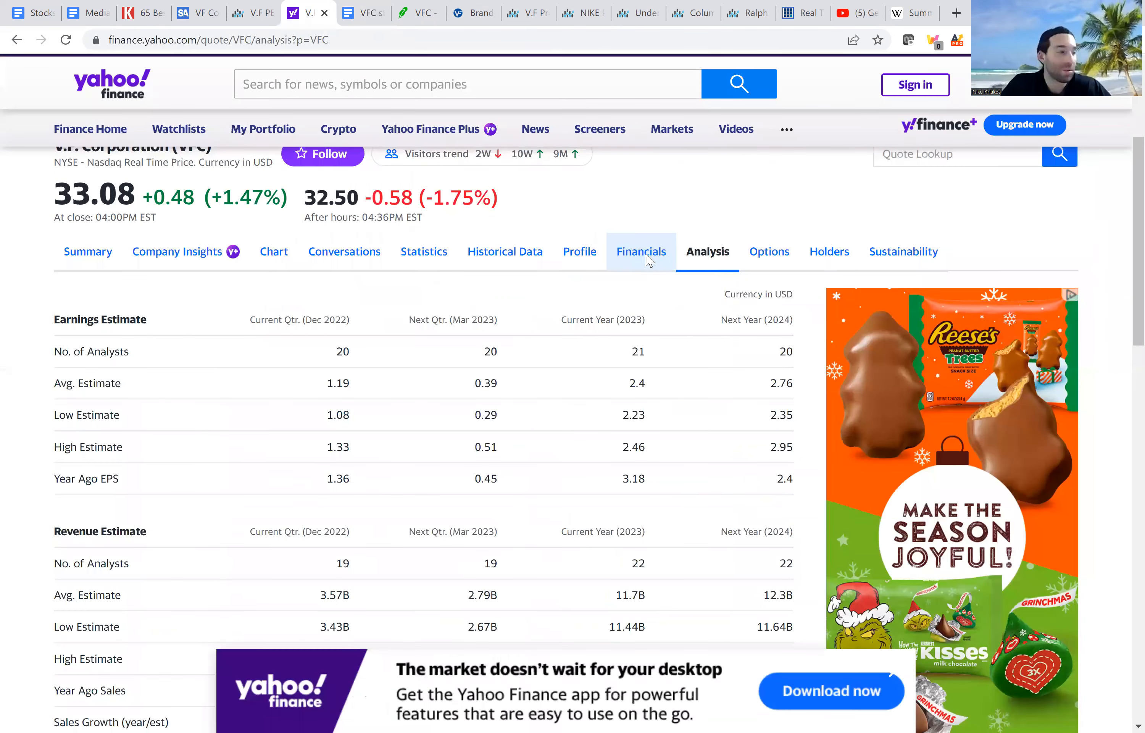
pyautogui.moveTo(575, 206)
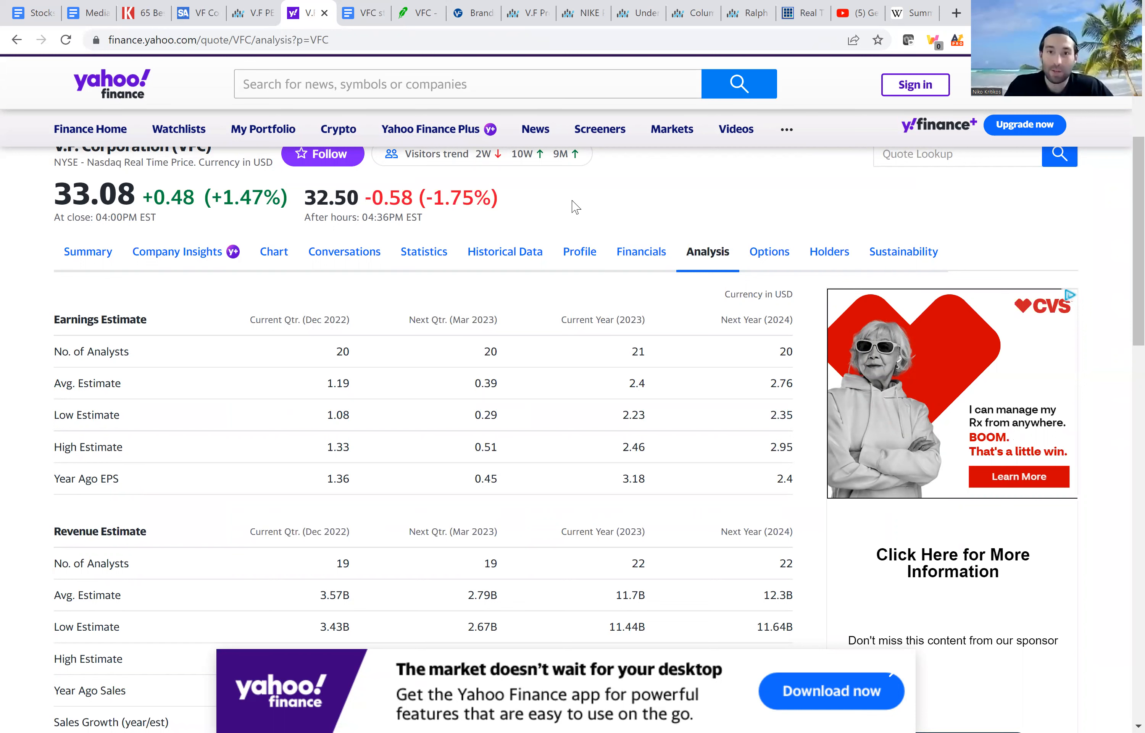
pyautogui.moveTo(635, 525)
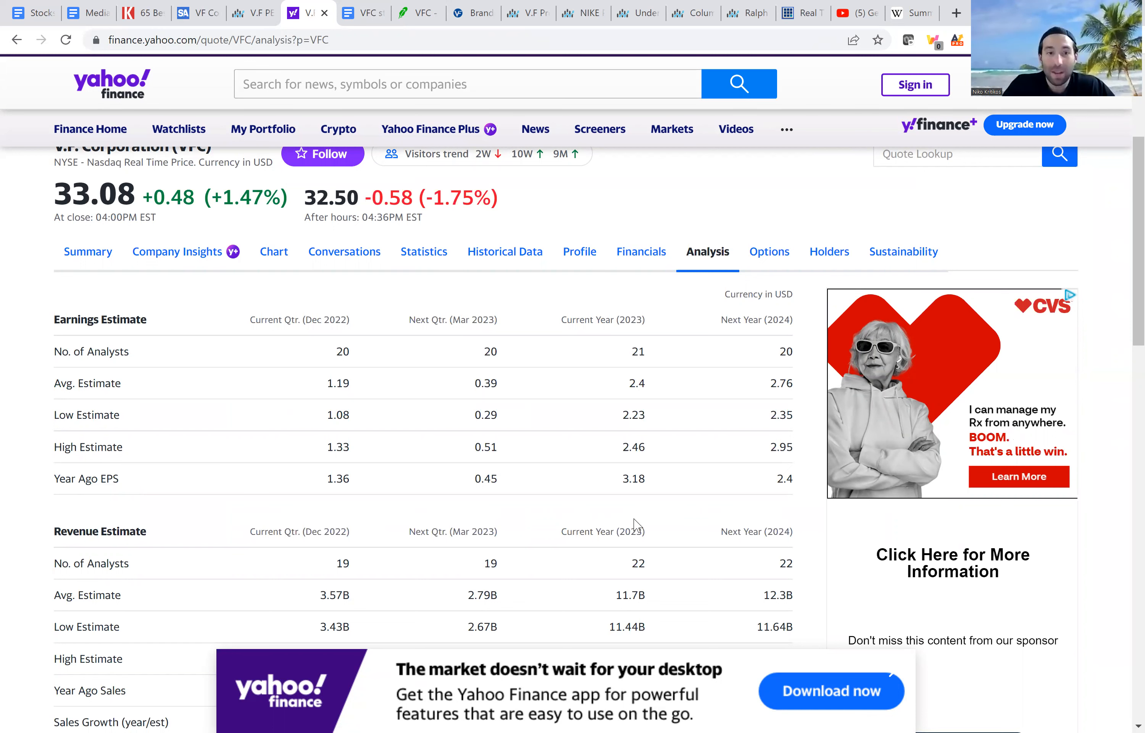
pyautogui.doubleClick(632, 478)
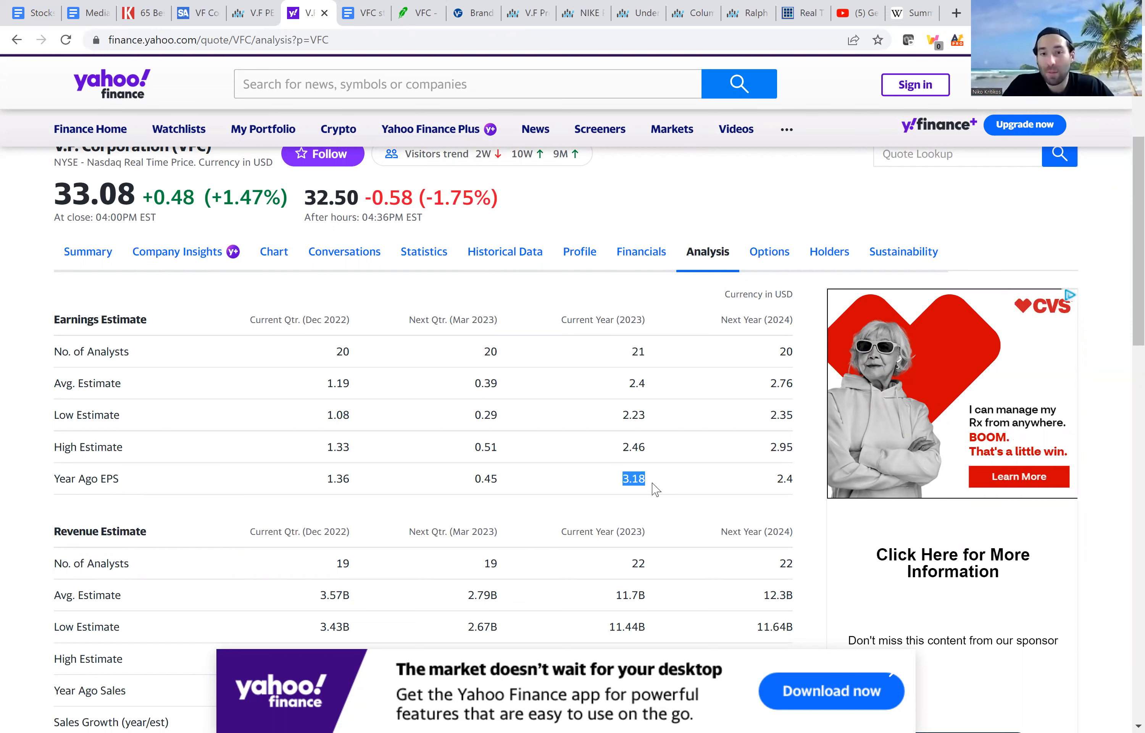
pyautogui.click(632, 478)
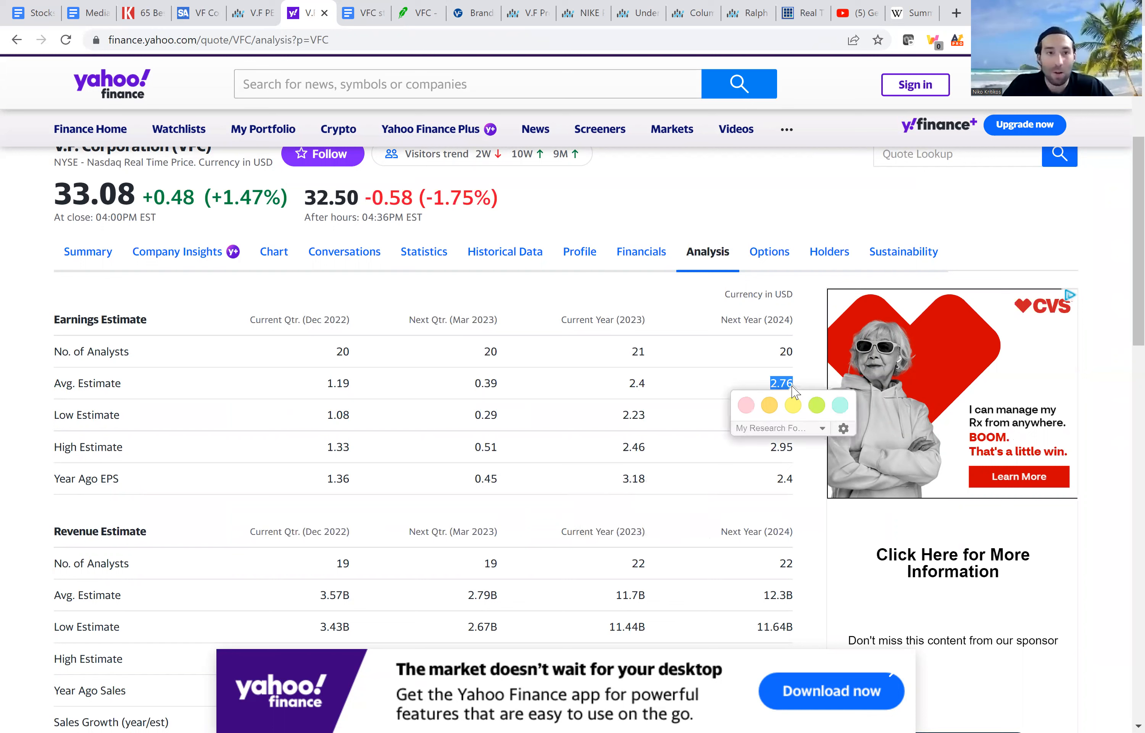
pyautogui.moveTo(407, 475)
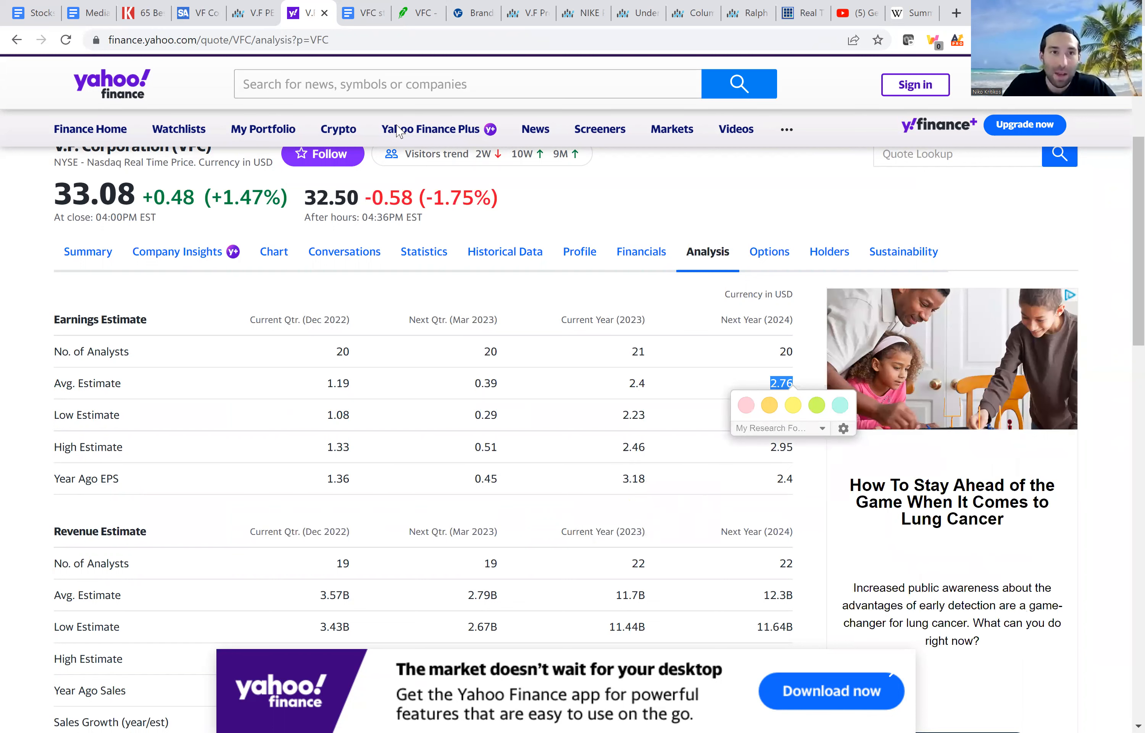
pyautogui.moveTo(329, 97)
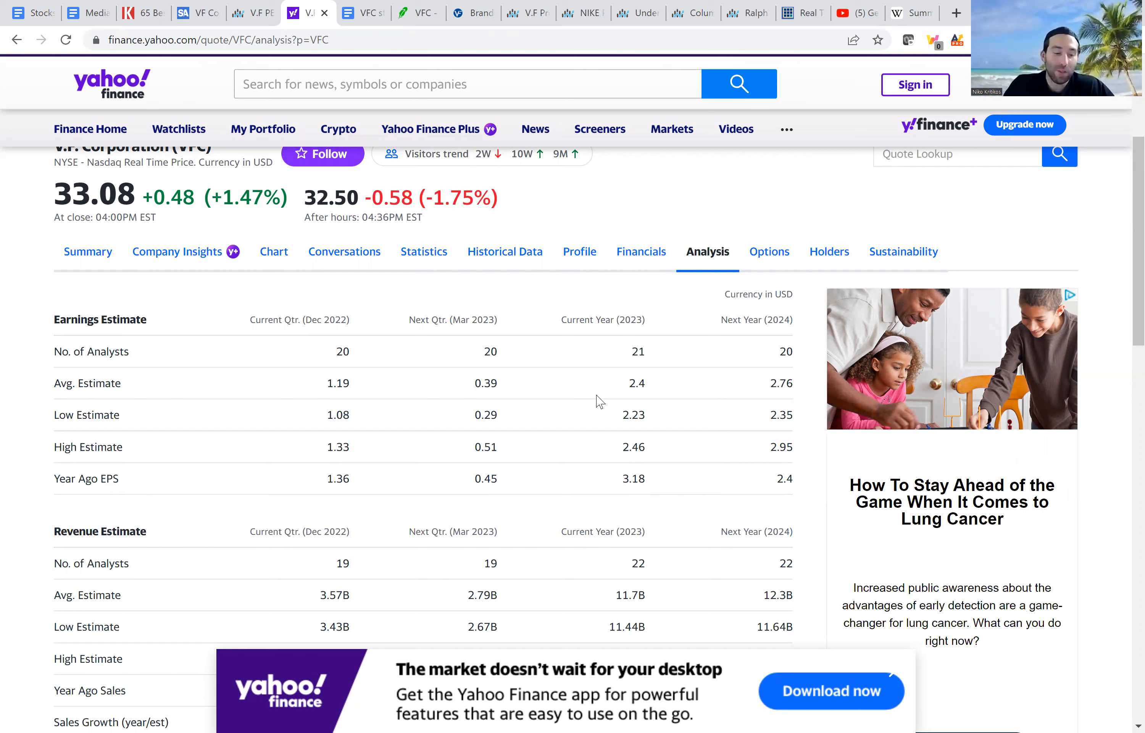
pyautogui.moveTo(803, 387)
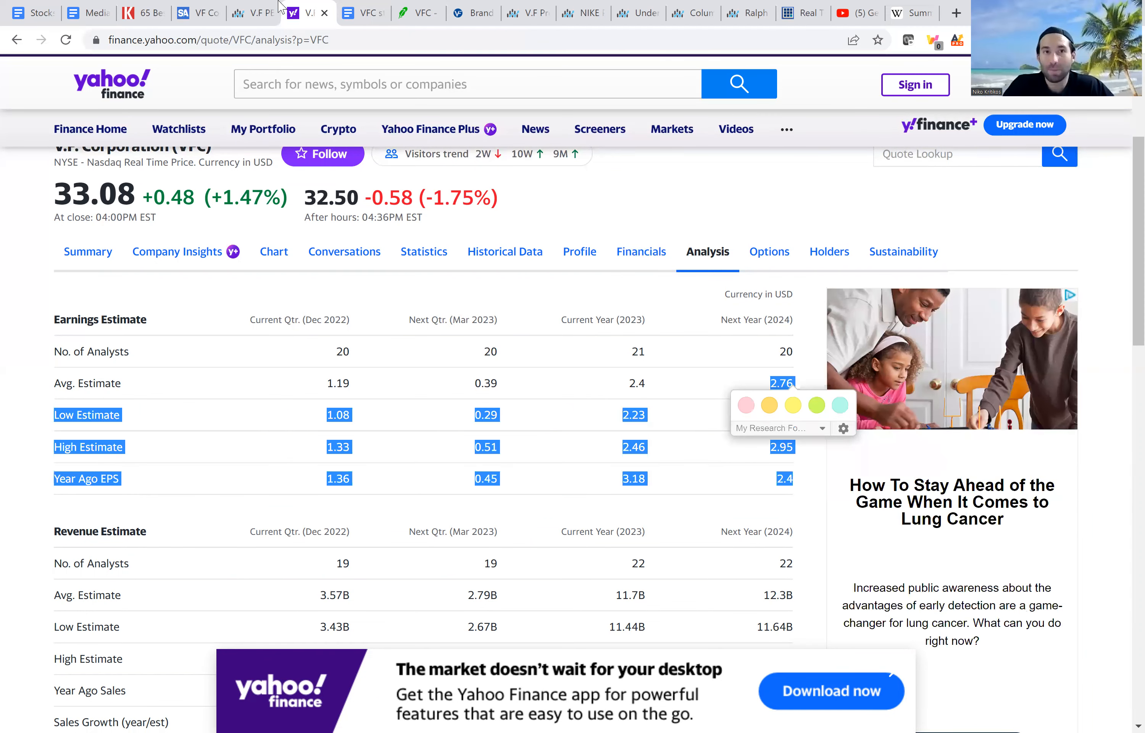
pyautogui.click(251, 12)
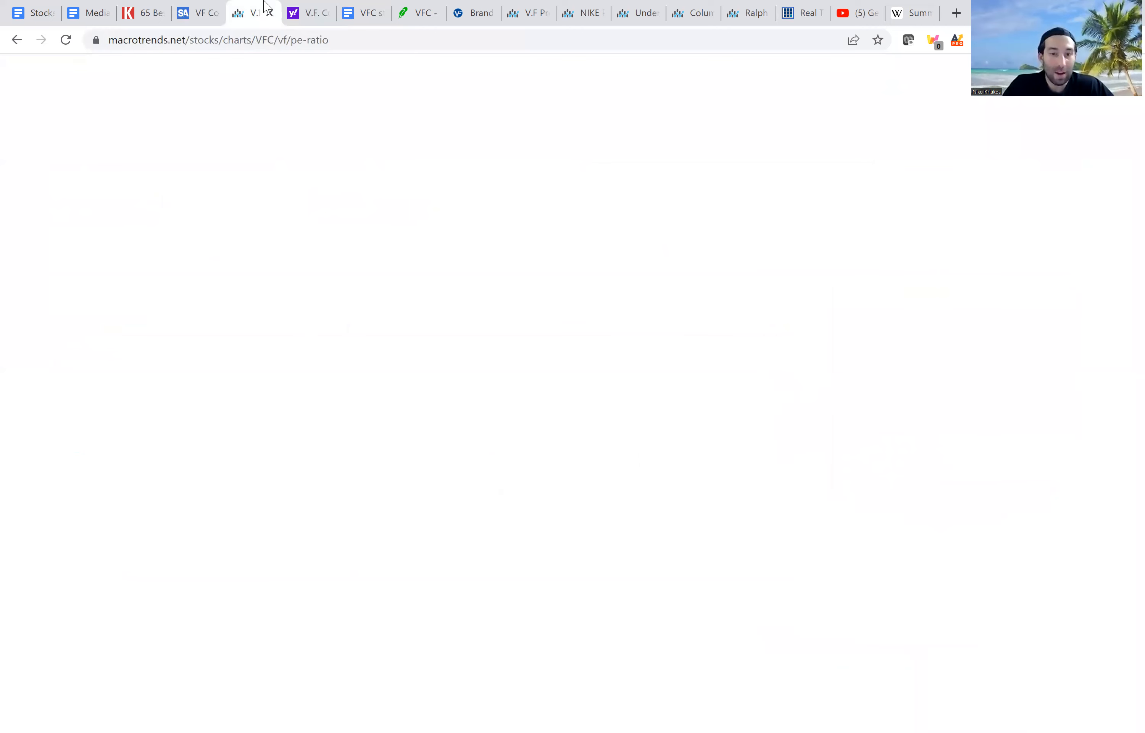
# - Examine VFC's P/E ratio history on Macrotrends, then return to the checklist doc
pyautogui.click(64, 41)
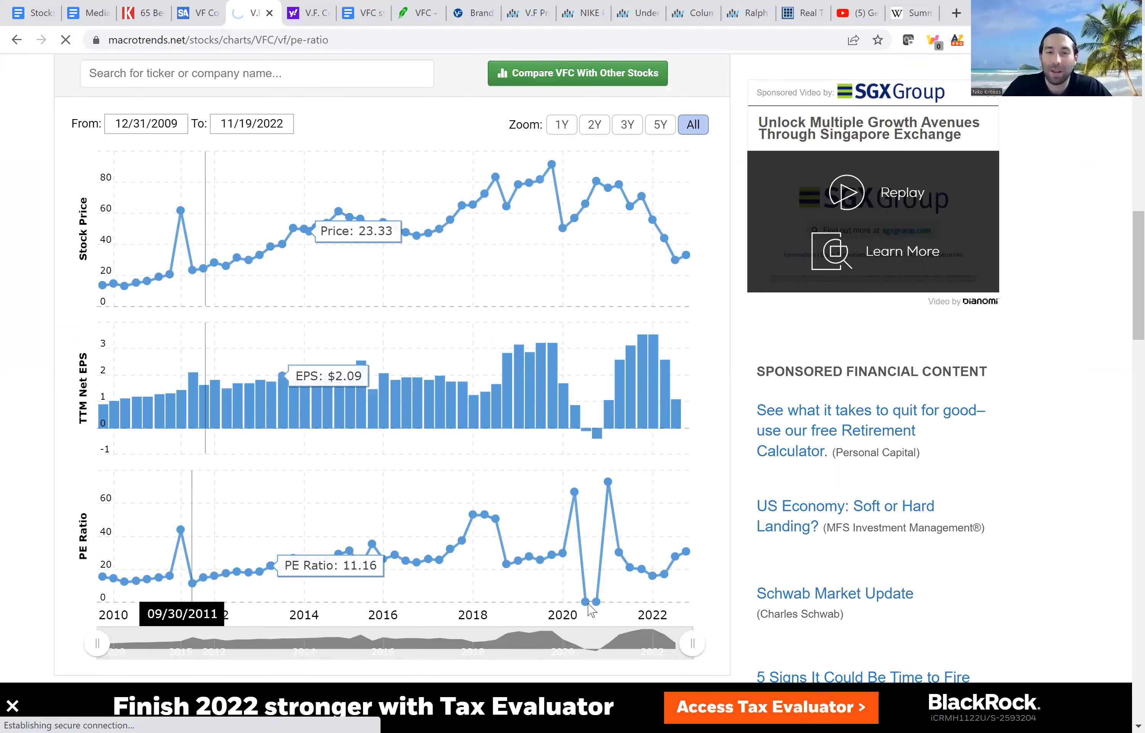
pyautogui.moveTo(194, 583)
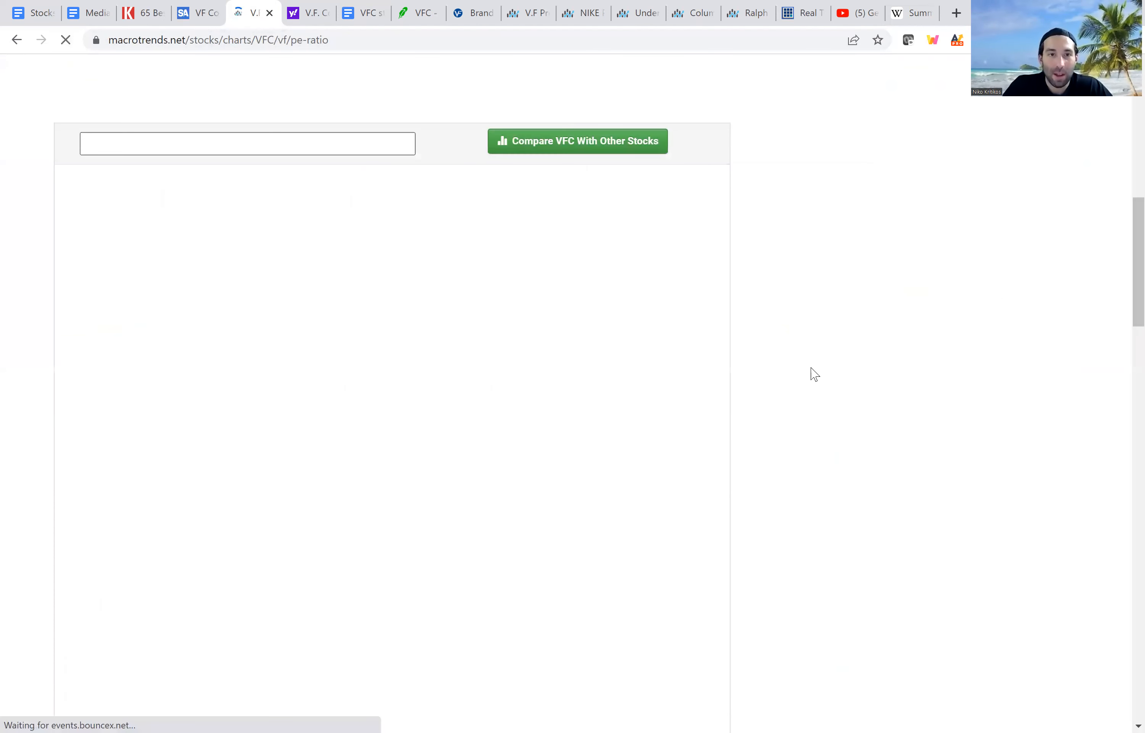
pyautogui.scroll(-3)
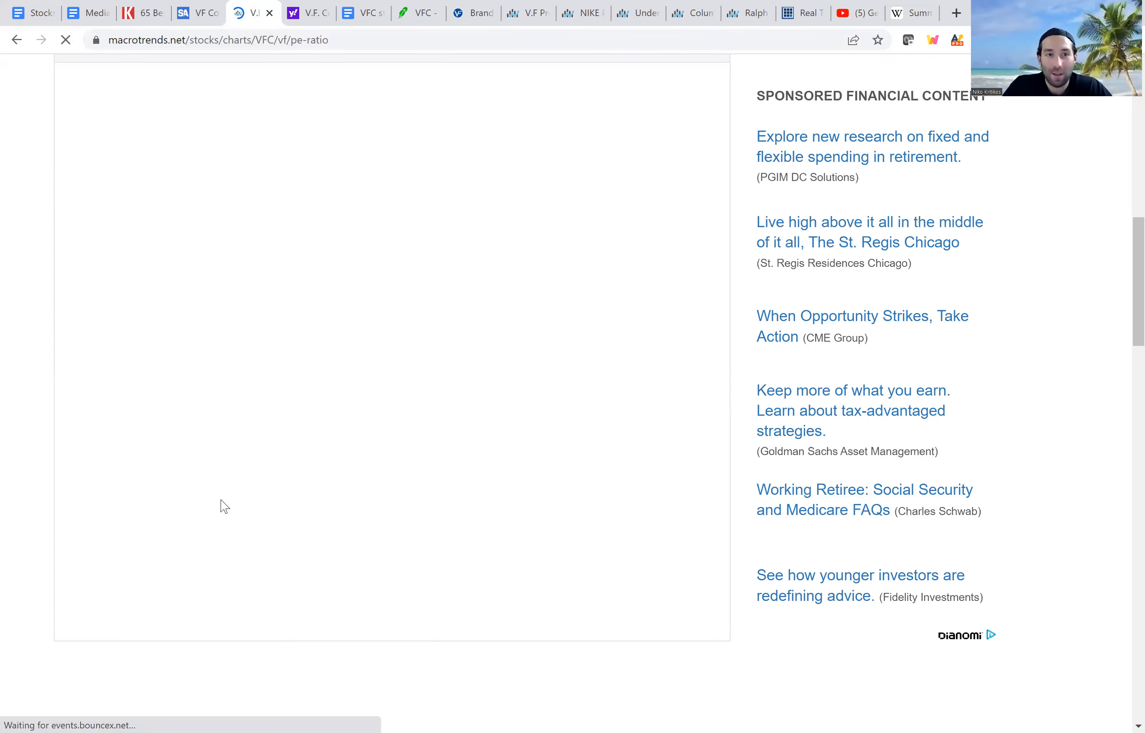
pyautogui.moveTo(289, 477)
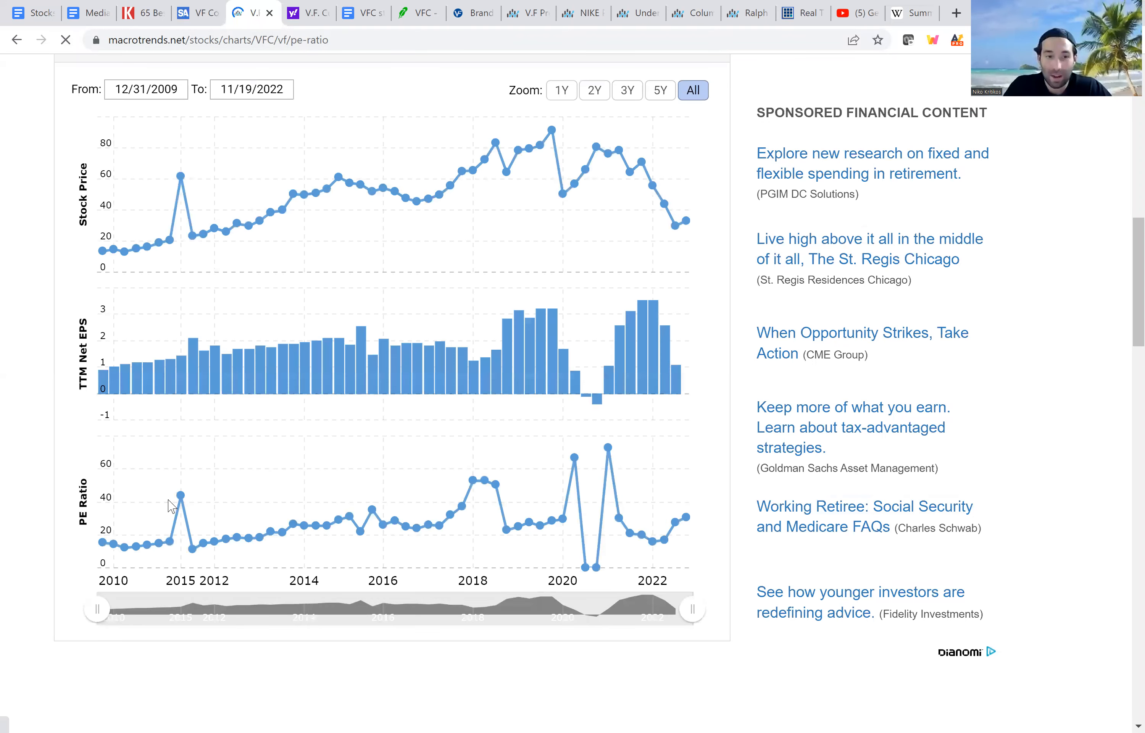
pyautogui.moveTo(181, 504)
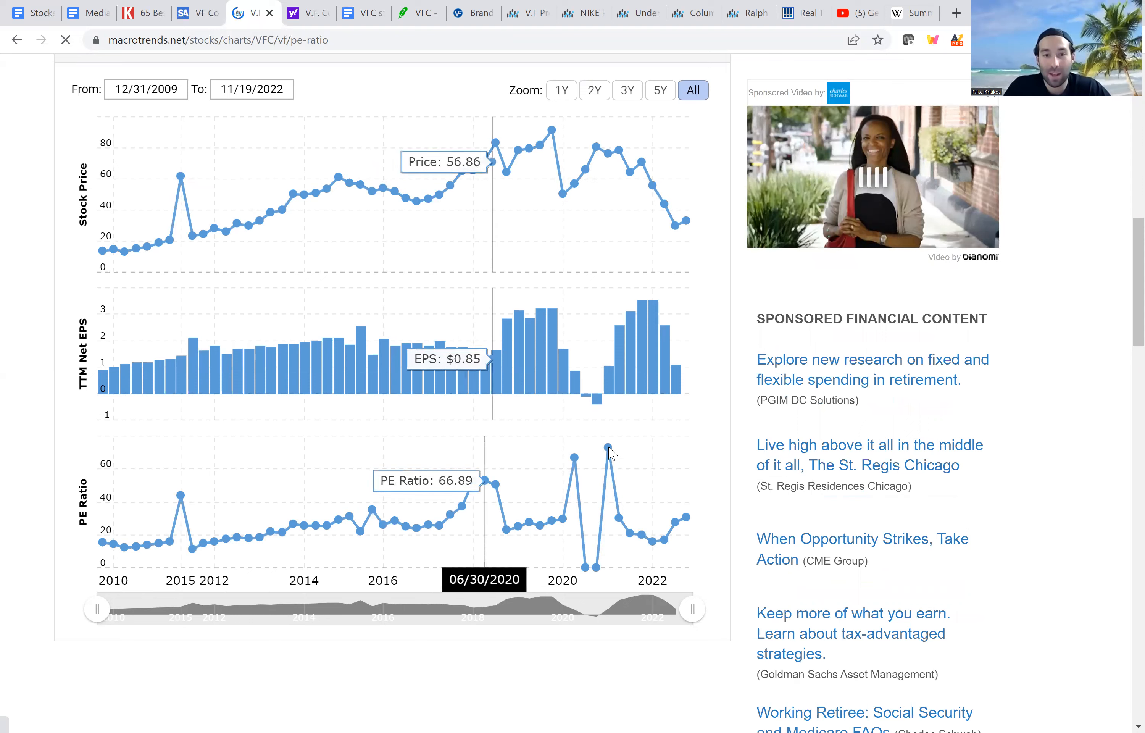
pyautogui.moveTo(625, 453)
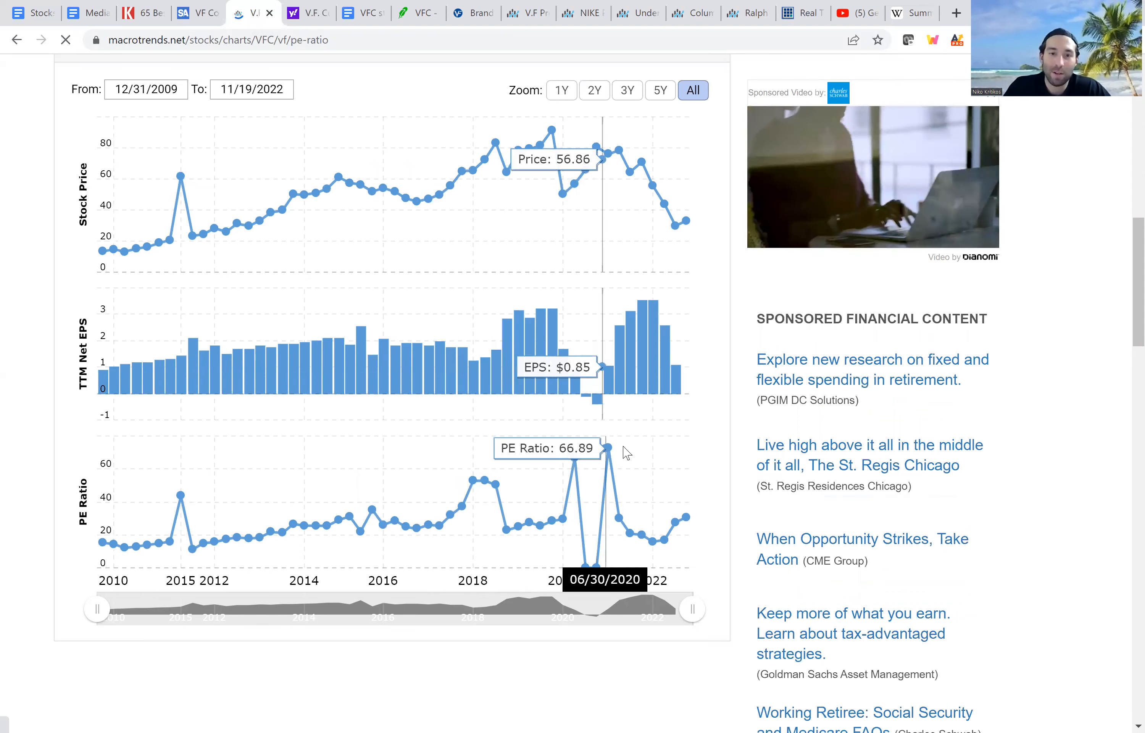
pyautogui.moveTo(186, 499)
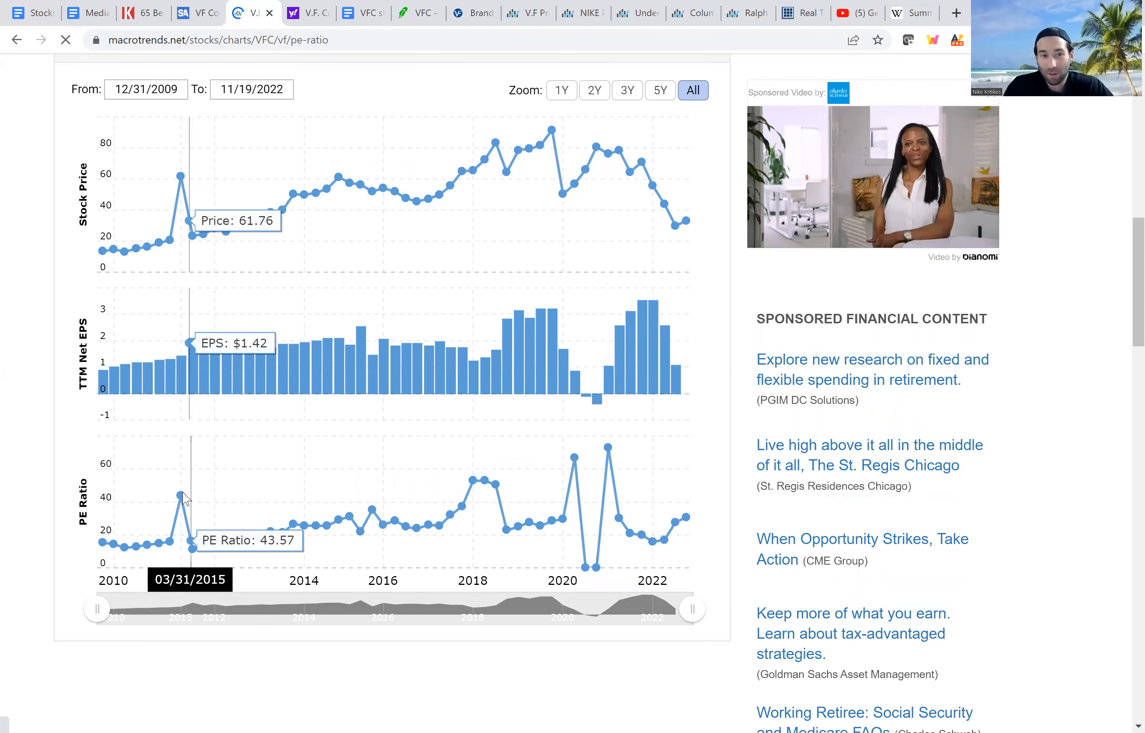
pyautogui.moveTo(348, 652)
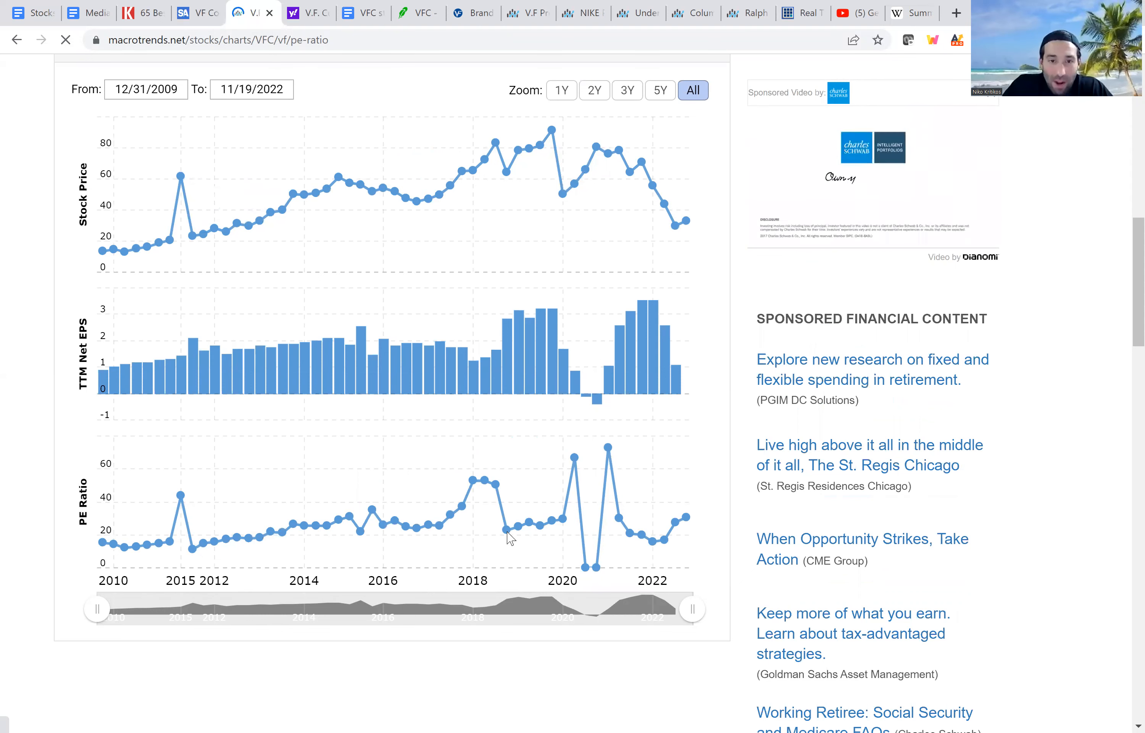
pyautogui.moveTo(509, 532)
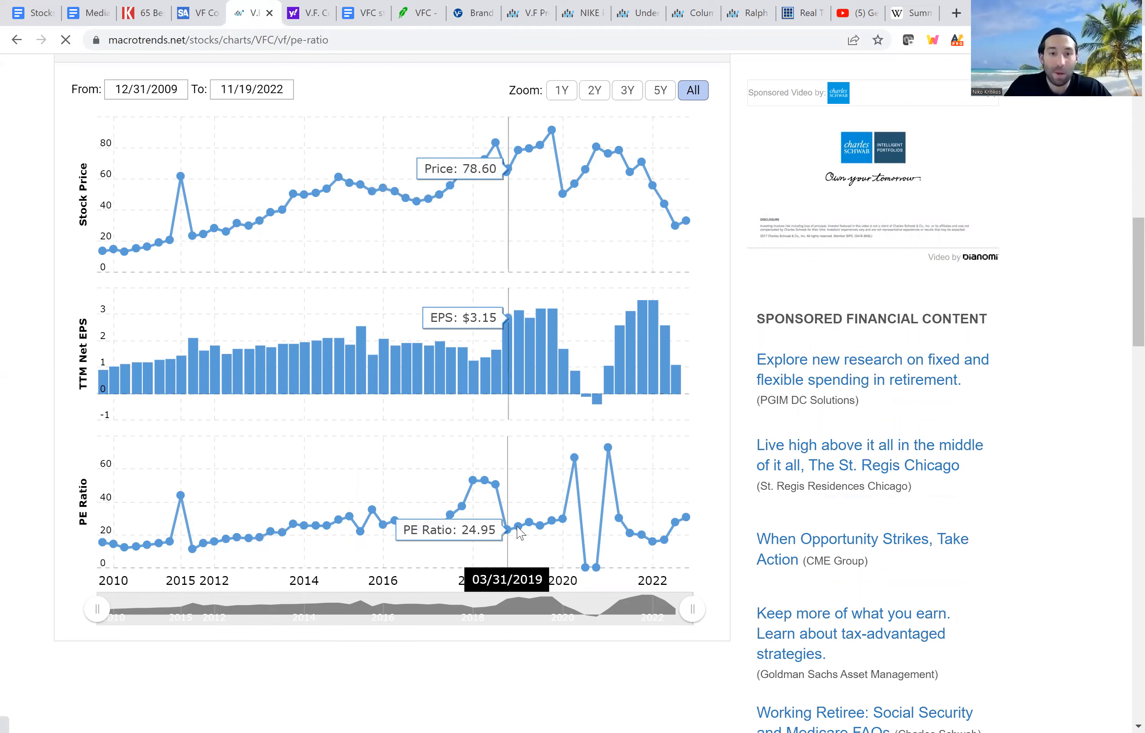
pyautogui.moveTo(340, 522)
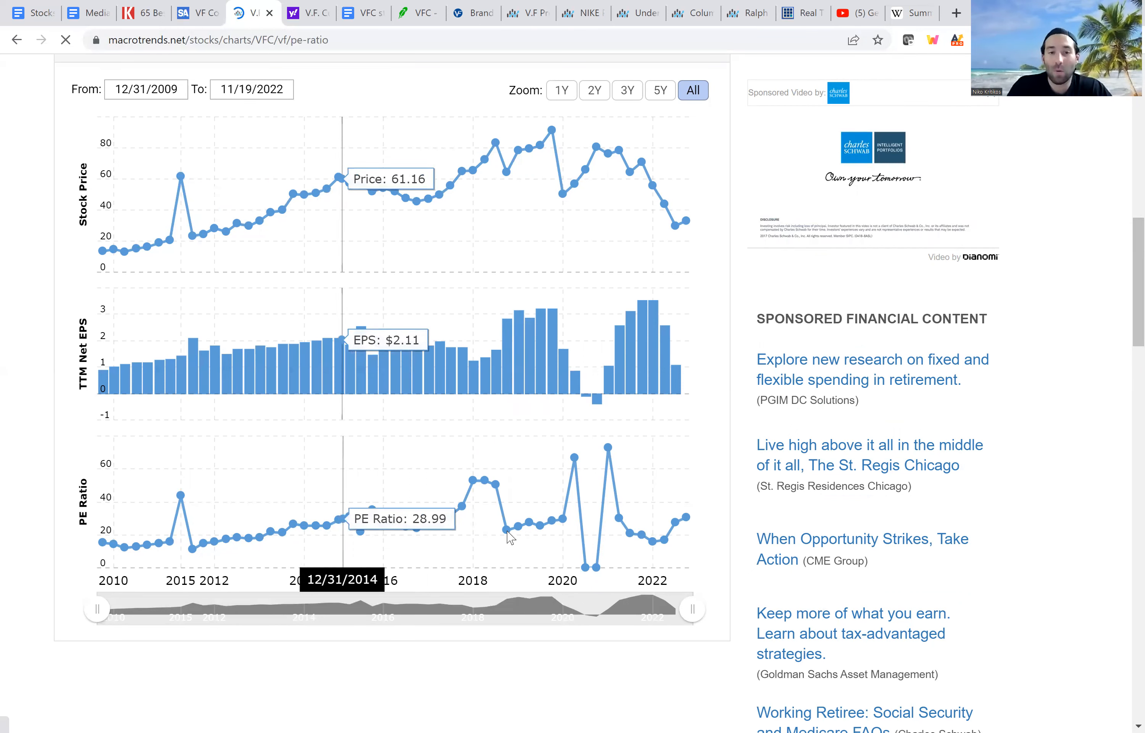
pyautogui.click(362, 13)
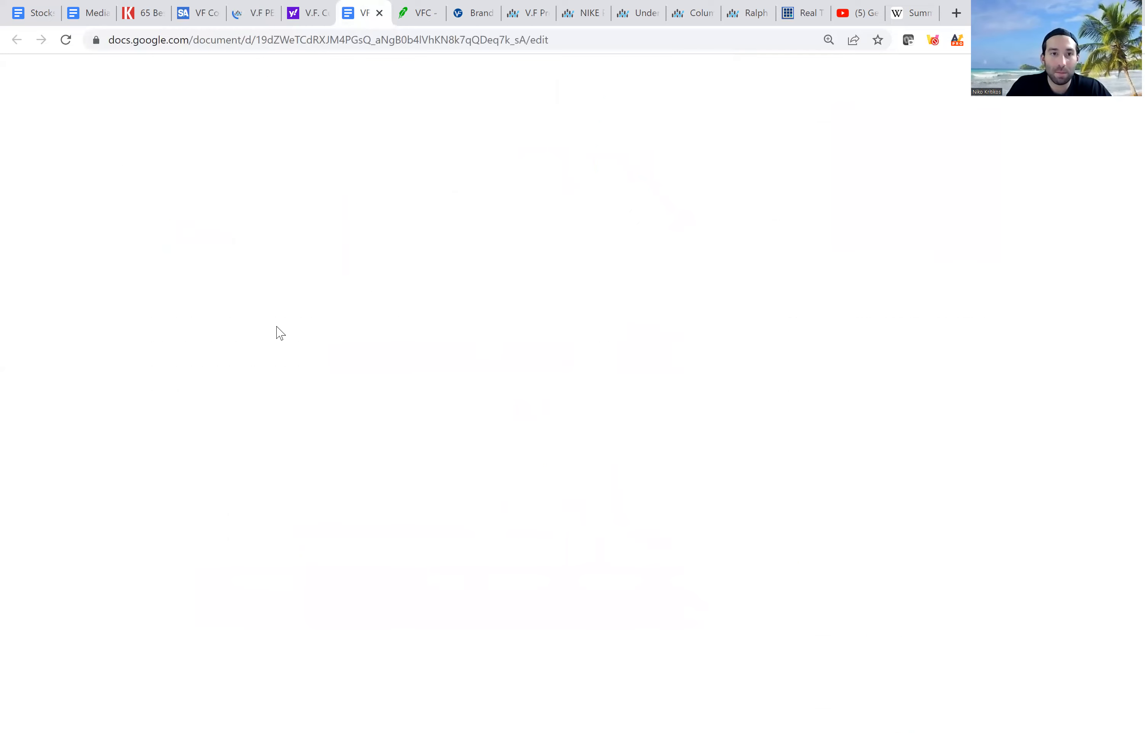
# - Look over VFC's analyst earnings estimates on Yahoo Finance again, then return to the checklist
pyautogui.click(306, 13)
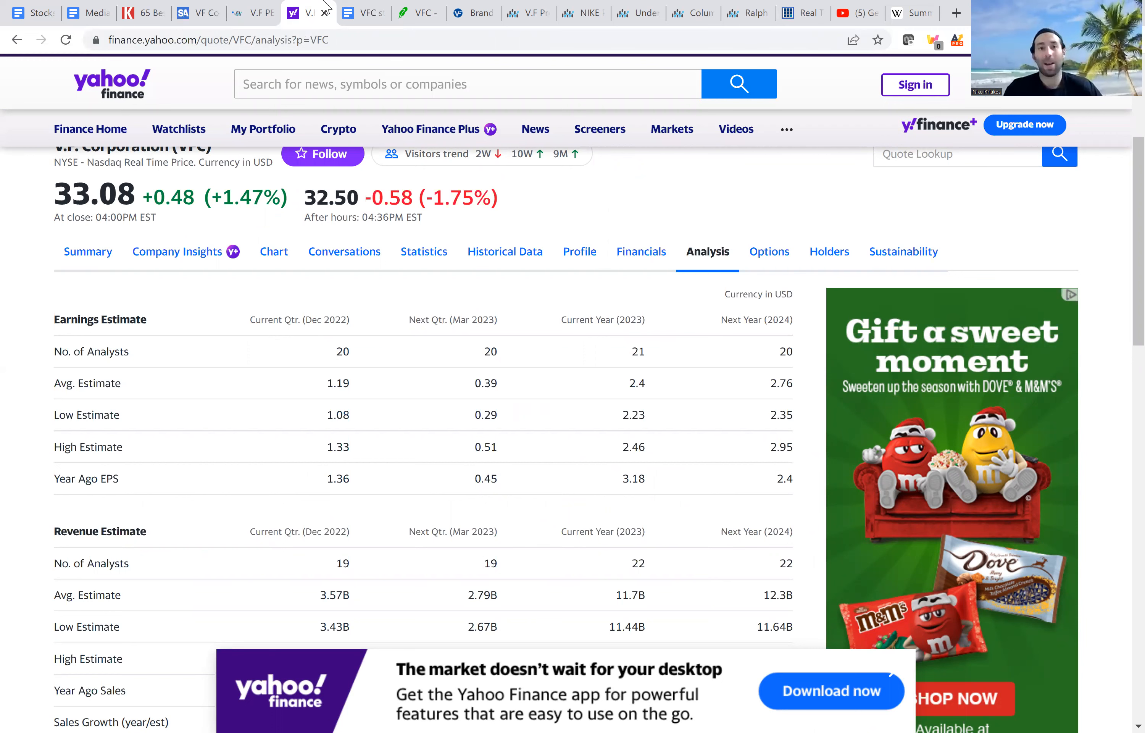
pyautogui.moveTo(670, 324)
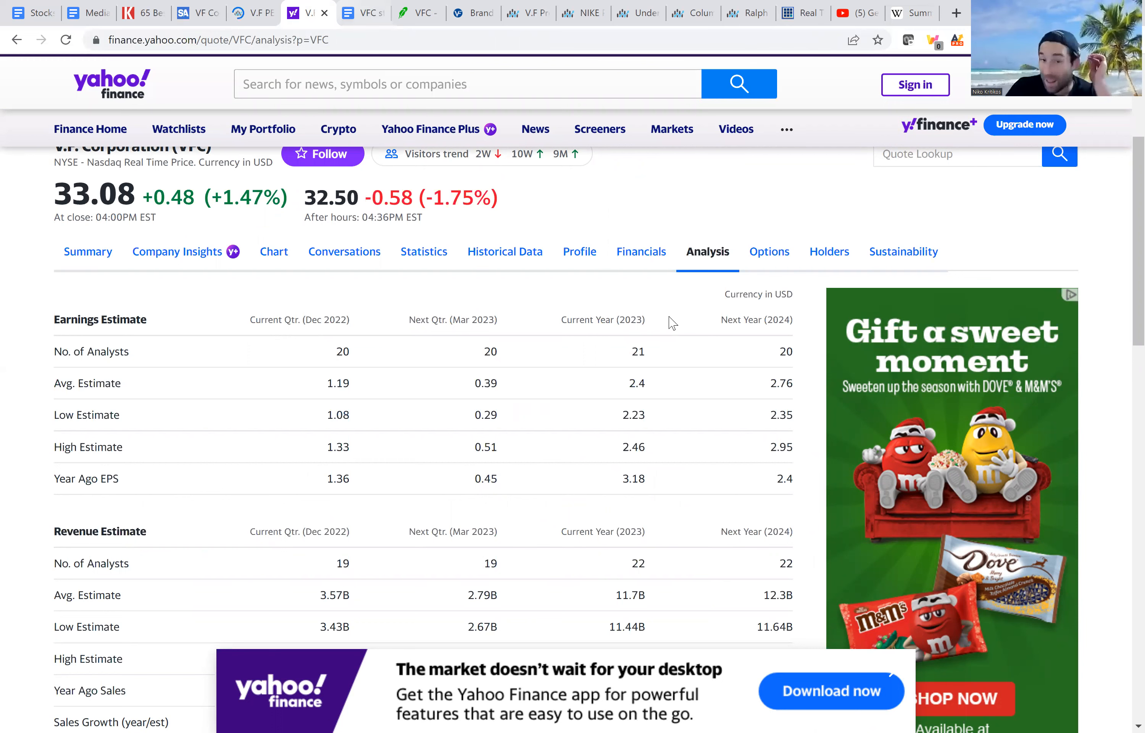
pyautogui.click(363, 13)
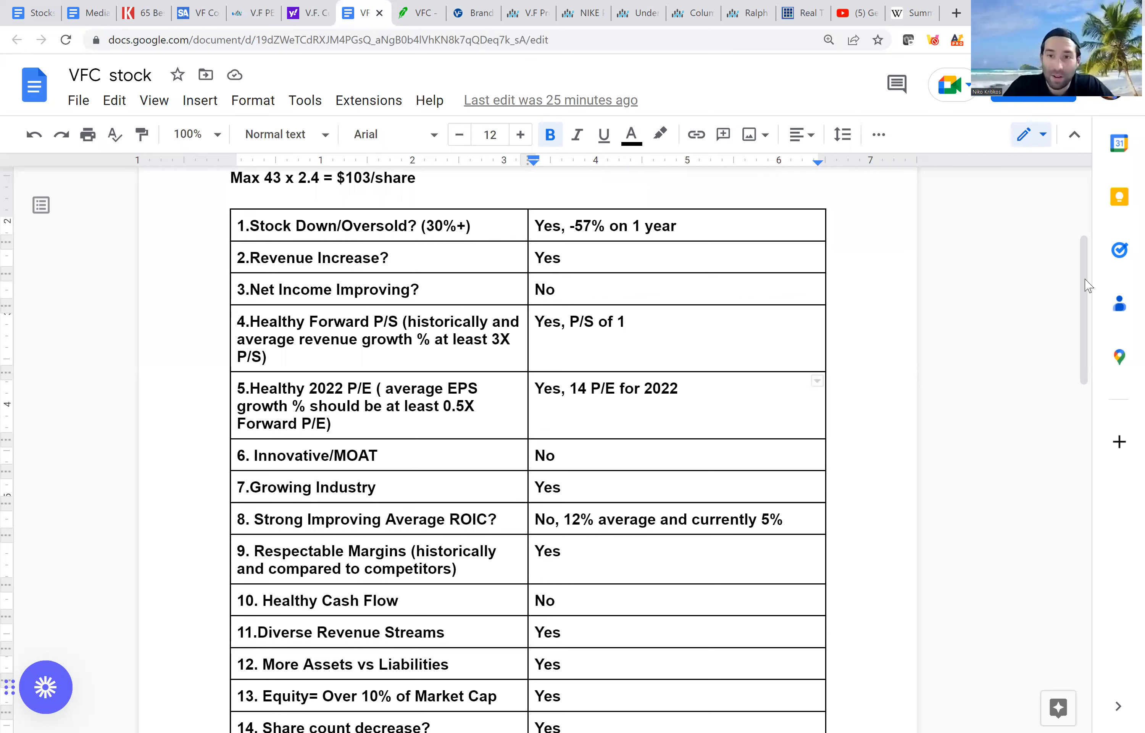
pyautogui.scroll(-3)
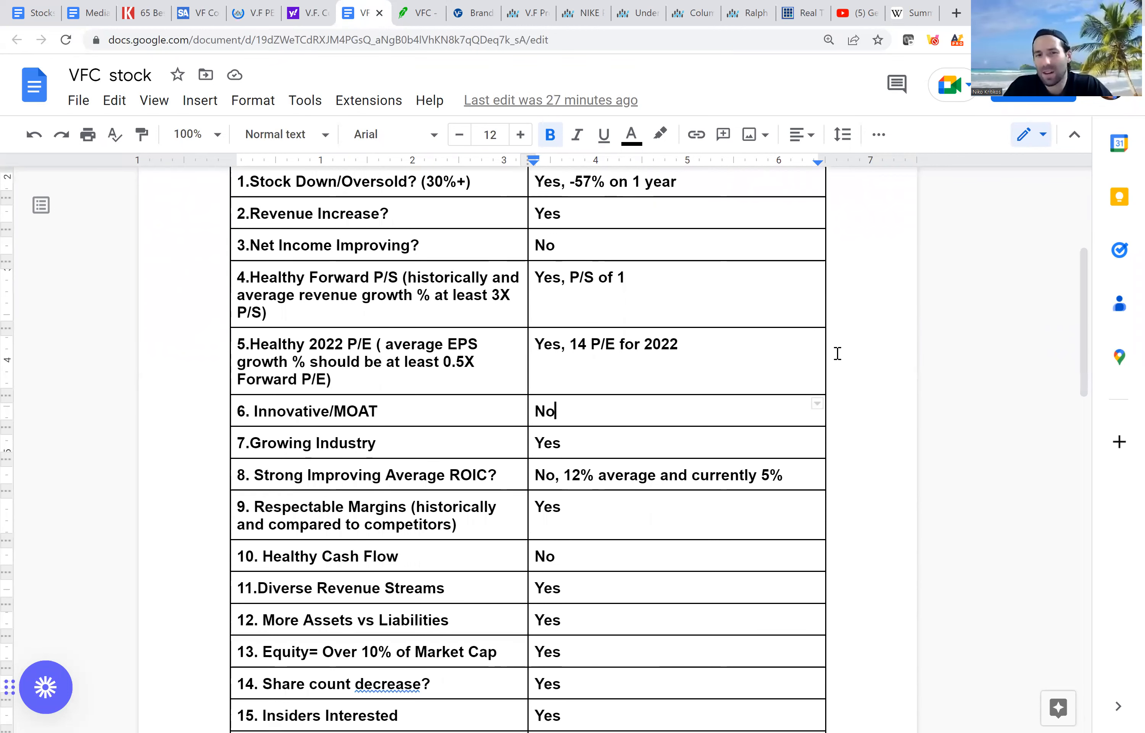
pyautogui.moveTo(1053, 338)
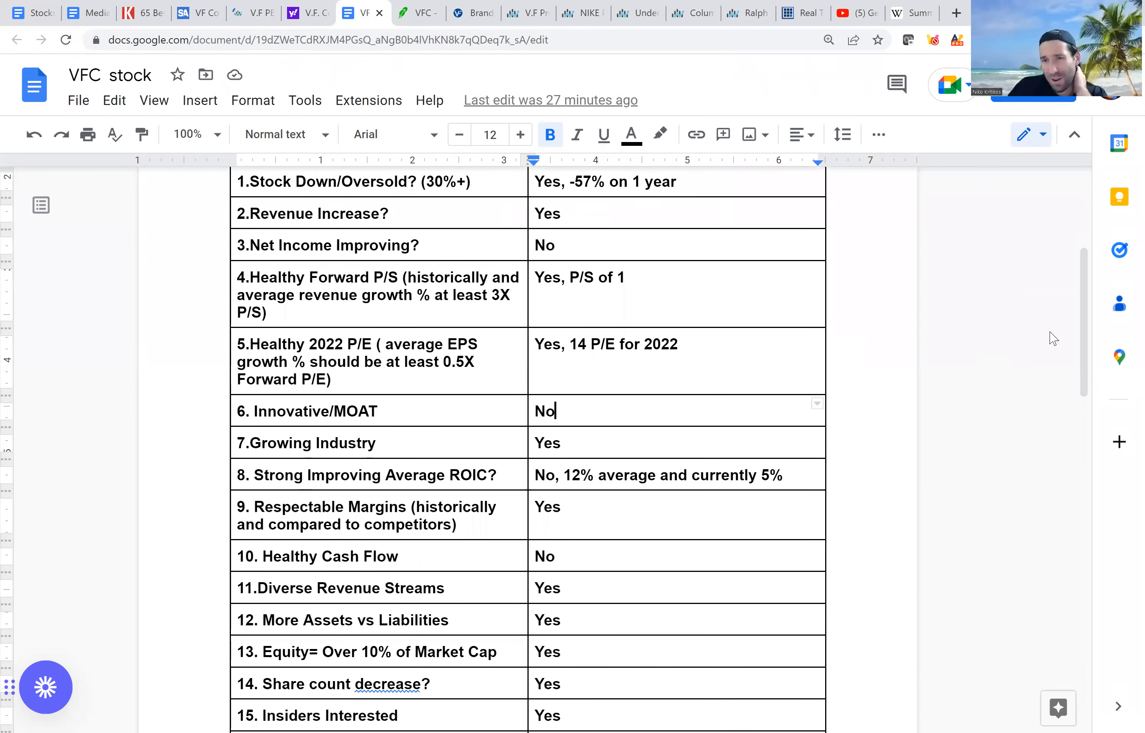
pyautogui.scroll(-3)
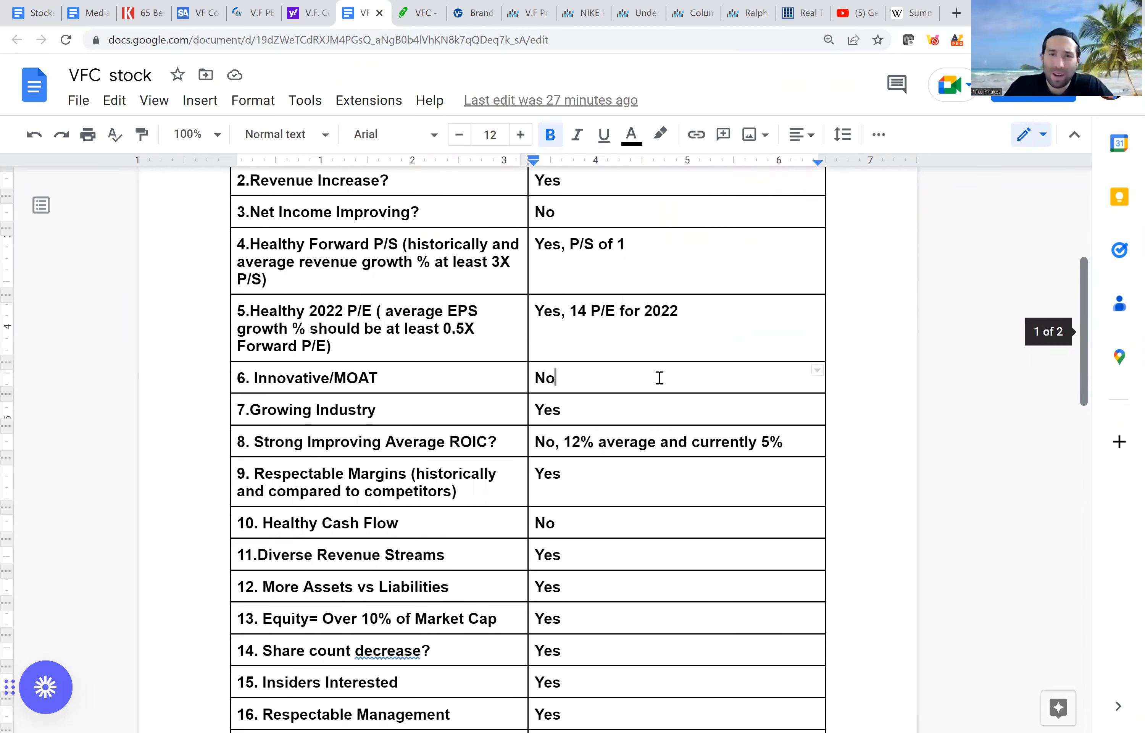
pyautogui.moveTo(619, 378)
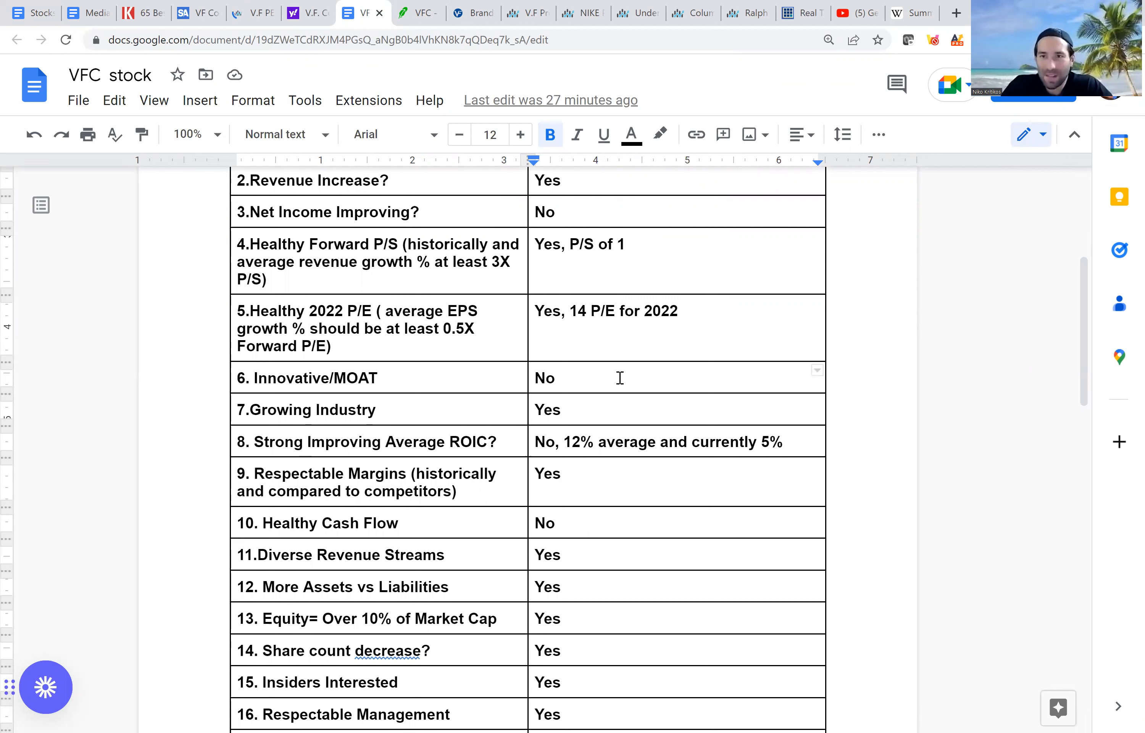
pyautogui.click(561, 377)
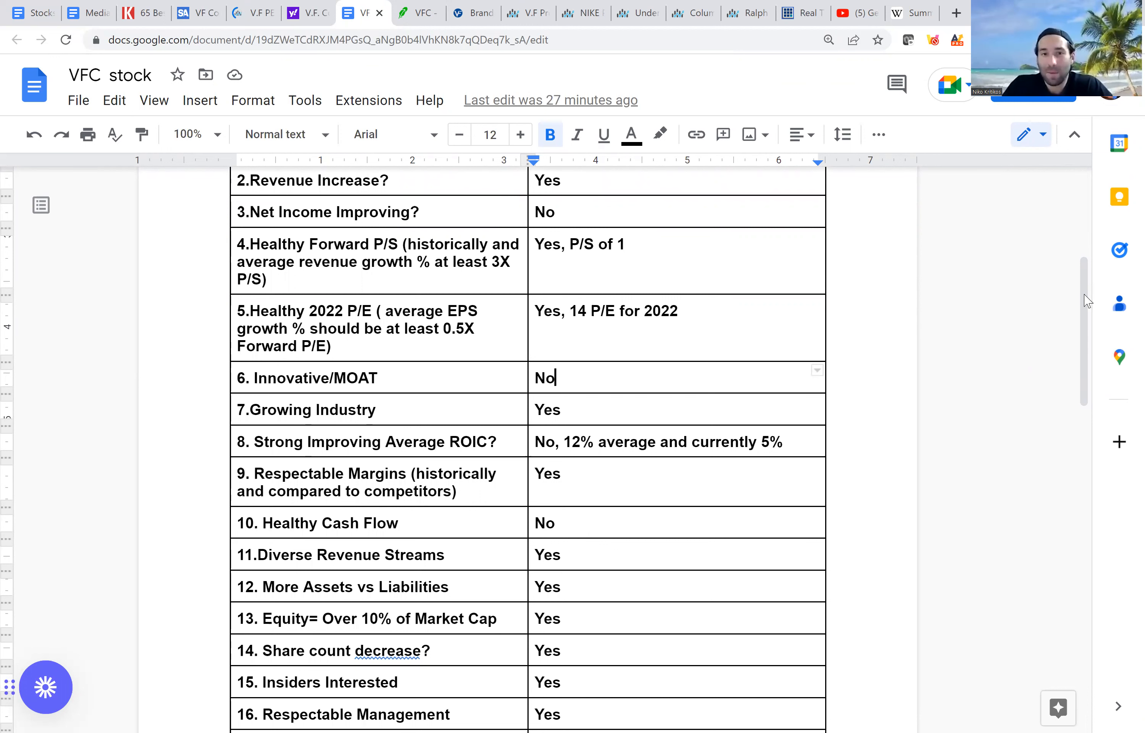
pyautogui.scroll(-3)
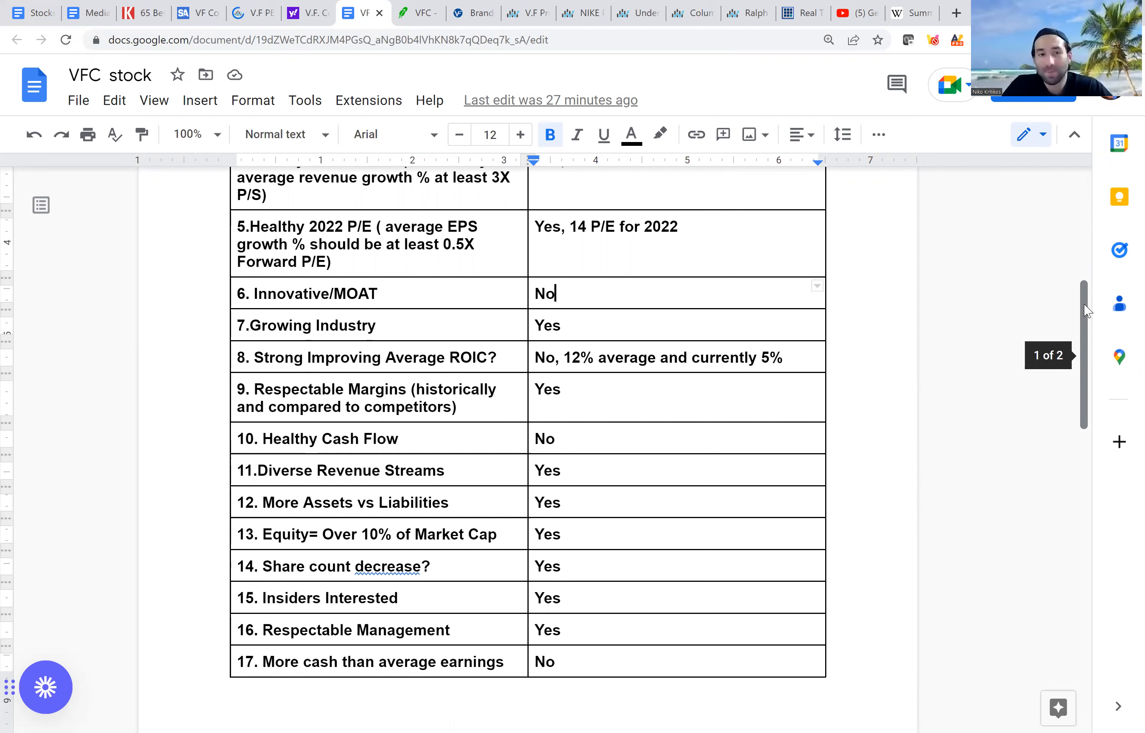
pyautogui.moveTo(746, 336)
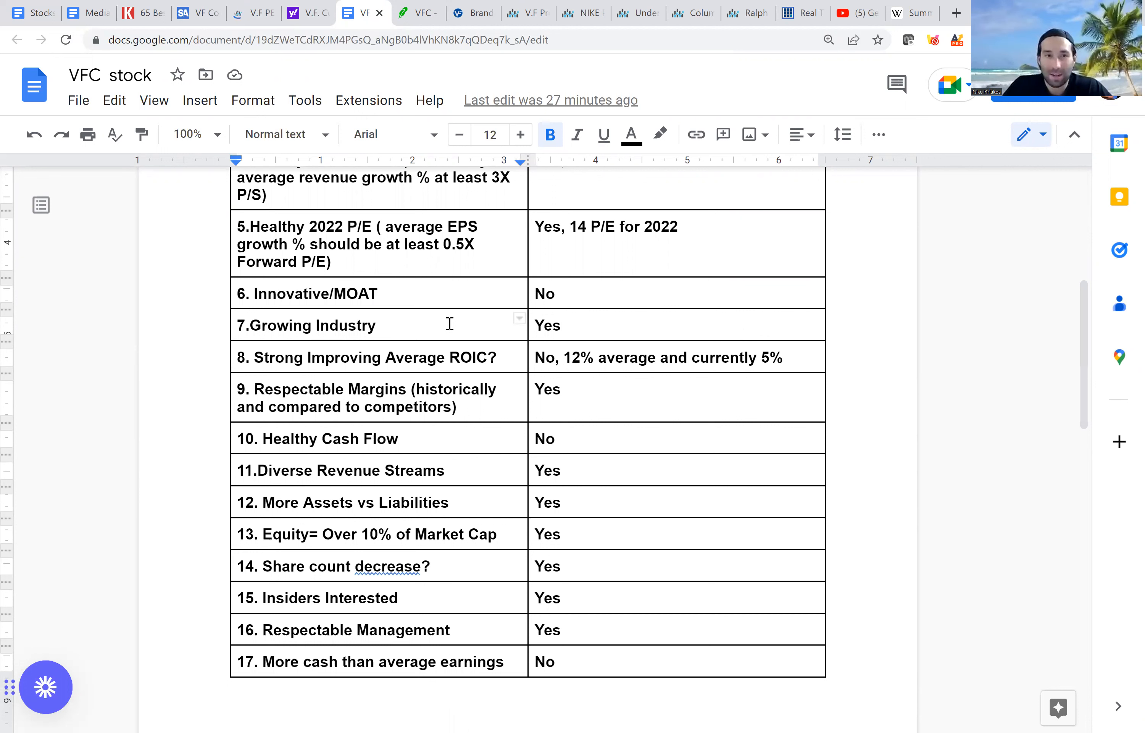
pyautogui.click(376, 325)
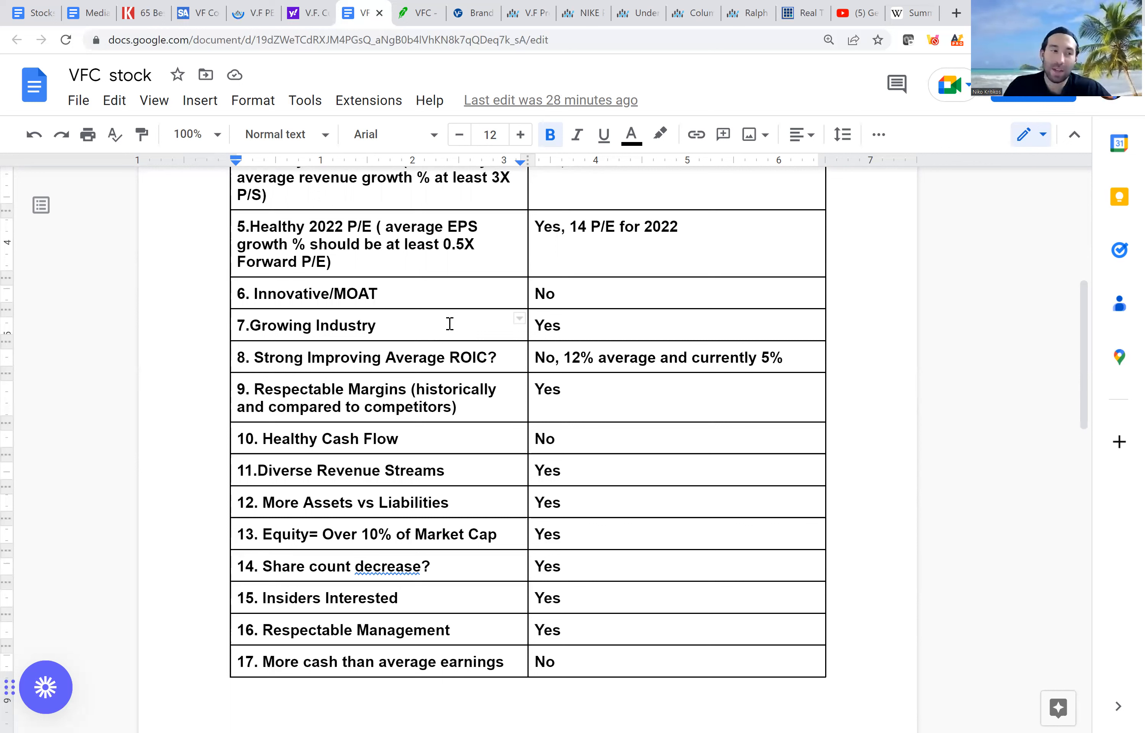
pyautogui.click(377, 325)
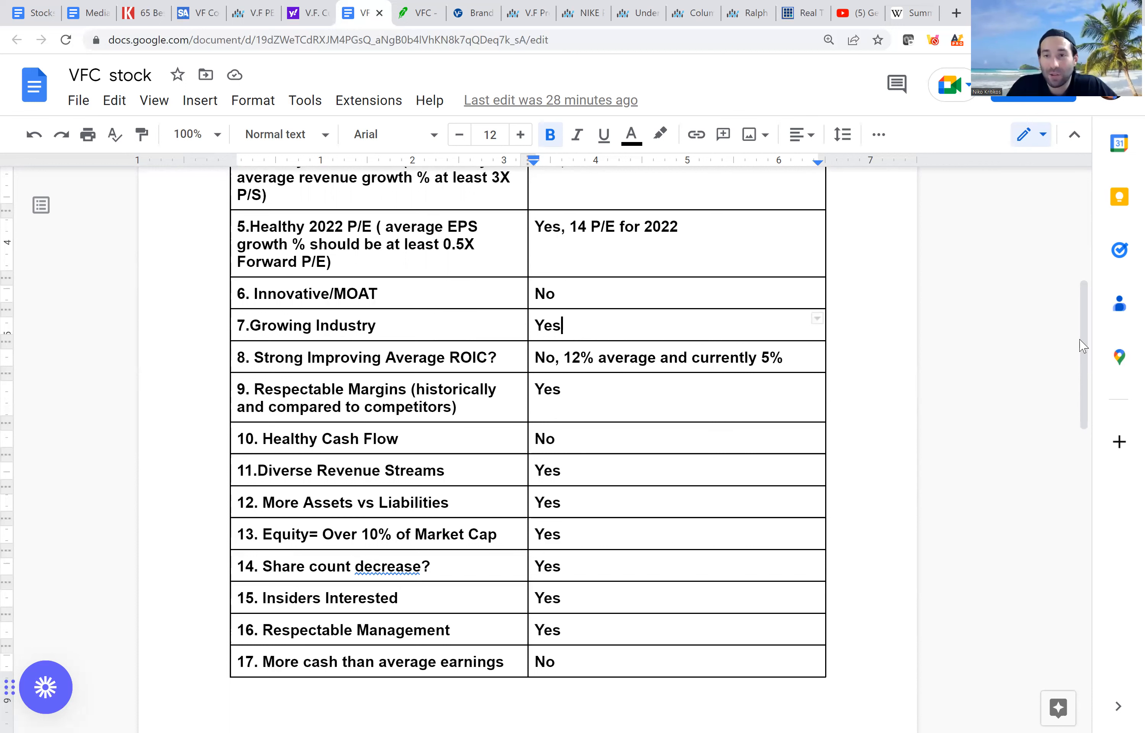
pyautogui.scroll(-3)
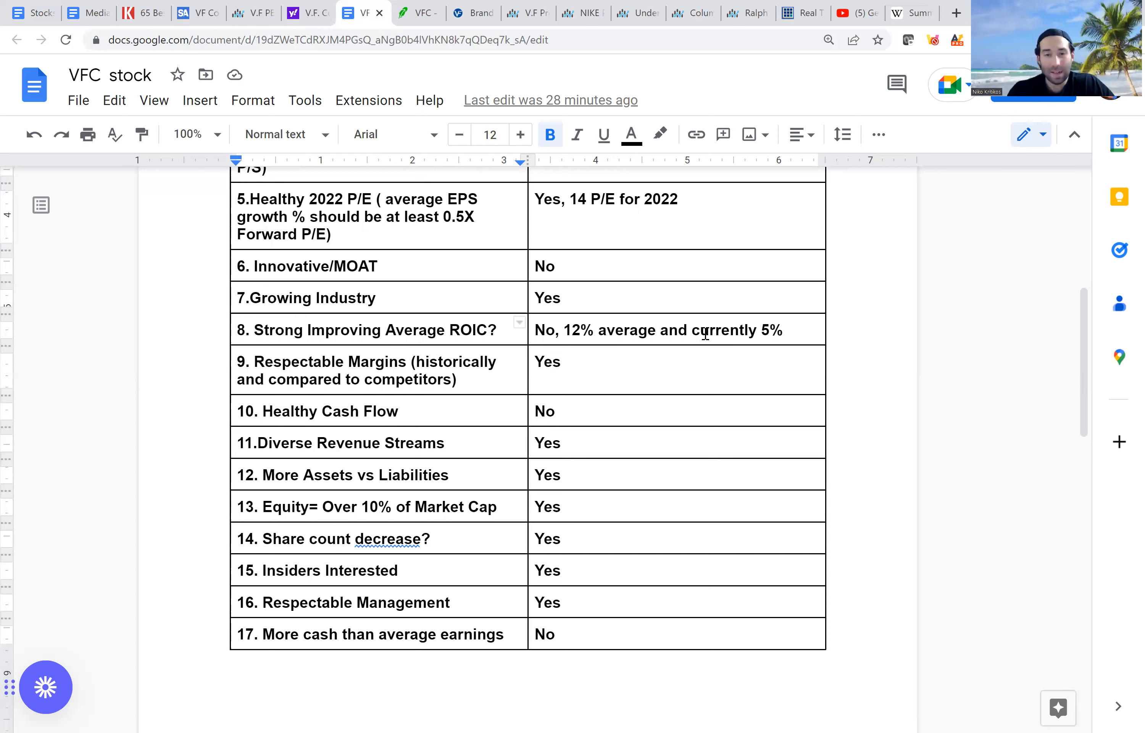
pyautogui.click(446, 330)
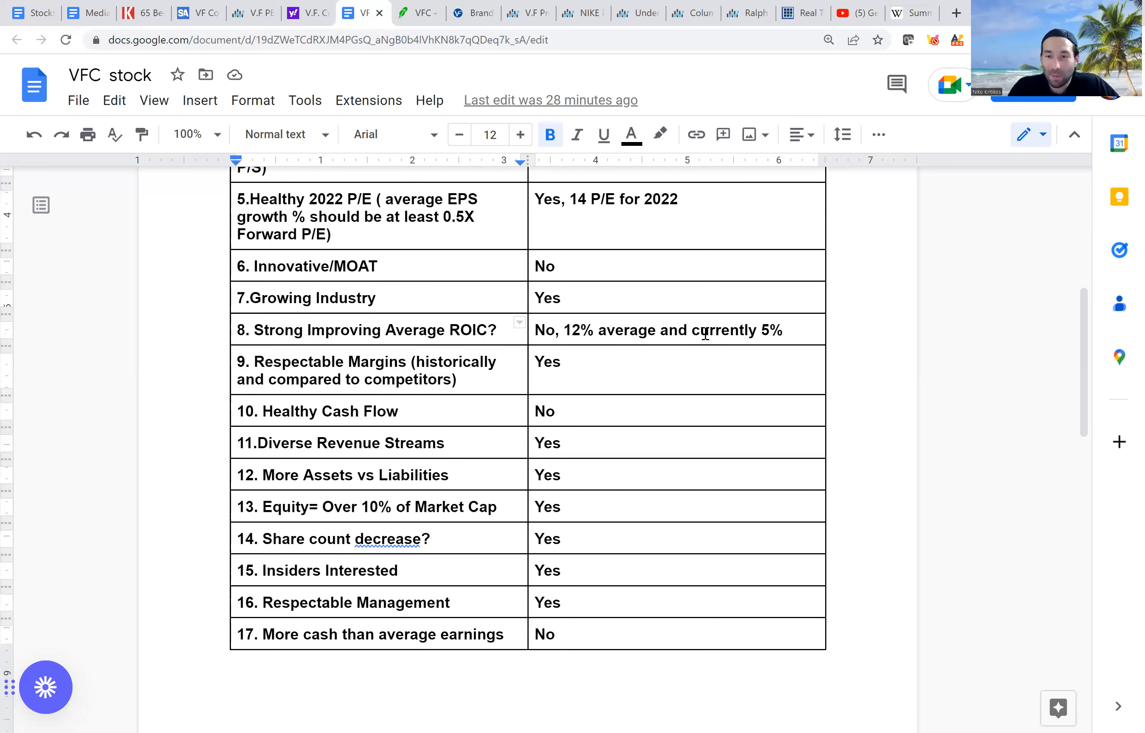
pyautogui.click(446, 328)
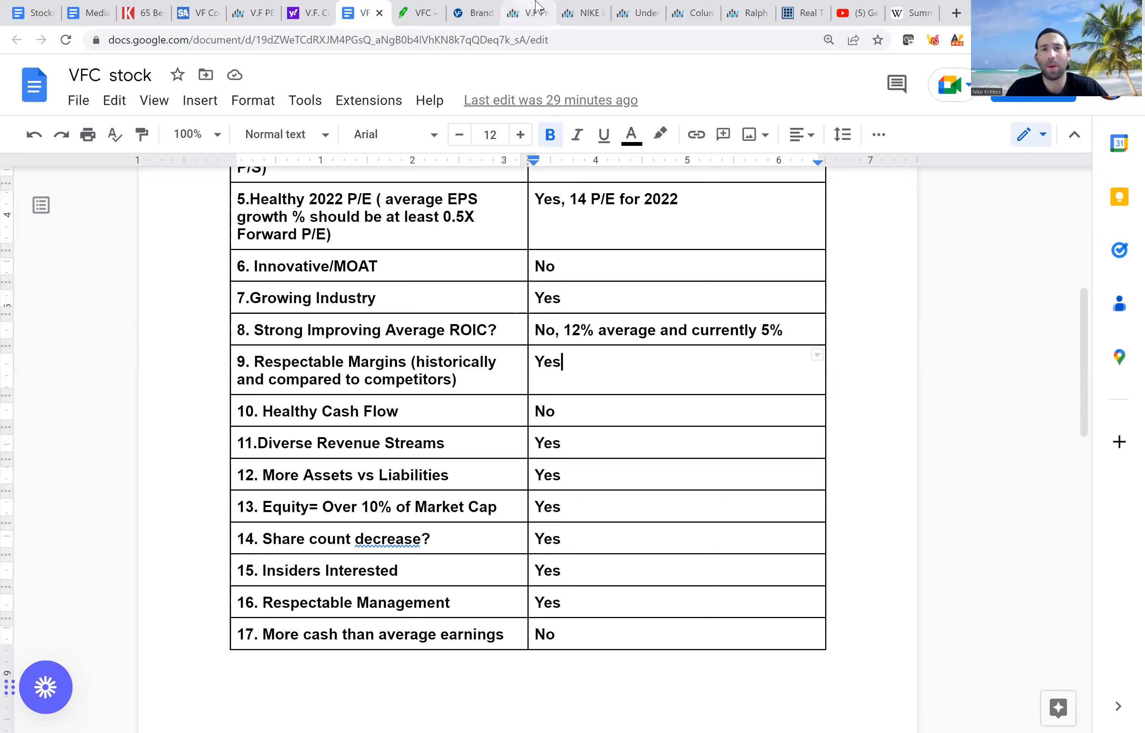
pyautogui.click(527, 13)
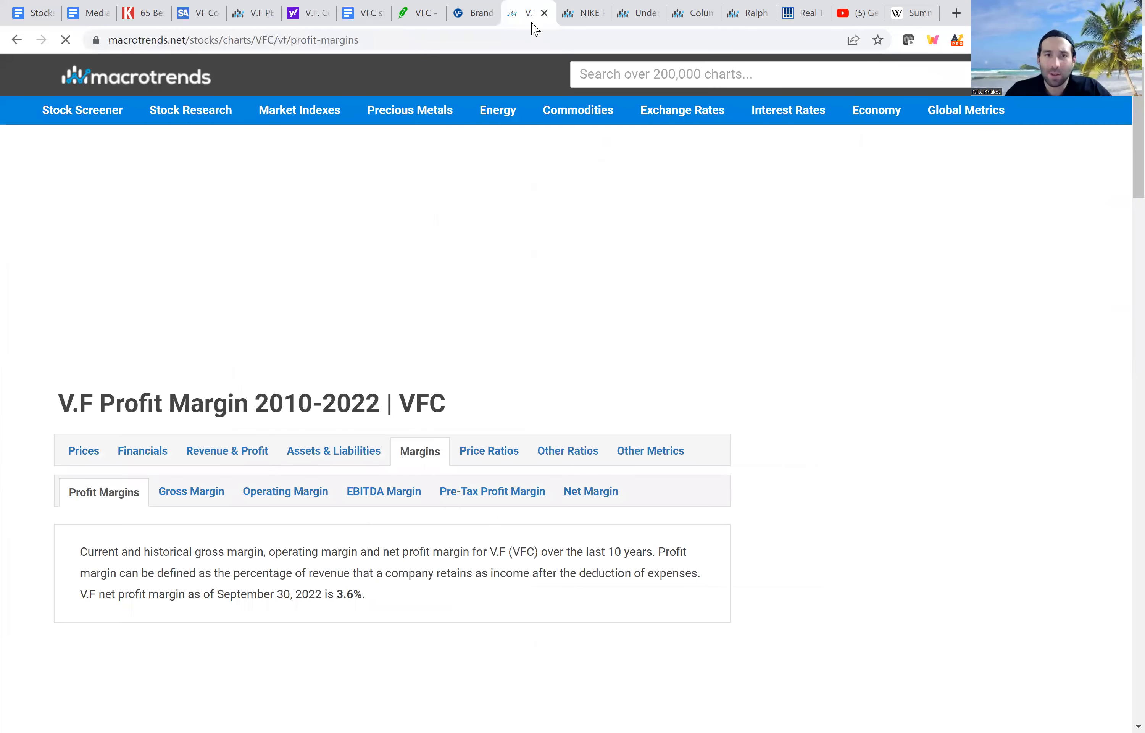
pyautogui.moveTo(1119, 235)
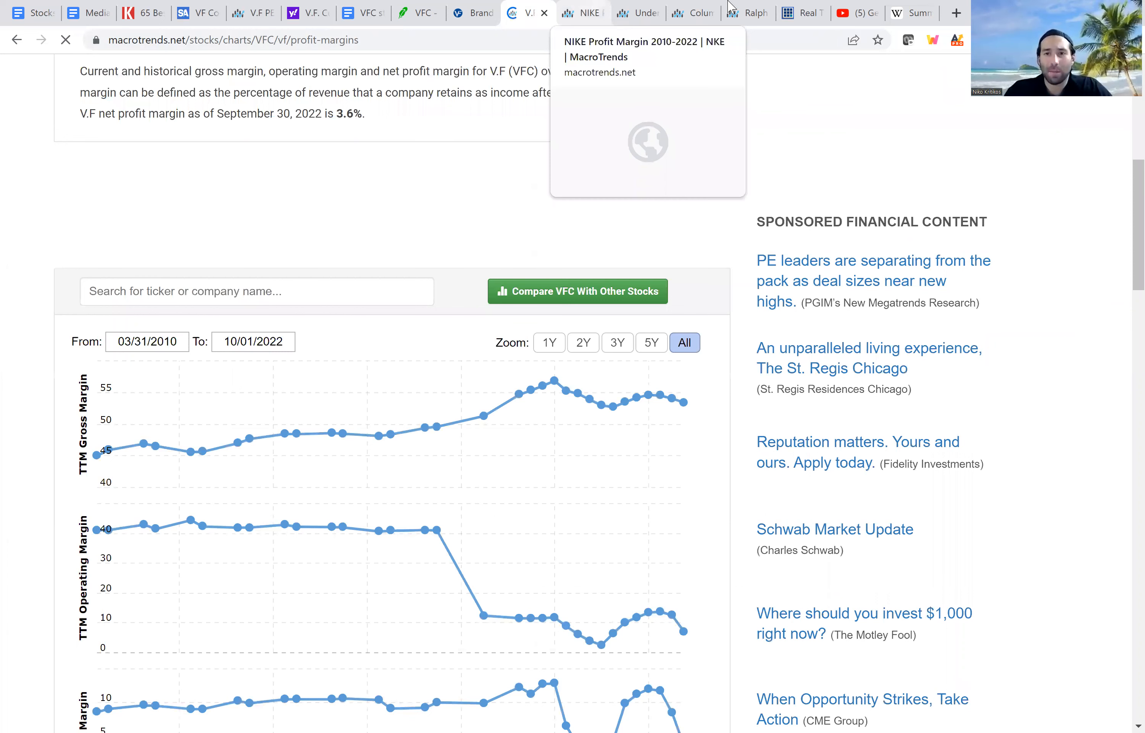
pyautogui.moveTo(745, 13)
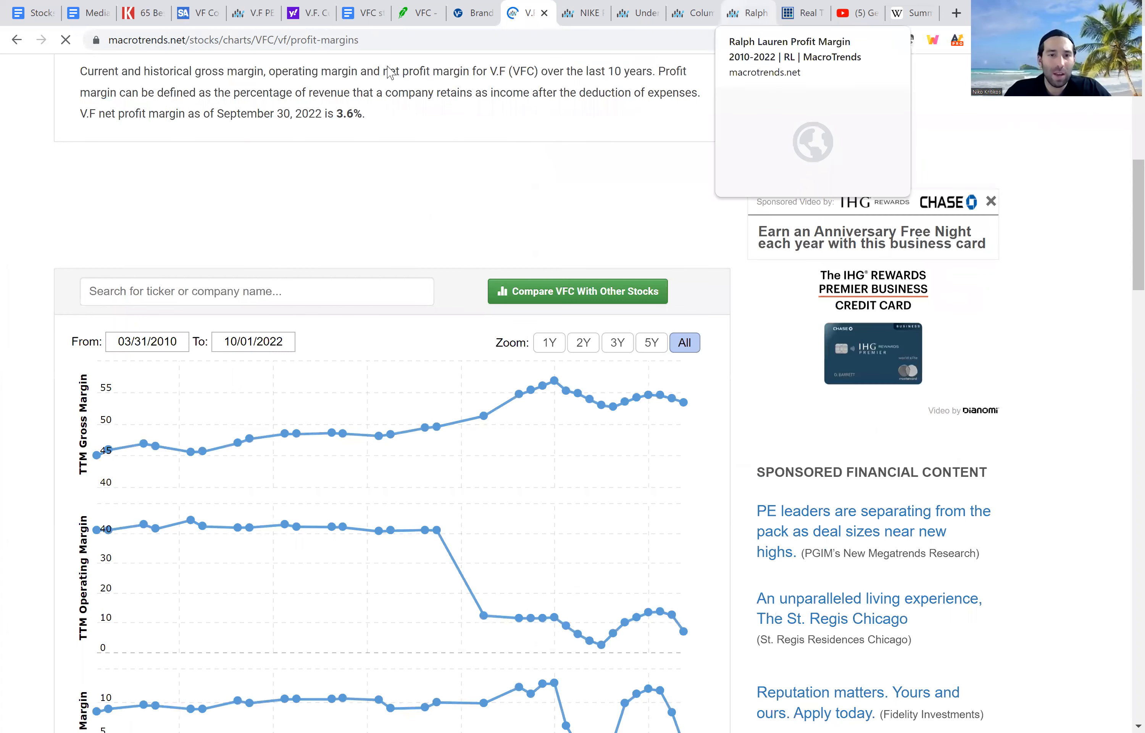
# - Compare VFC's margins with Under Armour, Ralph Lauren and Columbia charts, then bring up VFC's Yahoo analyst estimates
pyautogui.scroll(-3)
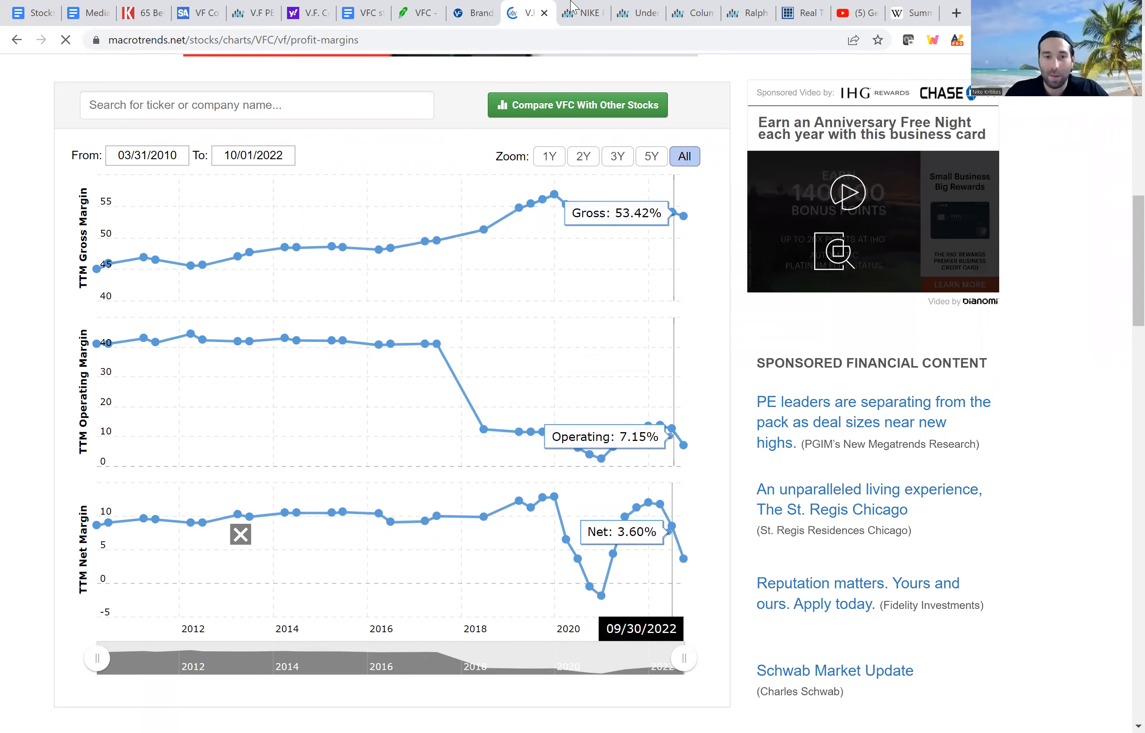
pyautogui.moveTo(581, 12)
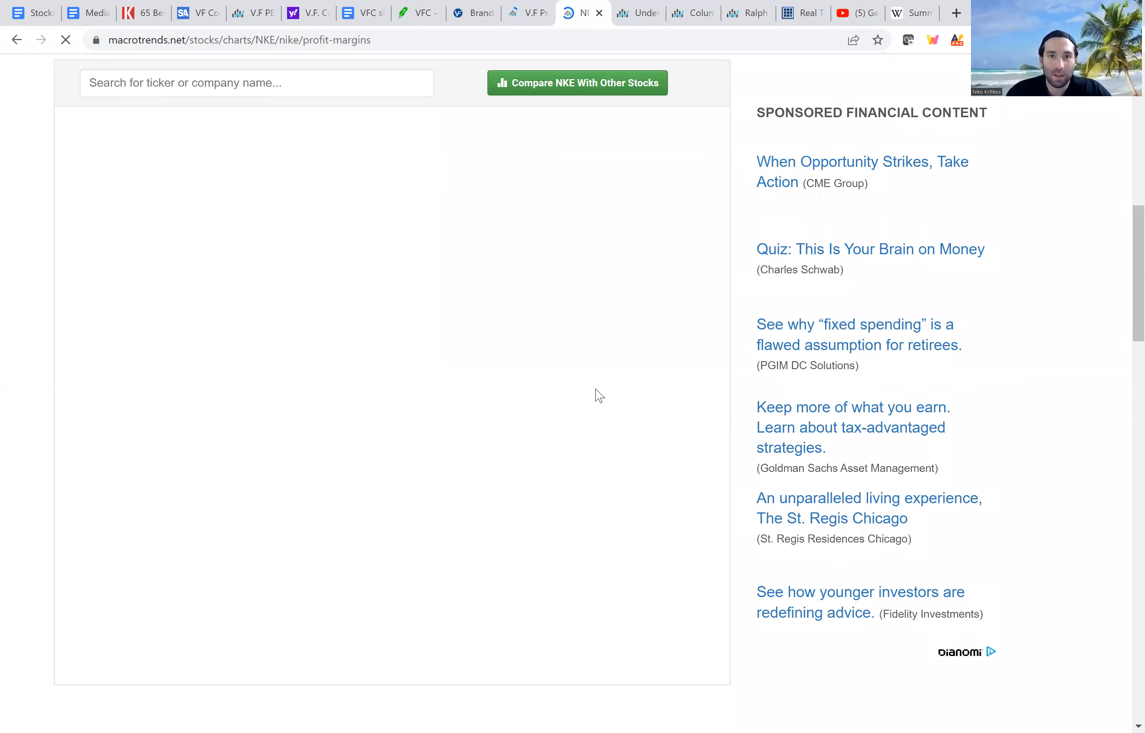
pyautogui.moveTo(378, 432)
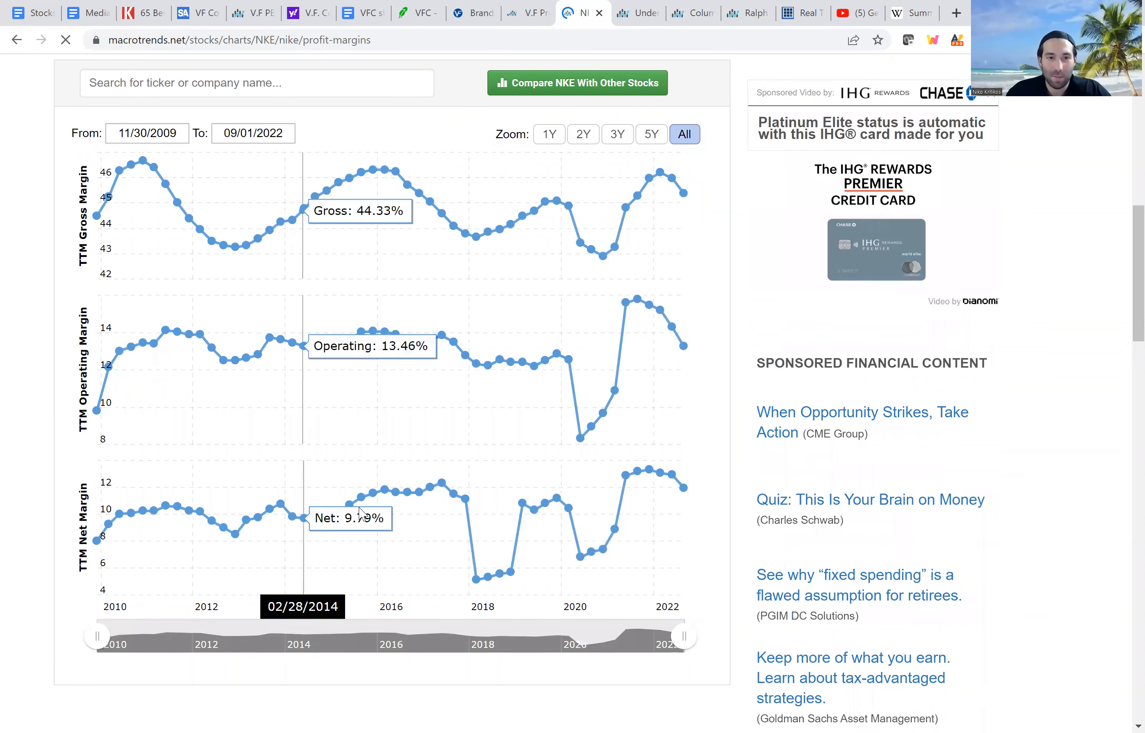
pyautogui.moveTo(353, 509)
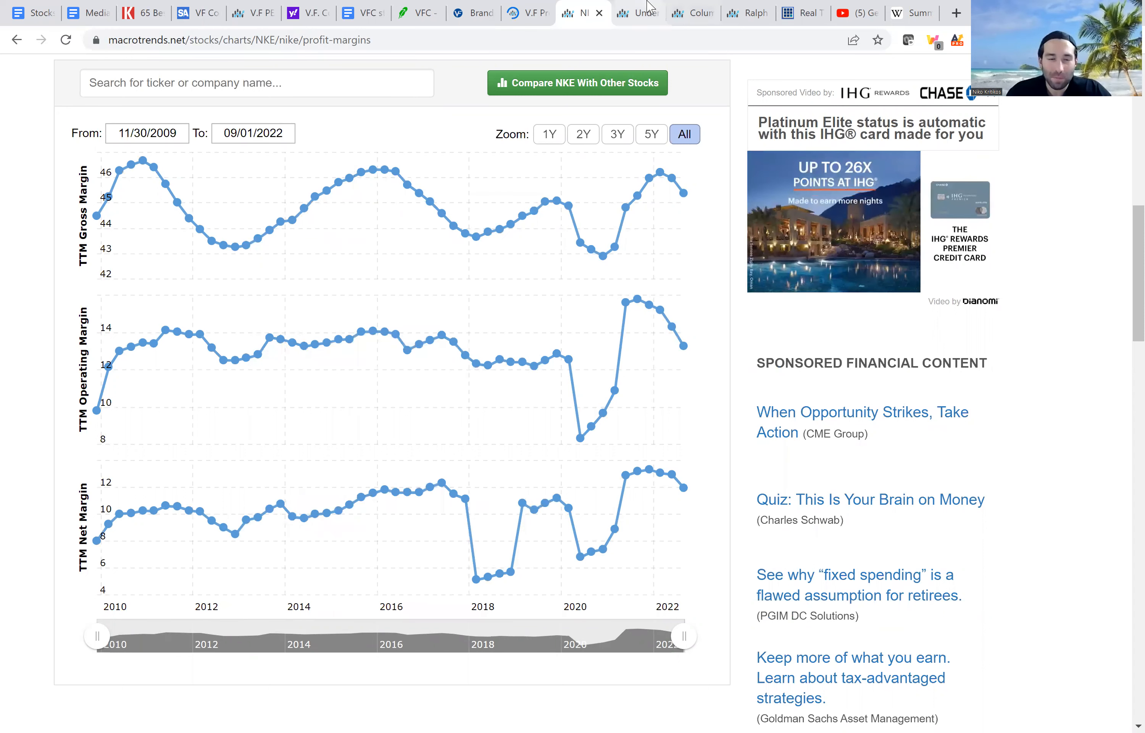
pyautogui.click(640, 13)
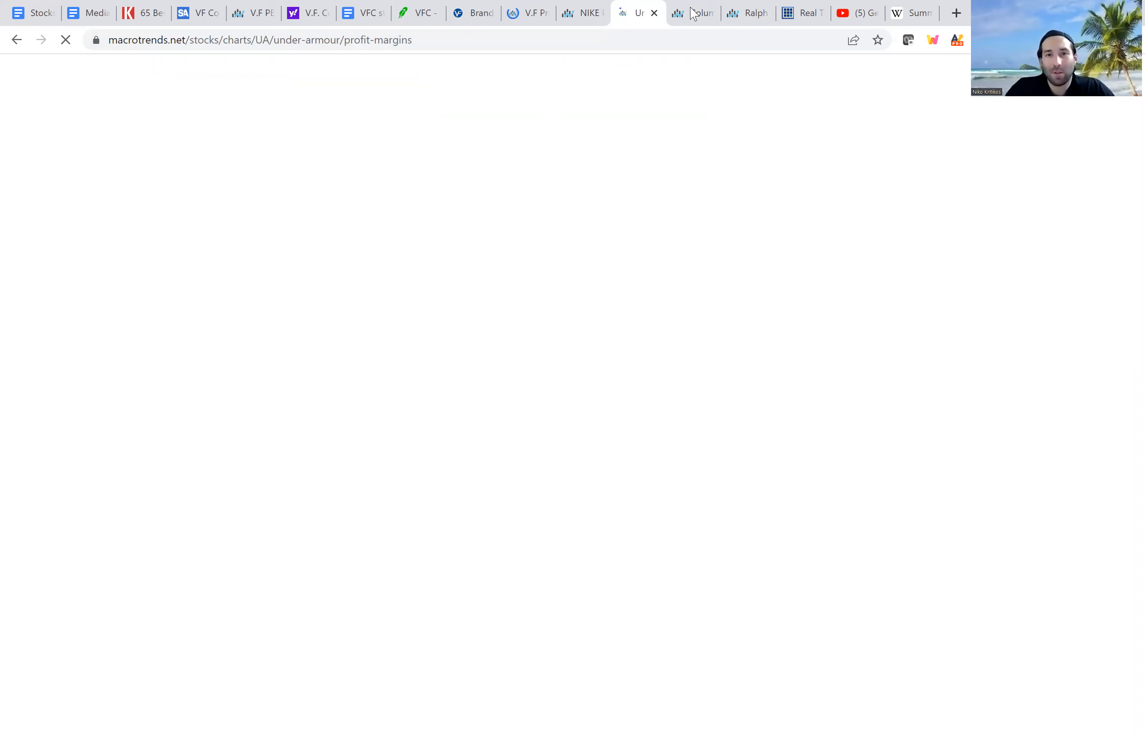
pyautogui.click(747, 13)
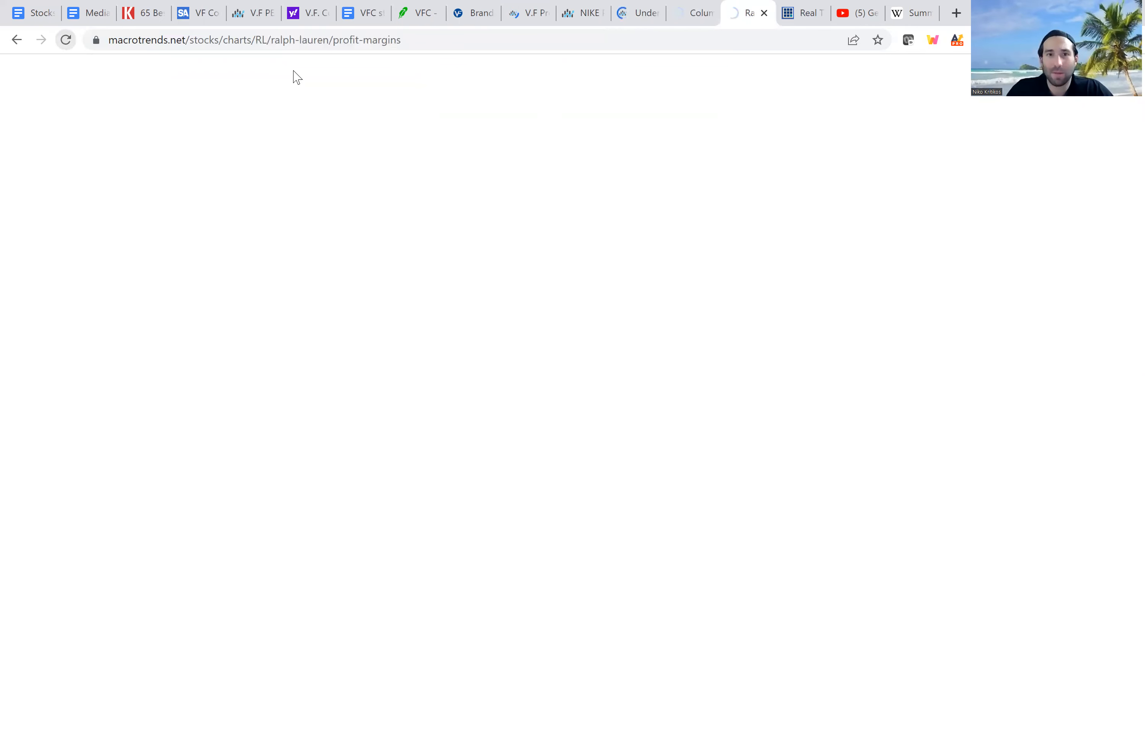
pyautogui.click(693, 12)
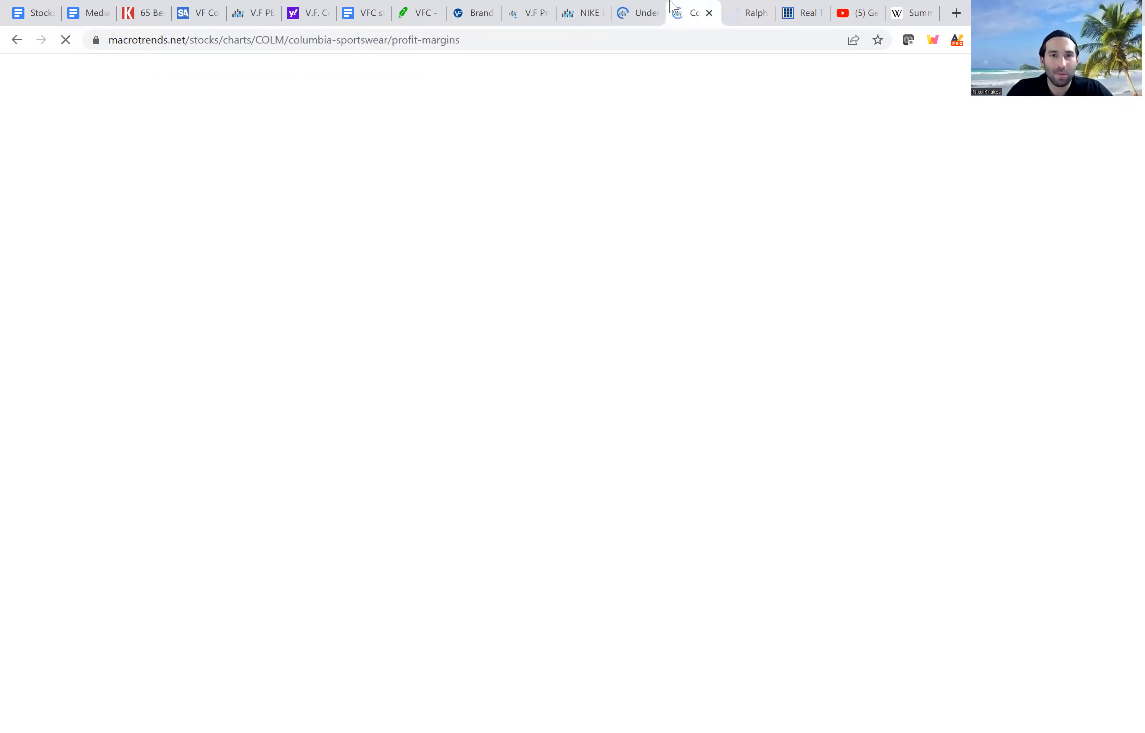
pyautogui.click(371, 13)
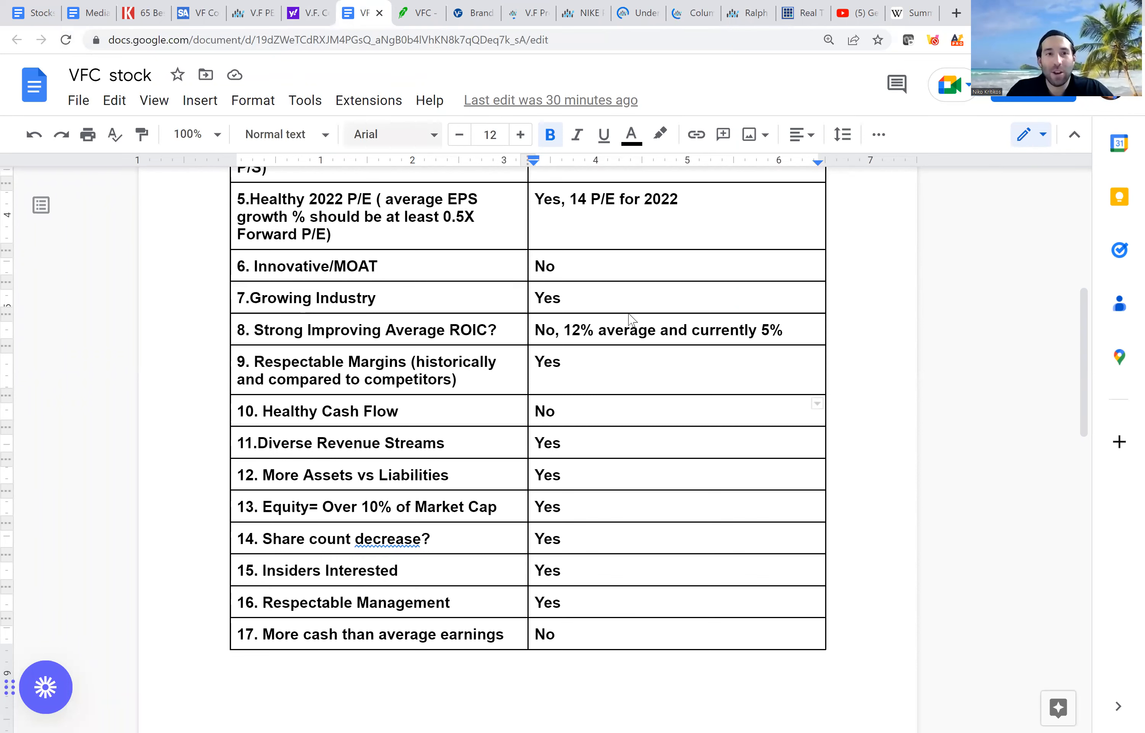
pyautogui.click(304, 12)
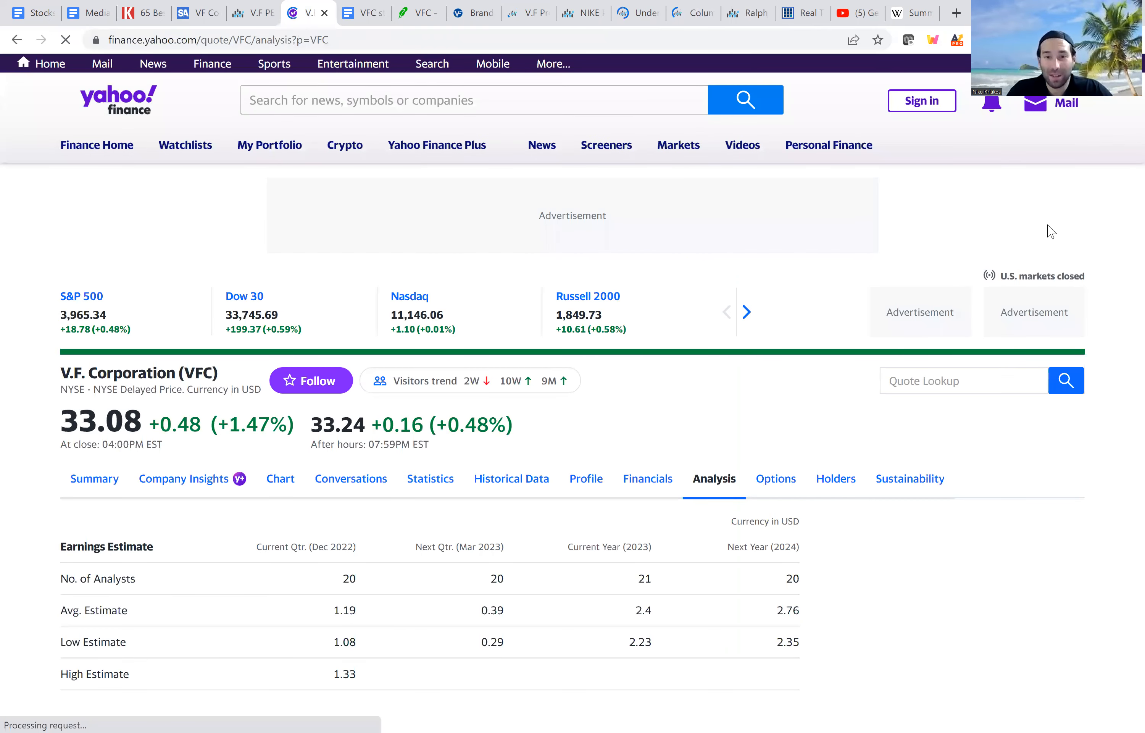
# - Bring up VFC's balance sheet under Financials and switch it to quarterly figures
pyautogui.scroll(-3)
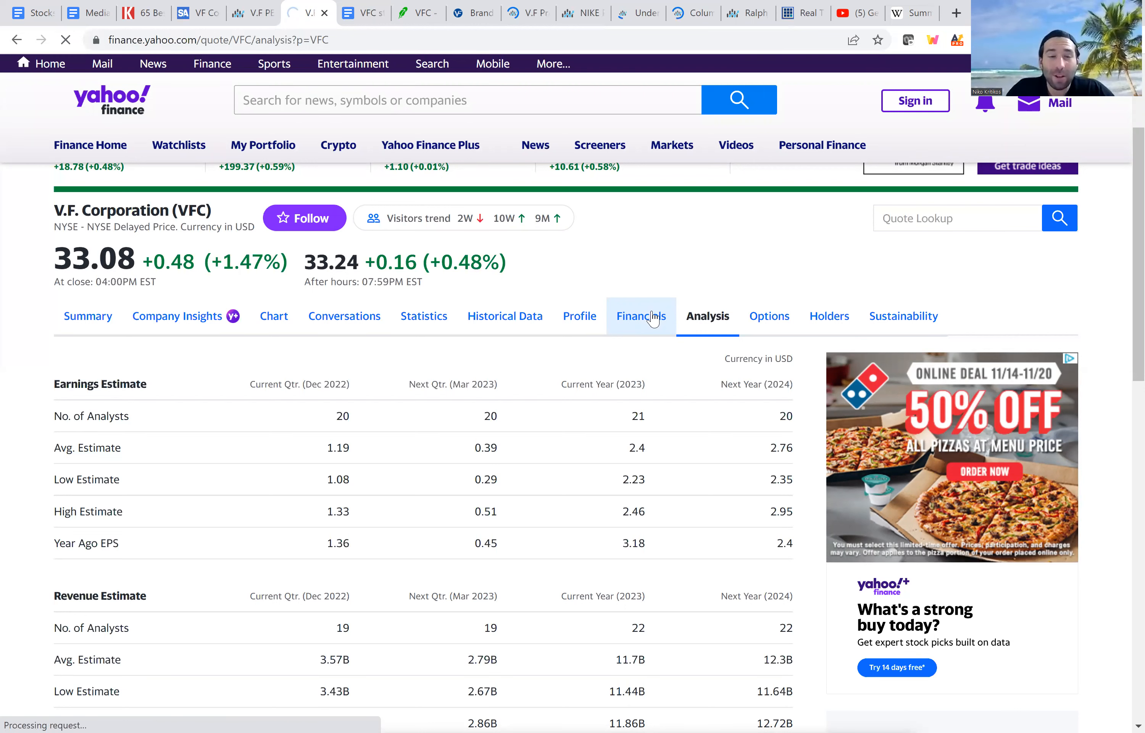
pyautogui.click(641, 315)
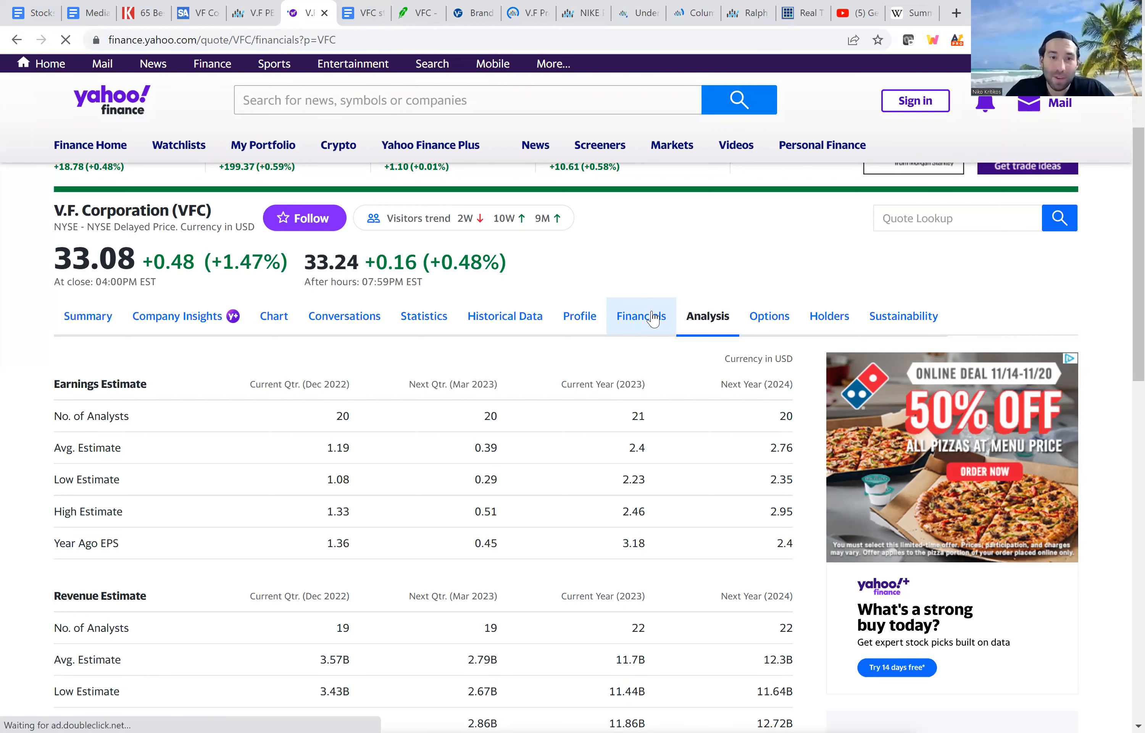
pyautogui.click(640, 315)
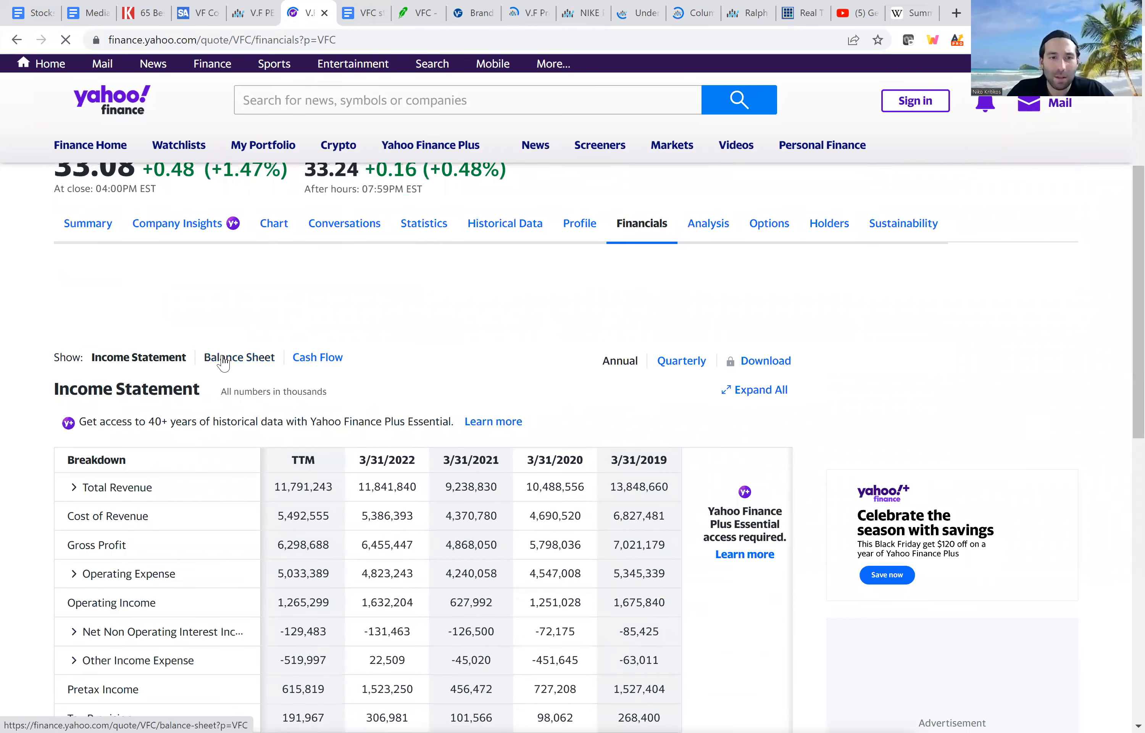
pyautogui.click(239, 357)
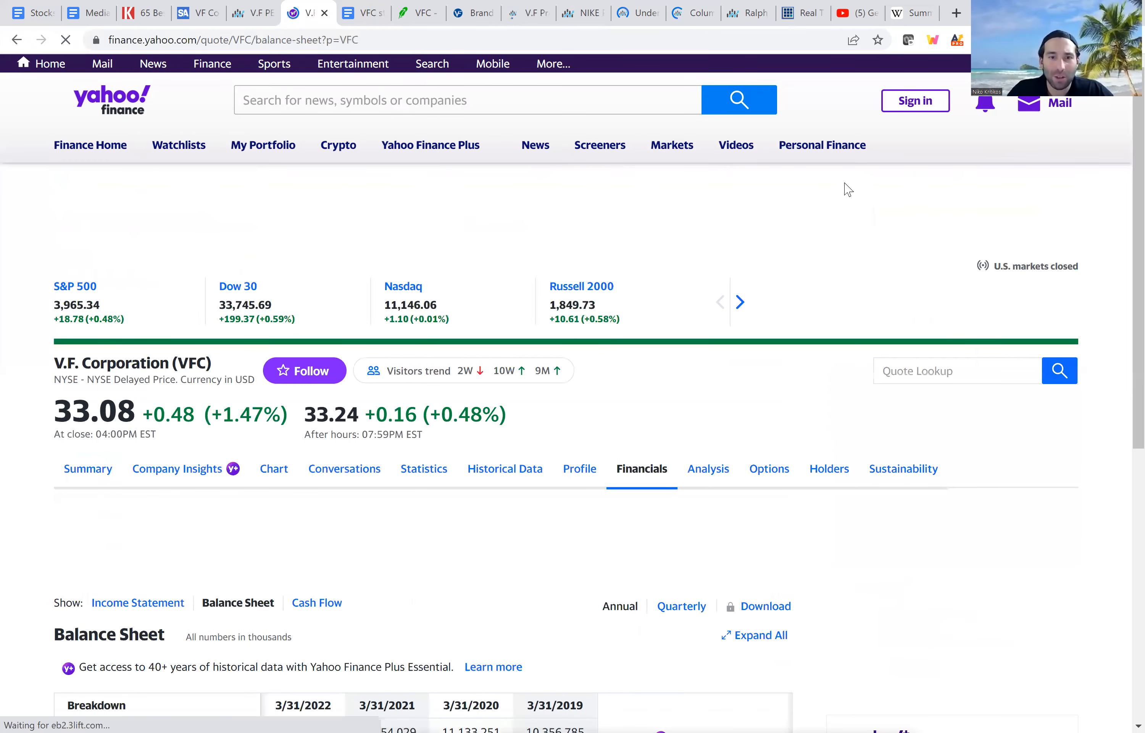
pyautogui.scroll(-3)
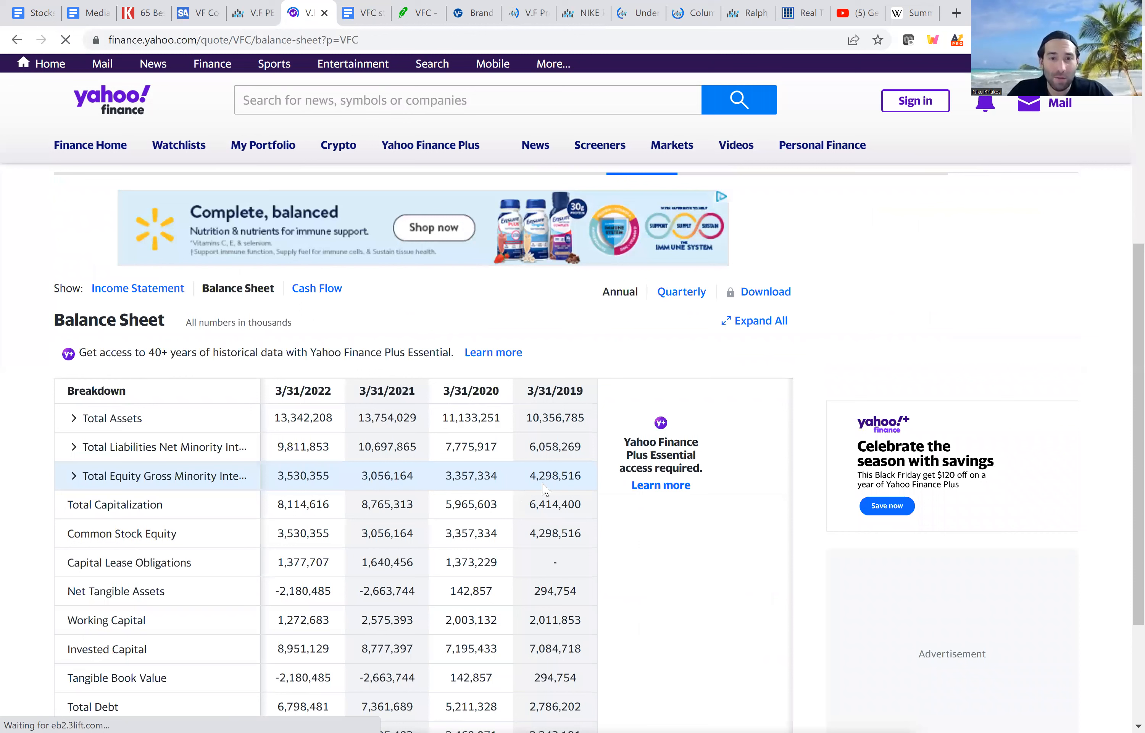
pyautogui.click(681, 292)
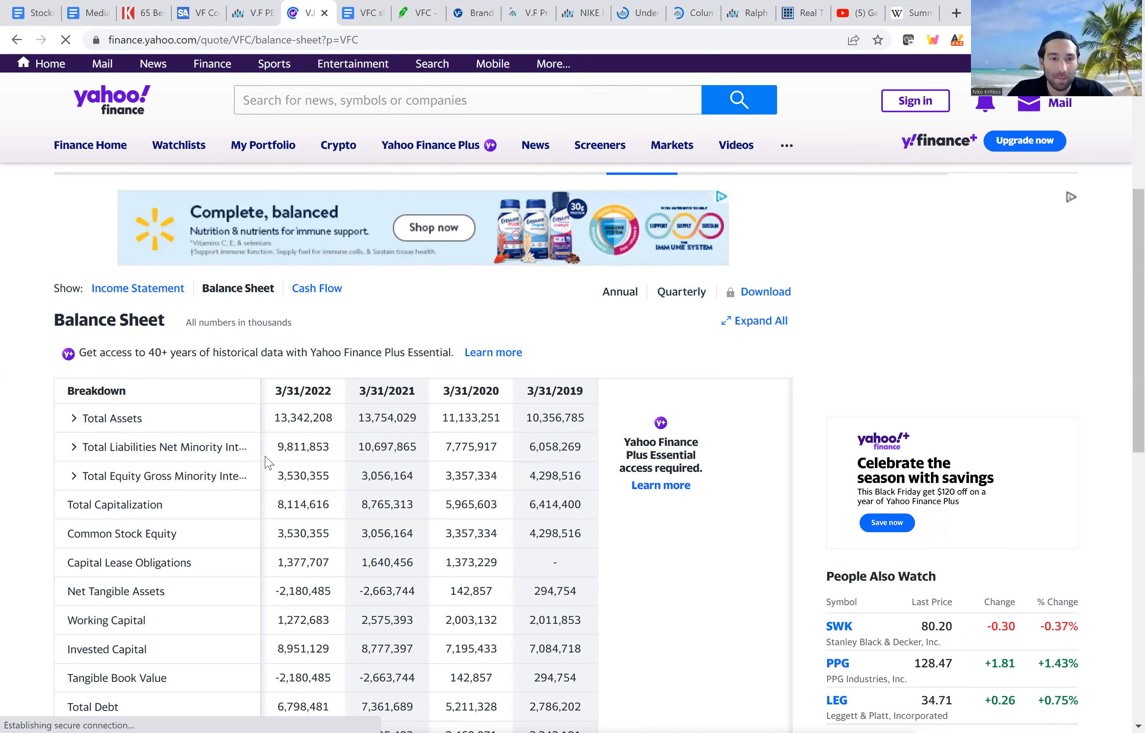
pyautogui.click(680, 292)
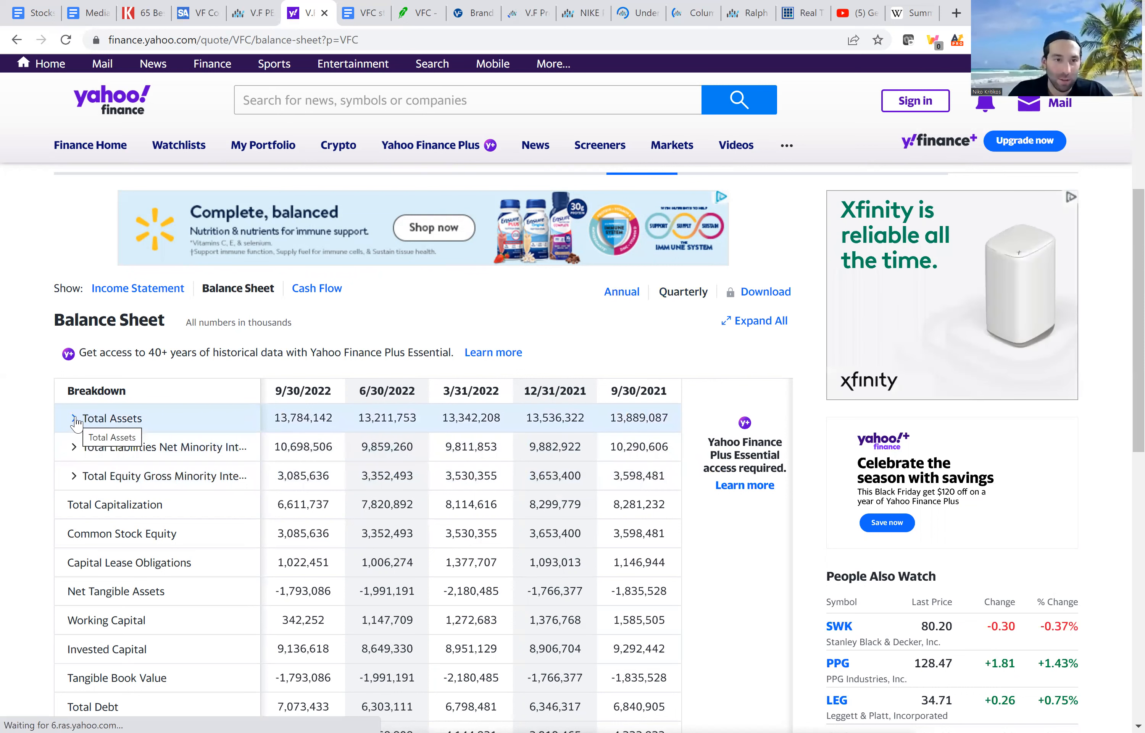
pyautogui.moveTo(77, 428)
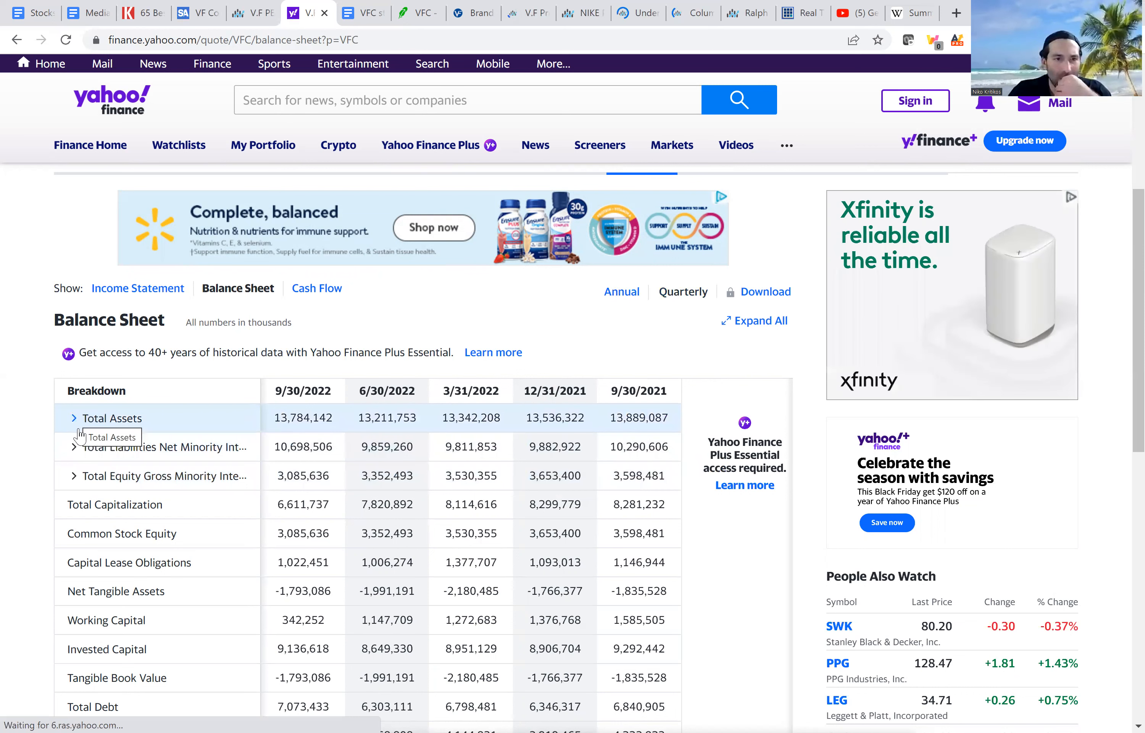
# - Break down Total Assets, Total Liabilities, Current Liabilities and Current Assets into their parts
pyautogui.click(74, 417)
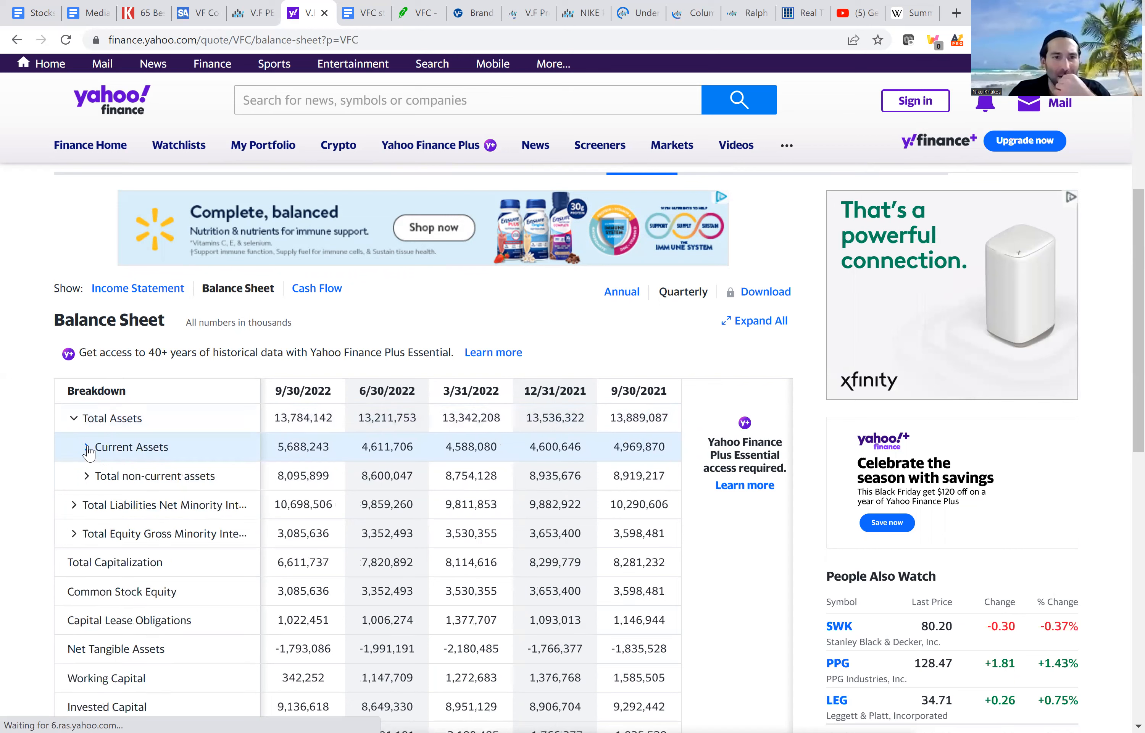
pyautogui.click(74, 504)
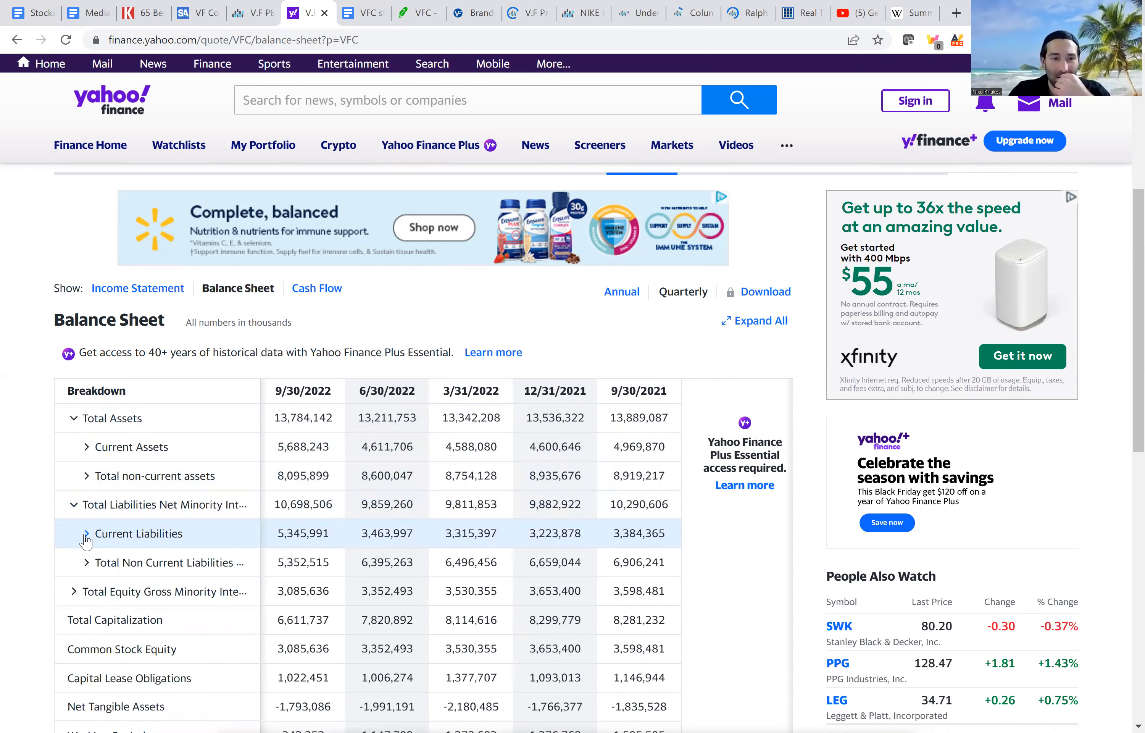
pyautogui.click(86, 534)
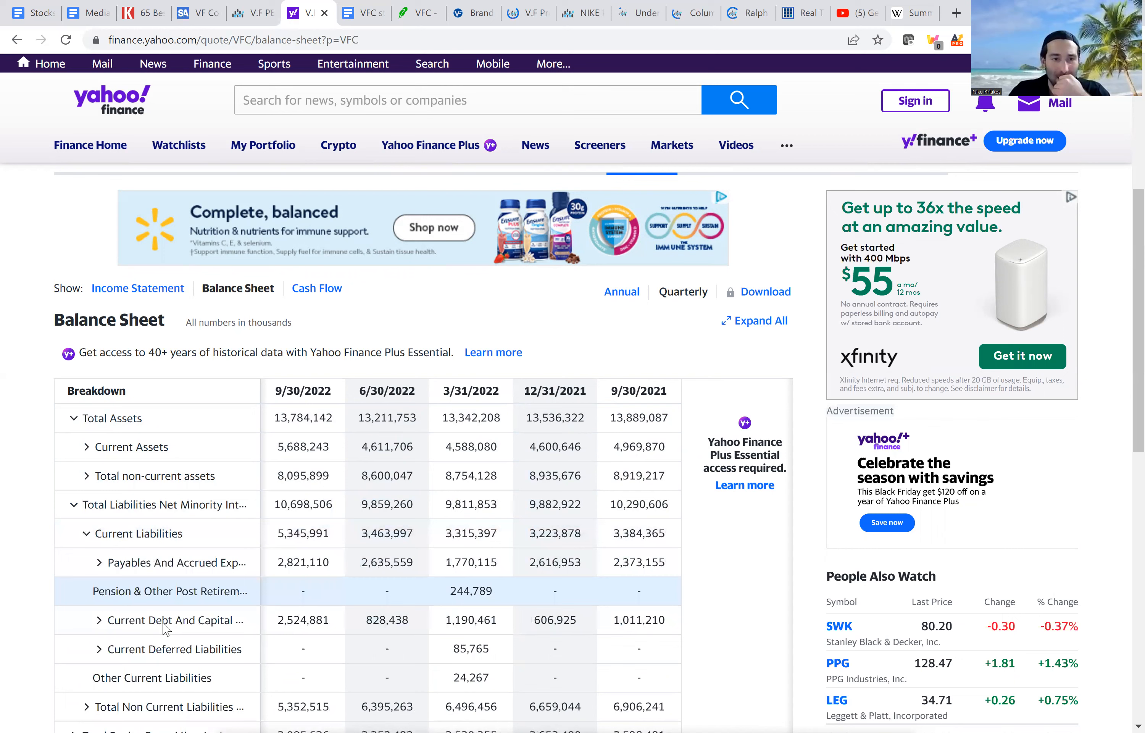
pyautogui.moveTo(125, 547)
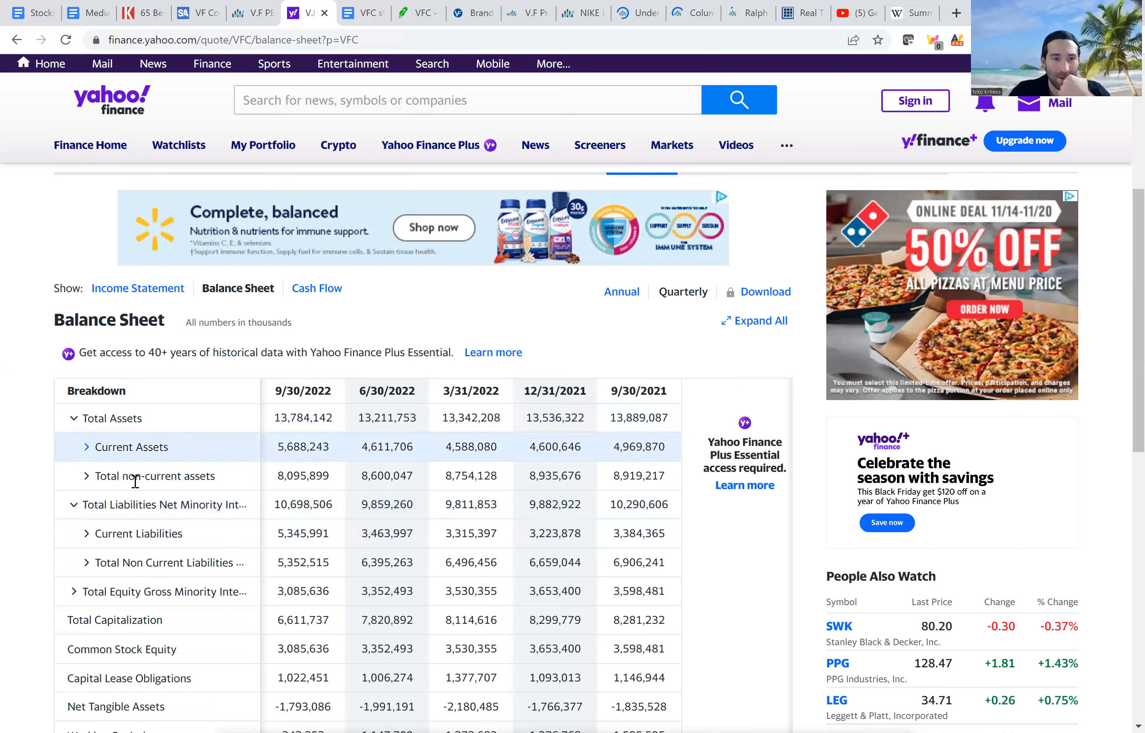
pyautogui.click(87, 447)
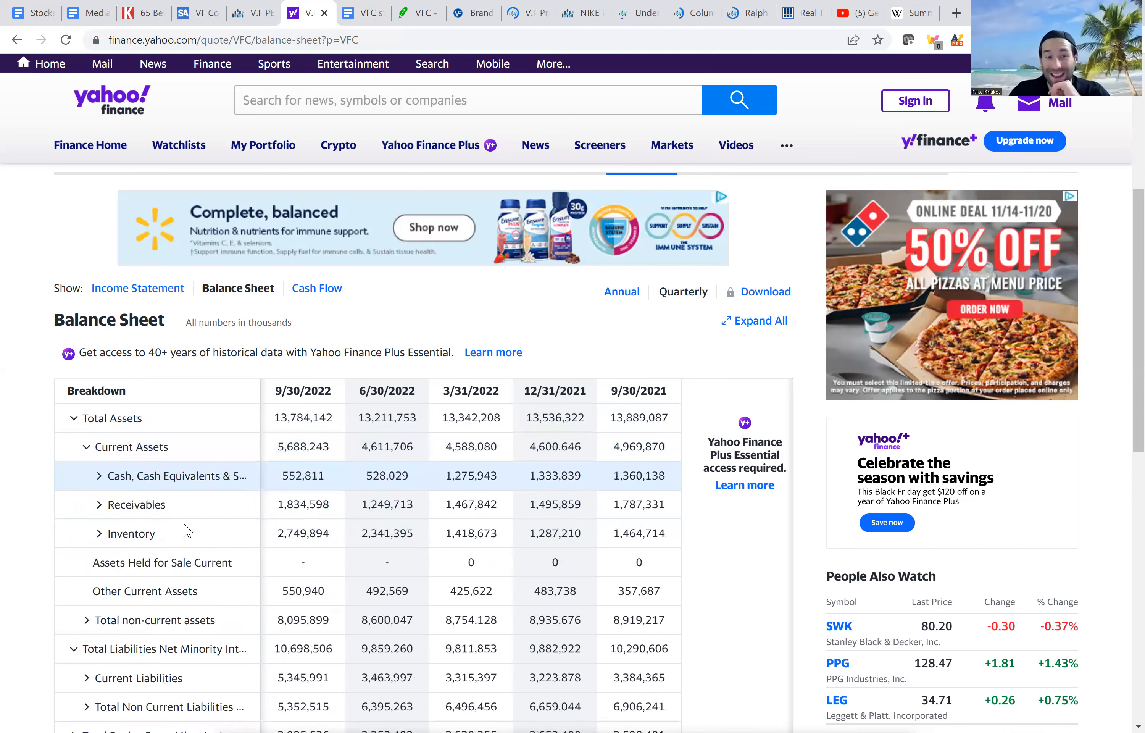
pyautogui.moveTo(281, 533)
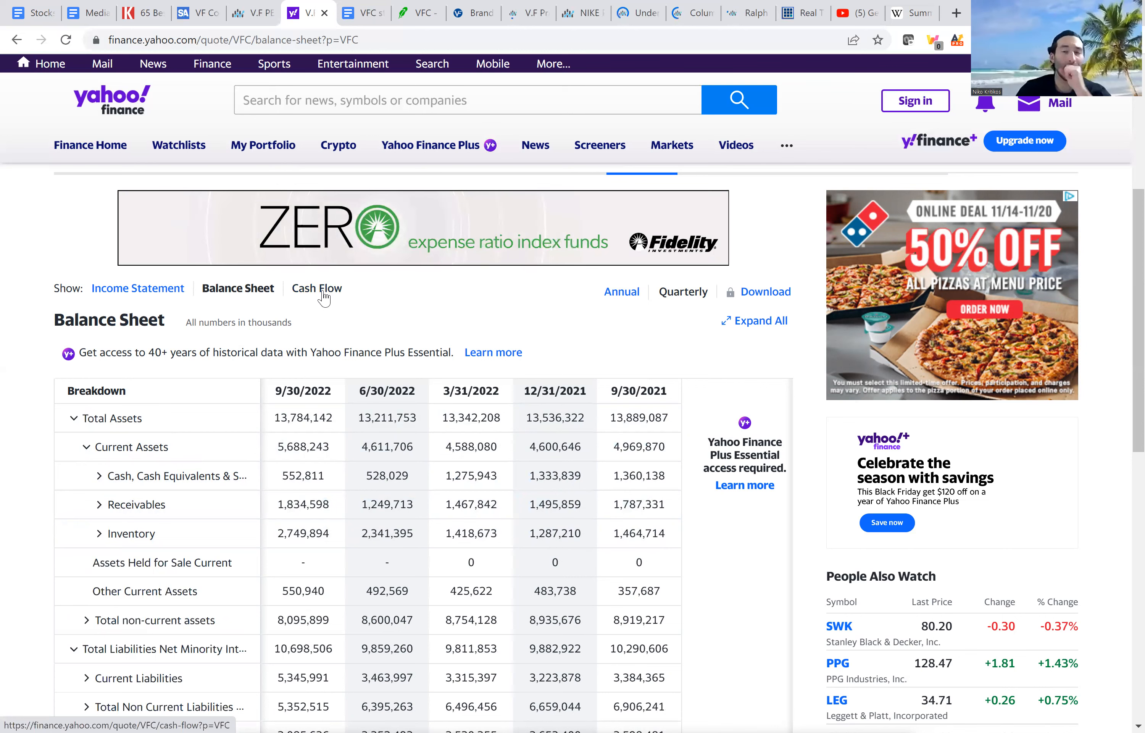
pyautogui.click(316, 287)
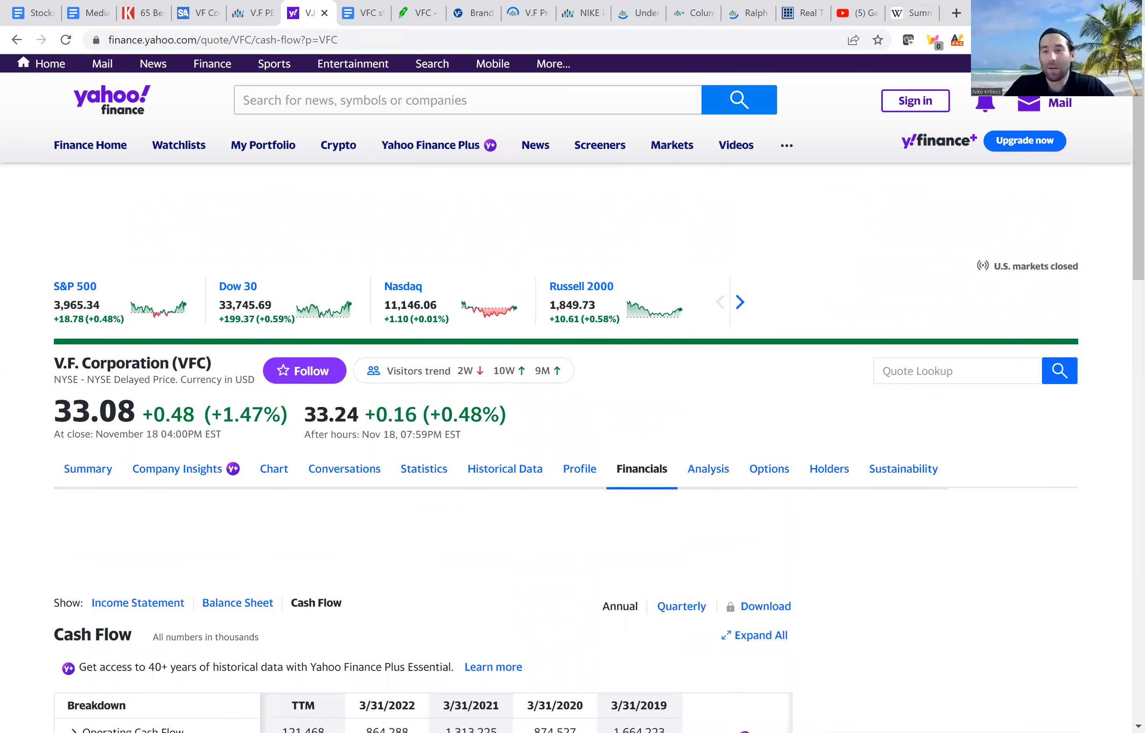
# - Expand Financing Cash Flow to see debt issuance, buybacks and dividends, collapse it and return to the checklist
pyautogui.scroll(-3)
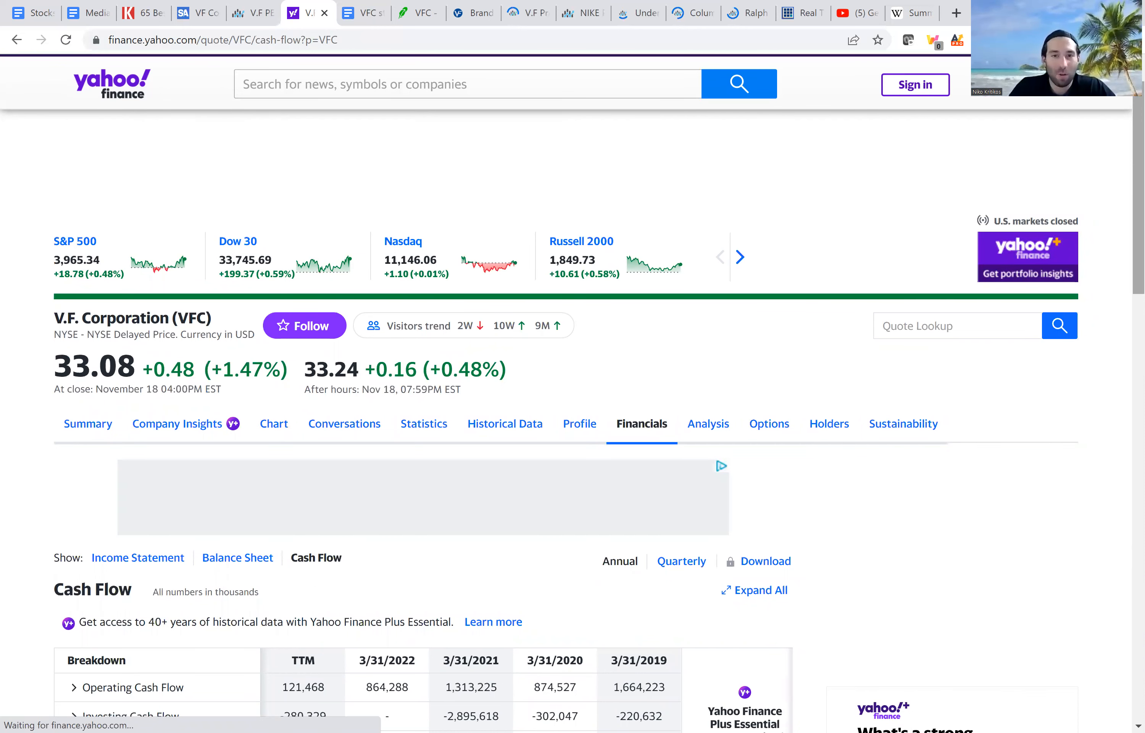
pyautogui.scroll(-3)
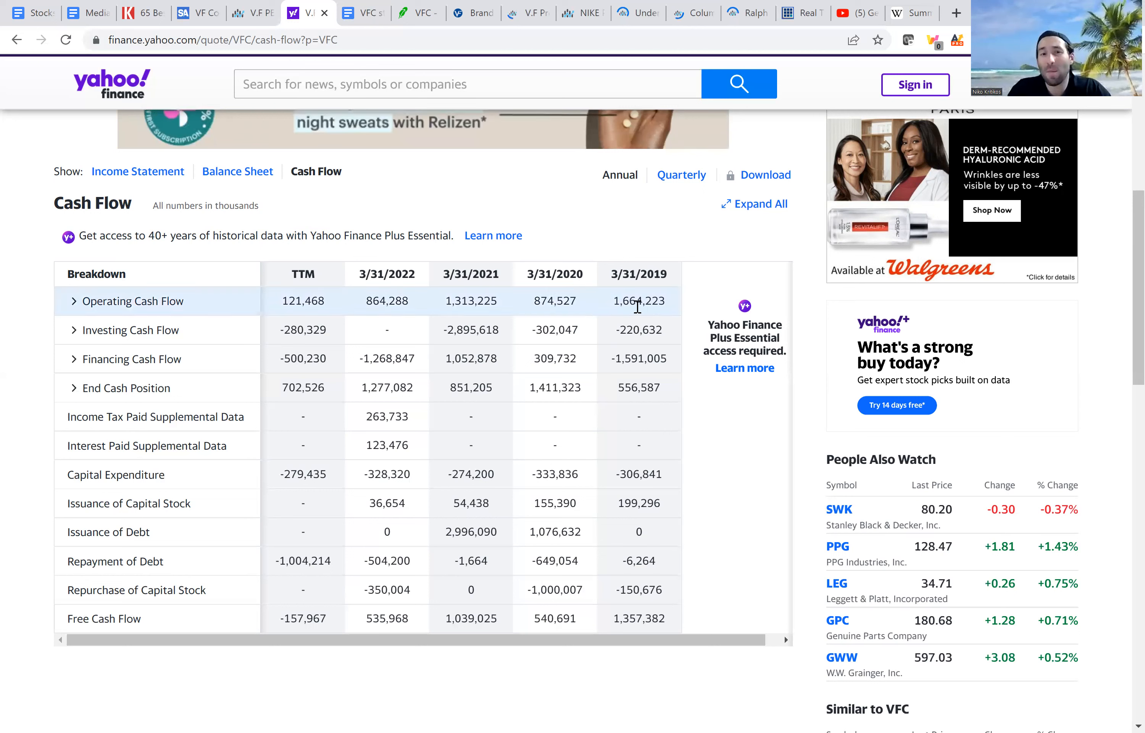
pyautogui.moveTo(653, 265)
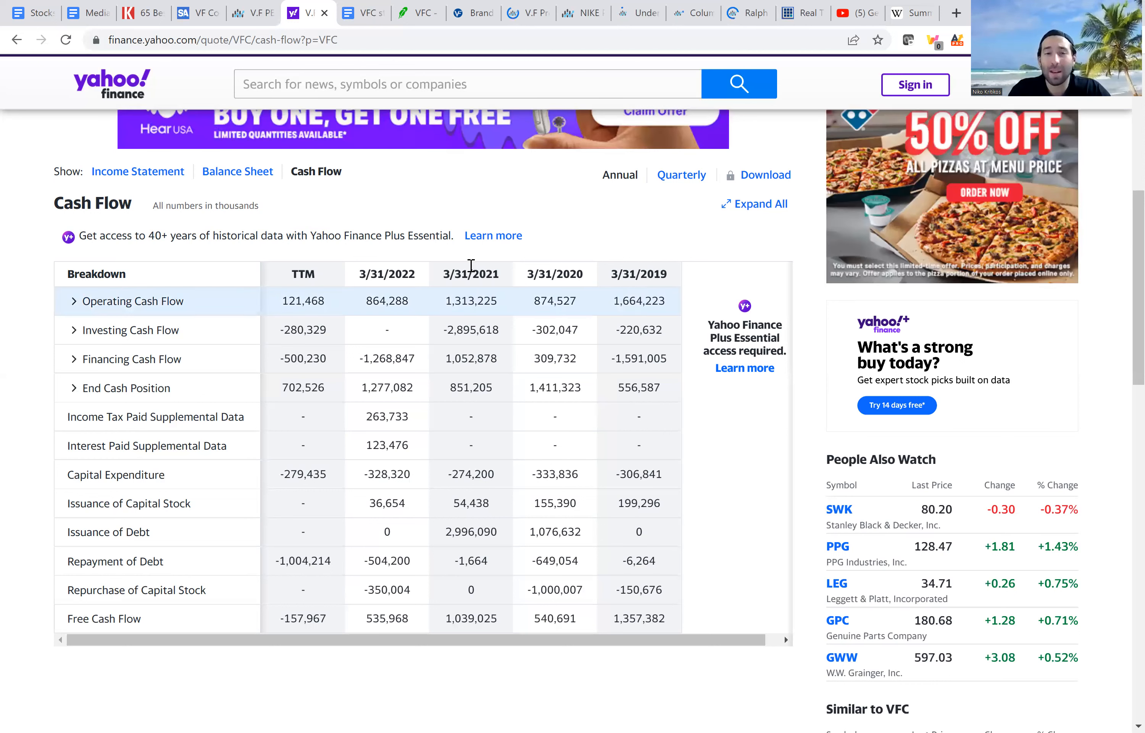
pyautogui.moveTo(380, 319)
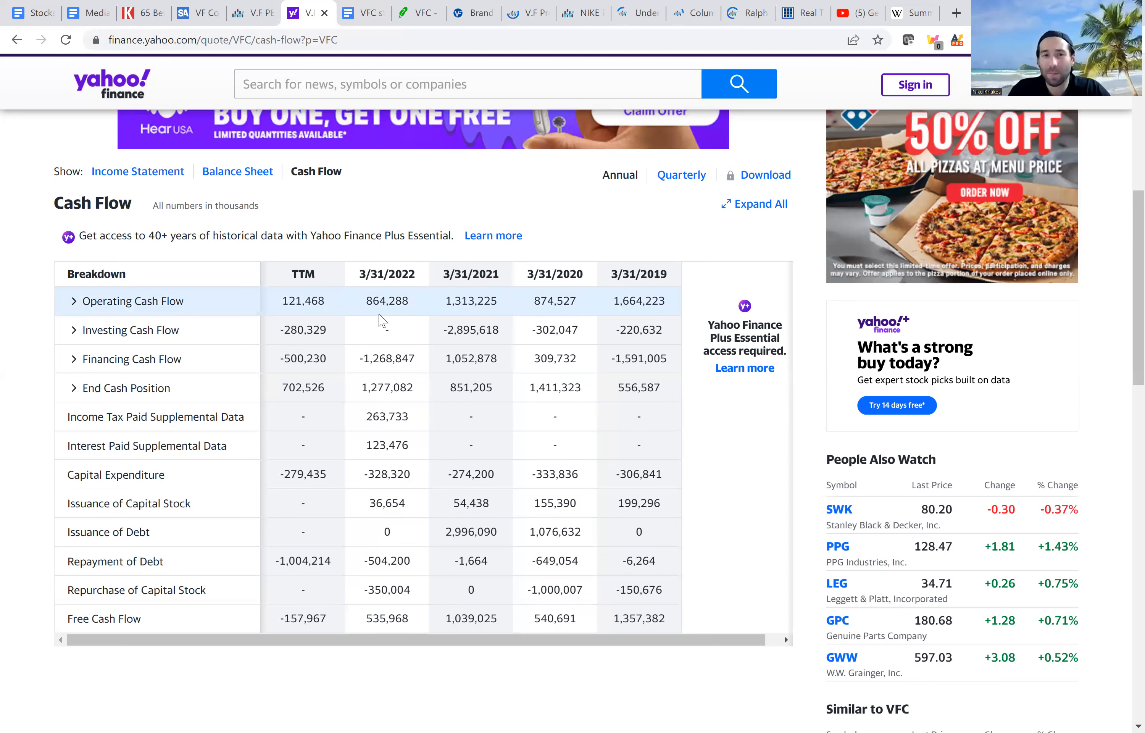
pyautogui.moveTo(321, 301)
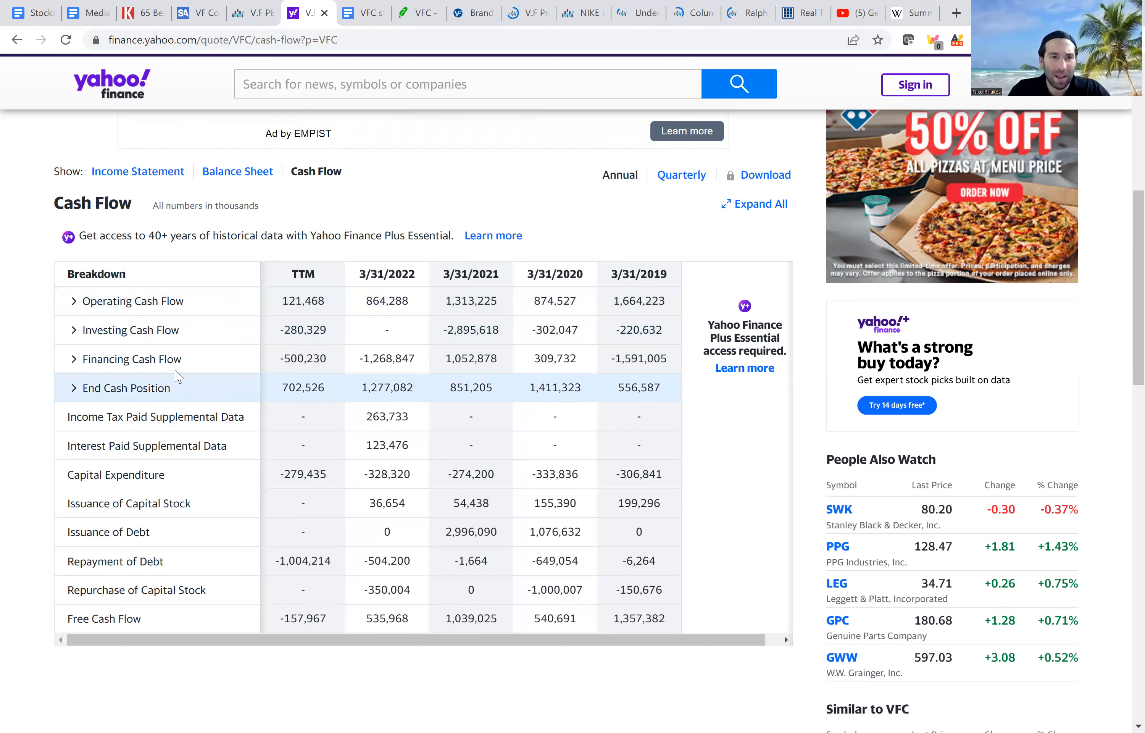
pyautogui.moveTo(71, 369)
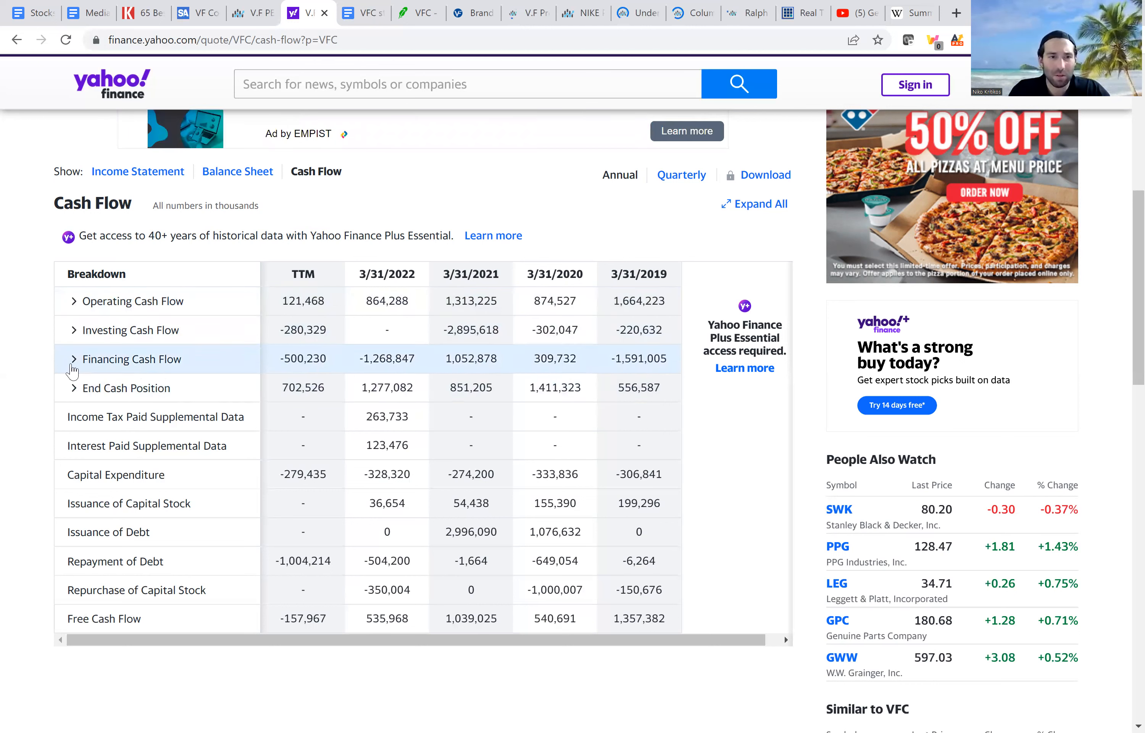
pyautogui.click(74, 358)
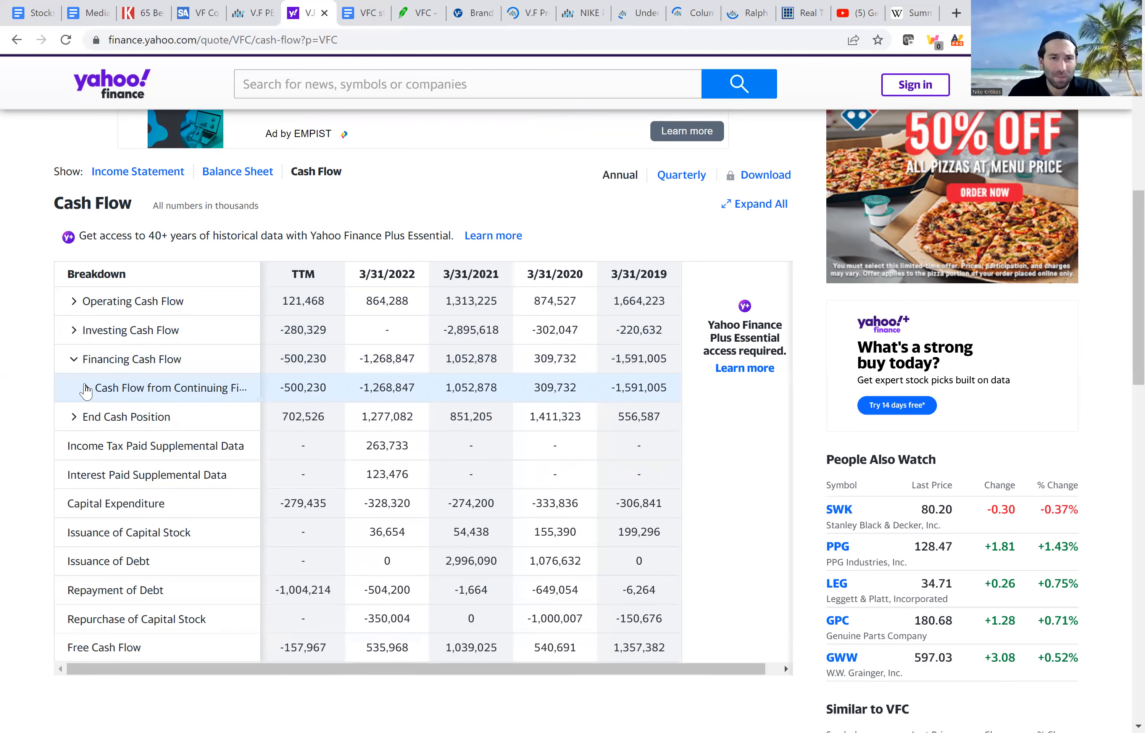
pyautogui.click(86, 388)
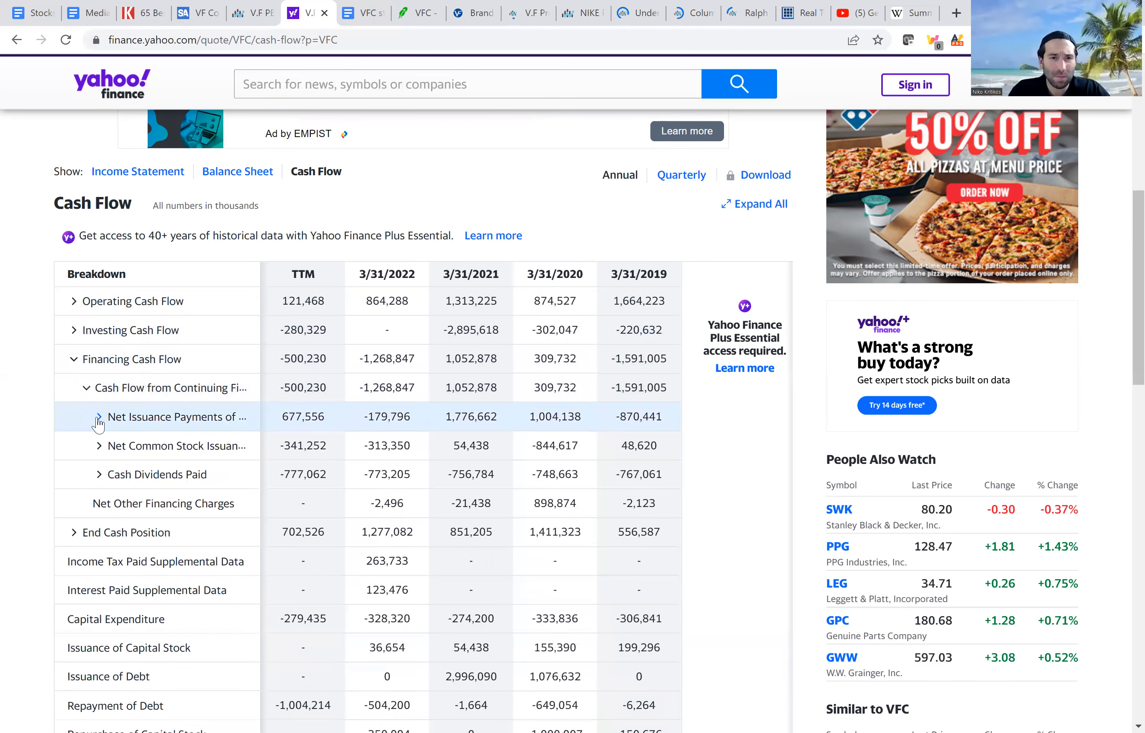
pyautogui.moveTo(98, 425)
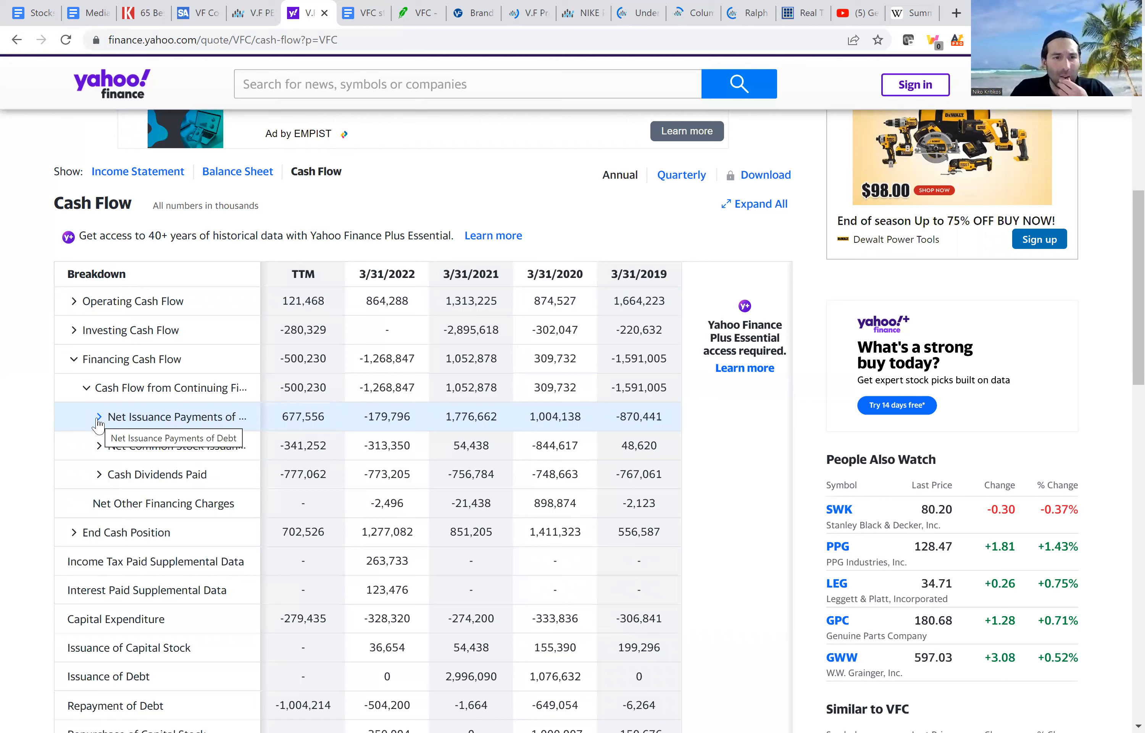
pyautogui.moveTo(102, 475)
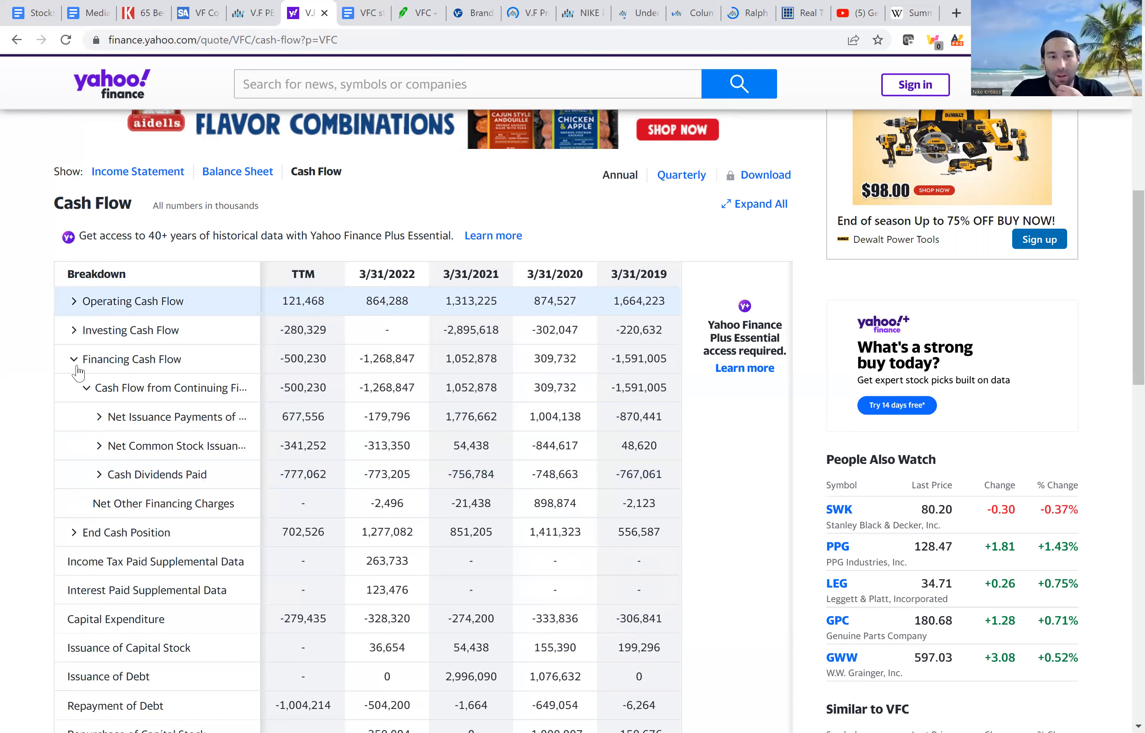
pyautogui.click(74, 358)
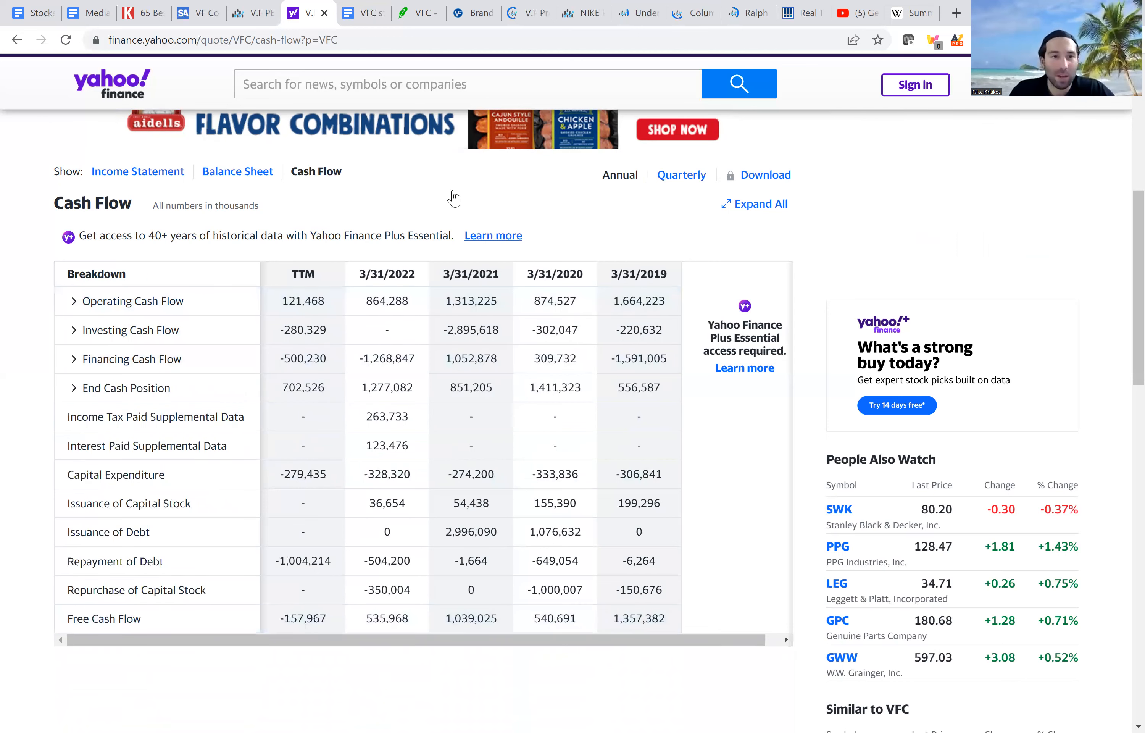
pyautogui.click(362, 13)
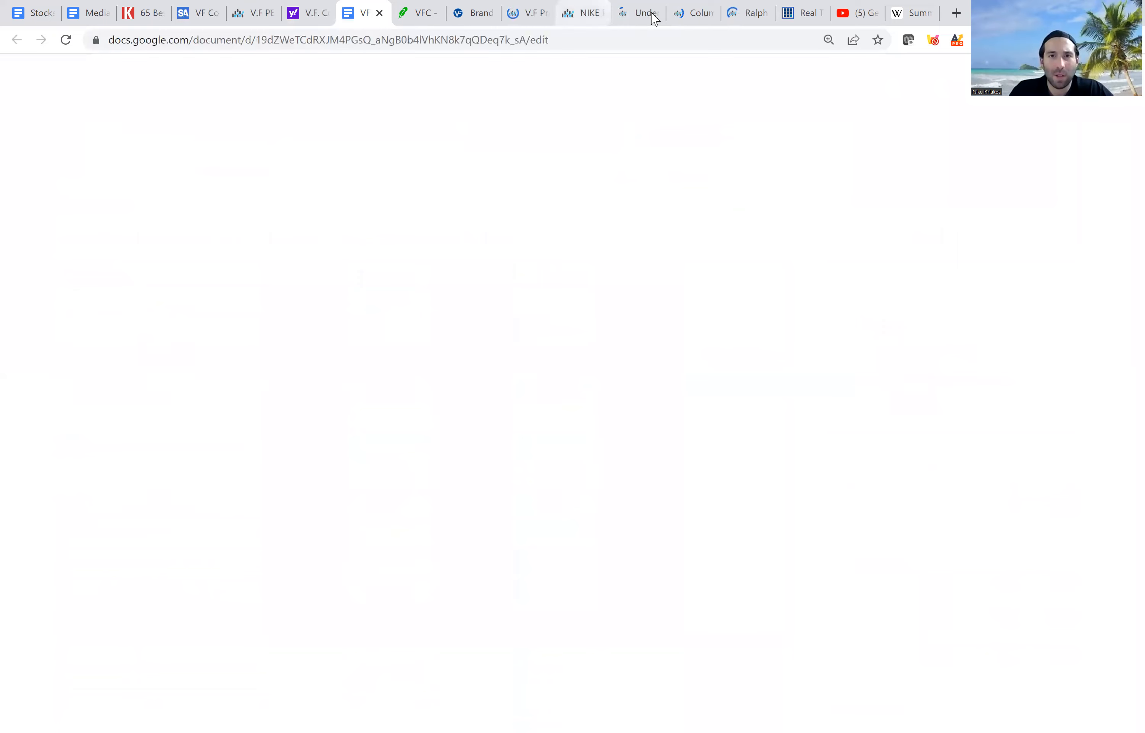
# - Close the leftover Under Armour and Columbia margin pages and return to the VFC checklist
pyautogui.click(638, 13)
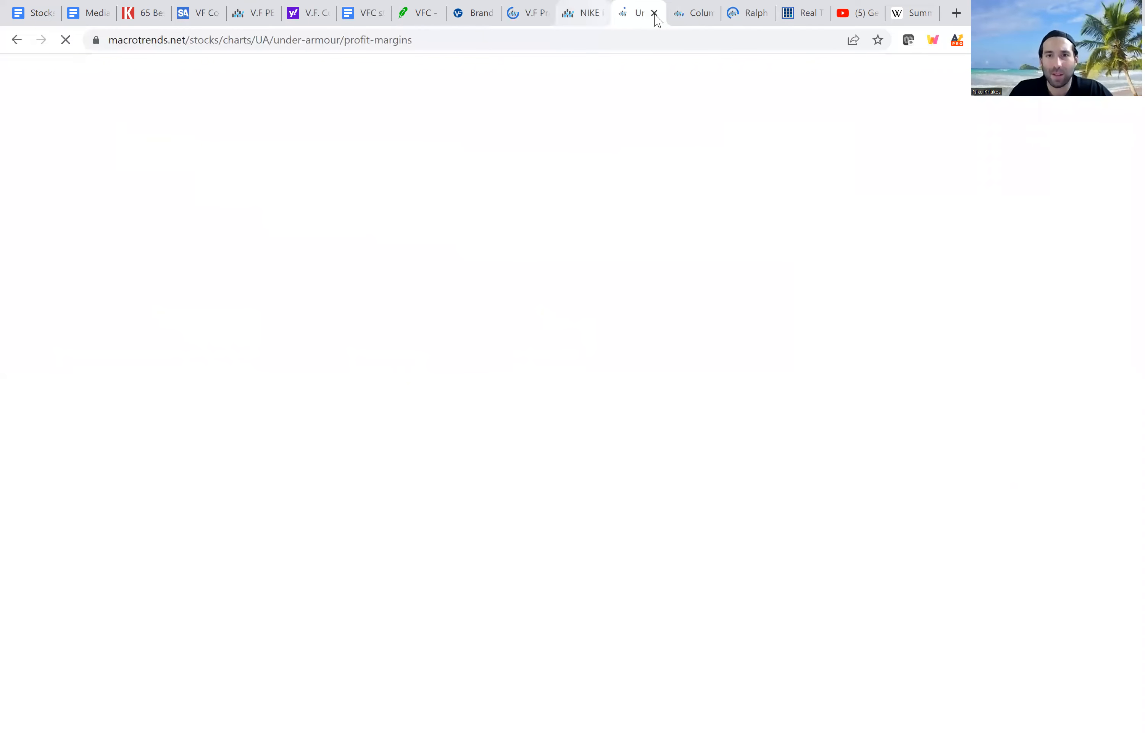
pyautogui.click(655, 12)
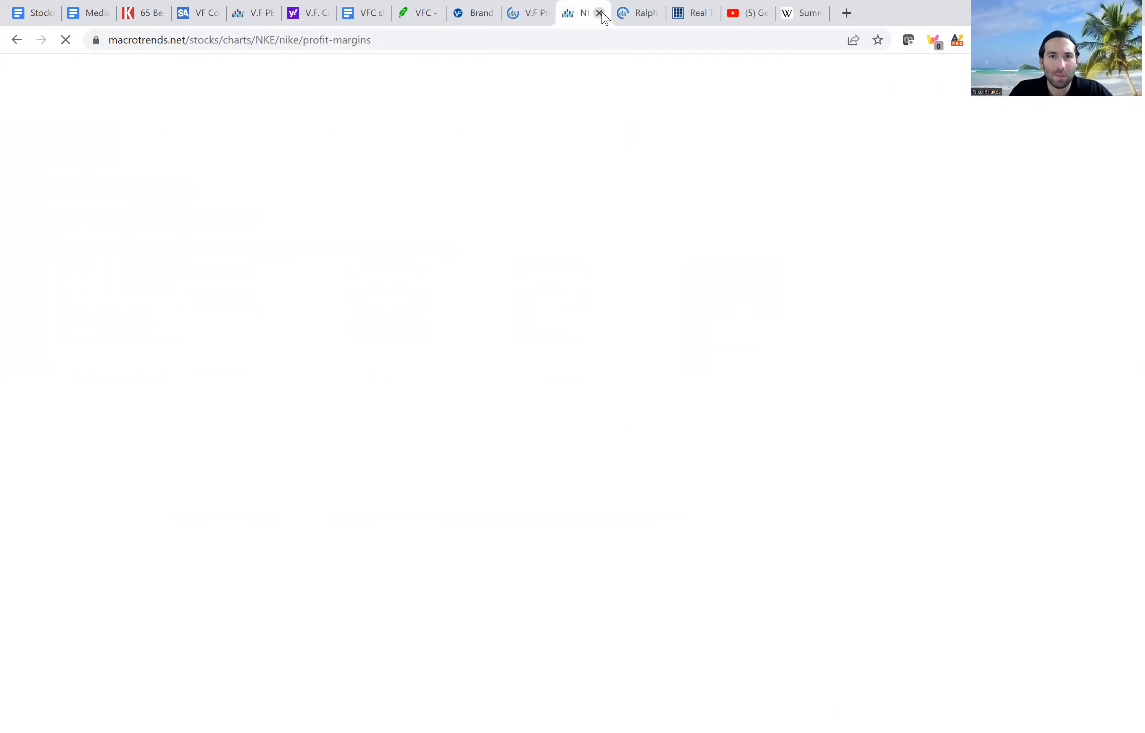
pyautogui.click(600, 13)
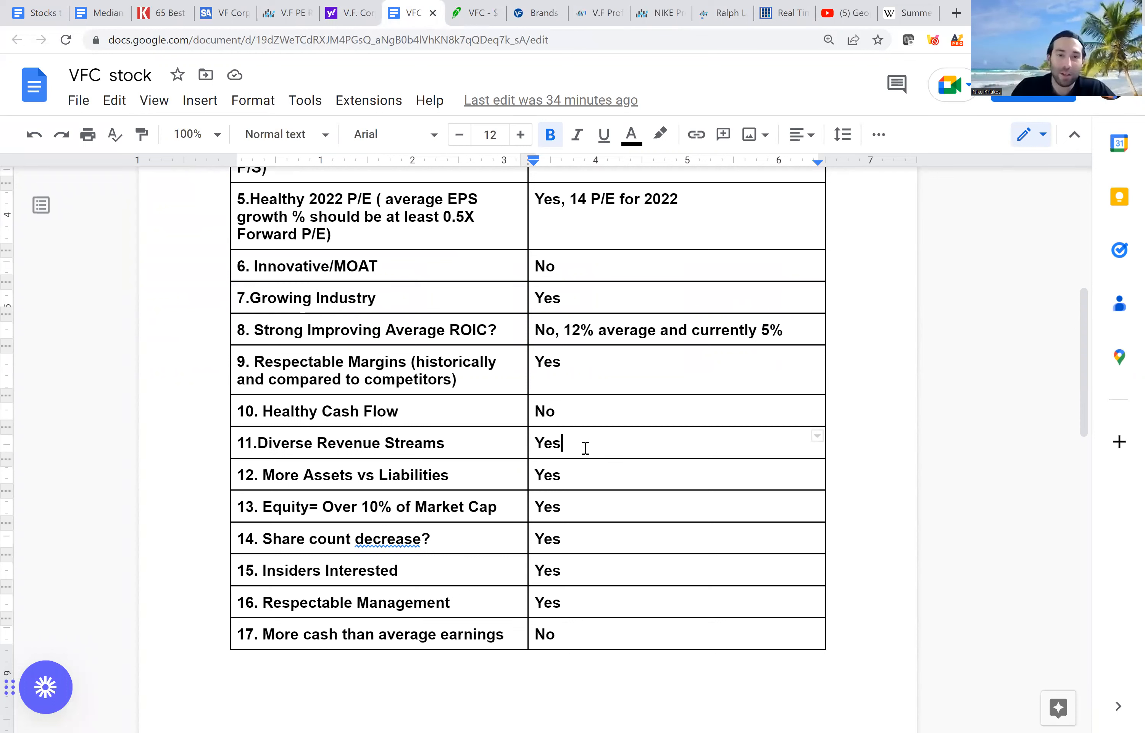
# - Check the Diverse Revenue Streams and More Assets vs Liabilities answers, then head to VFC's cash flow figures
pyautogui.click(588, 475)
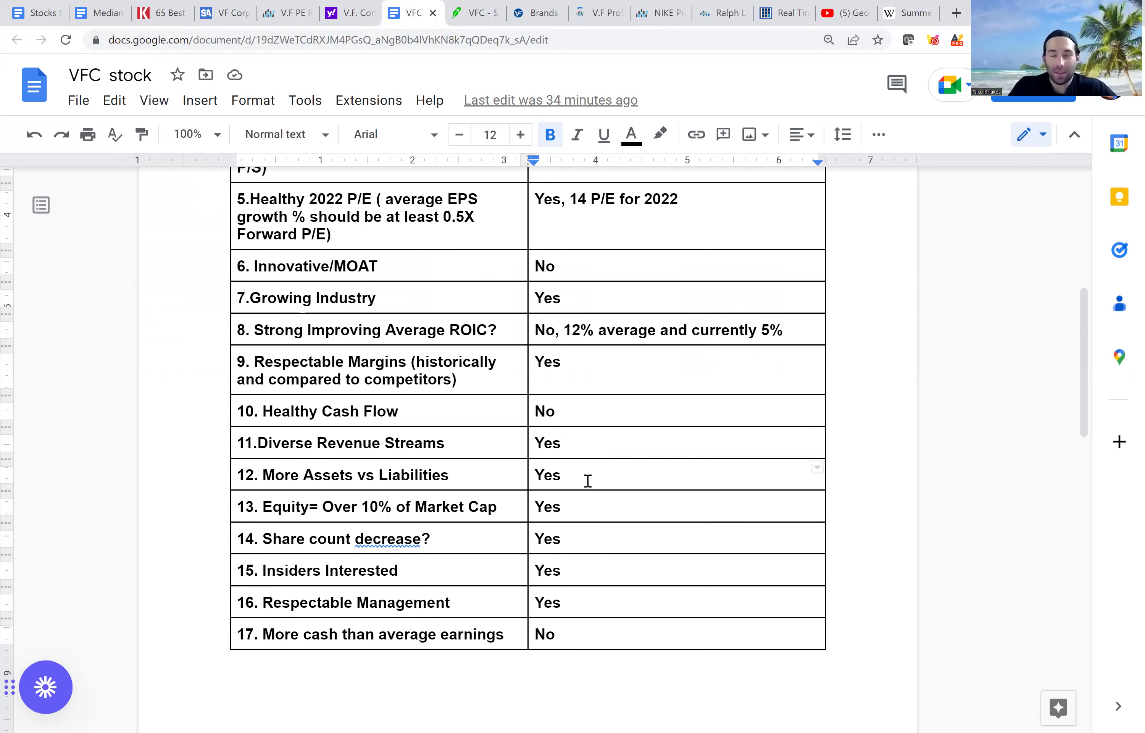
pyautogui.click(577, 507)
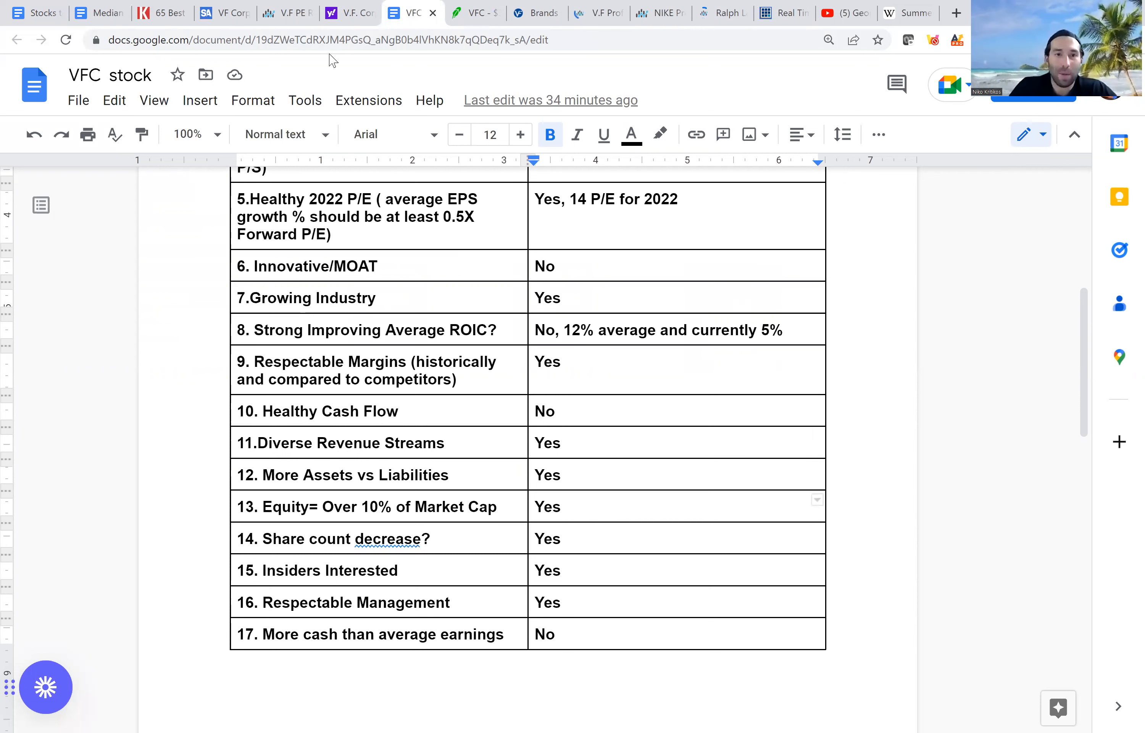
pyautogui.click(348, 12)
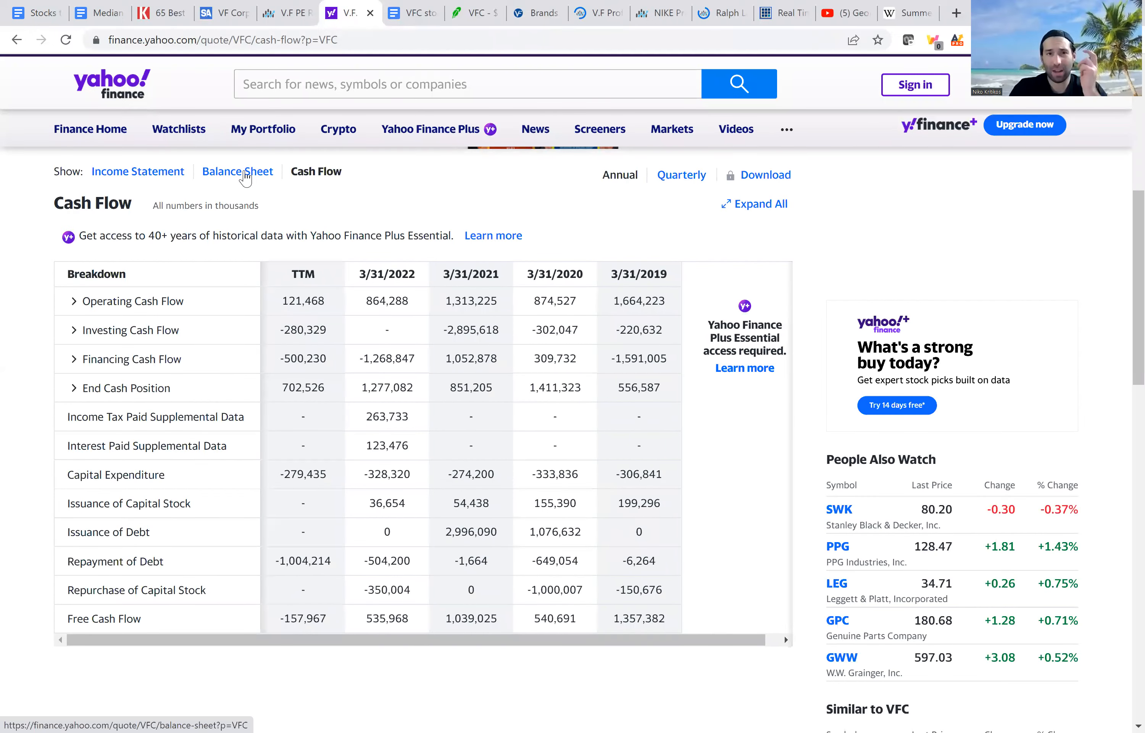
# - View VFC's balance sheet and its Stock Analysis statistics with $12.85B market cap, ending on the checklist
pyautogui.click(237, 171)
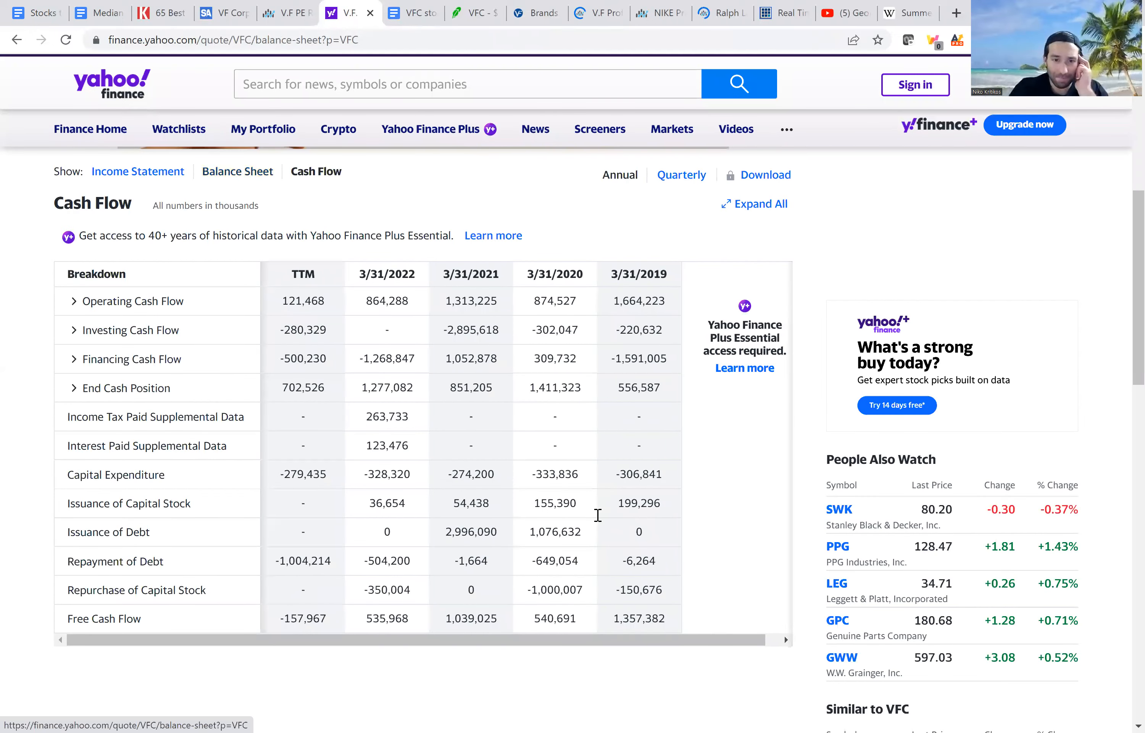
pyautogui.click(411, 13)
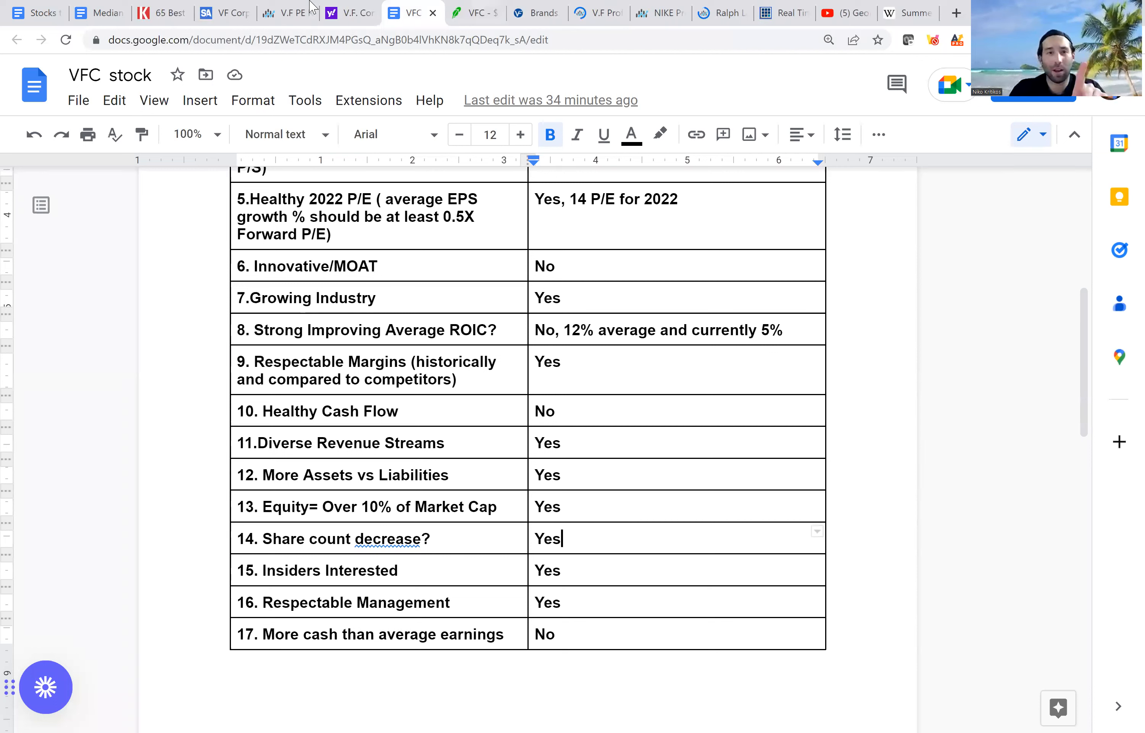
pyautogui.moveTo(1036, 450)
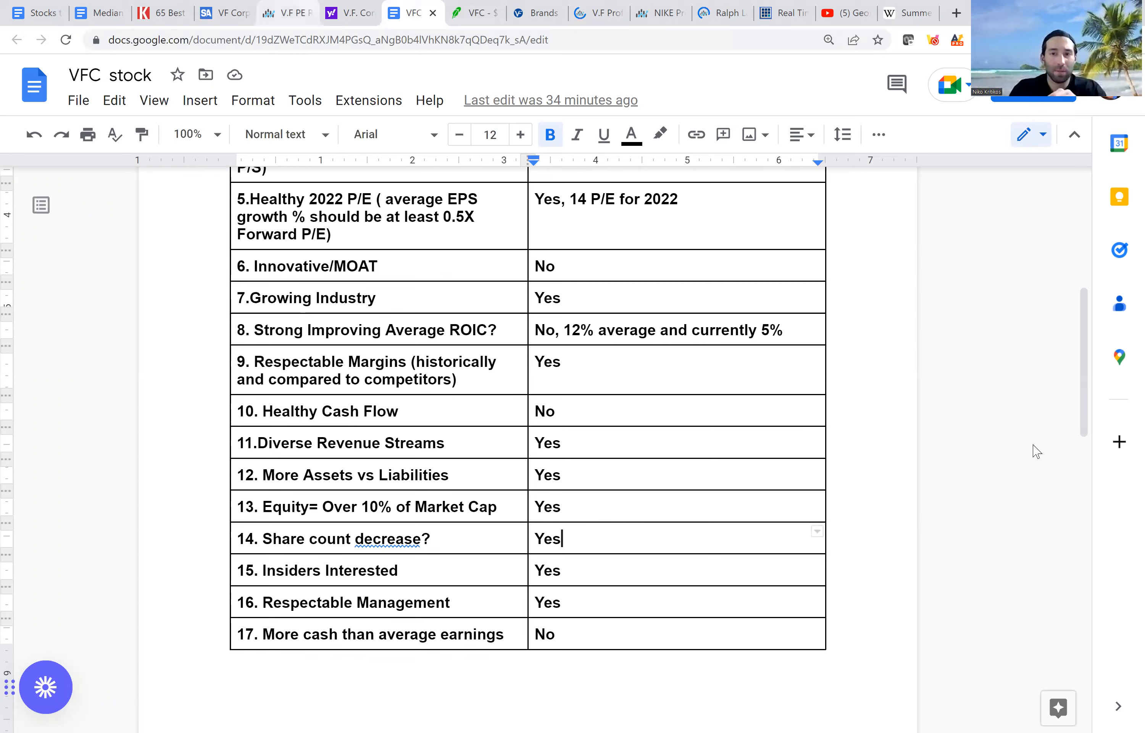
pyautogui.click(207, 12)
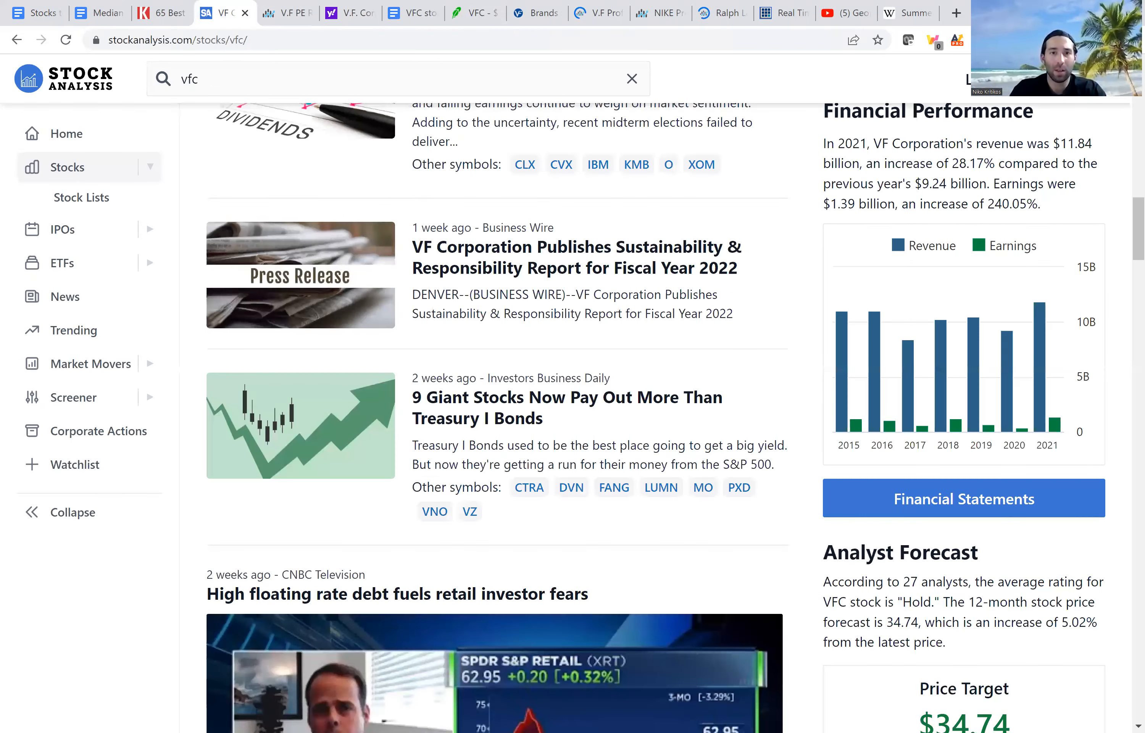
pyautogui.scroll(3)
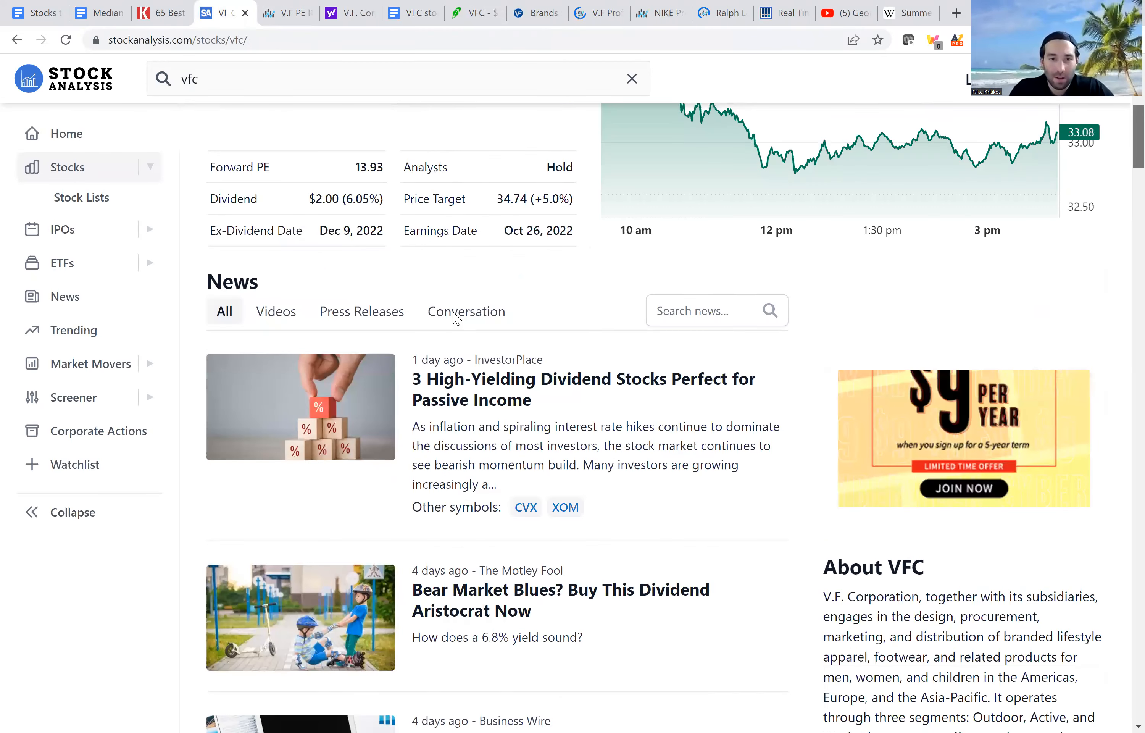
pyautogui.click(438, 345)
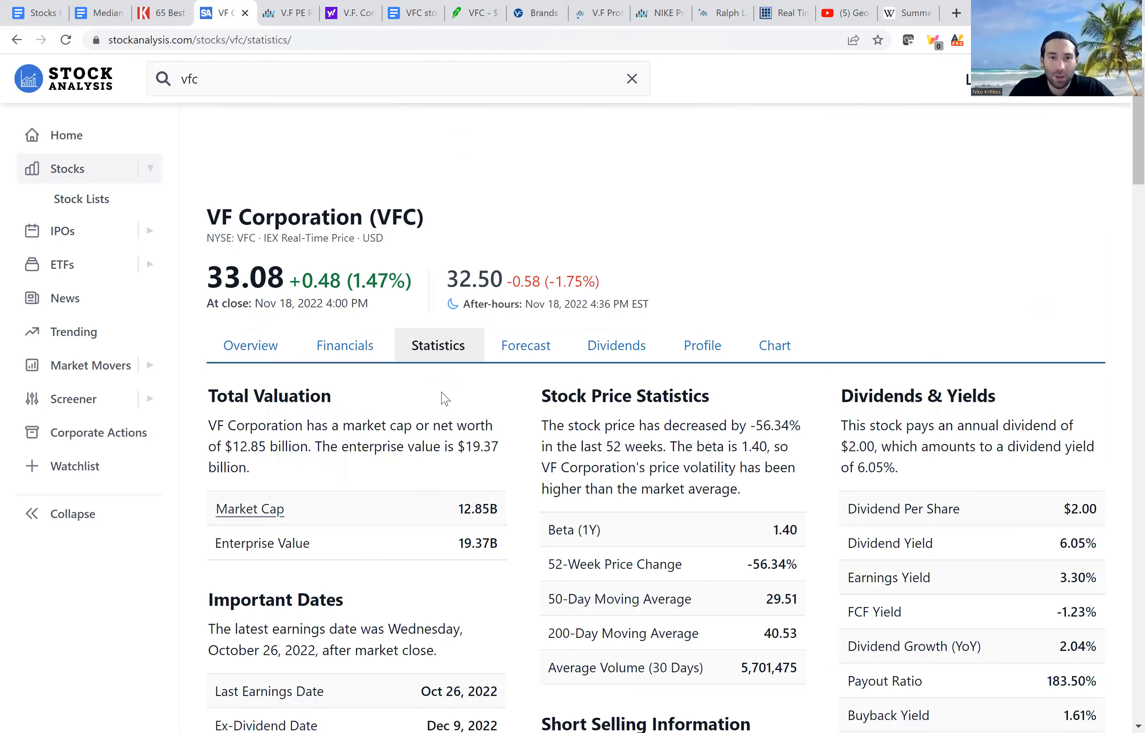
pyautogui.click(412, 13)
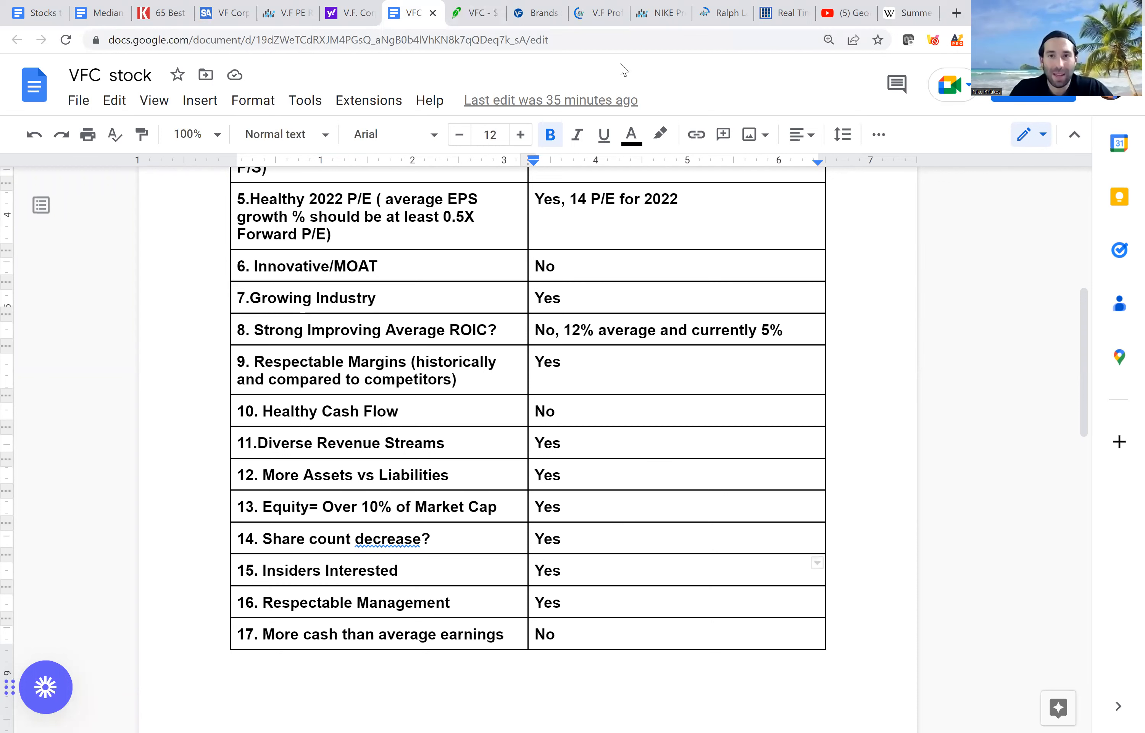
# - Narrow Dataroma's VFC insider trades to one year showing 7 buys versus 2 sells, then move to Robinhood
pyautogui.click(784, 13)
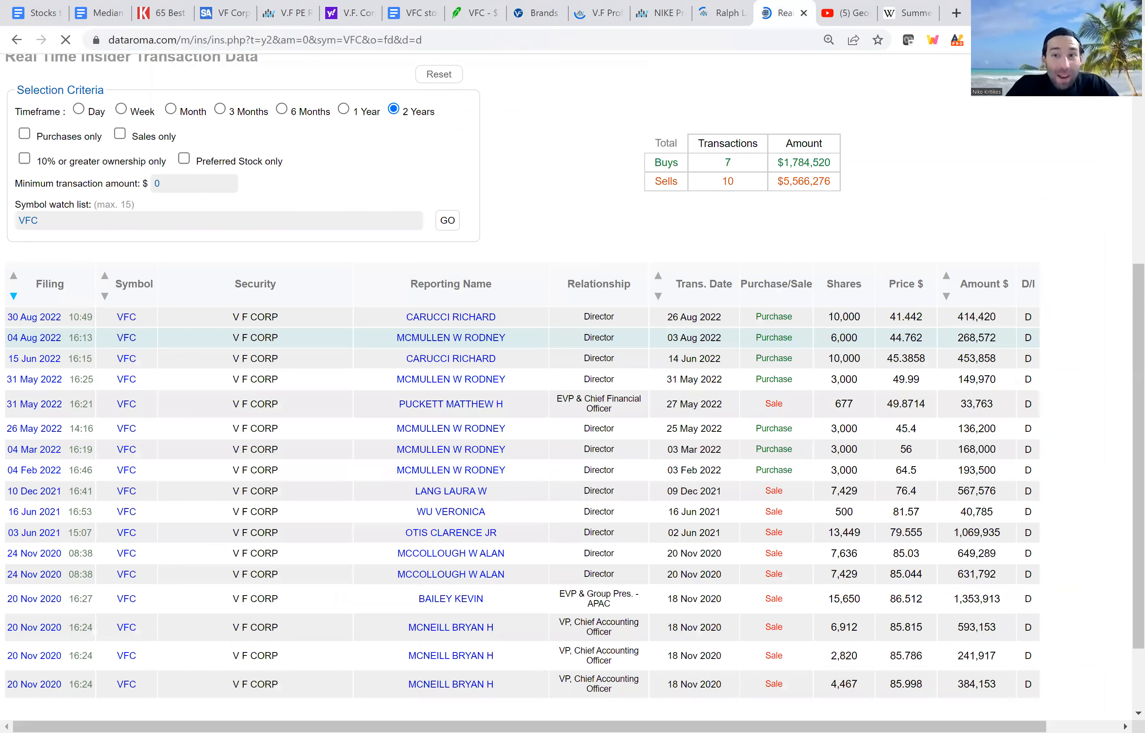
pyautogui.scroll(3)
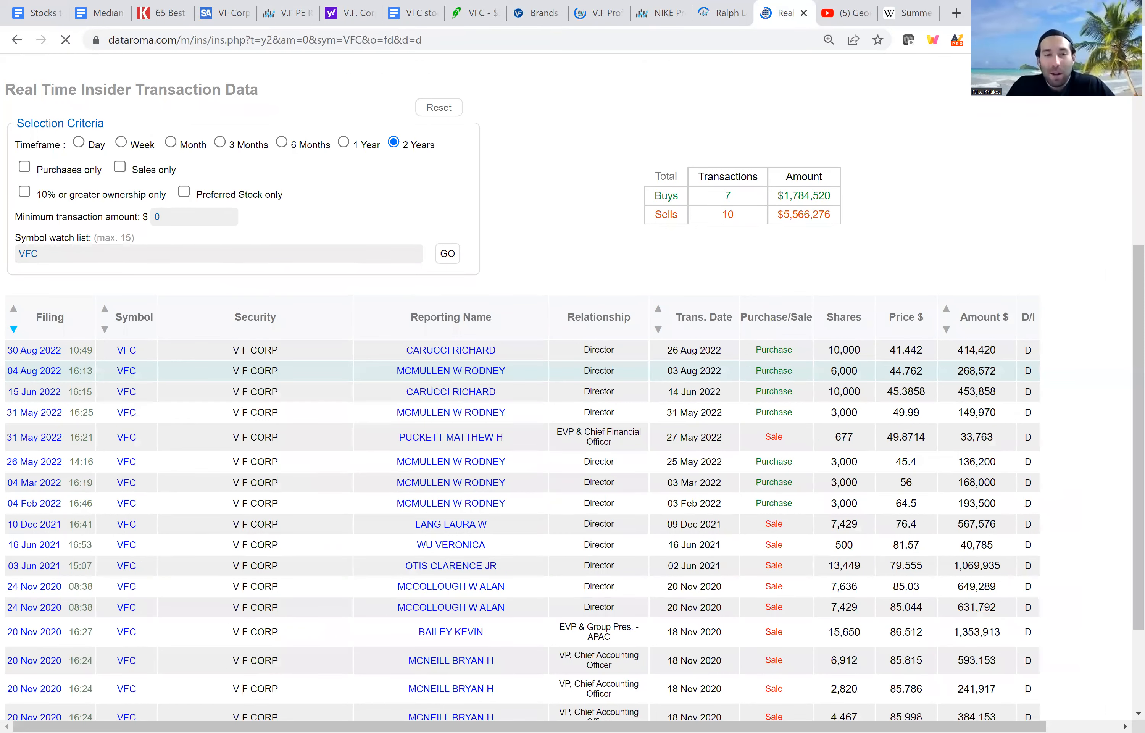
pyautogui.scroll(-3)
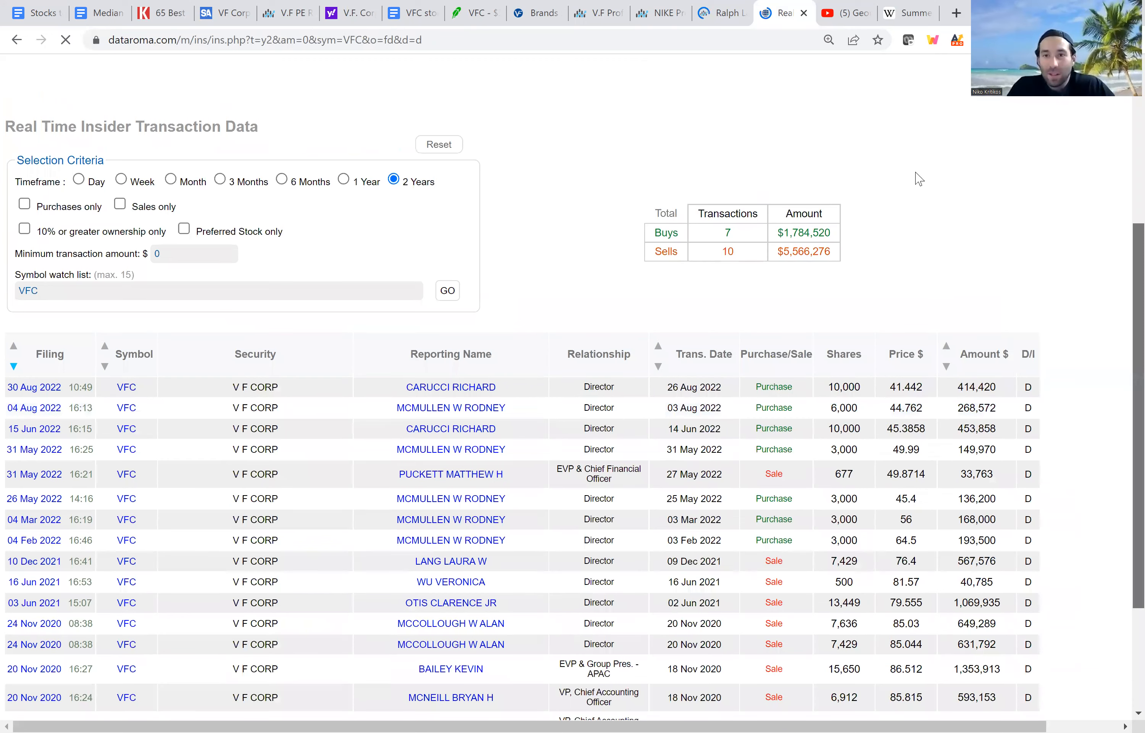
pyautogui.scroll(-3)
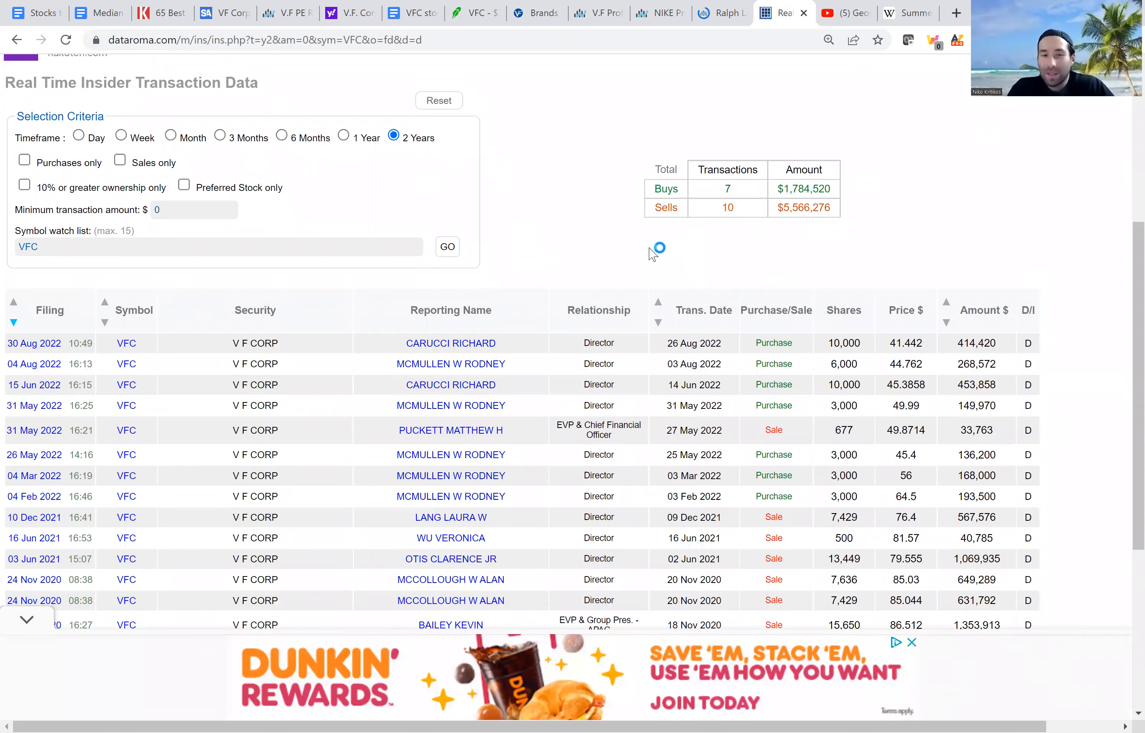
pyautogui.moveTo(651, 254)
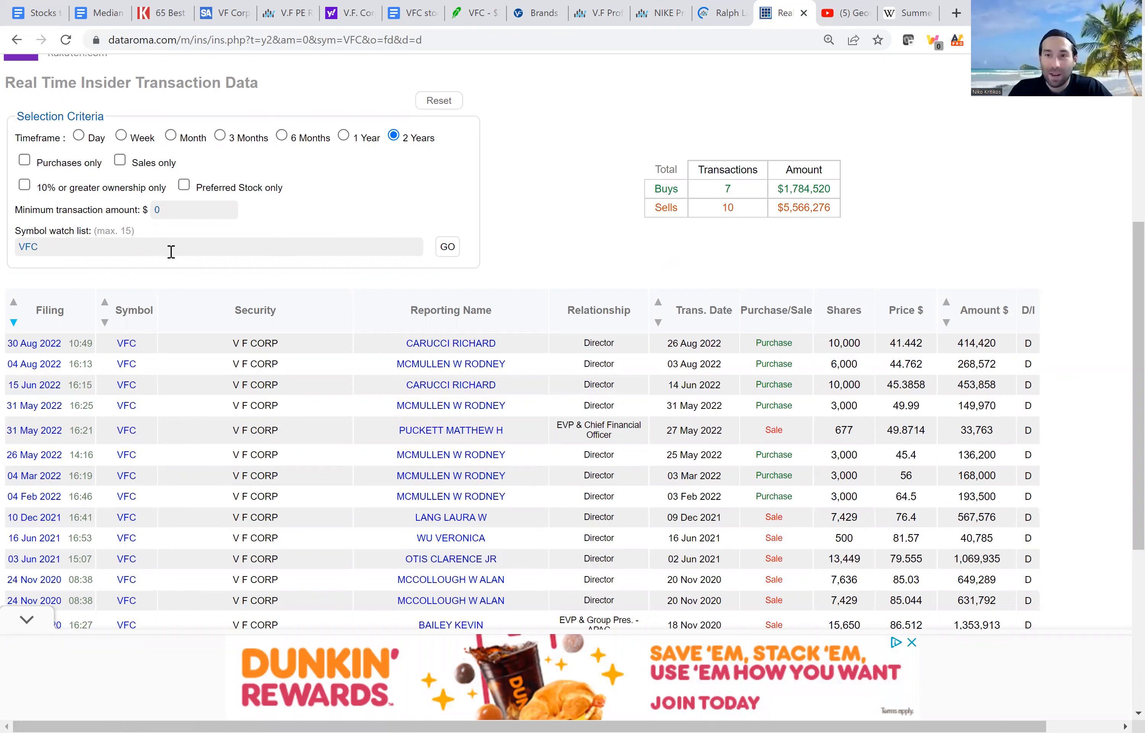
pyautogui.moveTo(474, 303)
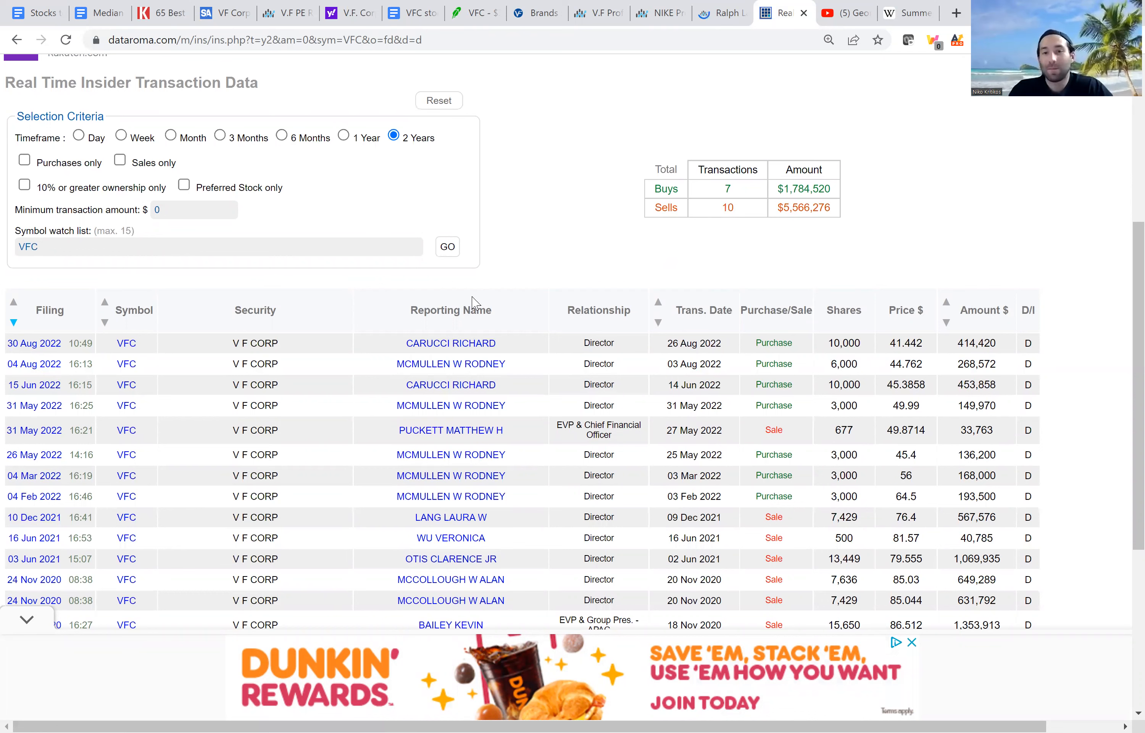
pyautogui.scroll(3)
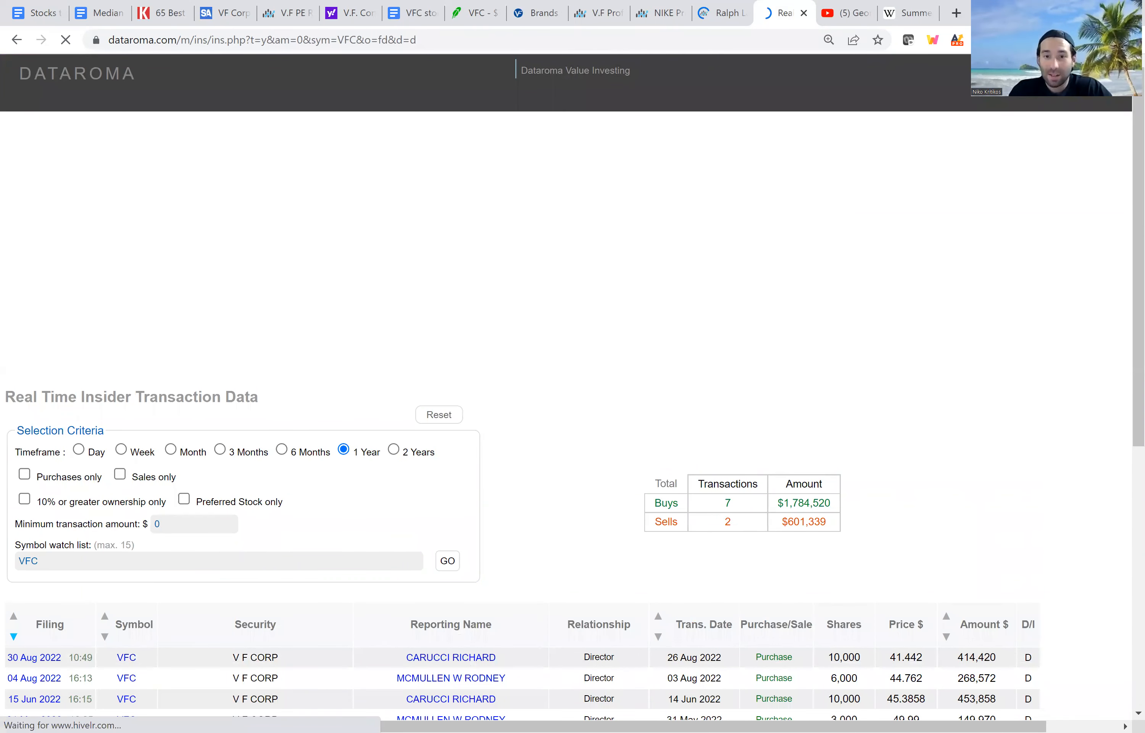
pyautogui.scroll(-3)
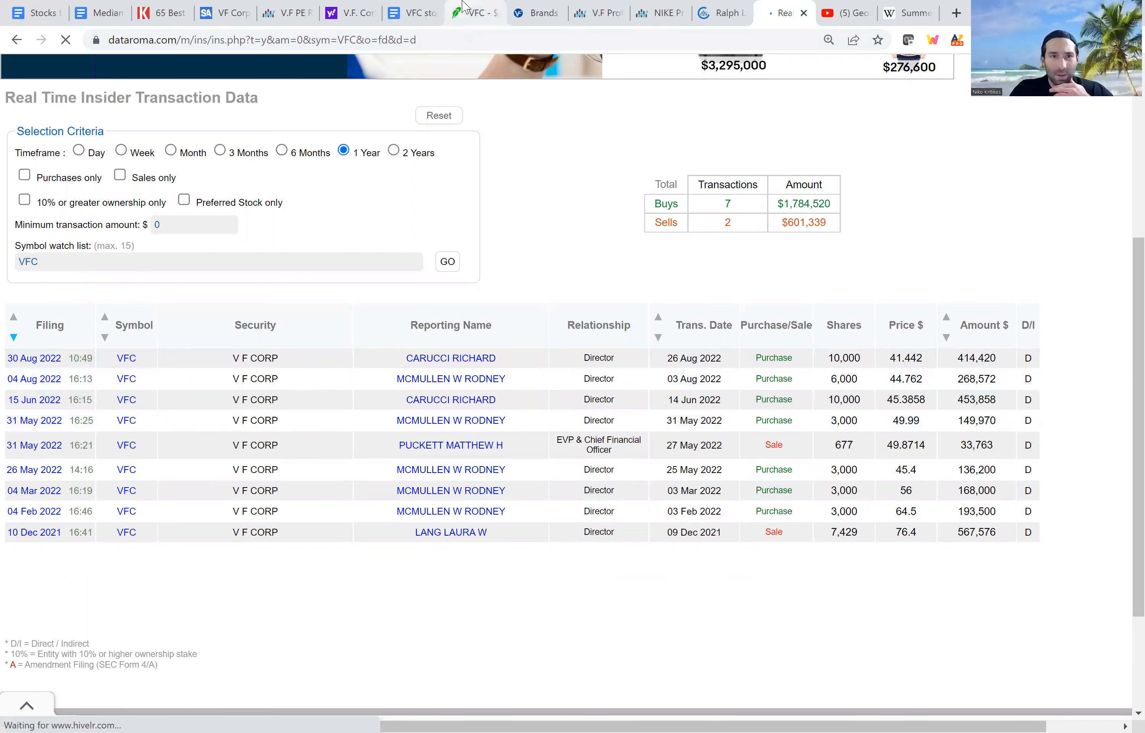
pyautogui.click(475, 12)
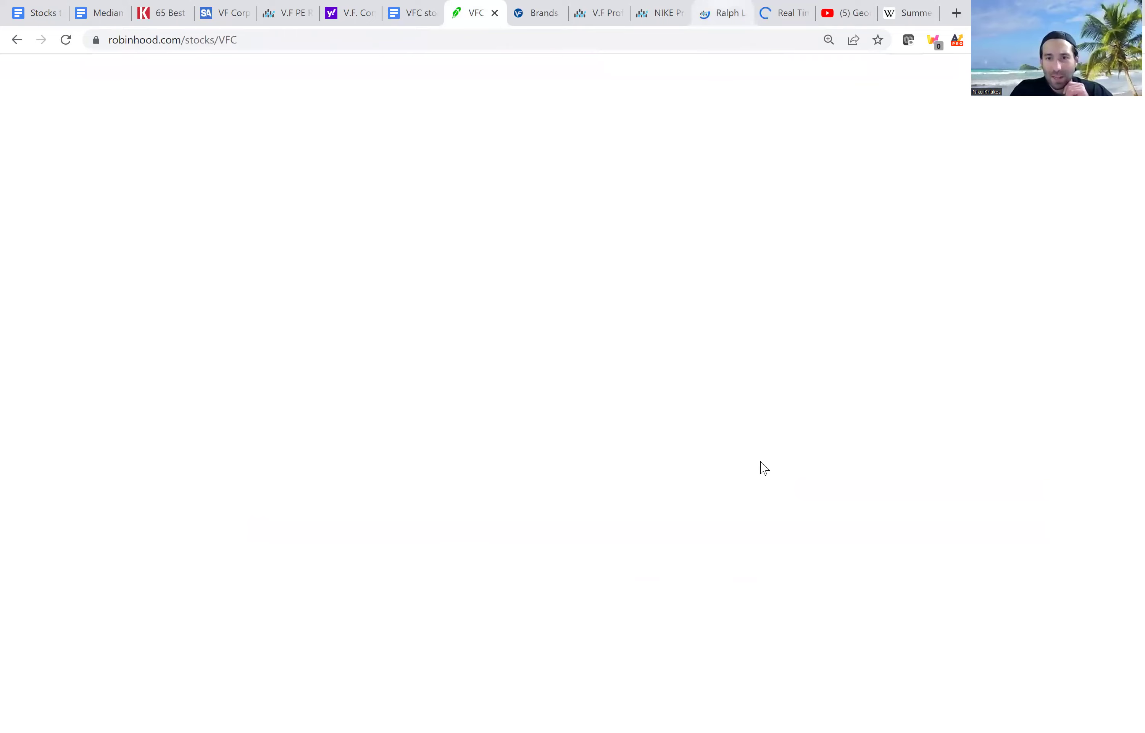
# - Compare VFC's five-year Robinhood price chart against the Dataroma insider purchases
pyautogui.click(784, 12)
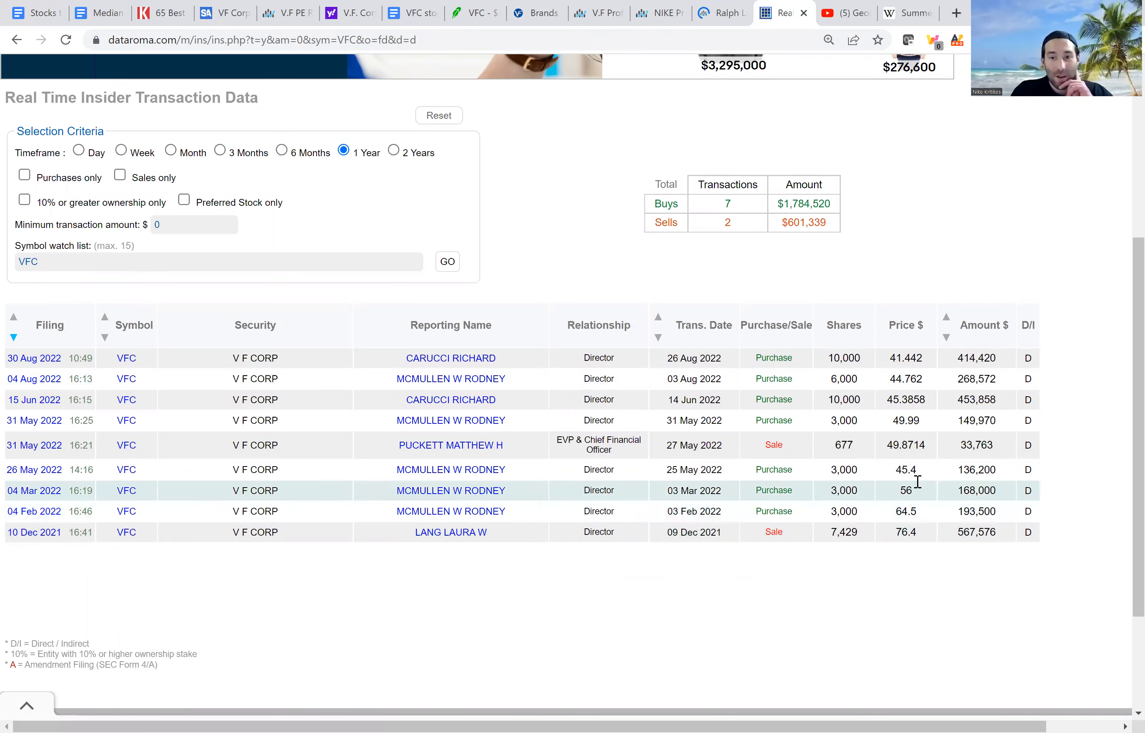
pyautogui.moveTo(917, 510)
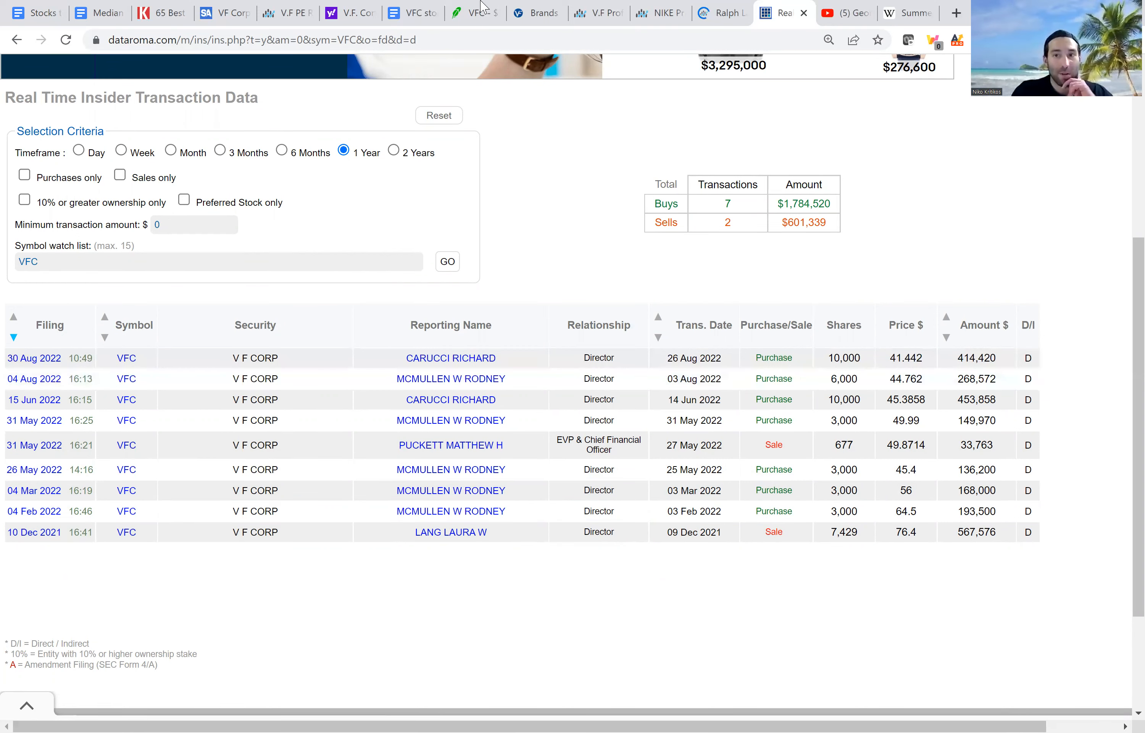
pyautogui.click(474, 12)
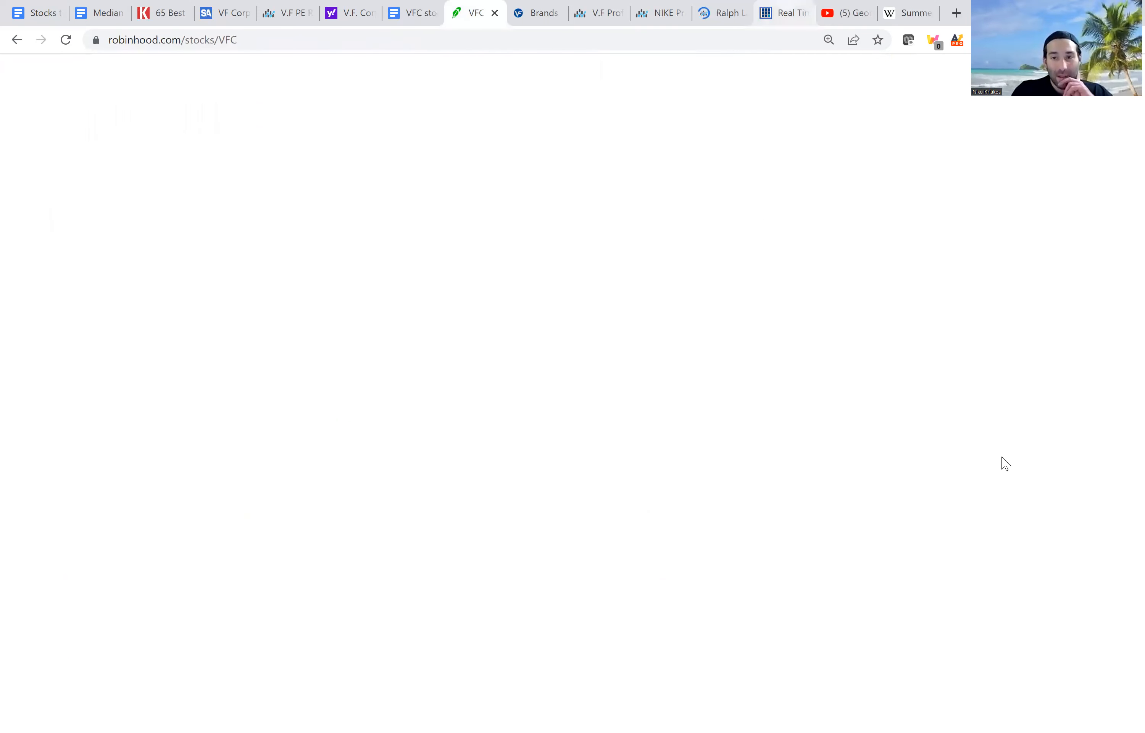
pyautogui.click(783, 12)
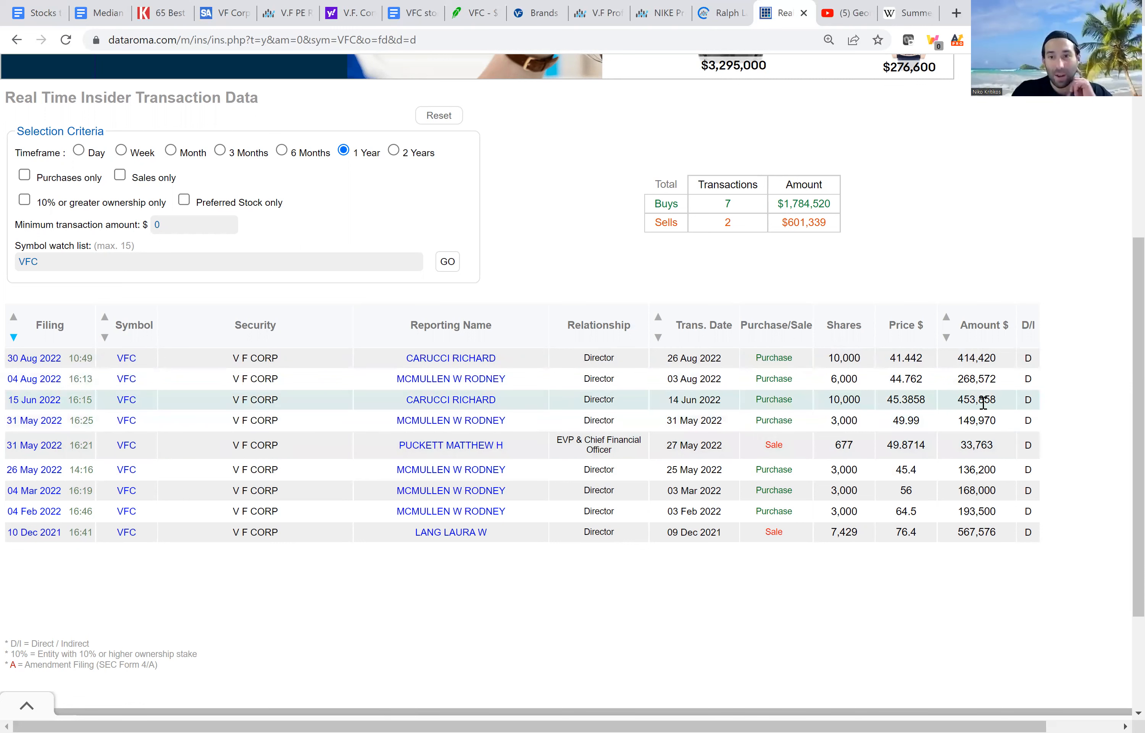
pyautogui.moveTo(644, 31)
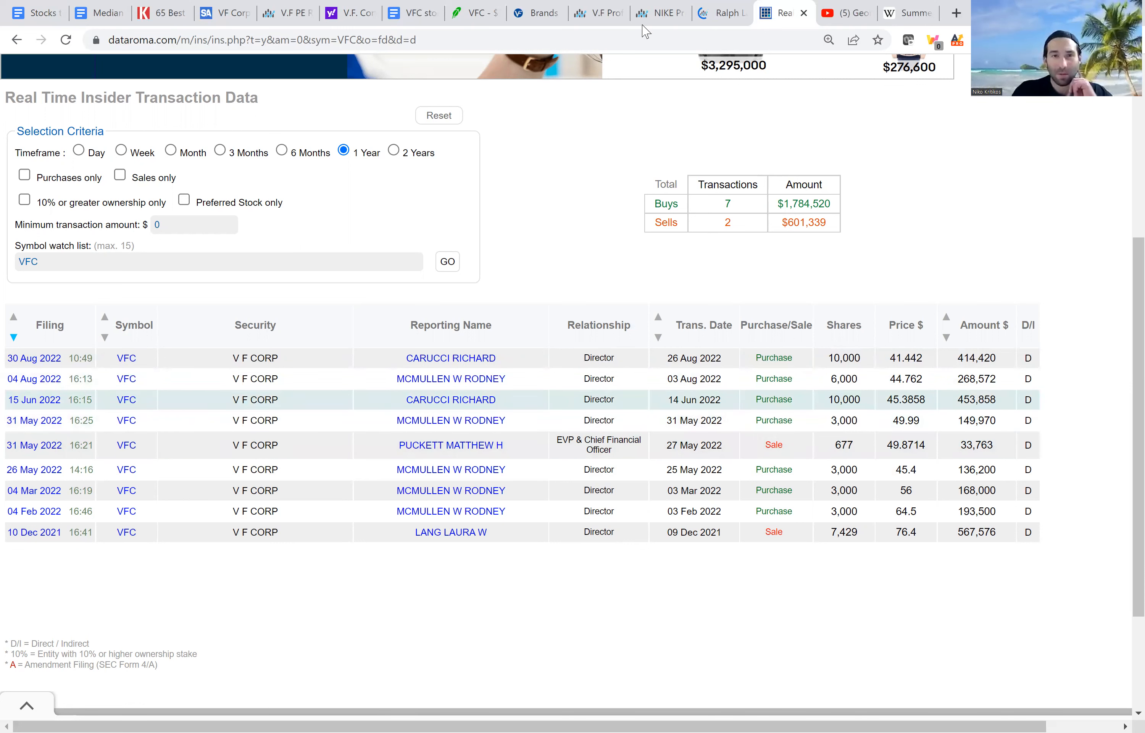
pyautogui.click(474, 12)
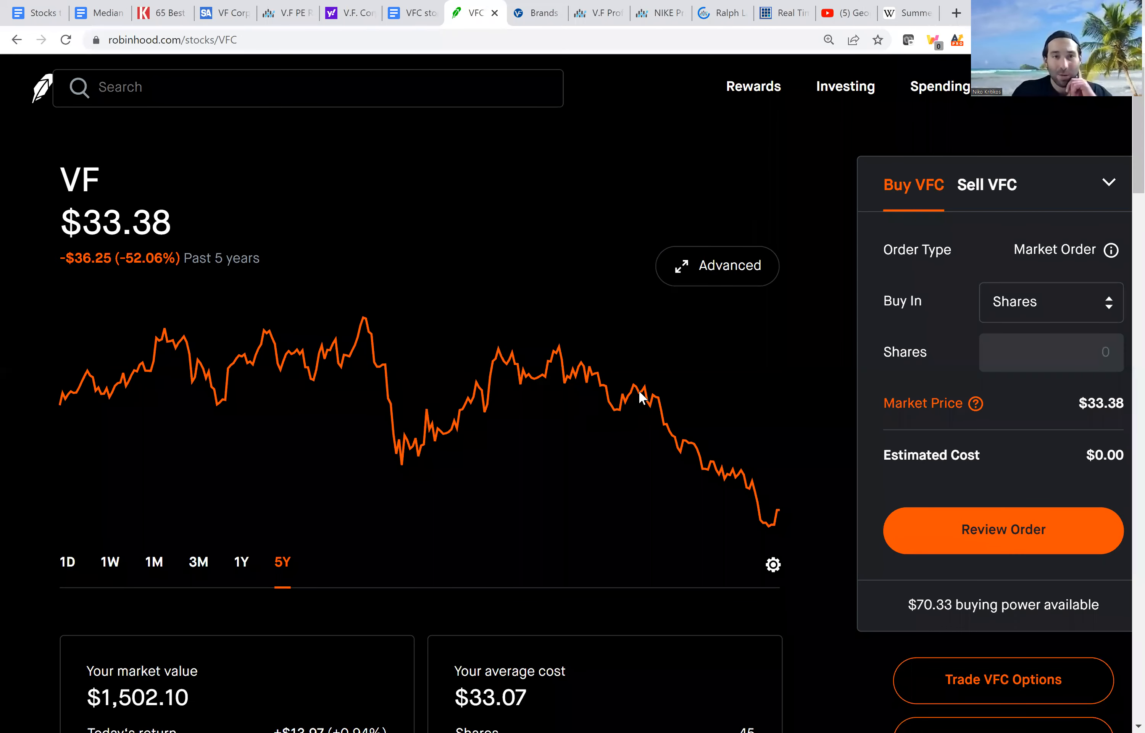
pyautogui.moveTo(627, 393)
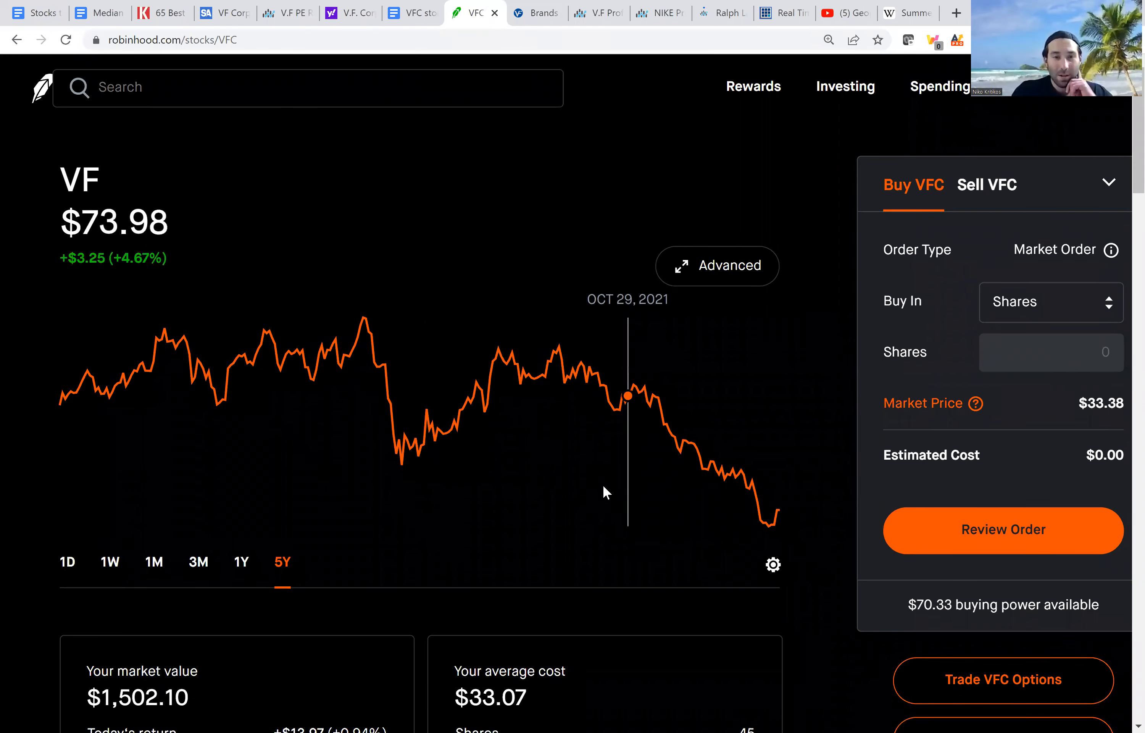
pyautogui.moveTo(609, 404)
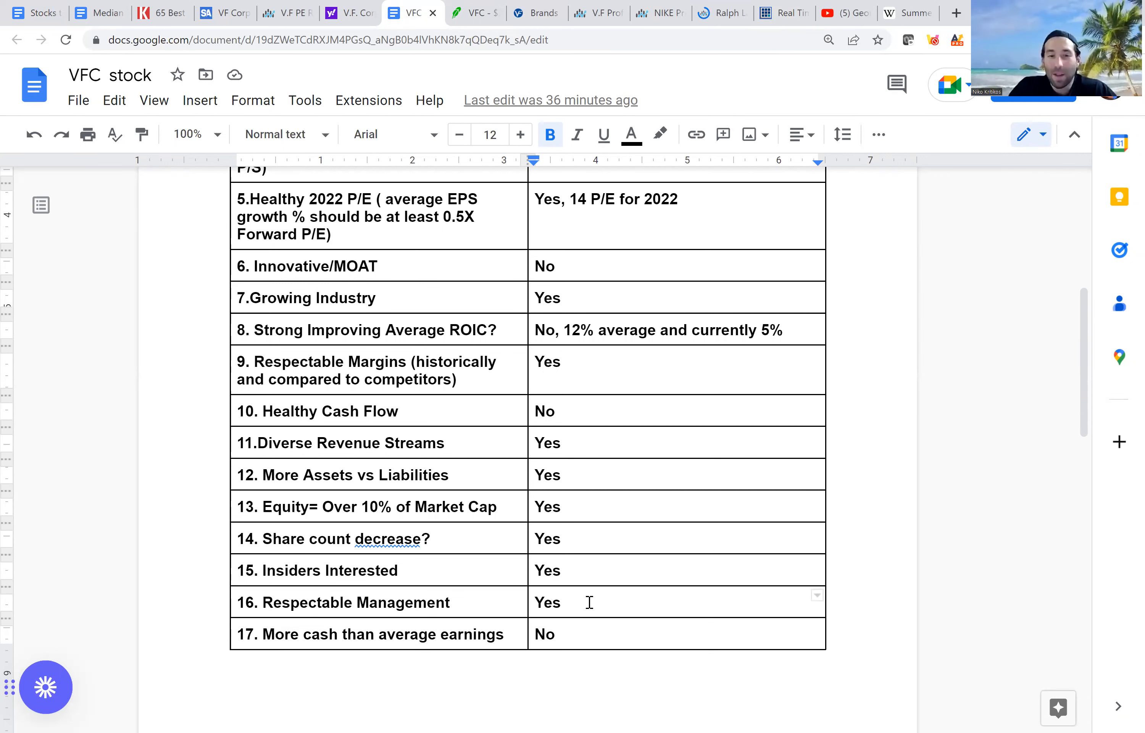
# - Recheck the Respectable Management answer as Yes, then switch to VFC's Robinhood page
pyautogui.click(566, 602)
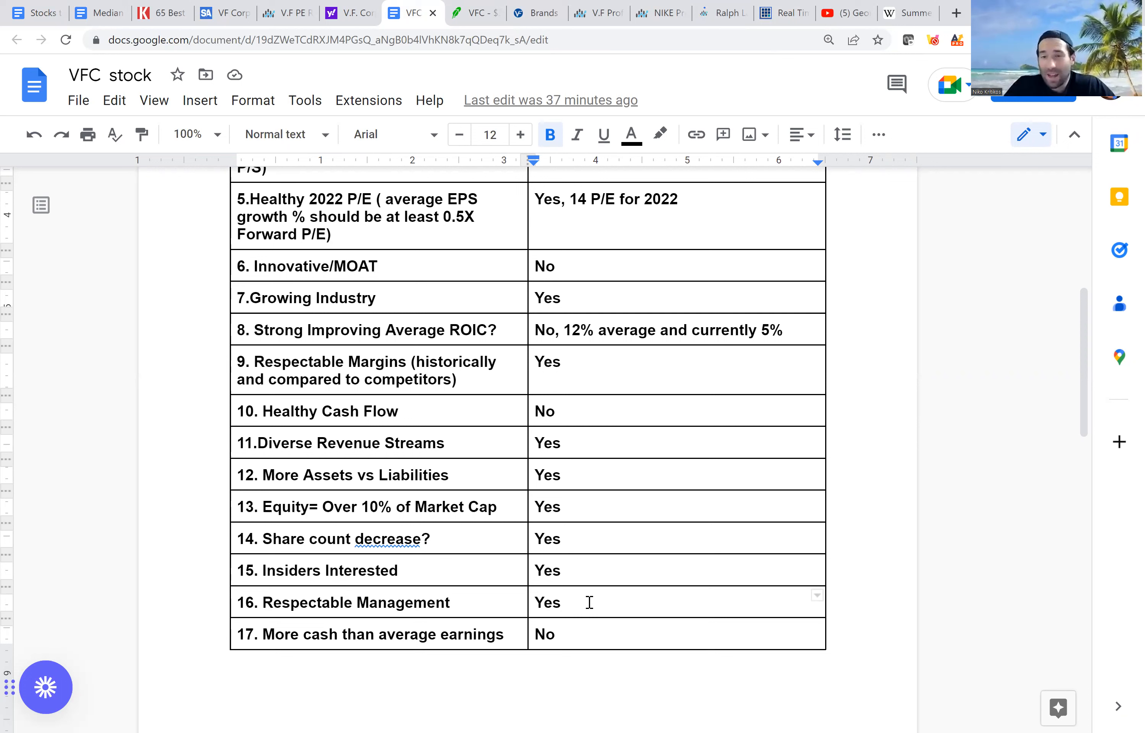
pyautogui.click(564, 602)
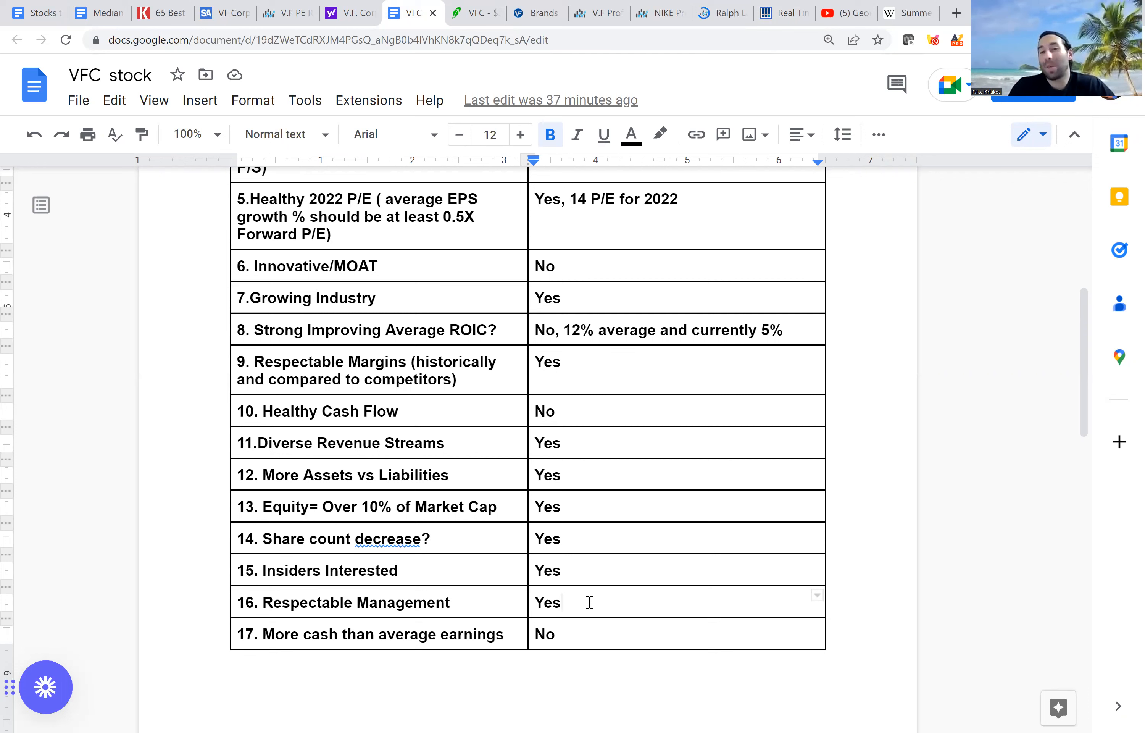
pyautogui.click(564, 602)
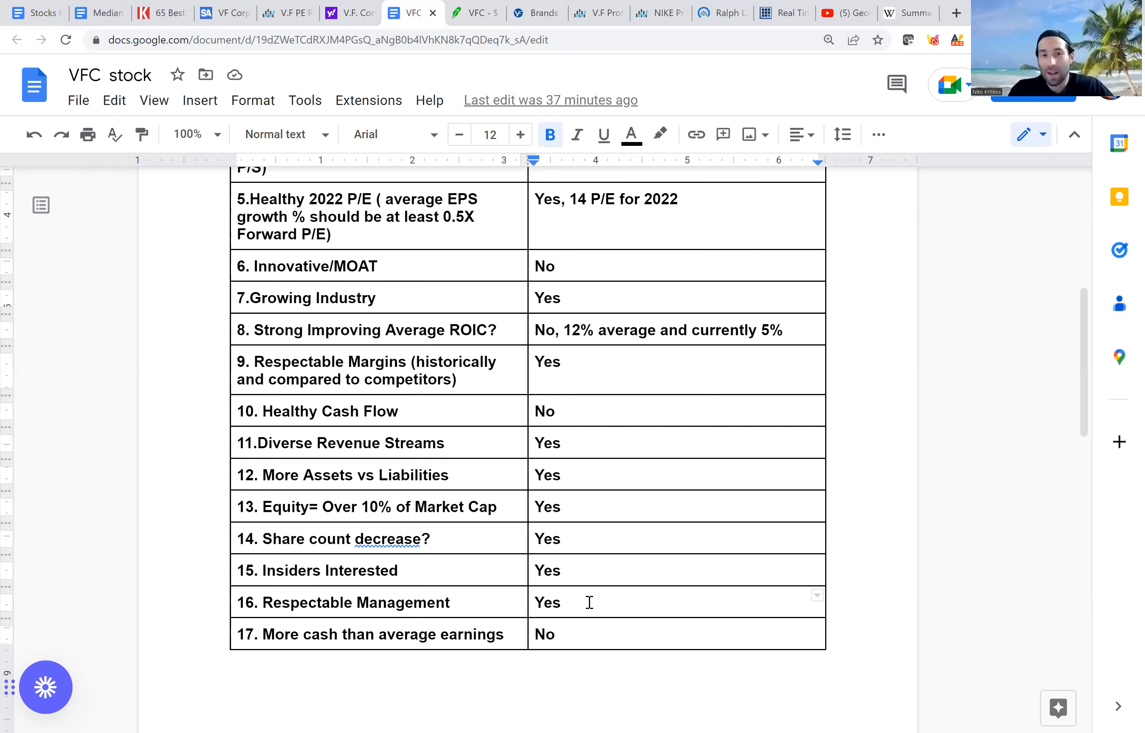
pyautogui.click(565, 603)
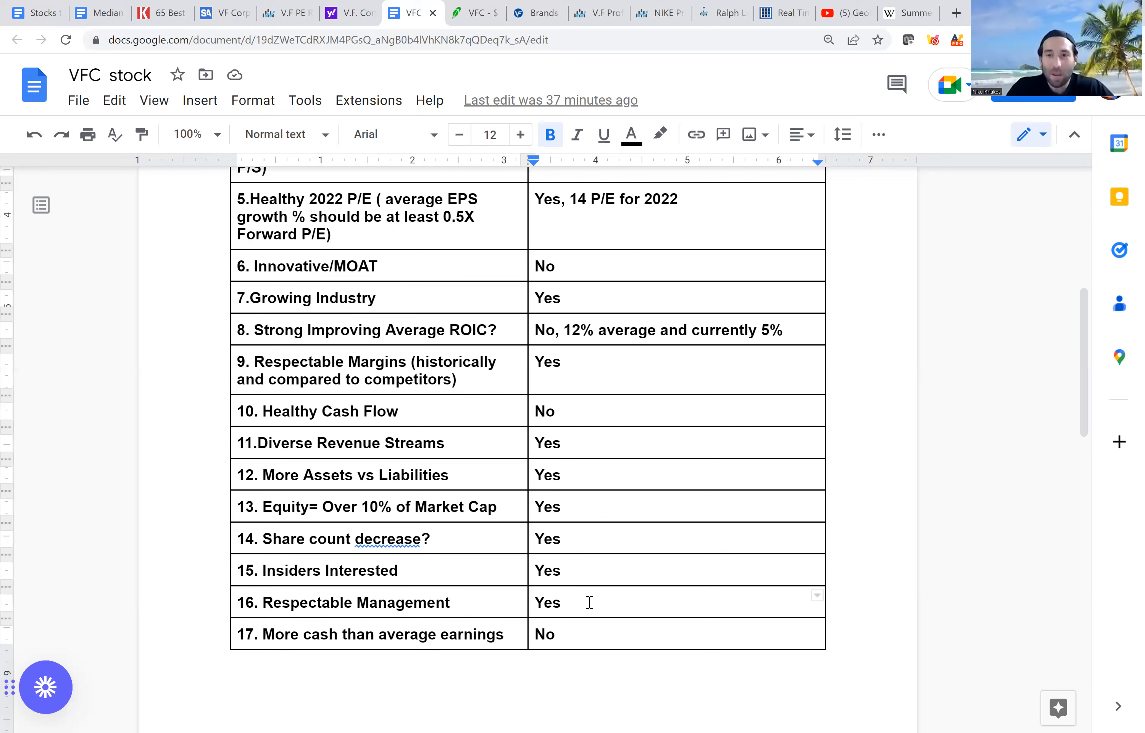
pyautogui.click(566, 602)
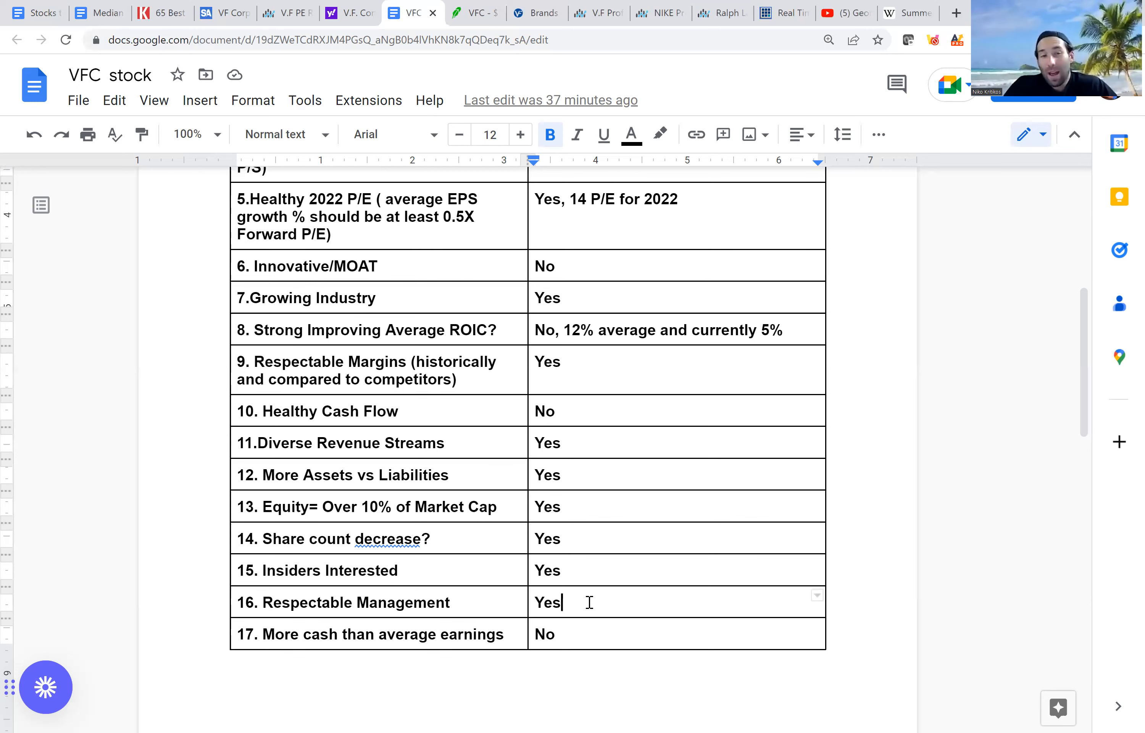
pyautogui.click(474, 12)
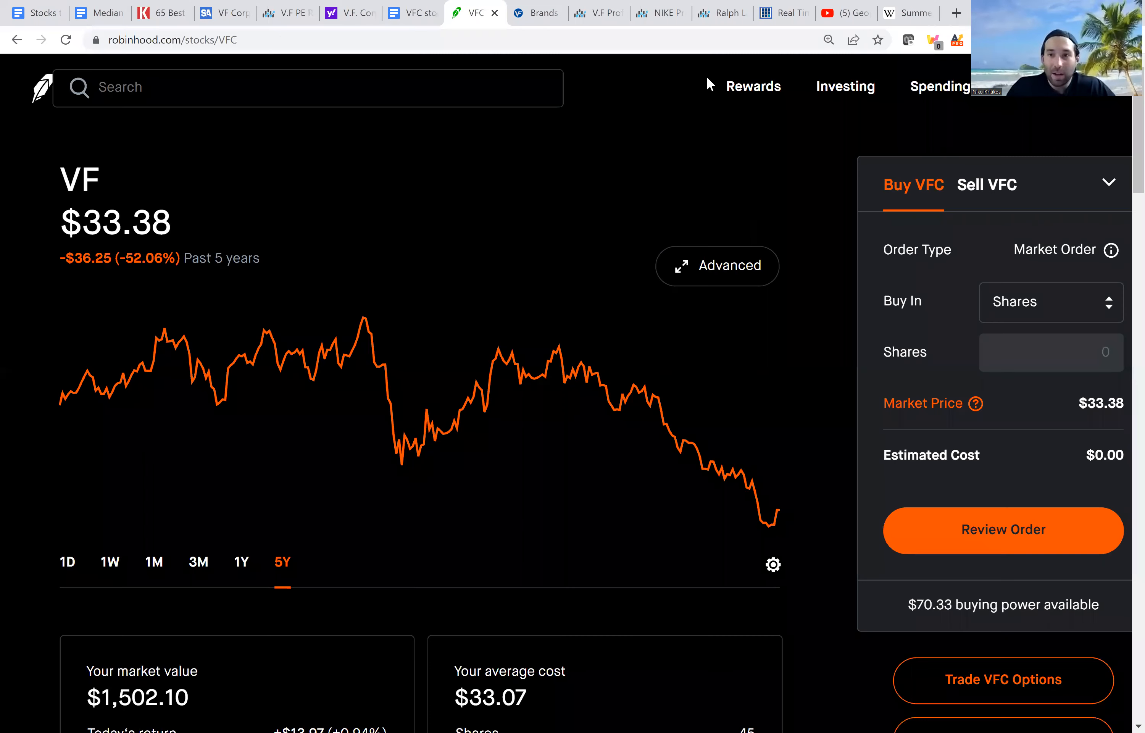
# - Look through VFC's news, analyst ratings and key stats like 30.26 P/E, returning to the five-year chart
pyautogui.scroll(-3)
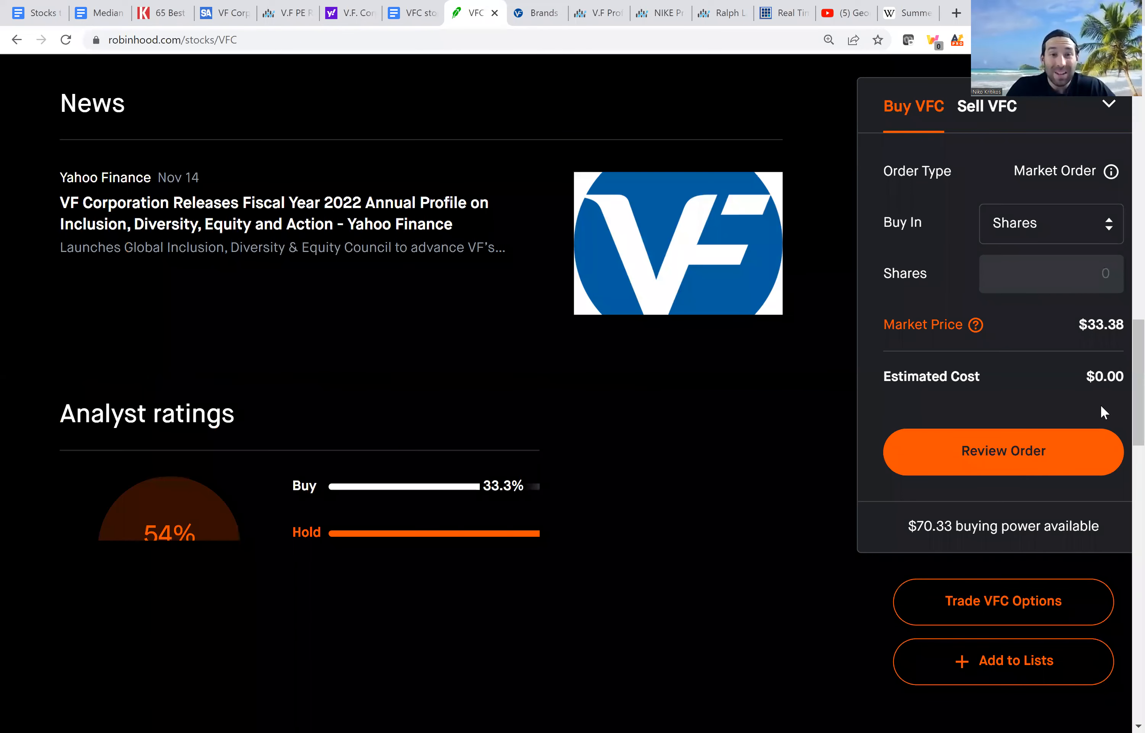
pyautogui.scroll(-3)
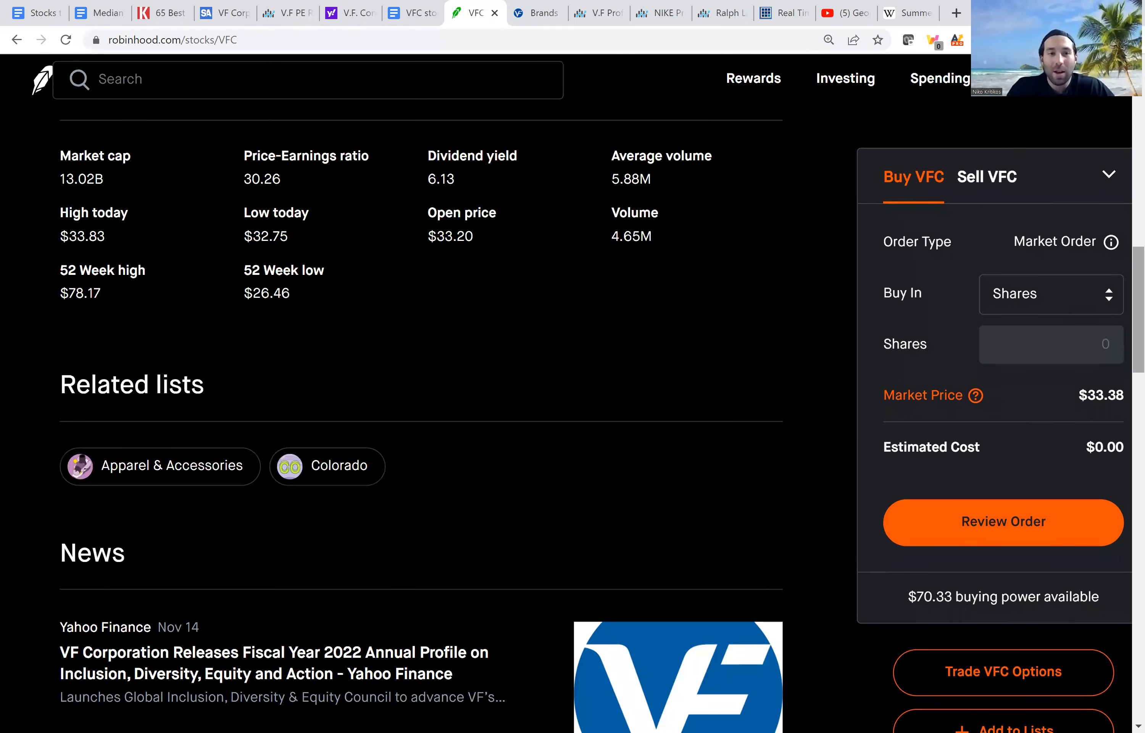
pyautogui.scroll(3)
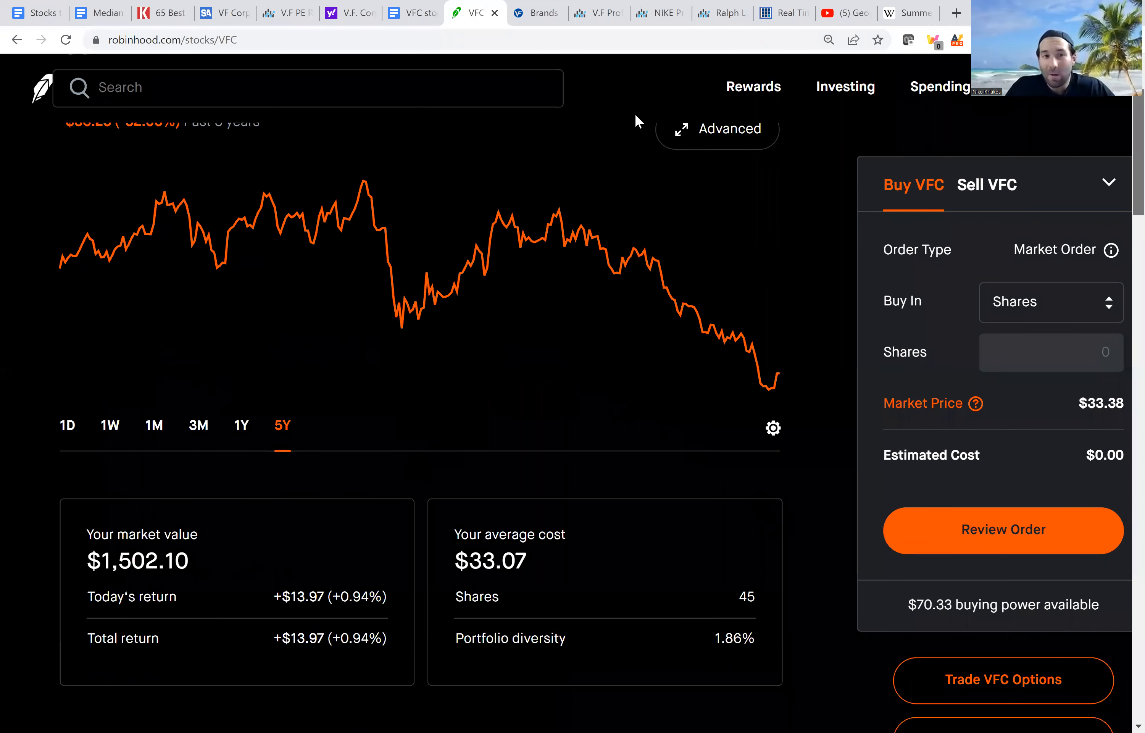
pyautogui.scroll(3)
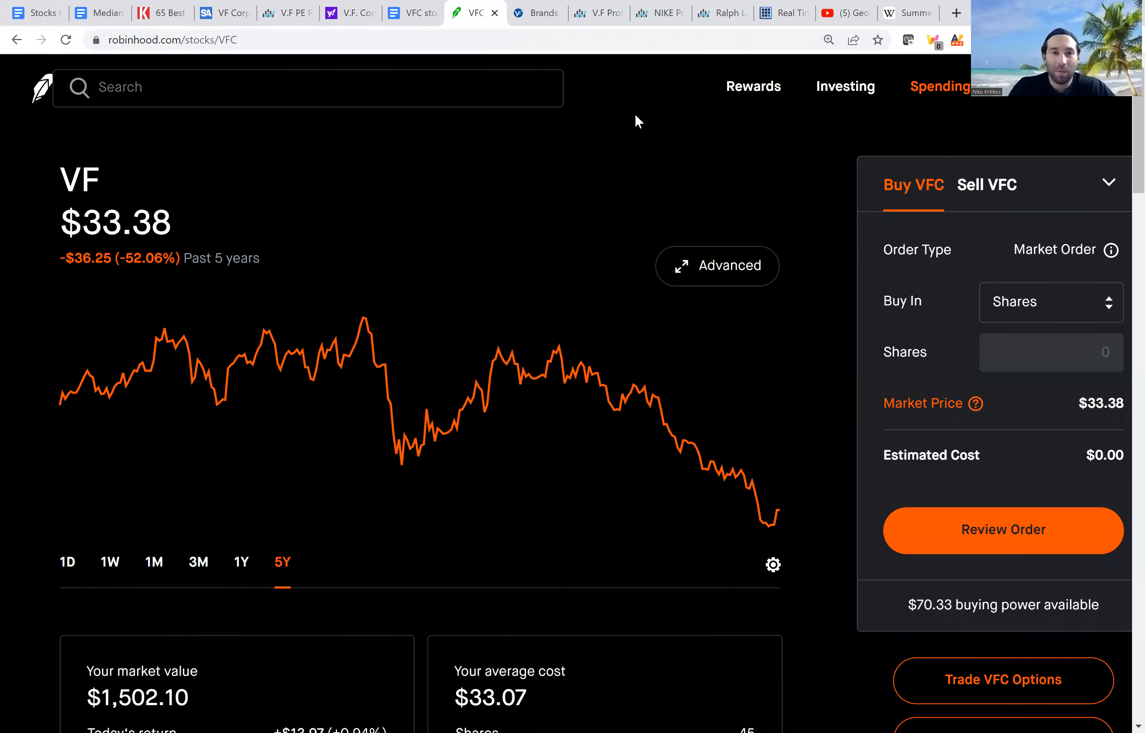
pyautogui.moveTo(412, 12)
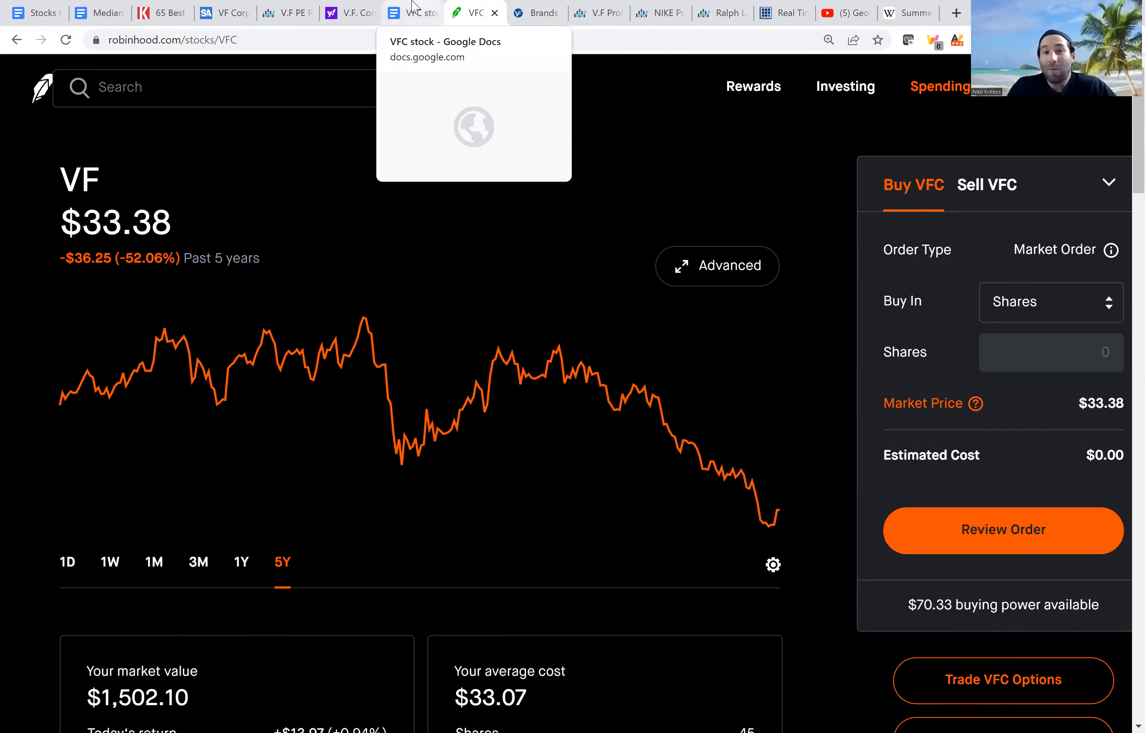
pyautogui.moveTo(685, 86)
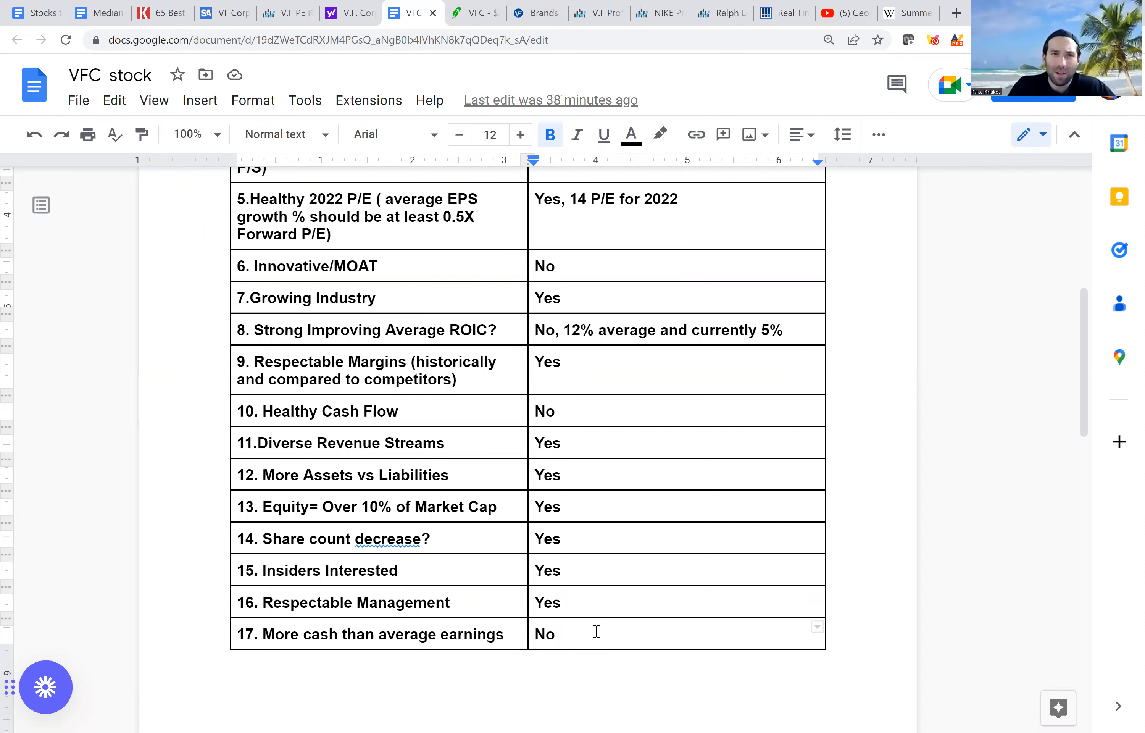
# - Reveal page 2 with rows 18 Healthy Dividend (No) and 19 Over 20 years old (founded 1899: Yes)
pyautogui.click(555, 633)
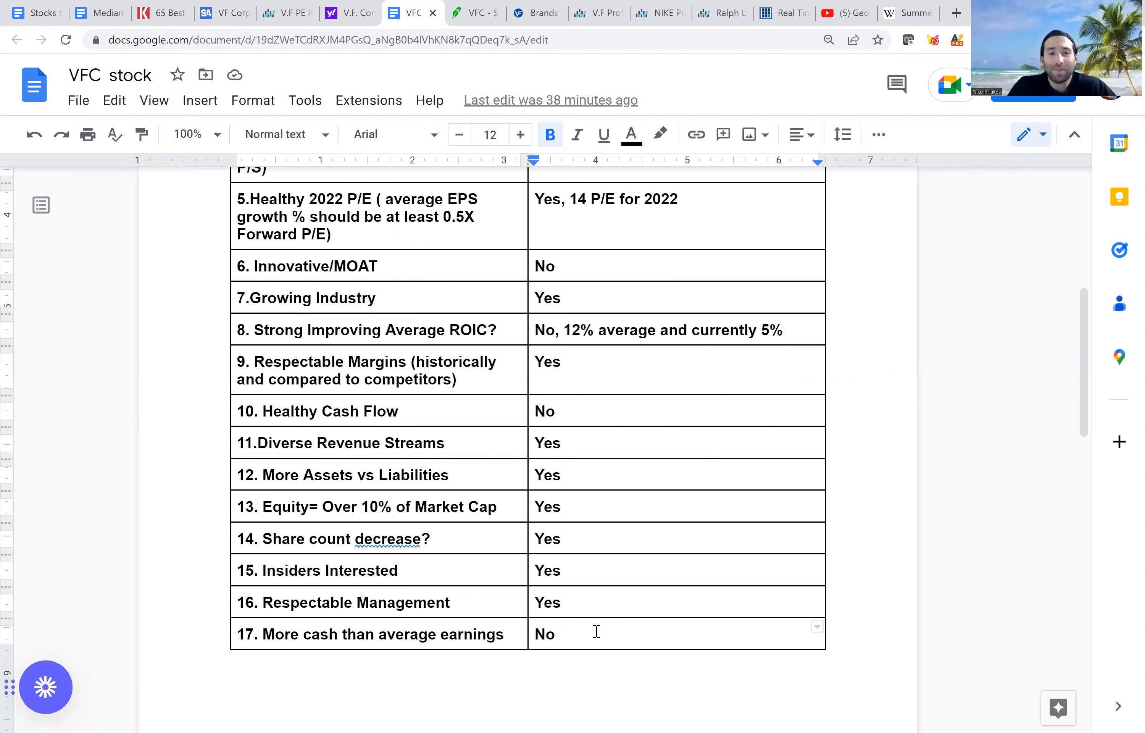
pyautogui.click(563, 634)
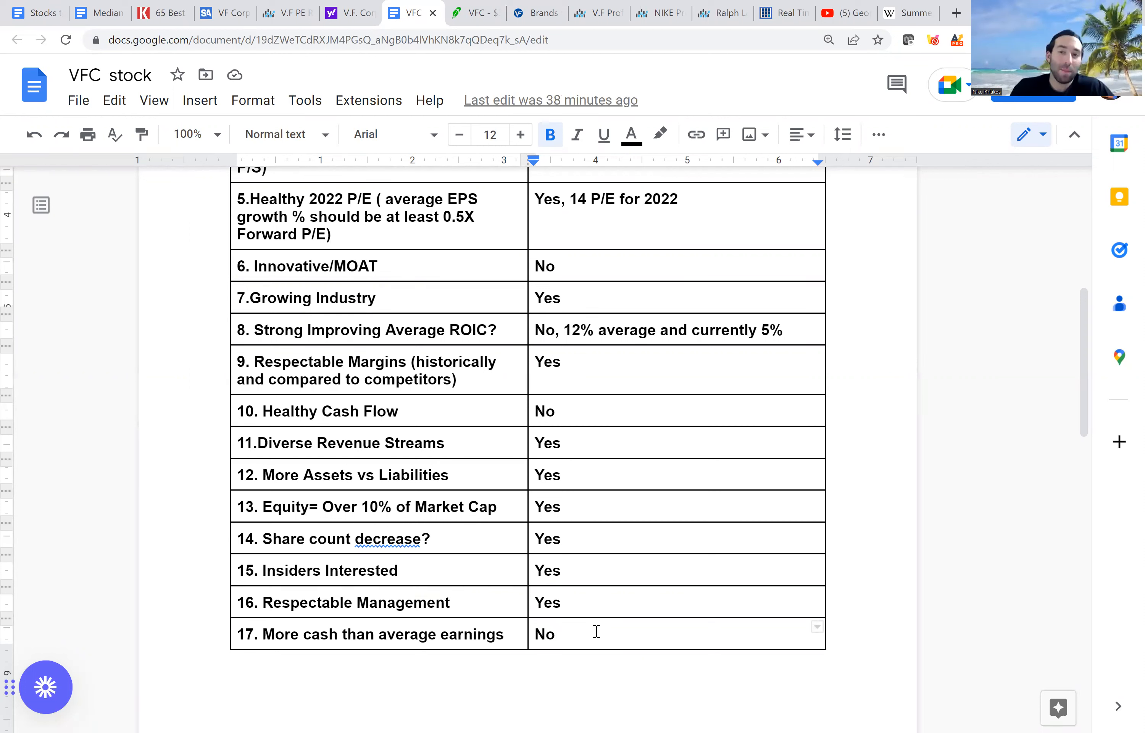
pyautogui.moveTo(1065, 448)
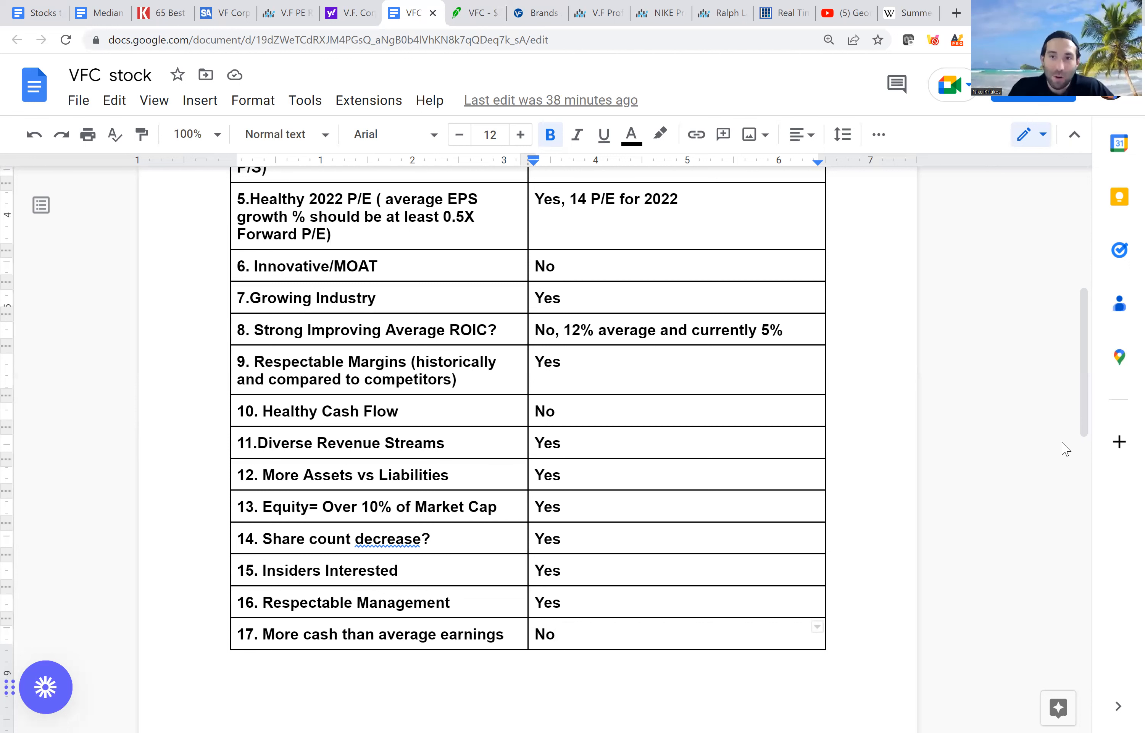
pyautogui.moveTo(1084, 397)
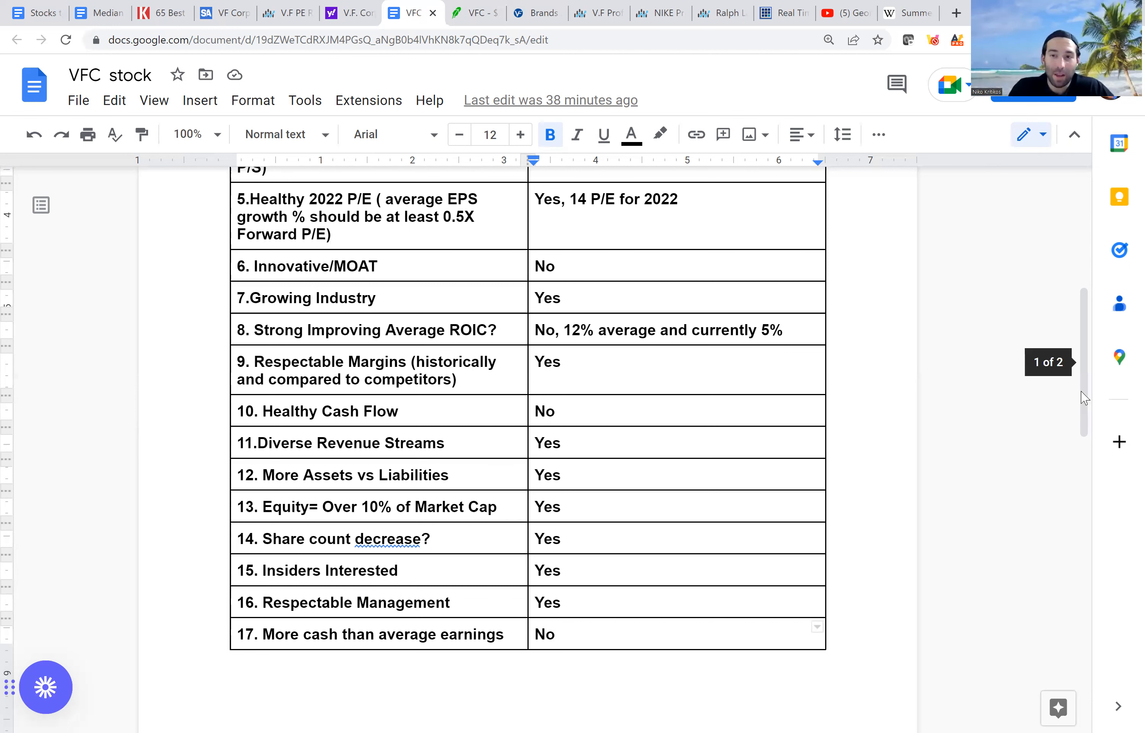
pyautogui.scroll(-3)
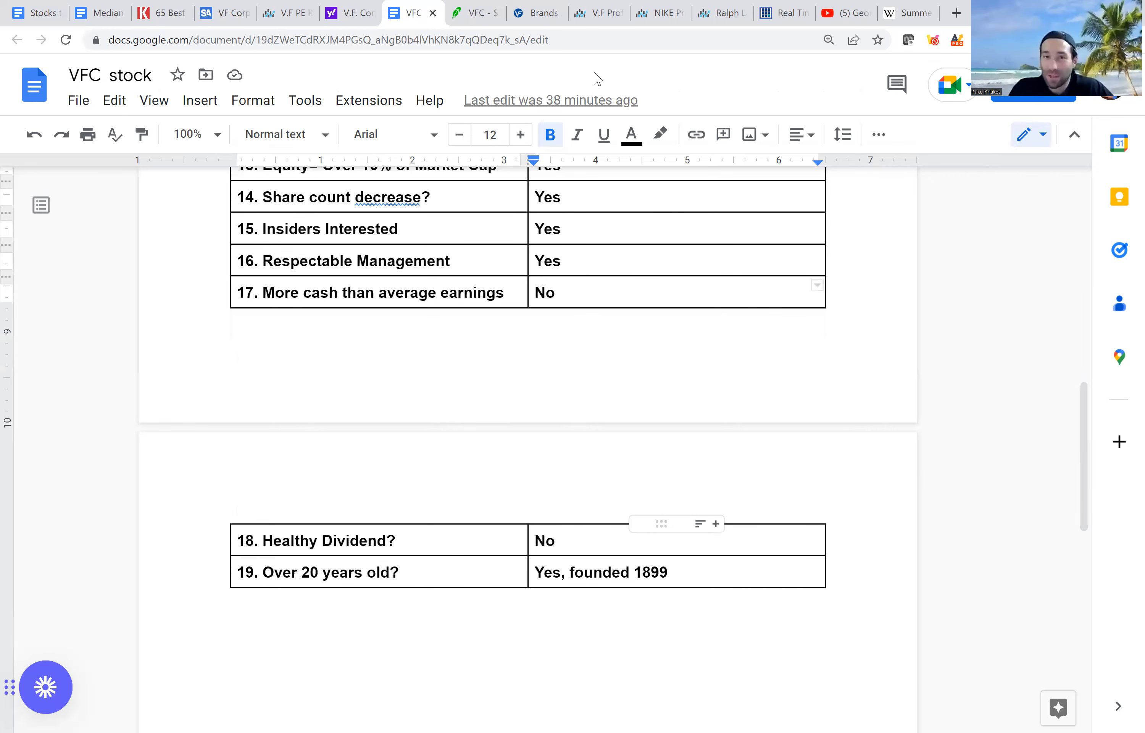
pyautogui.moveTo(471, 8)
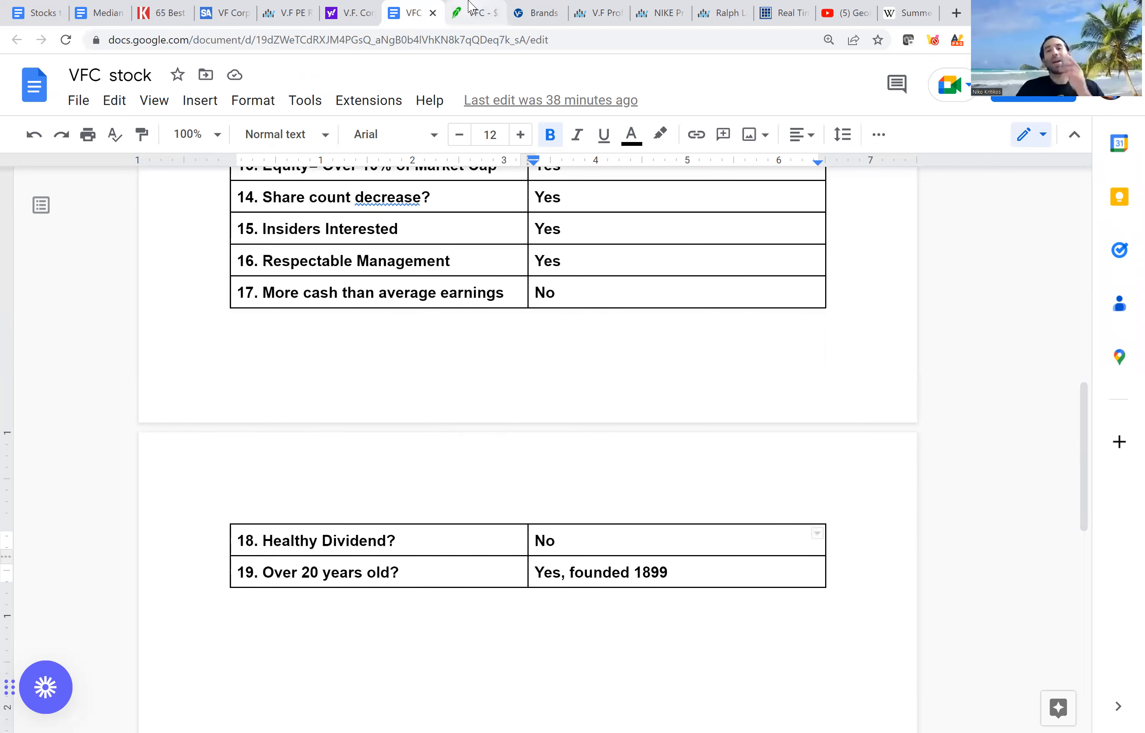
pyautogui.moveTo(651, 91)
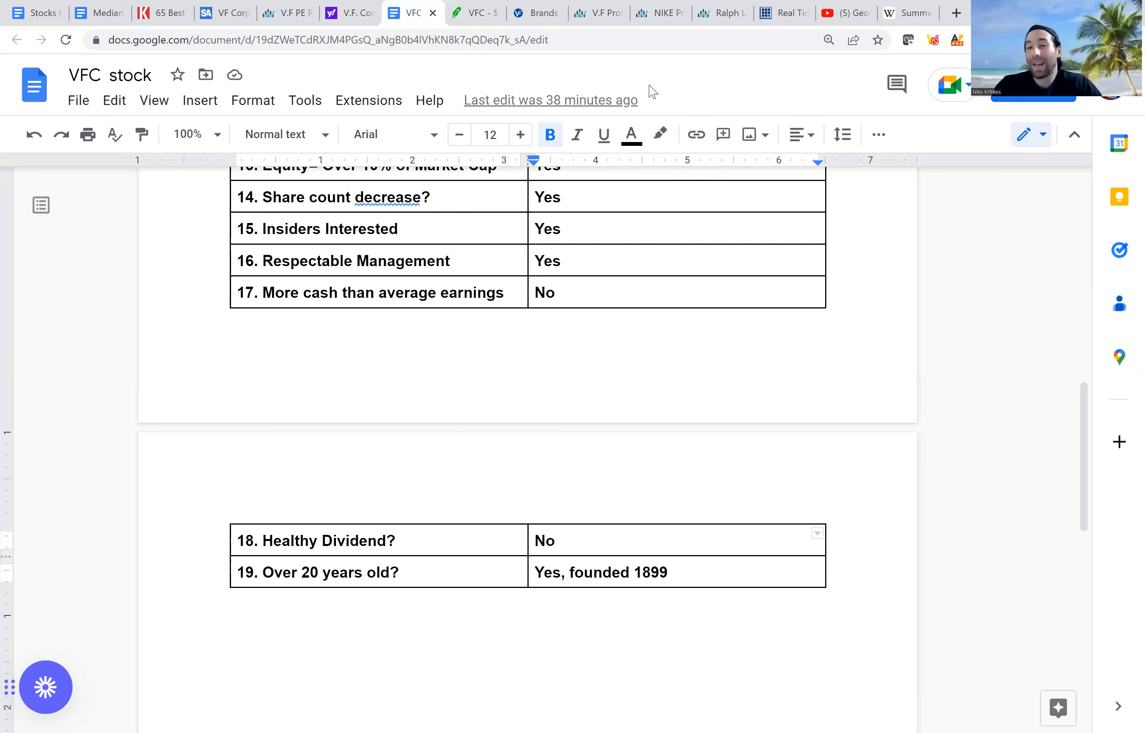
# - Return to the checklist top with the 13/19 score and 'It's acceptable' threshold highlighted
pyautogui.click(559, 540)
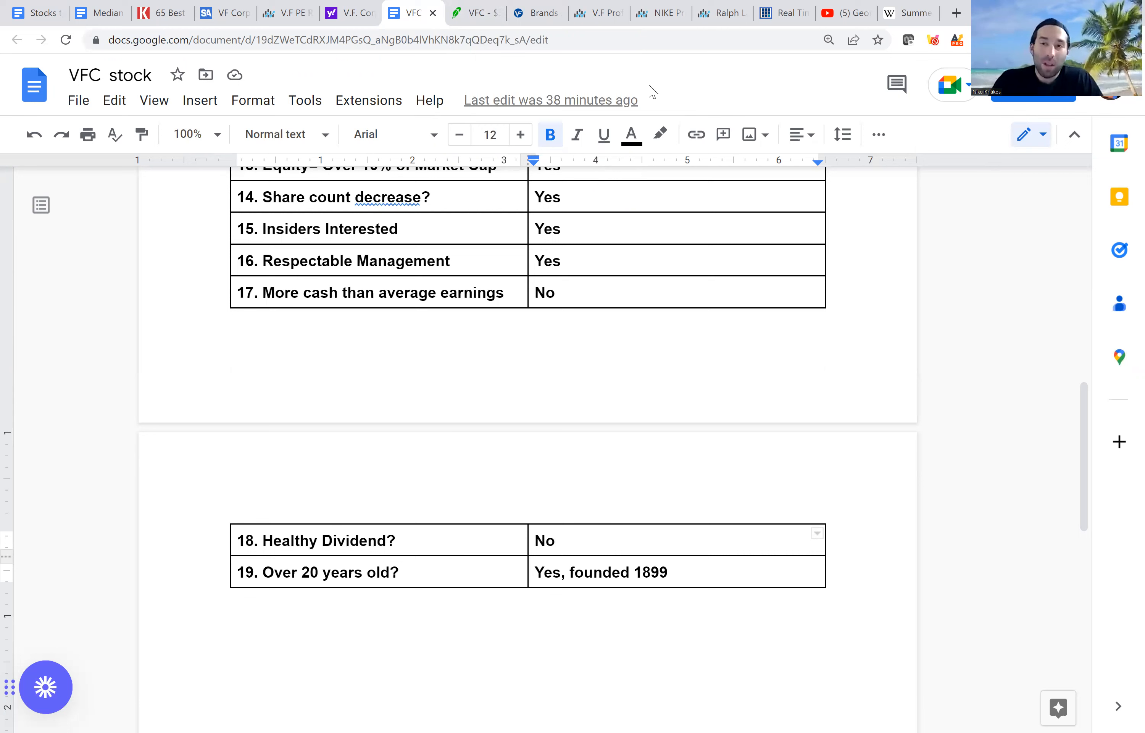
pyautogui.moveTo(548, 624)
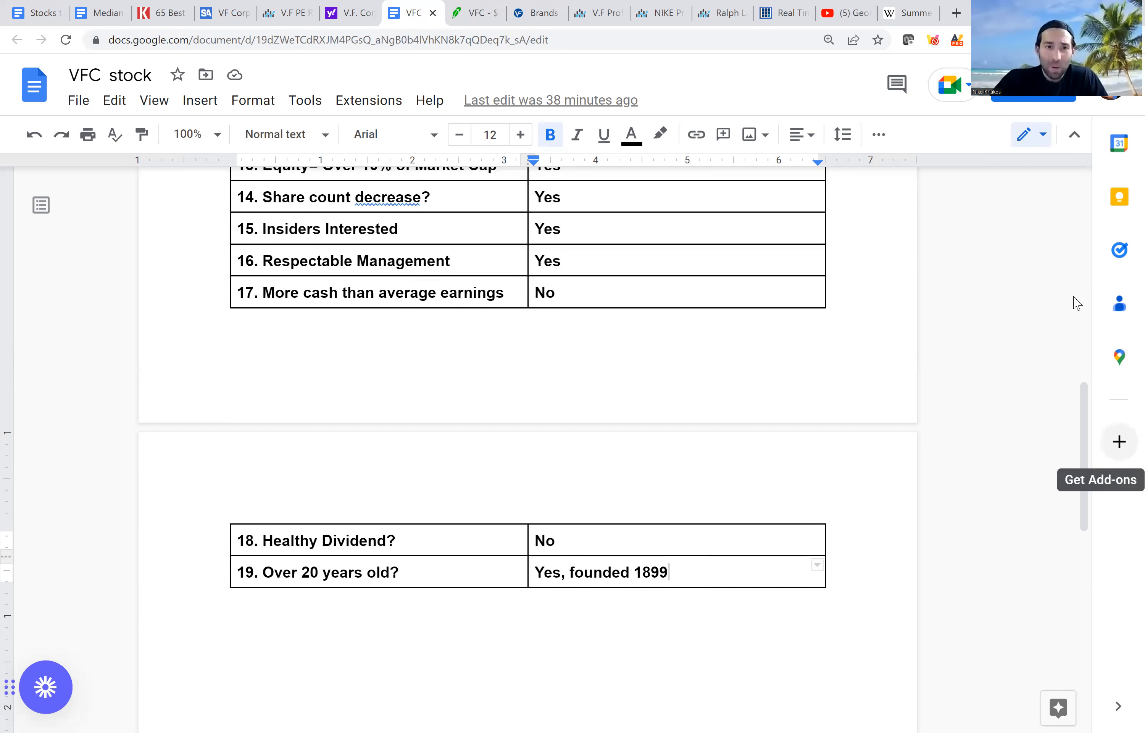
pyautogui.scroll(3)
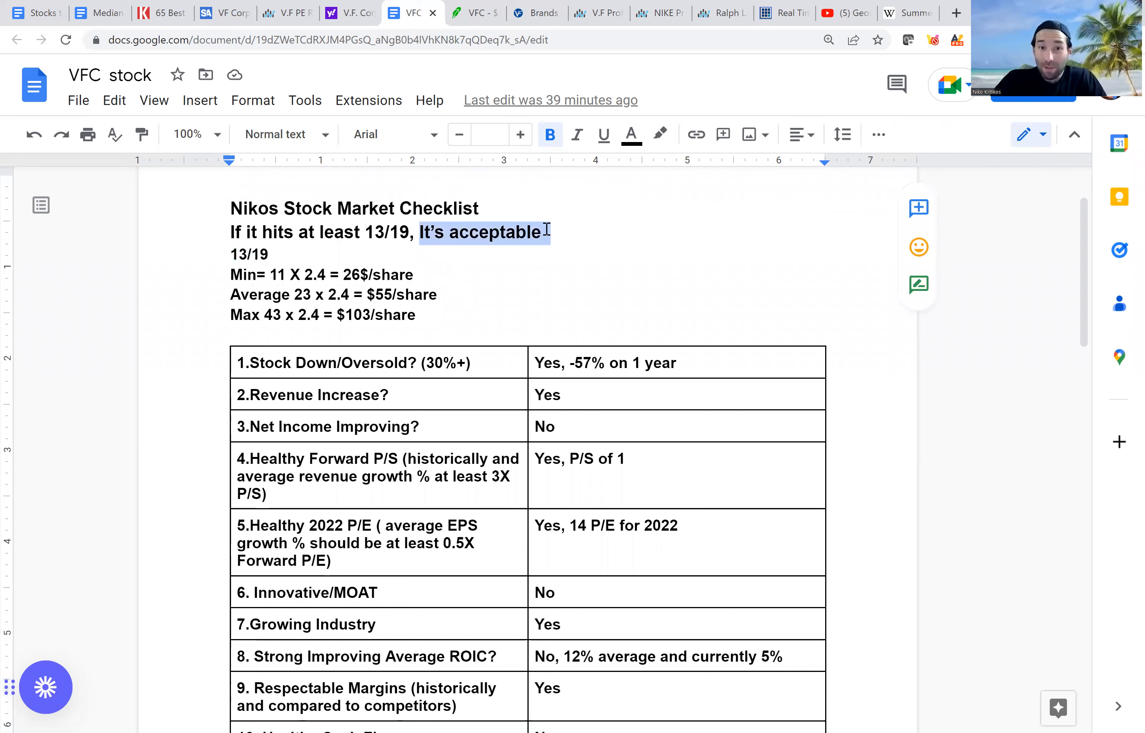
pyautogui.moveTo(711, 400)
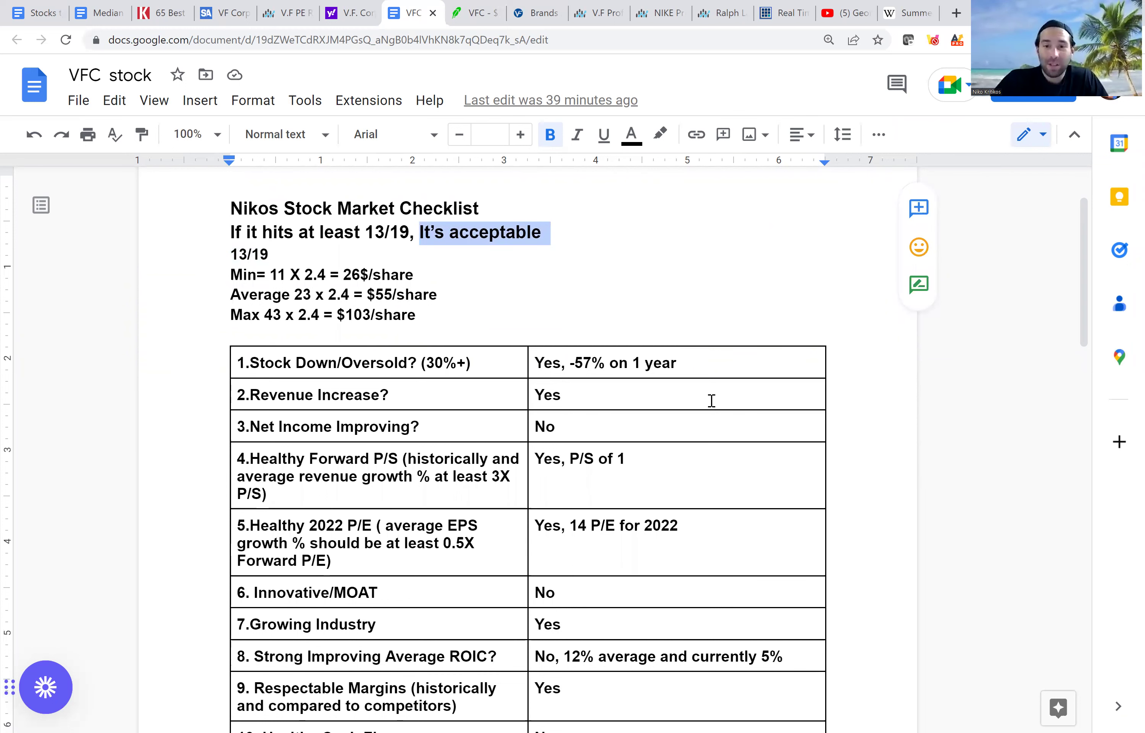
pyautogui.moveTo(931, 662)
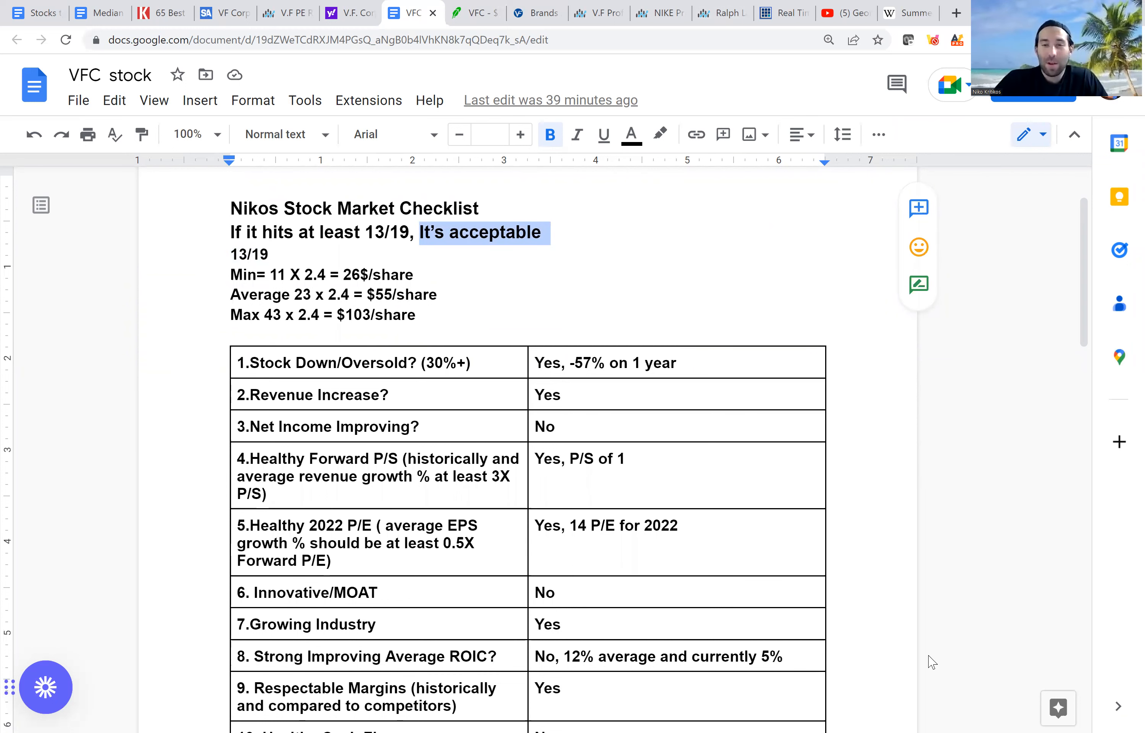